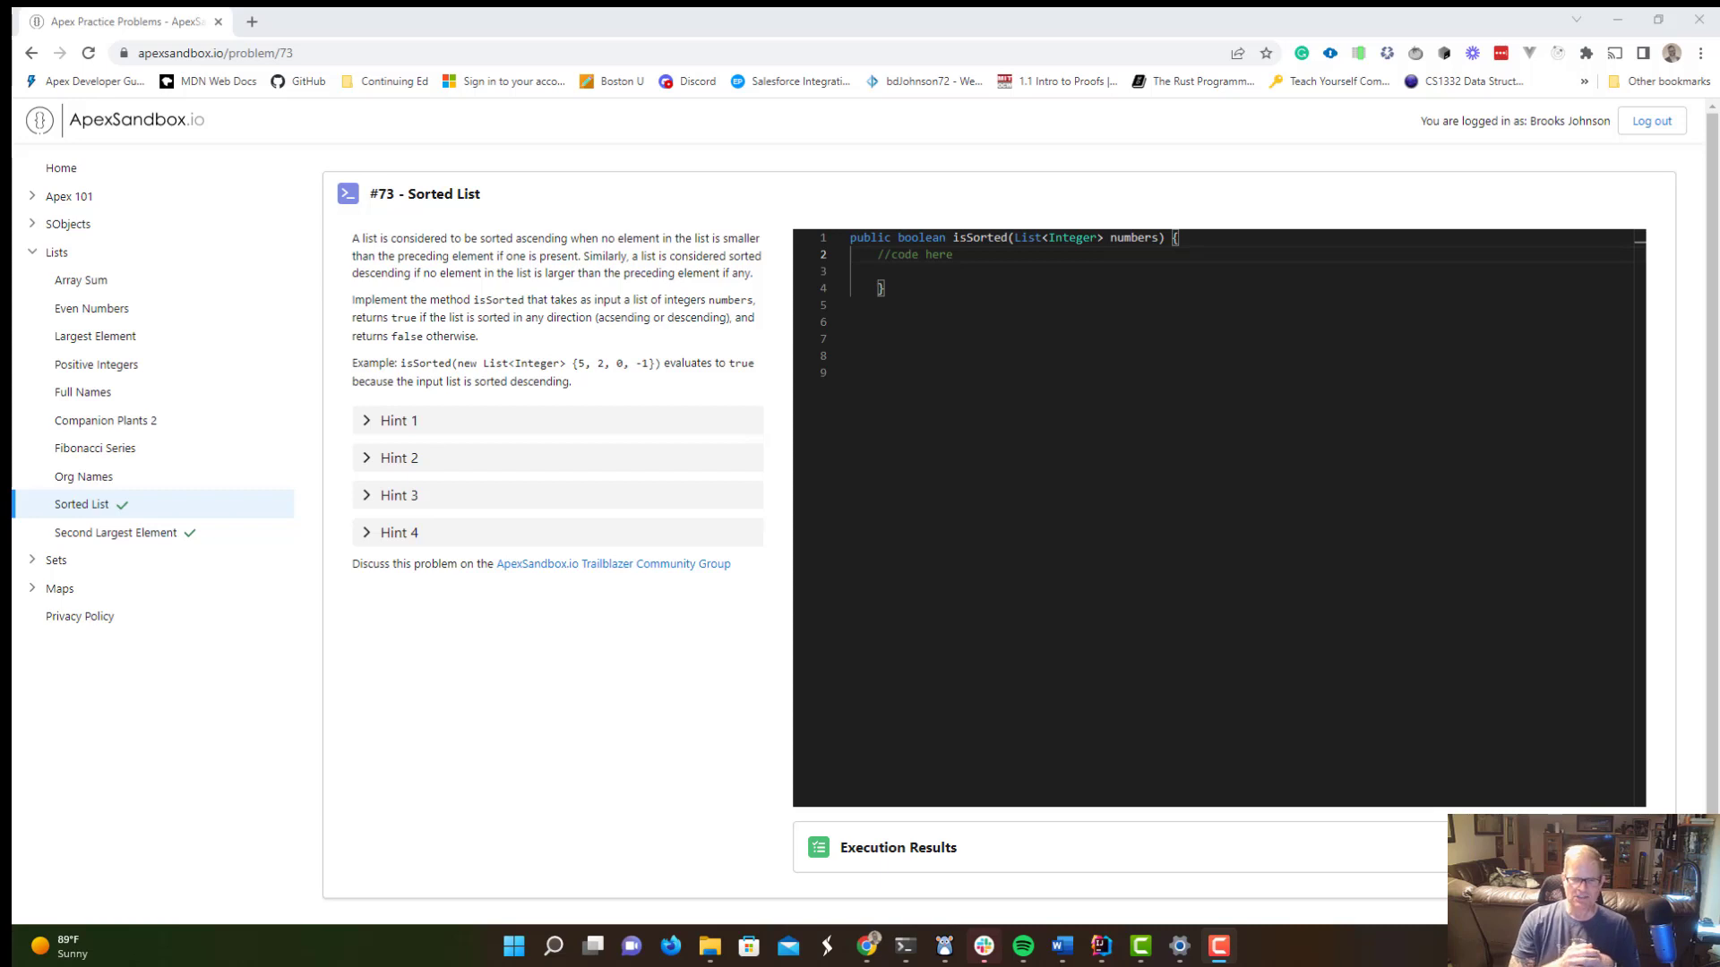
pyautogui.moveTo(446, 815)
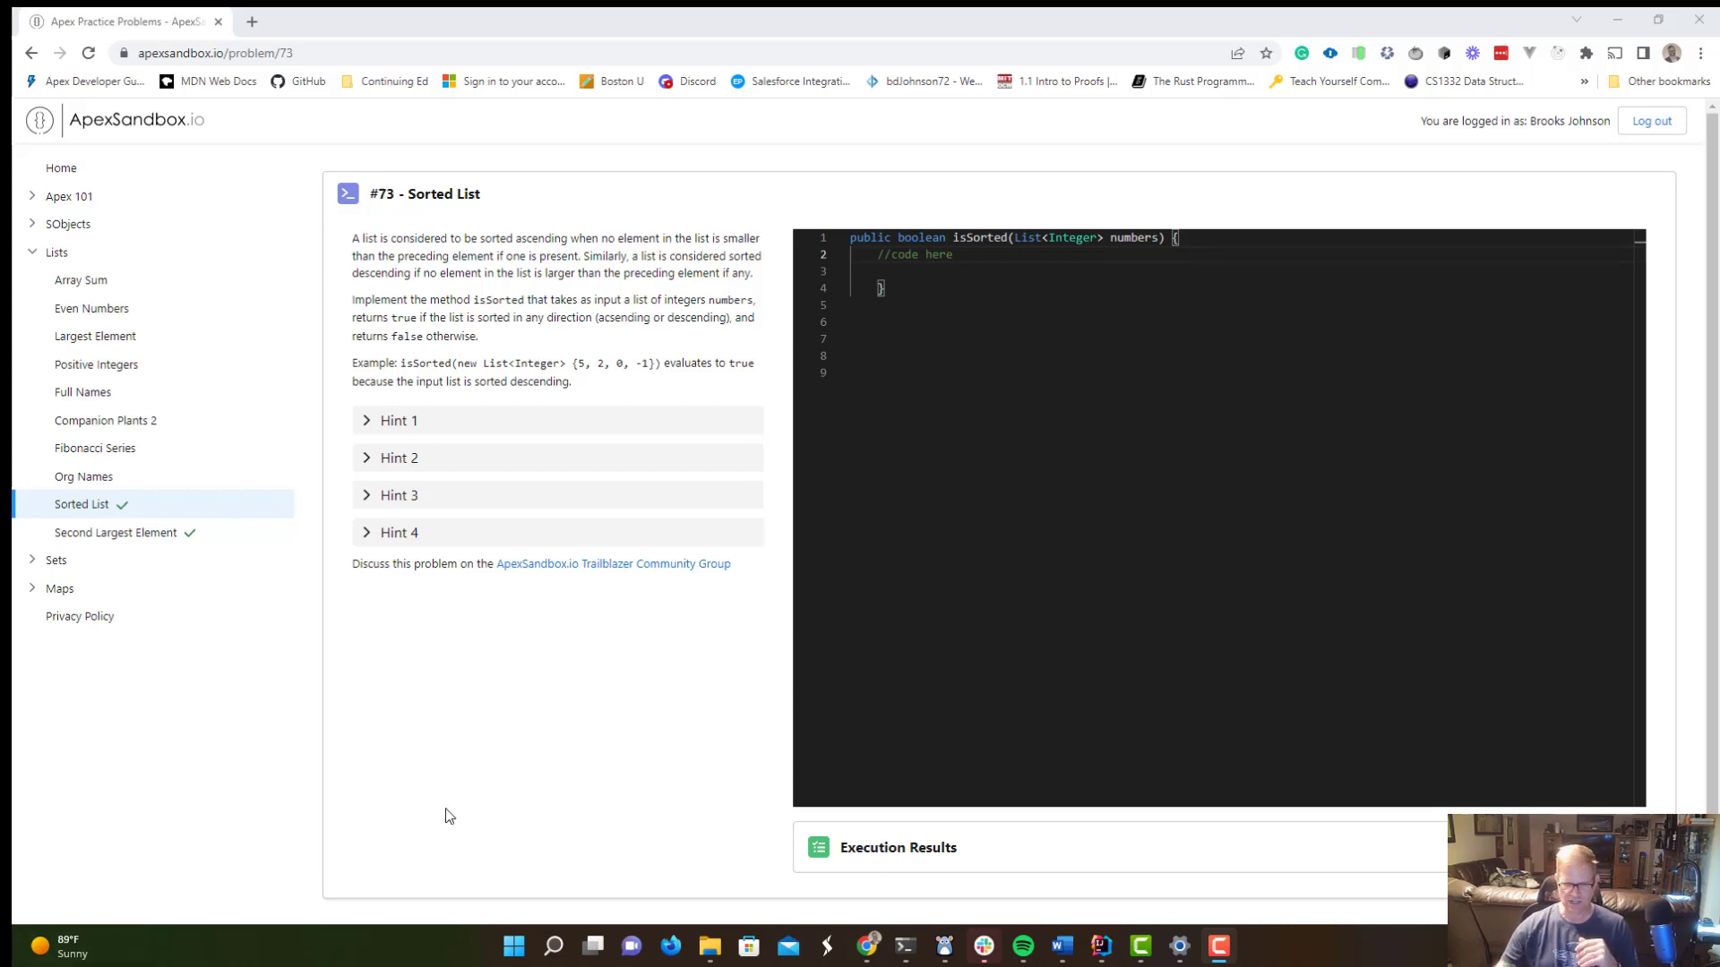
pyautogui.moveTo(1102, 946)
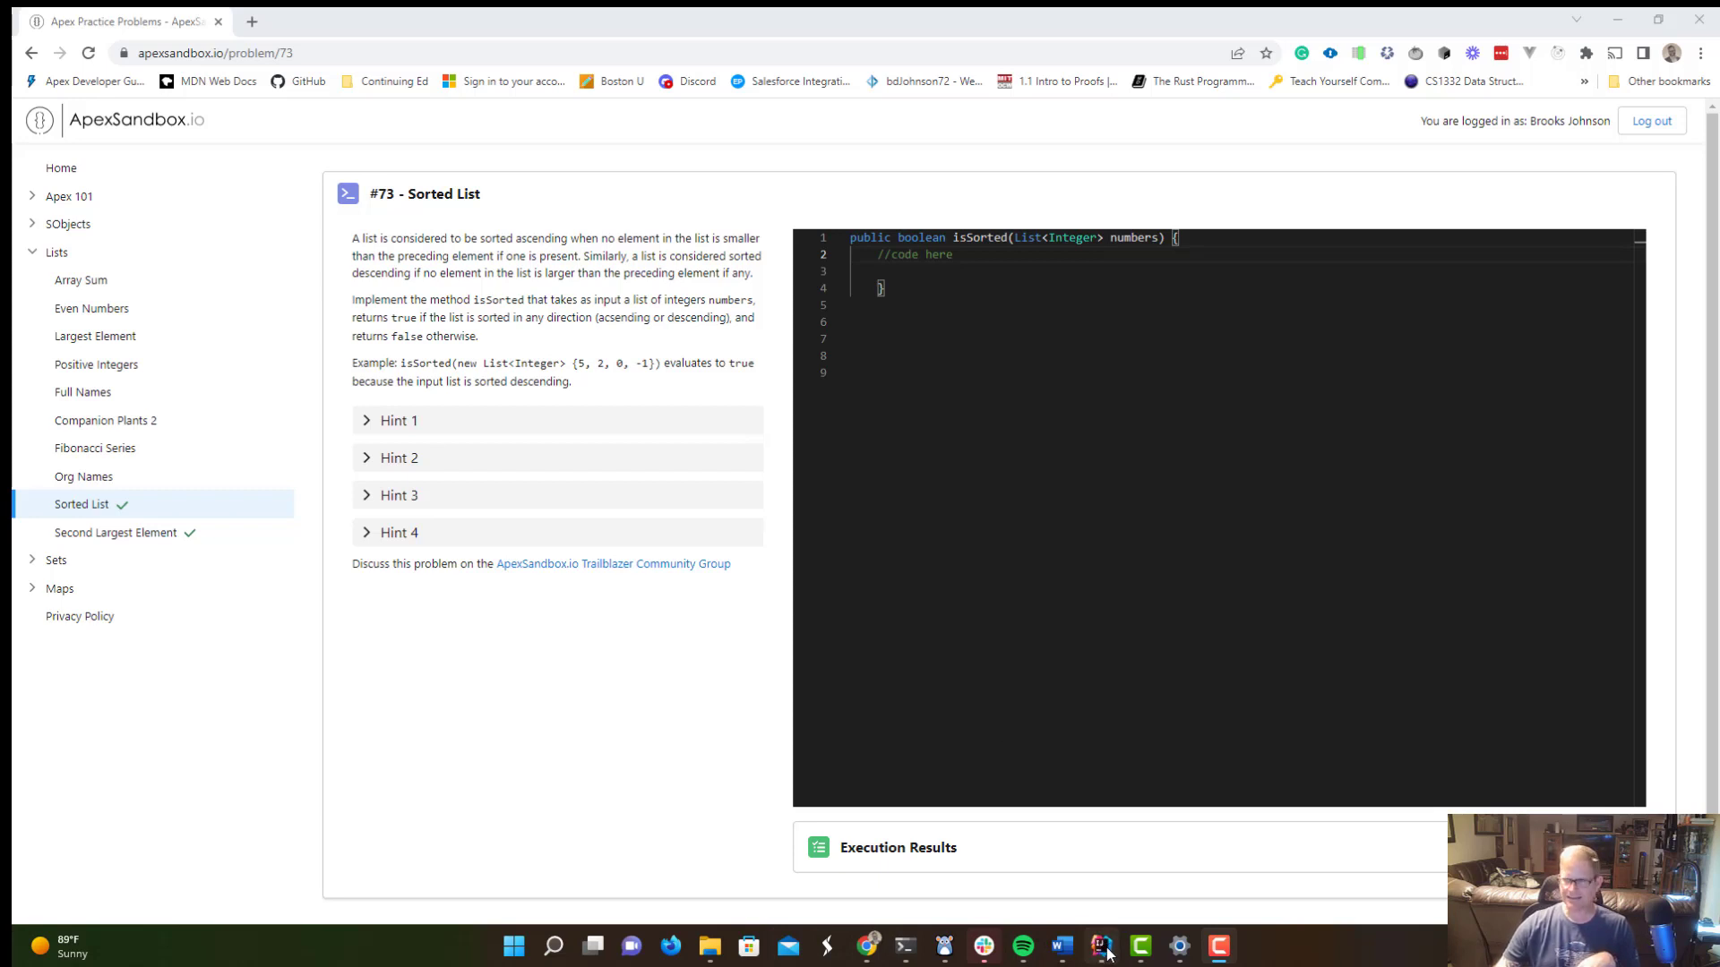
# Leave the browser and bring back the SortedList.cls editor with isSorted still returning null.
pyautogui.click(1104, 945)
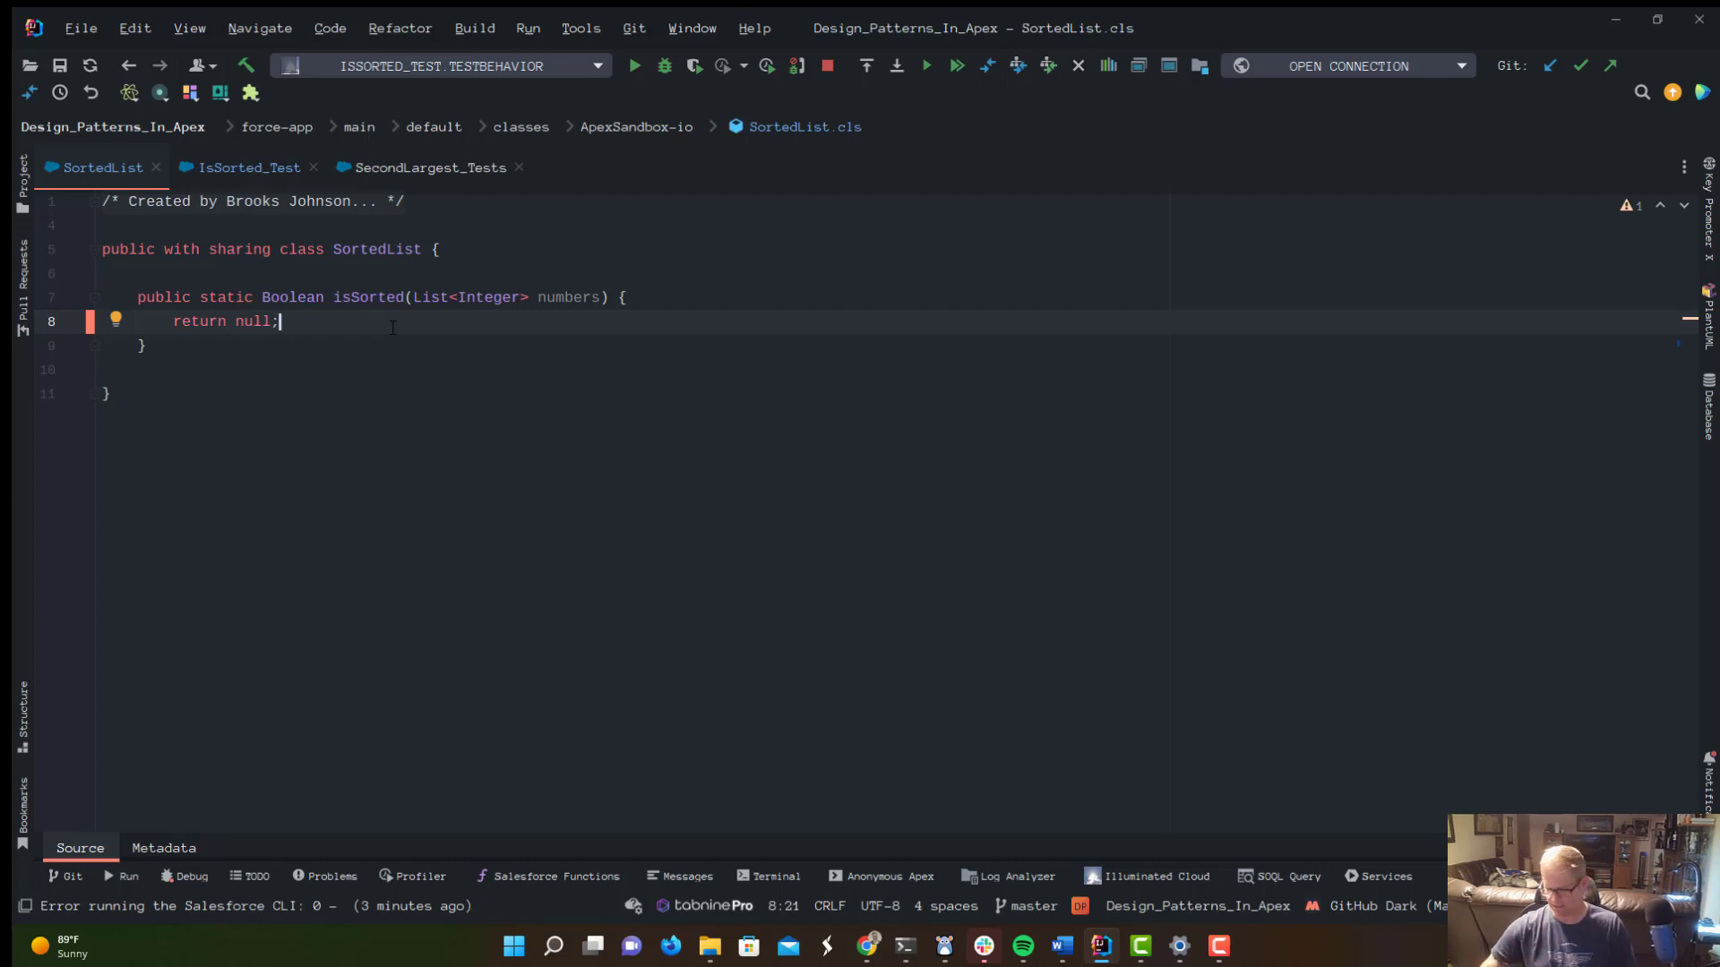
pyautogui.doubleClick(292, 297)
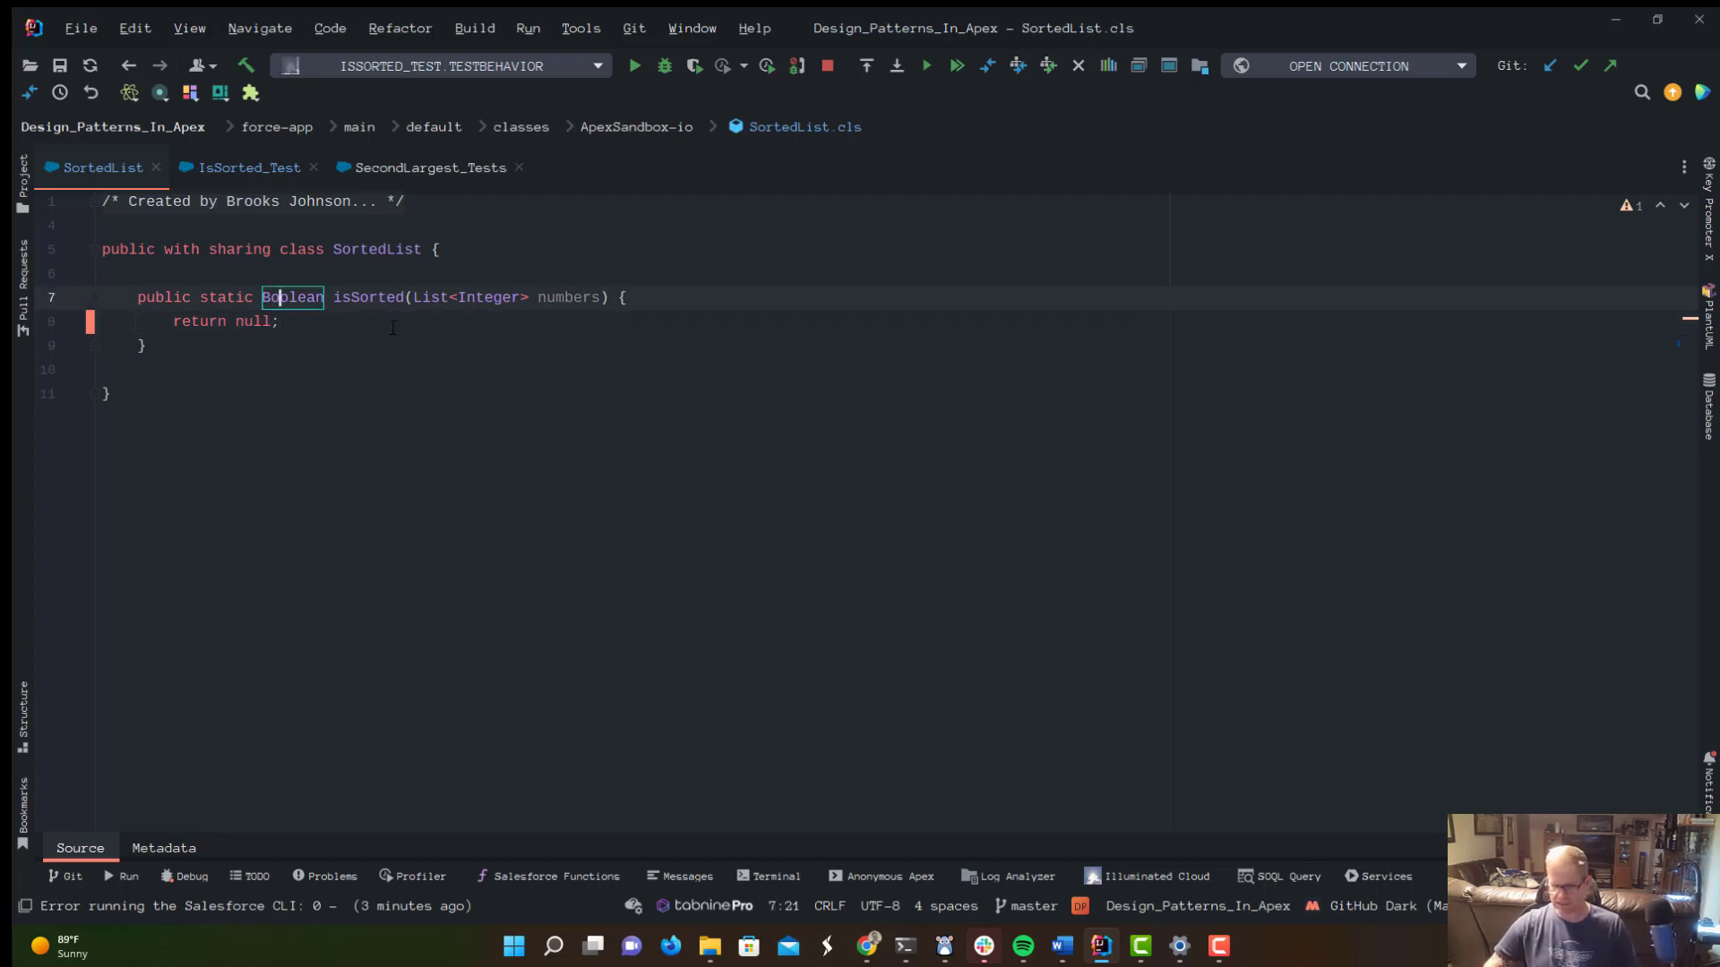
pyautogui.moveTo(1632, 25)
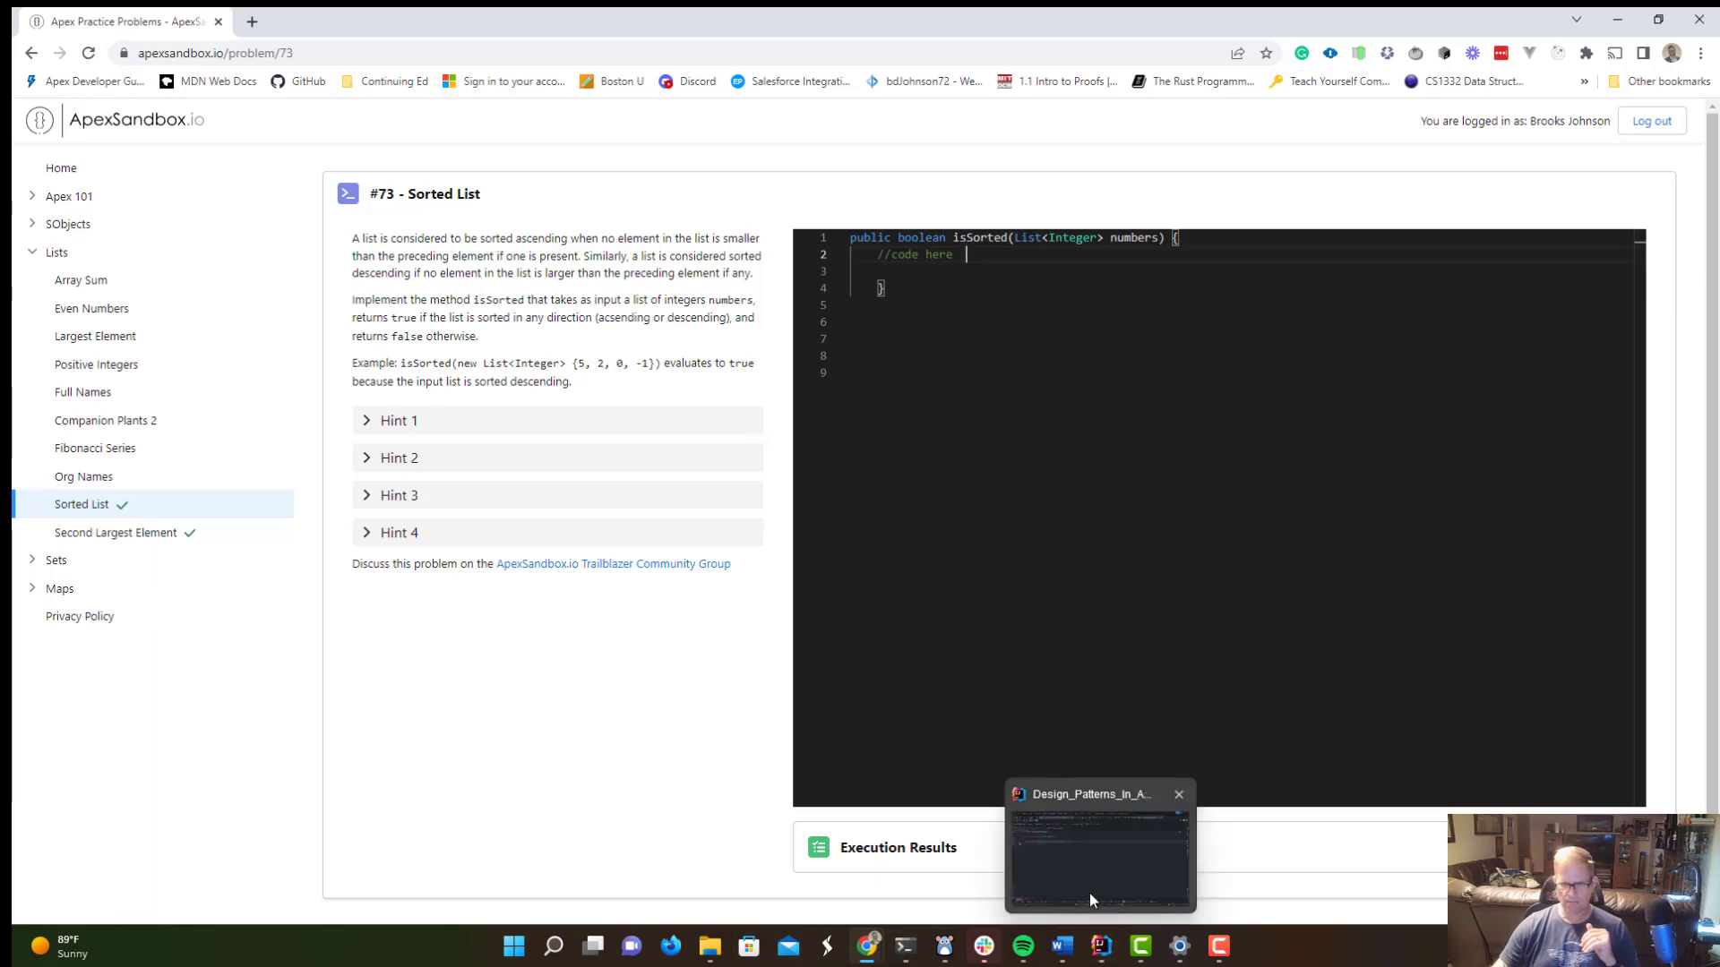
pyautogui.click(1098, 849)
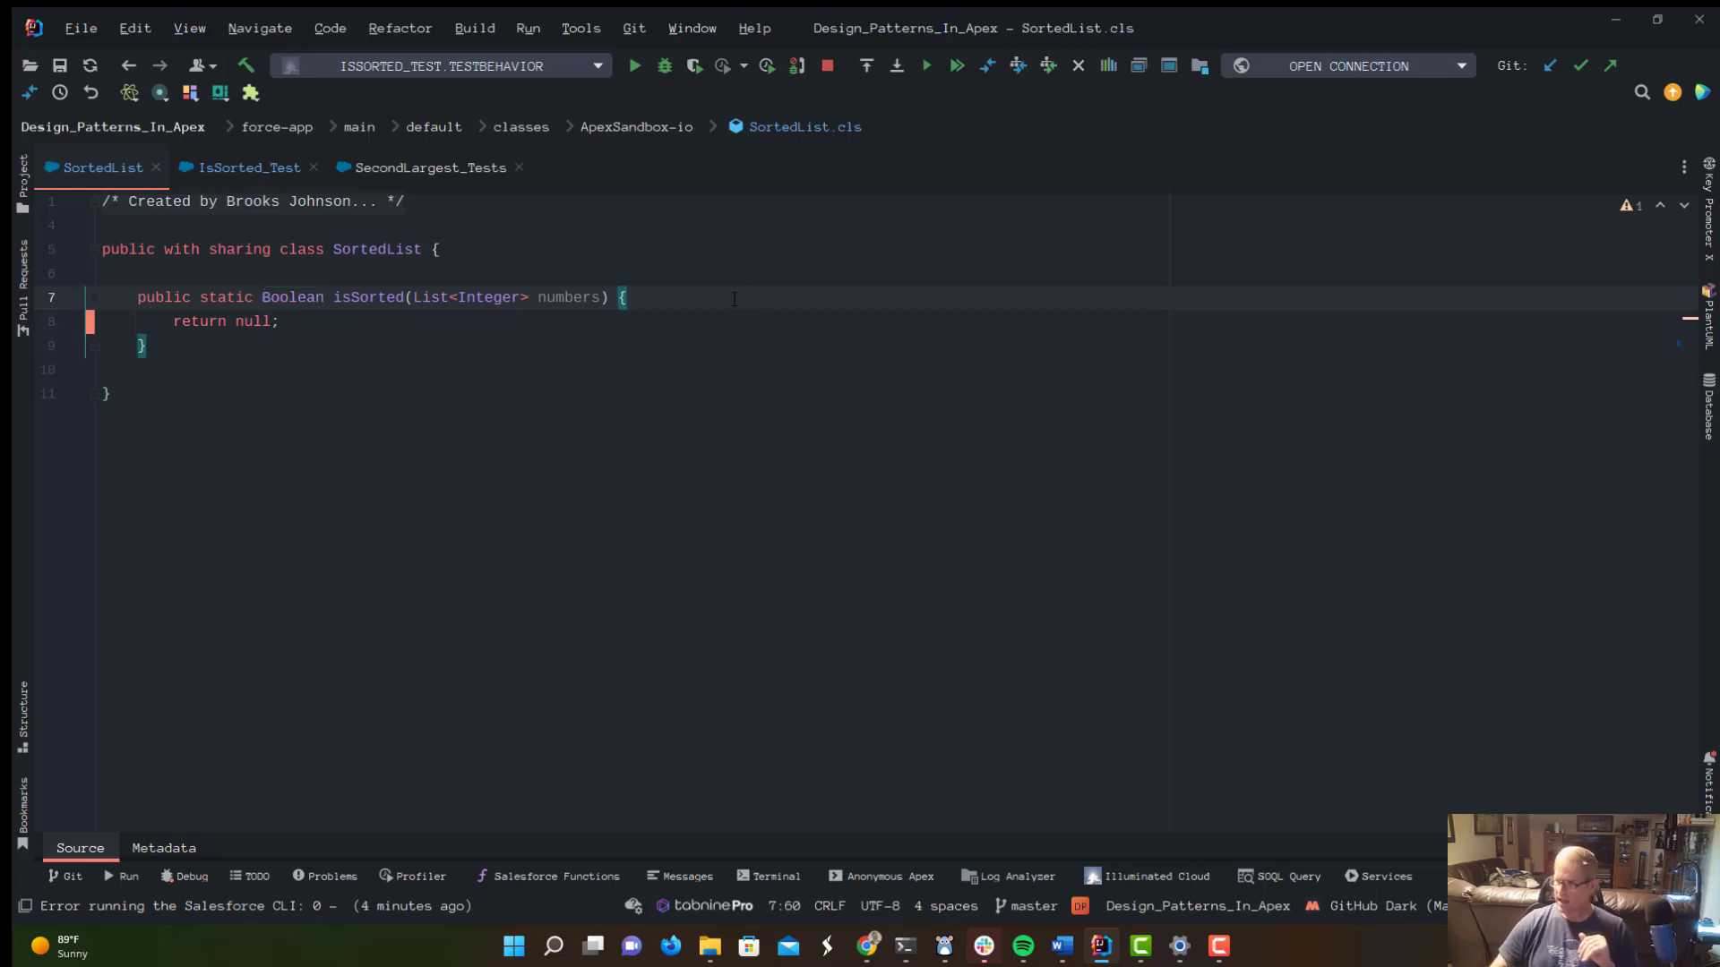
# Begin isSorted with if(numbers.size() < 2){ return true; } as an early exit.
pyautogui.press('Return')
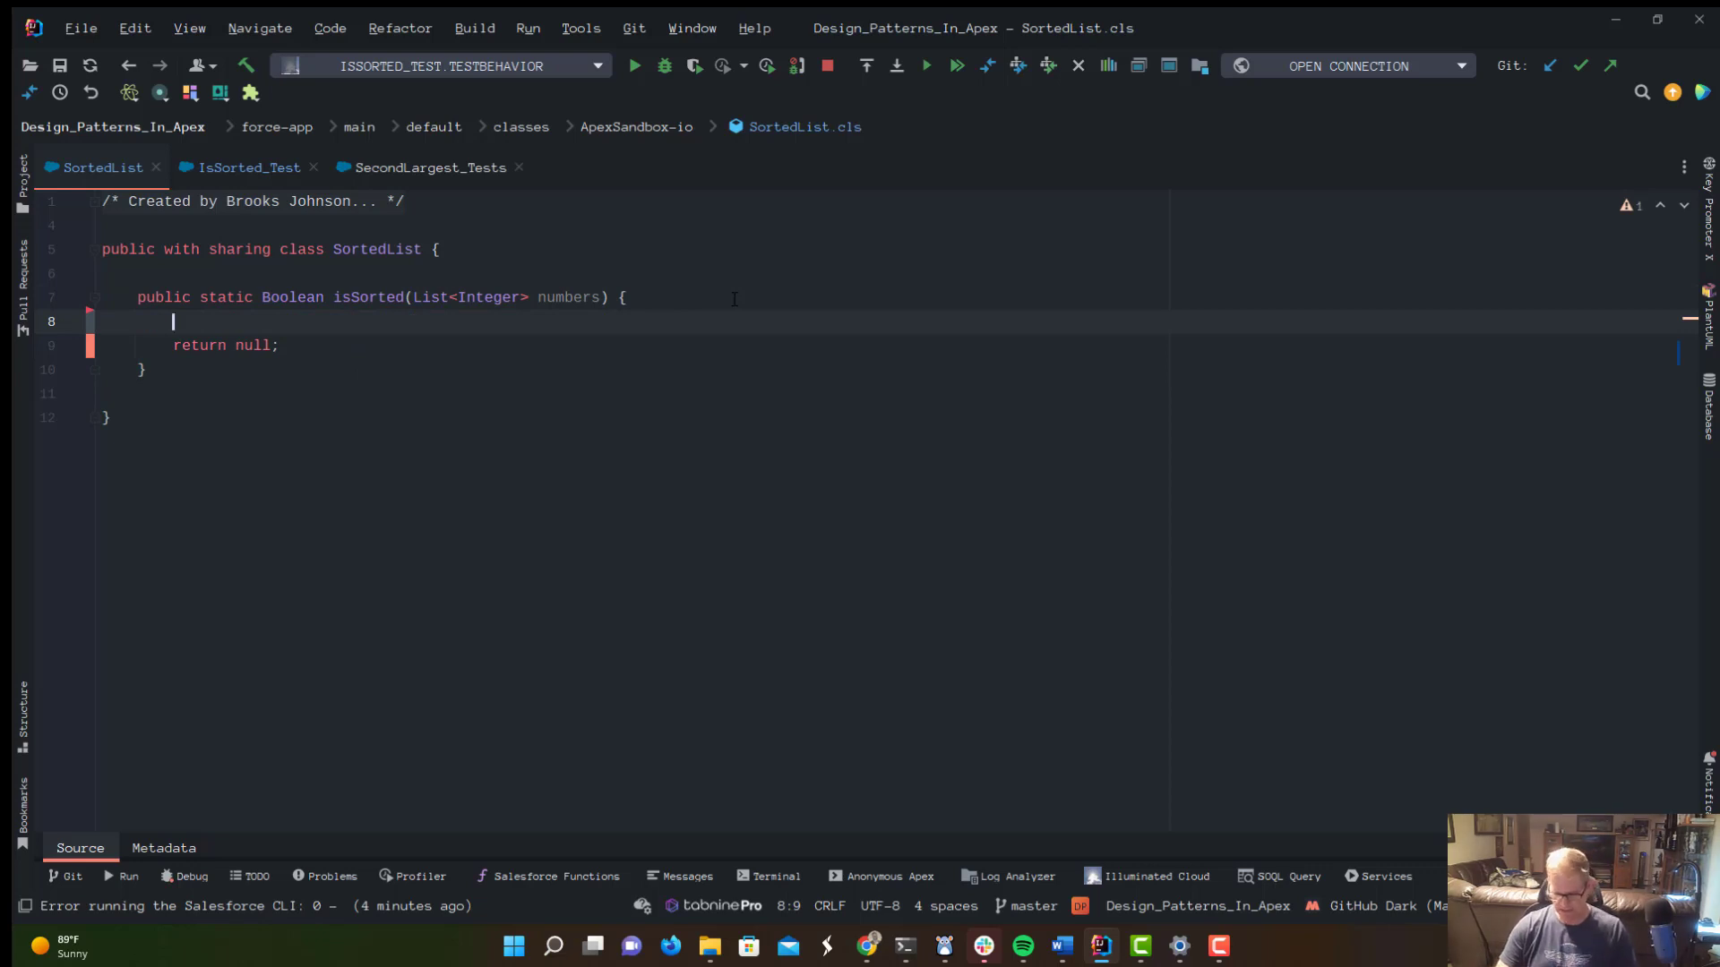
pyautogui.write('if')
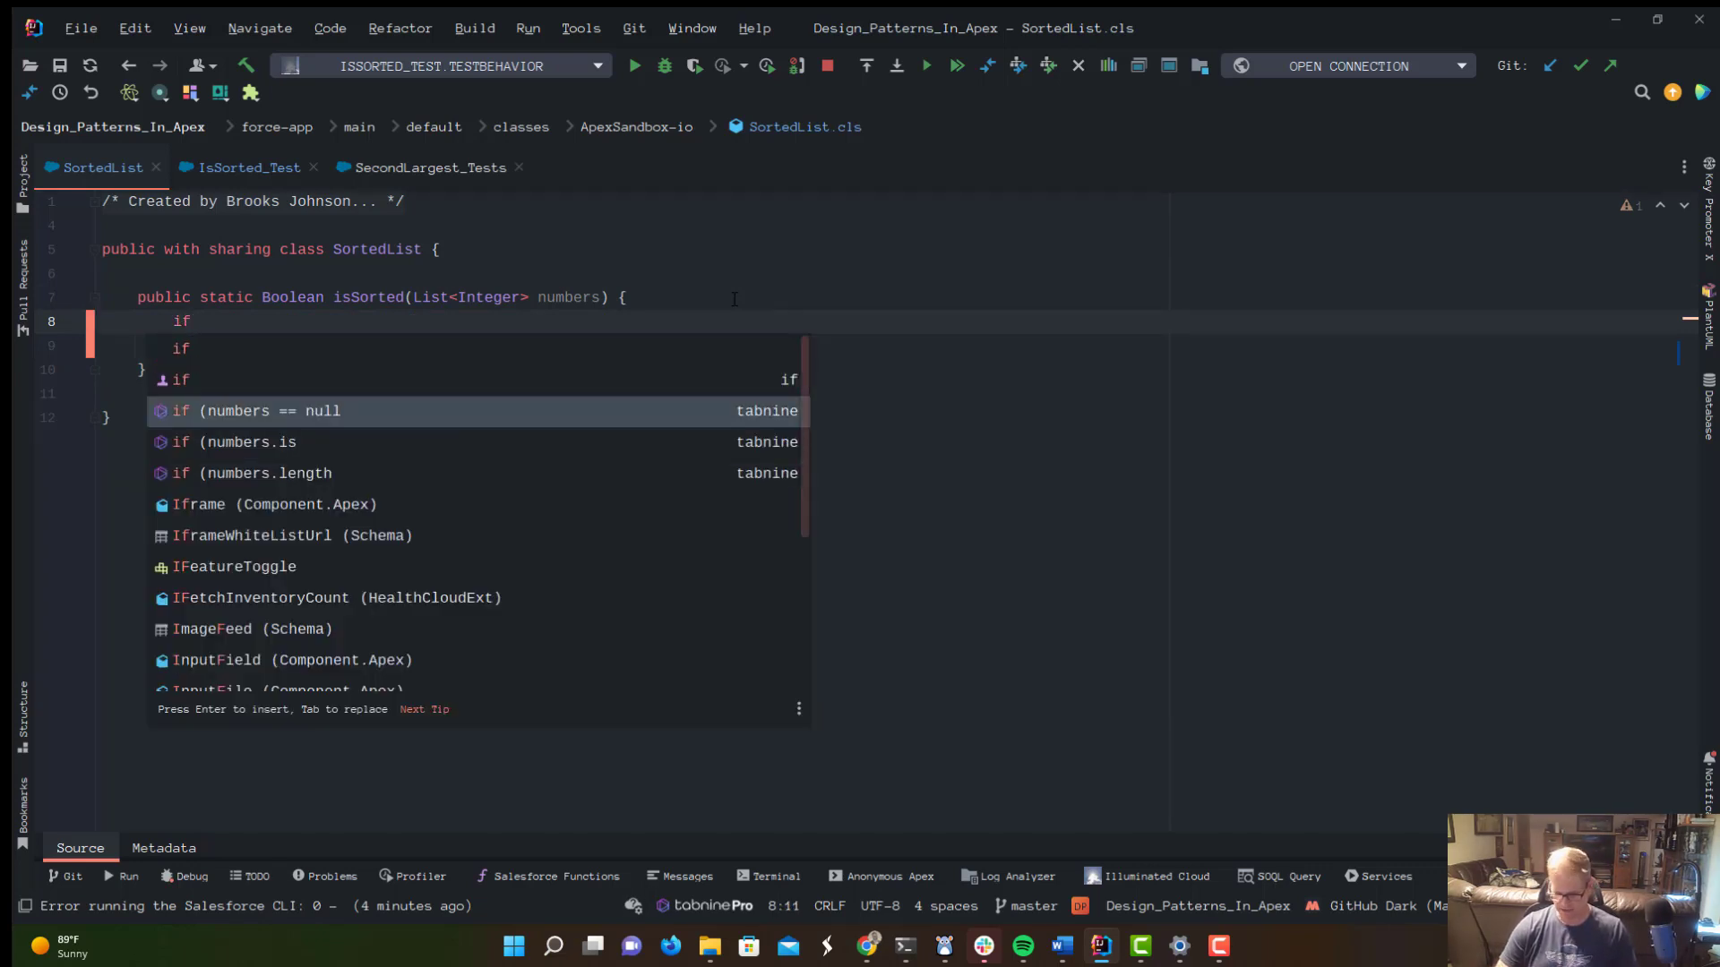
pyautogui.write('(numbers.size() < 2')
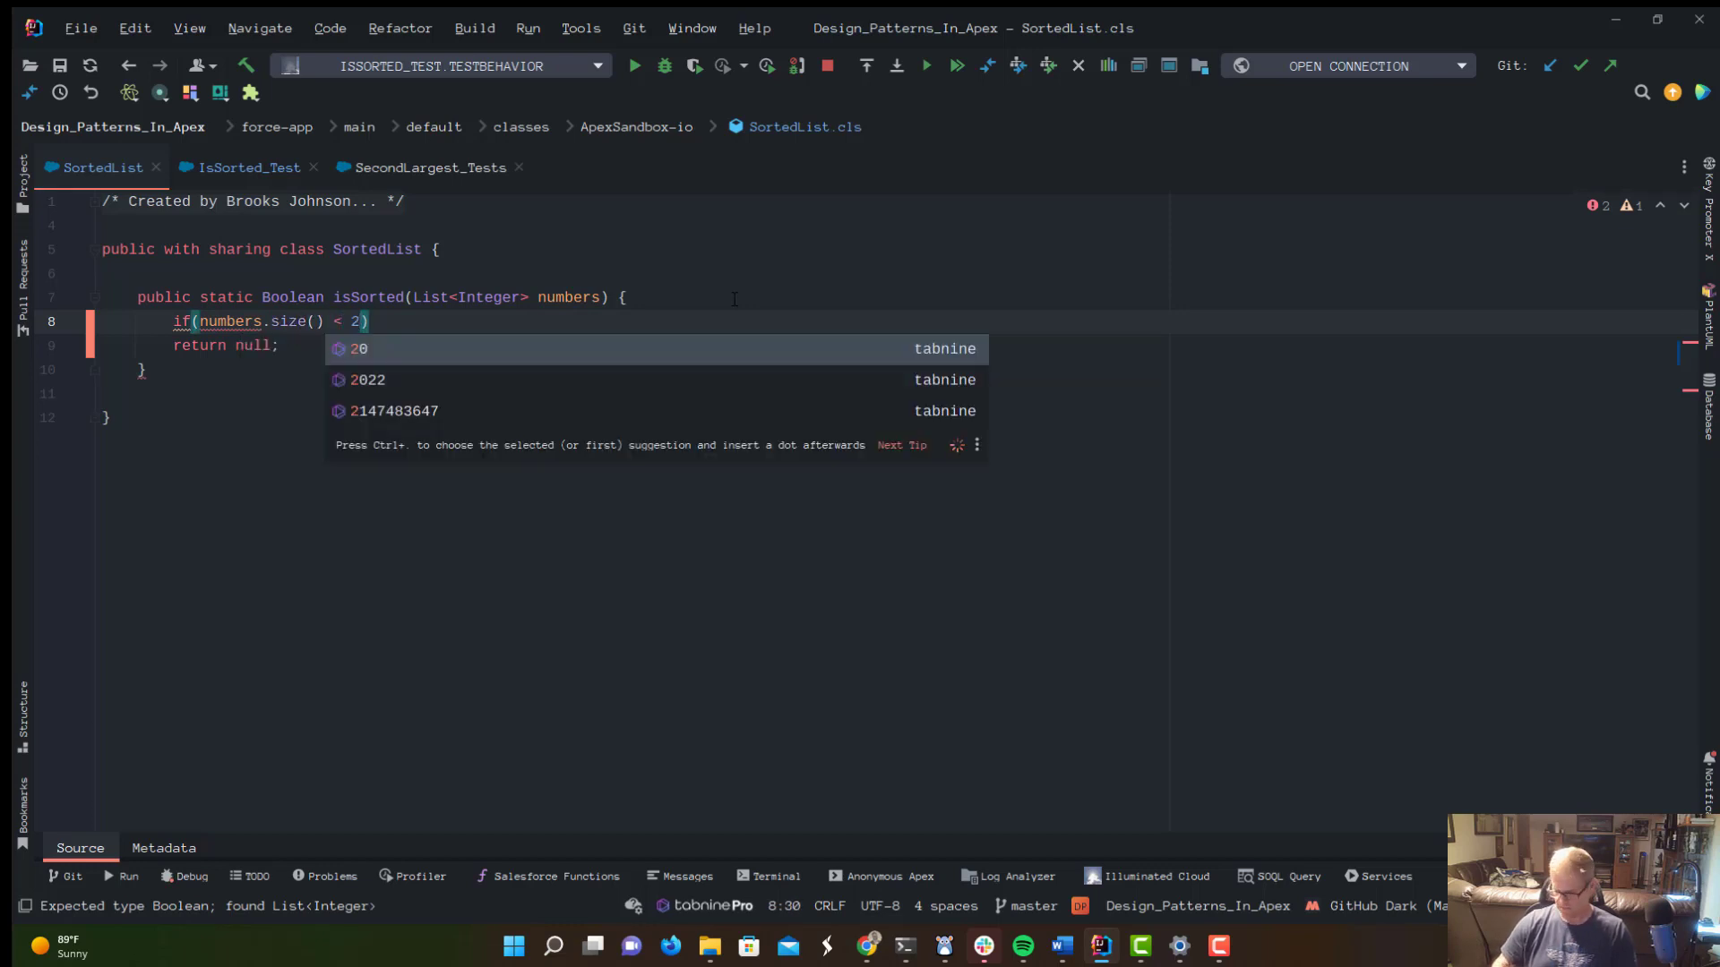
pyautogui.write('{}')
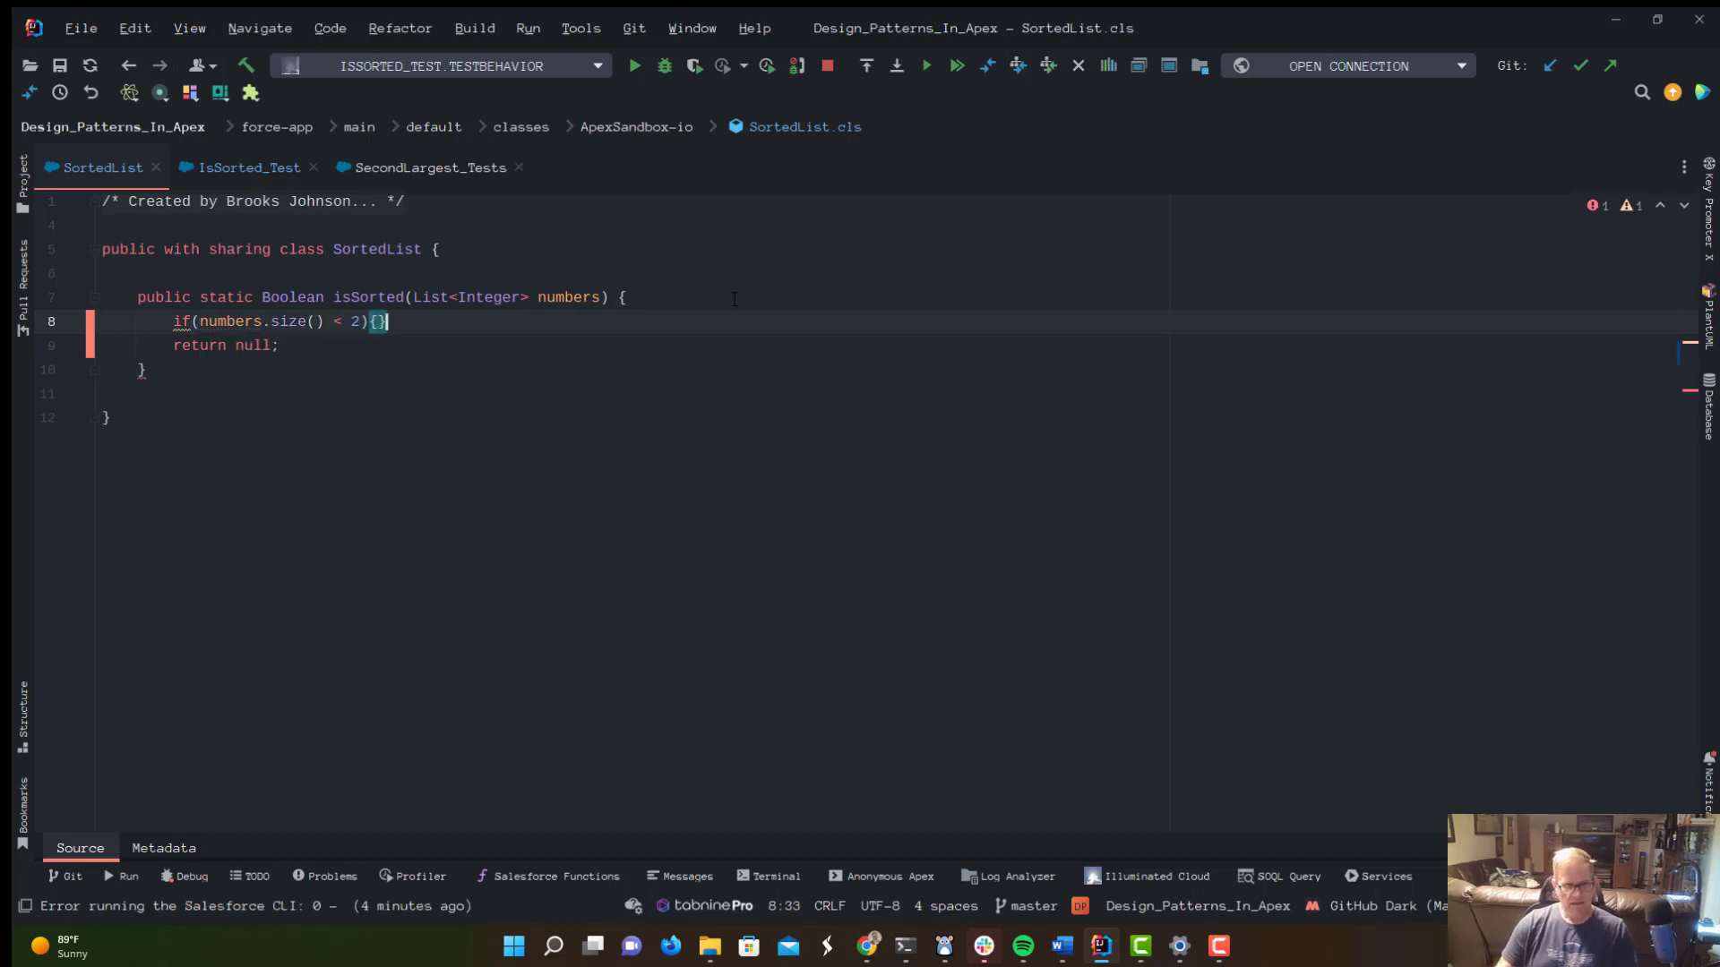
pyautogui.press('enter')
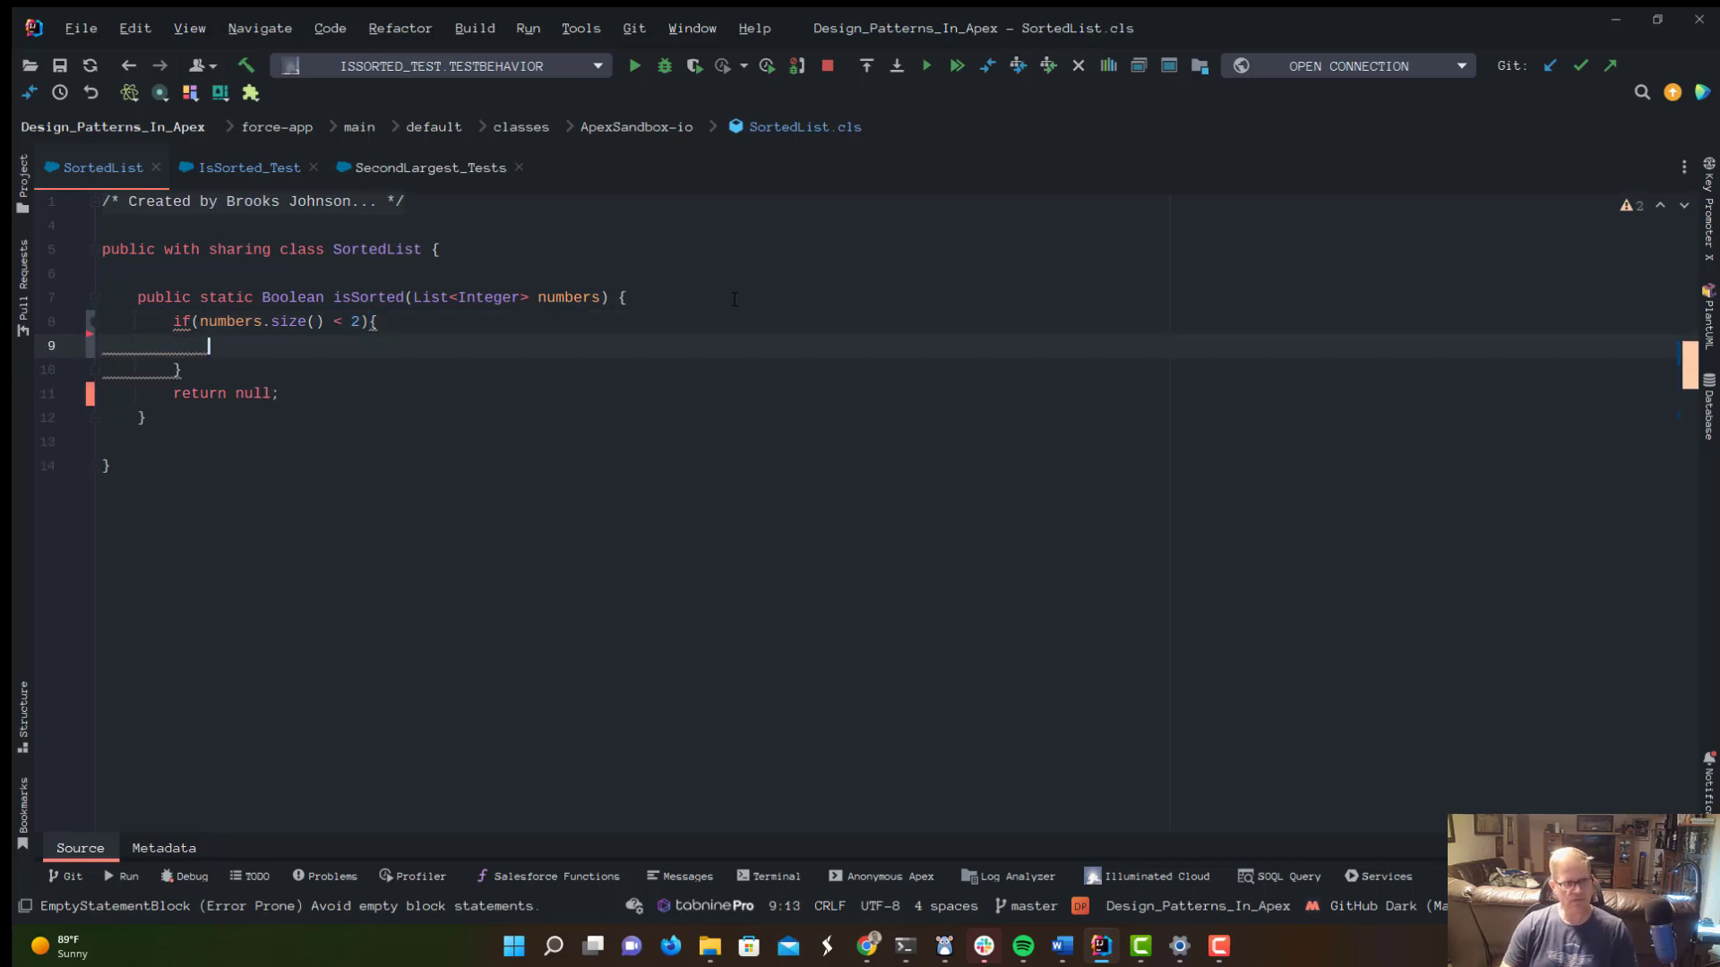
pyautogui.write('r')
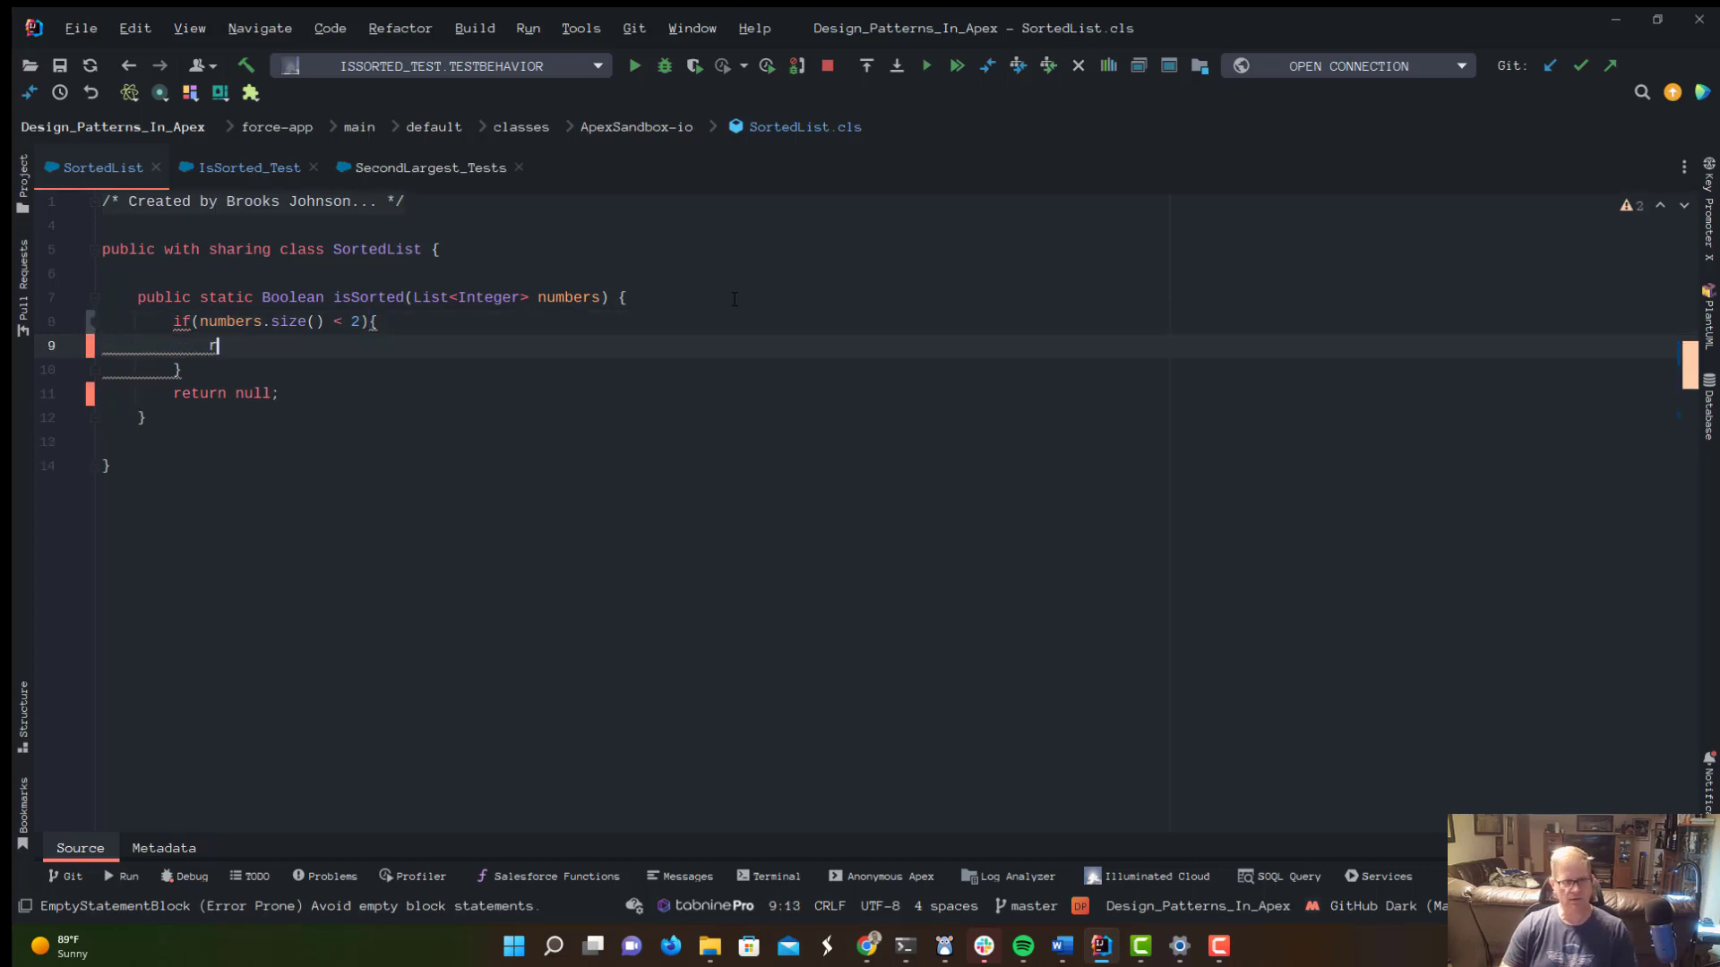
pyautogui.write('eturn true;')
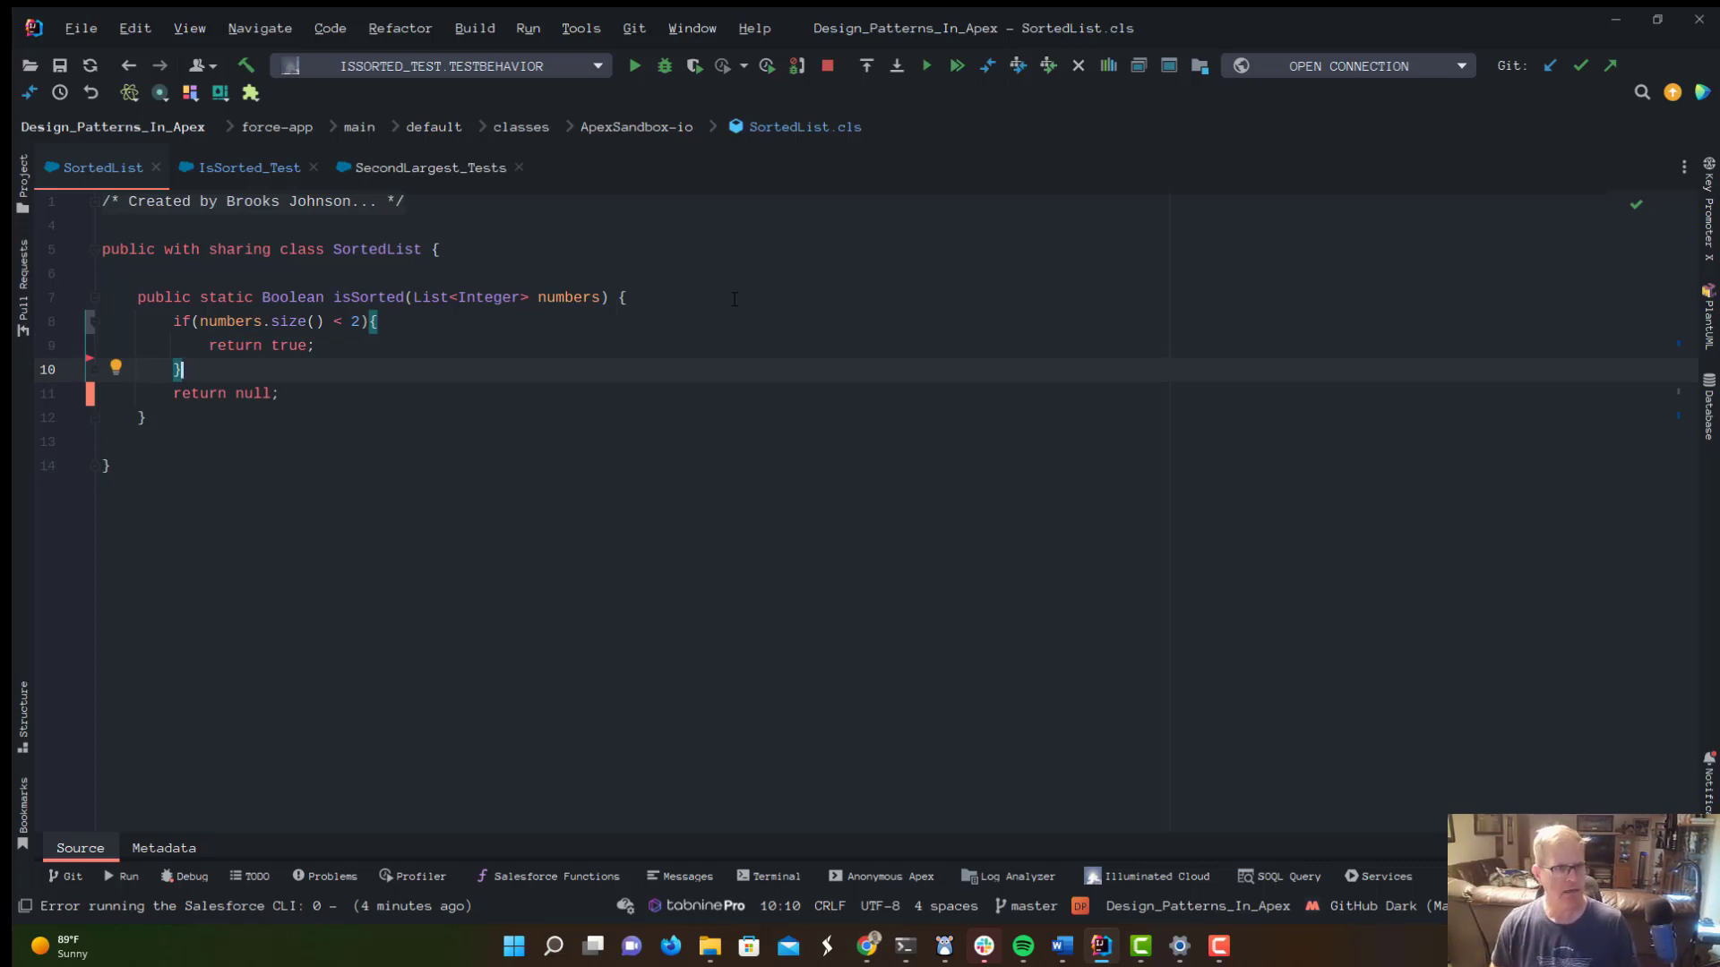
pyautogui.press('Enter')
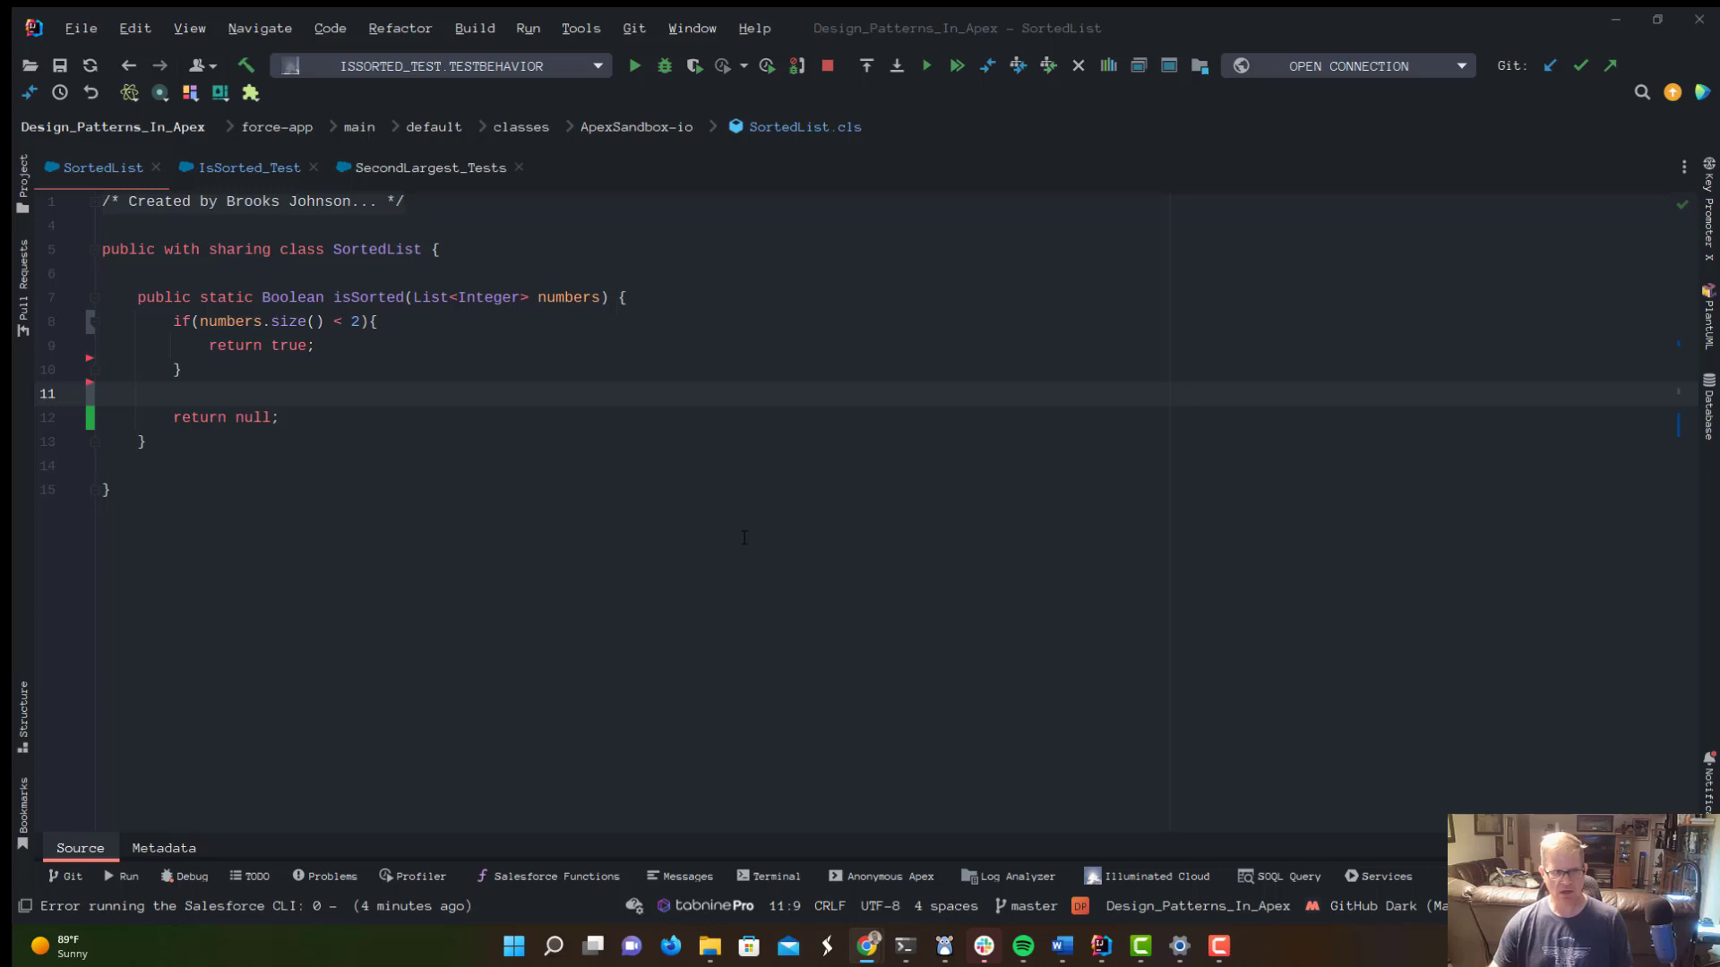
# Declare Integer left = 0; and Integer right = numbers.size() - 1; below the early return.
pyautogui.click(299, 392)
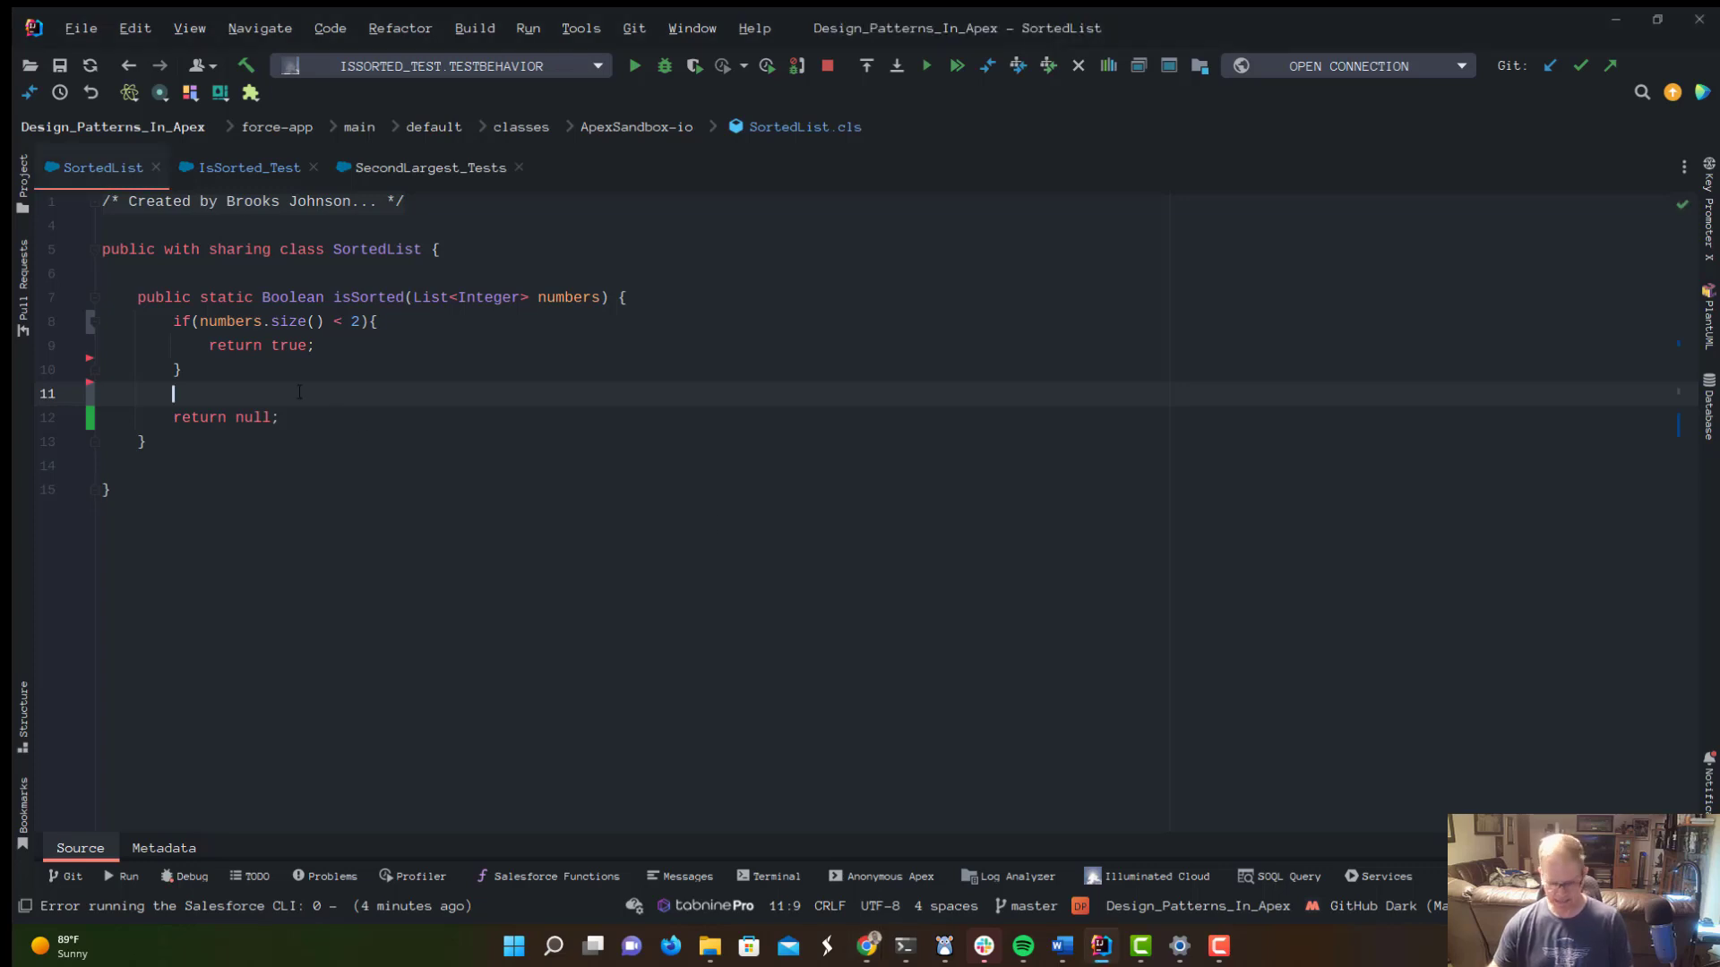
pyautogui.write('Inte')
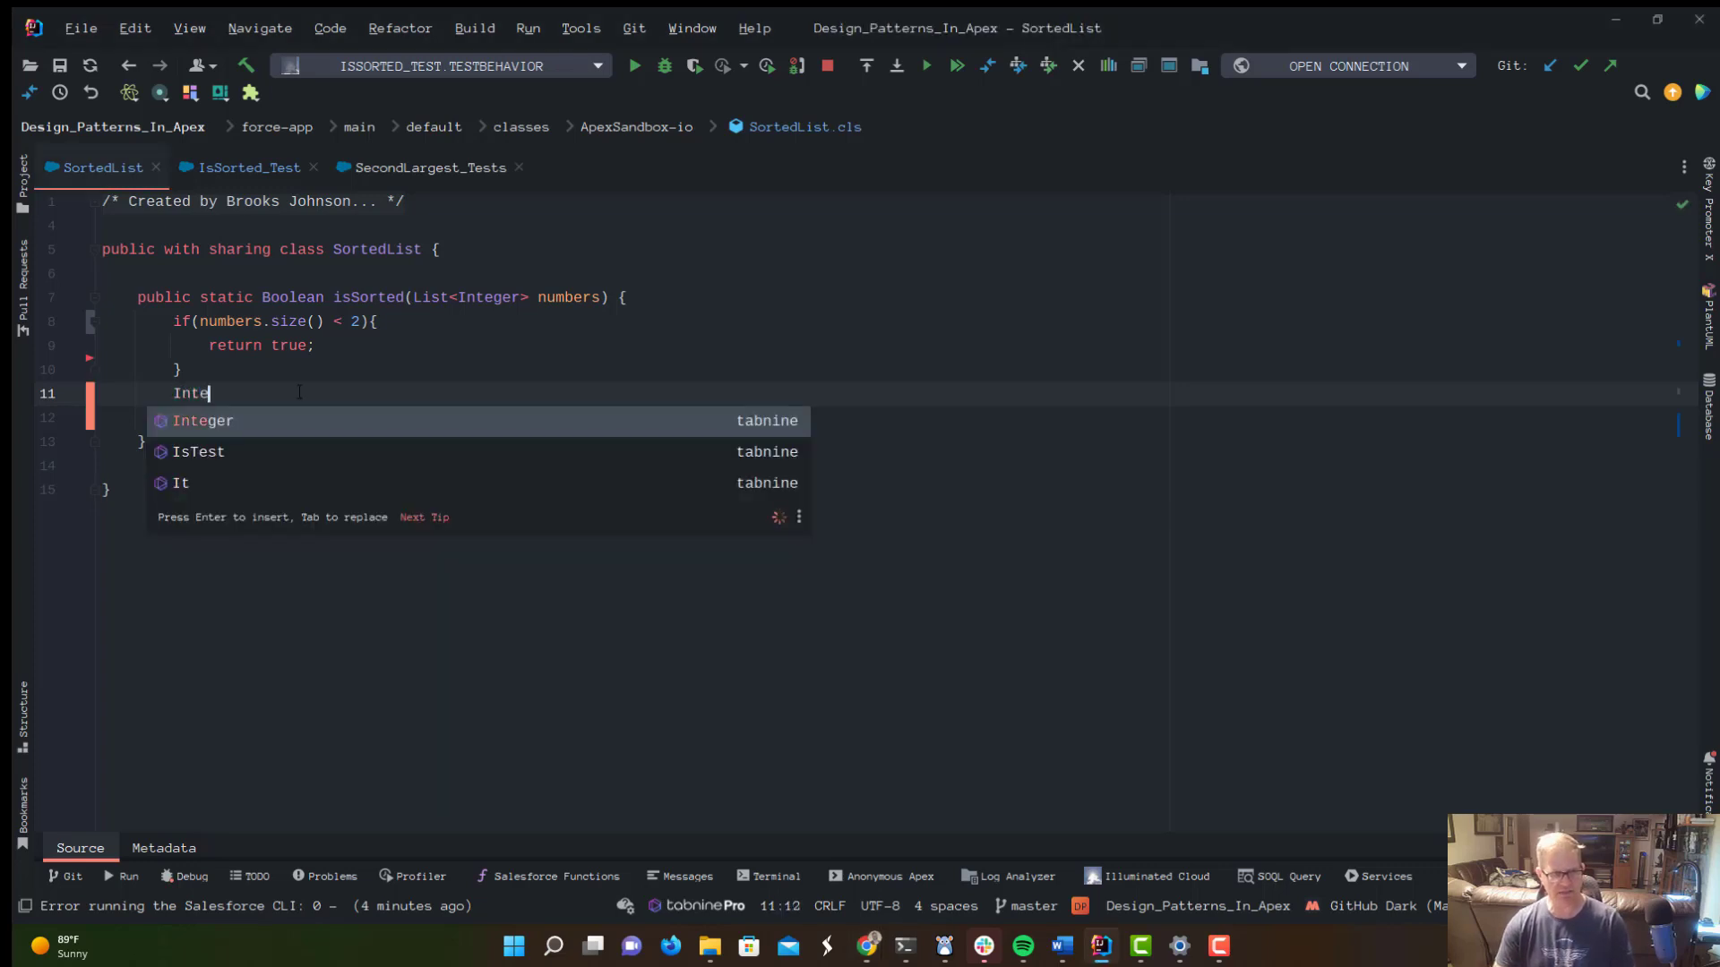
pyautogui.write('ger')
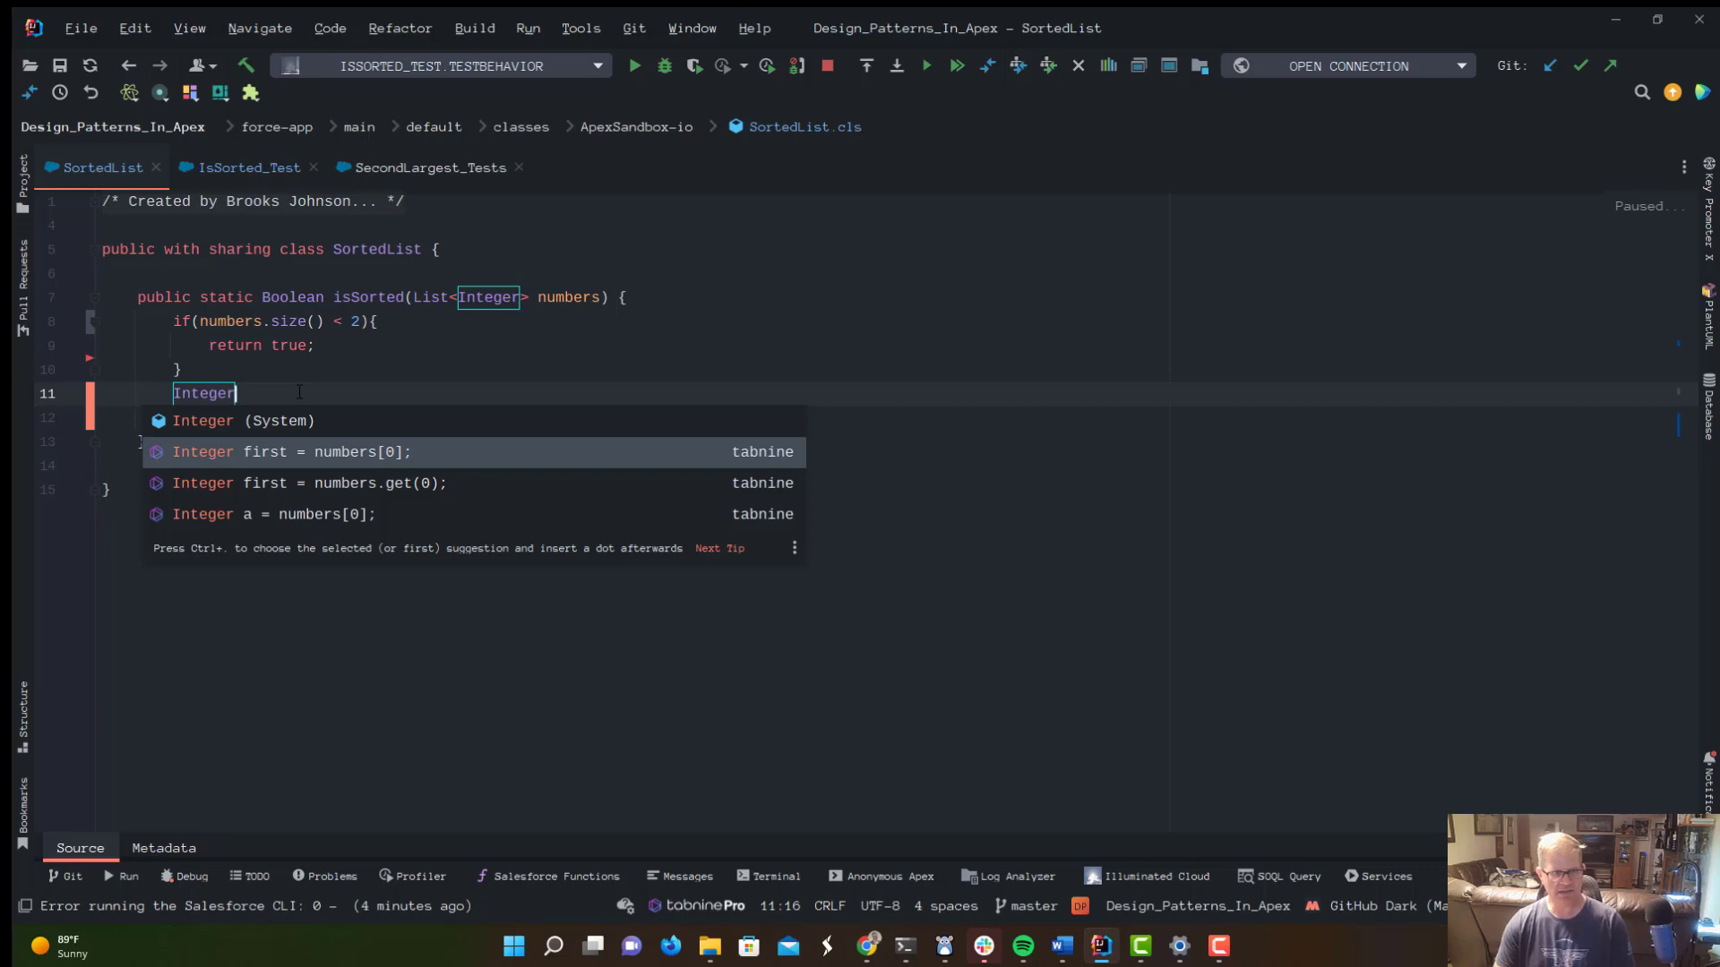
pyautogui.write('_rig')
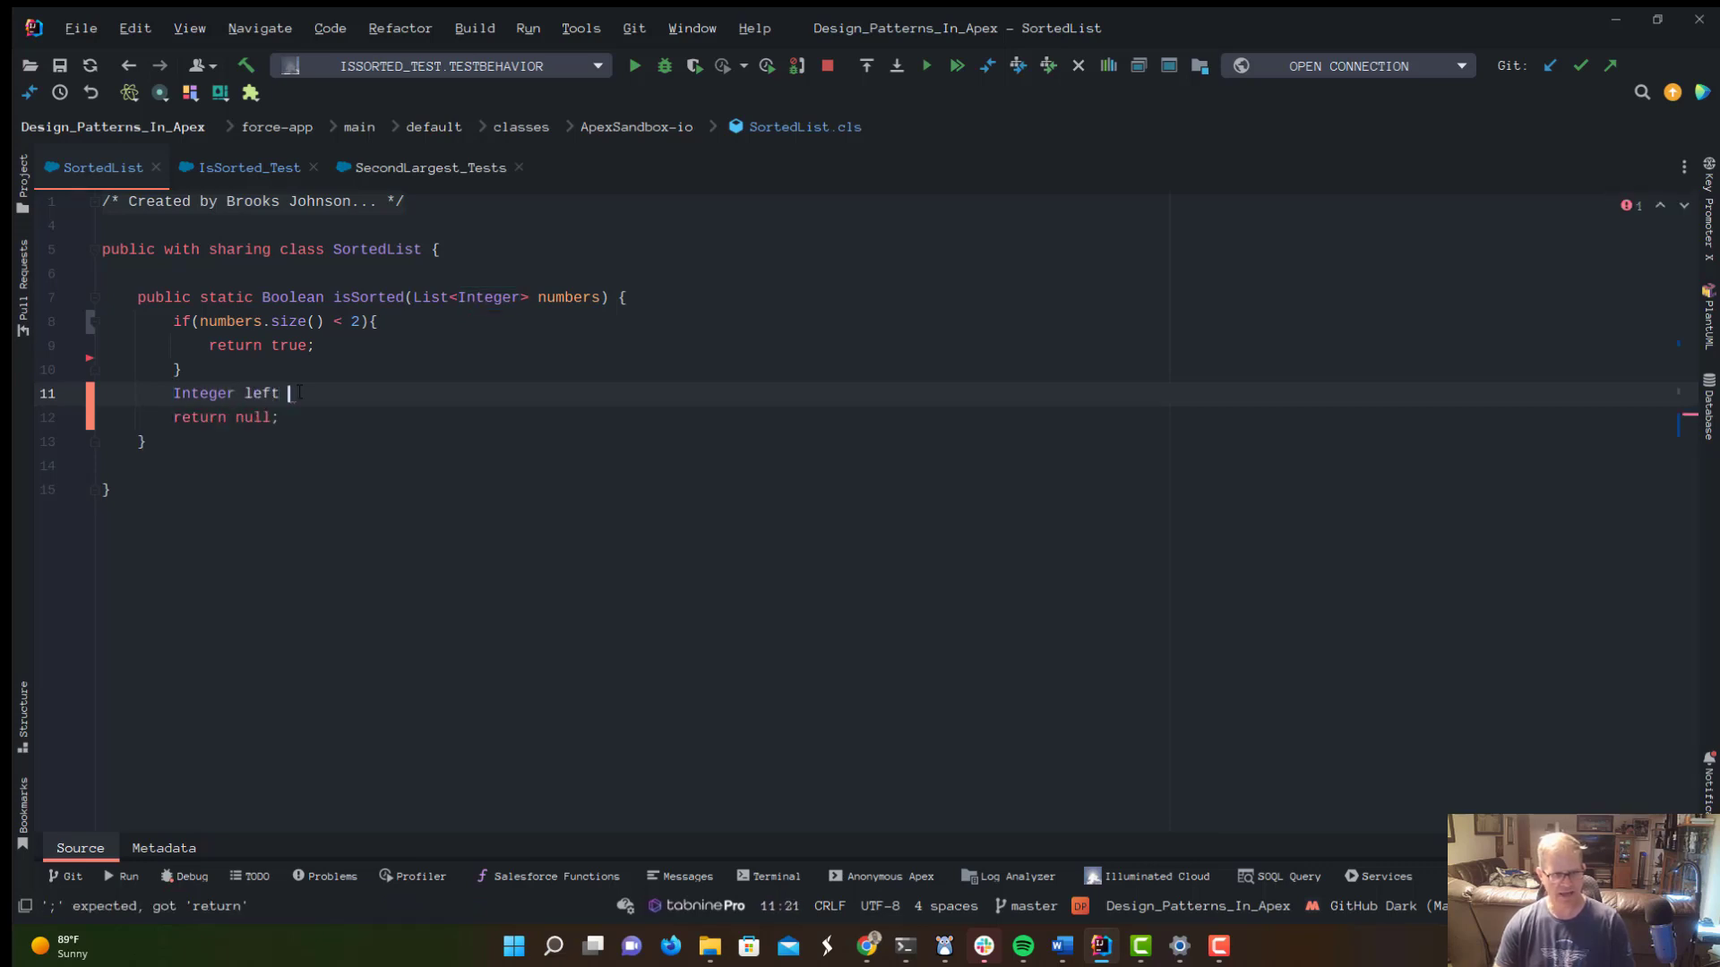
pyautogui.write('= 0;')
pyautogui.write('I')
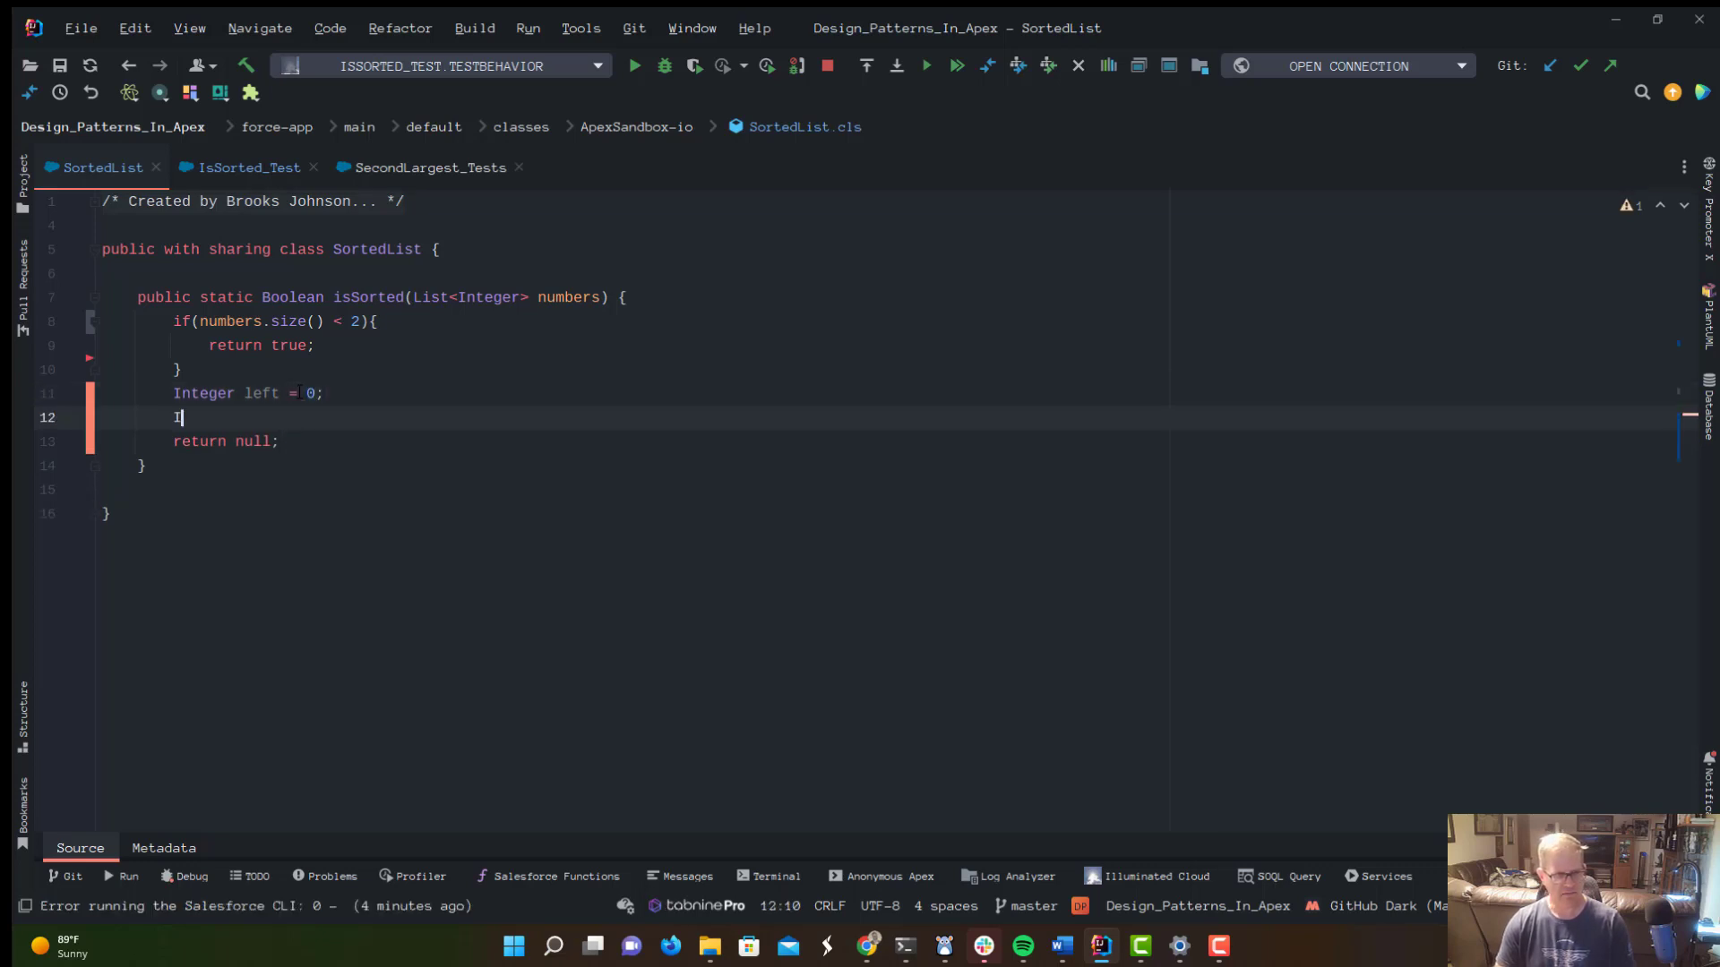
pyautogui.write('nteger_right = numbers.size() - 1;')
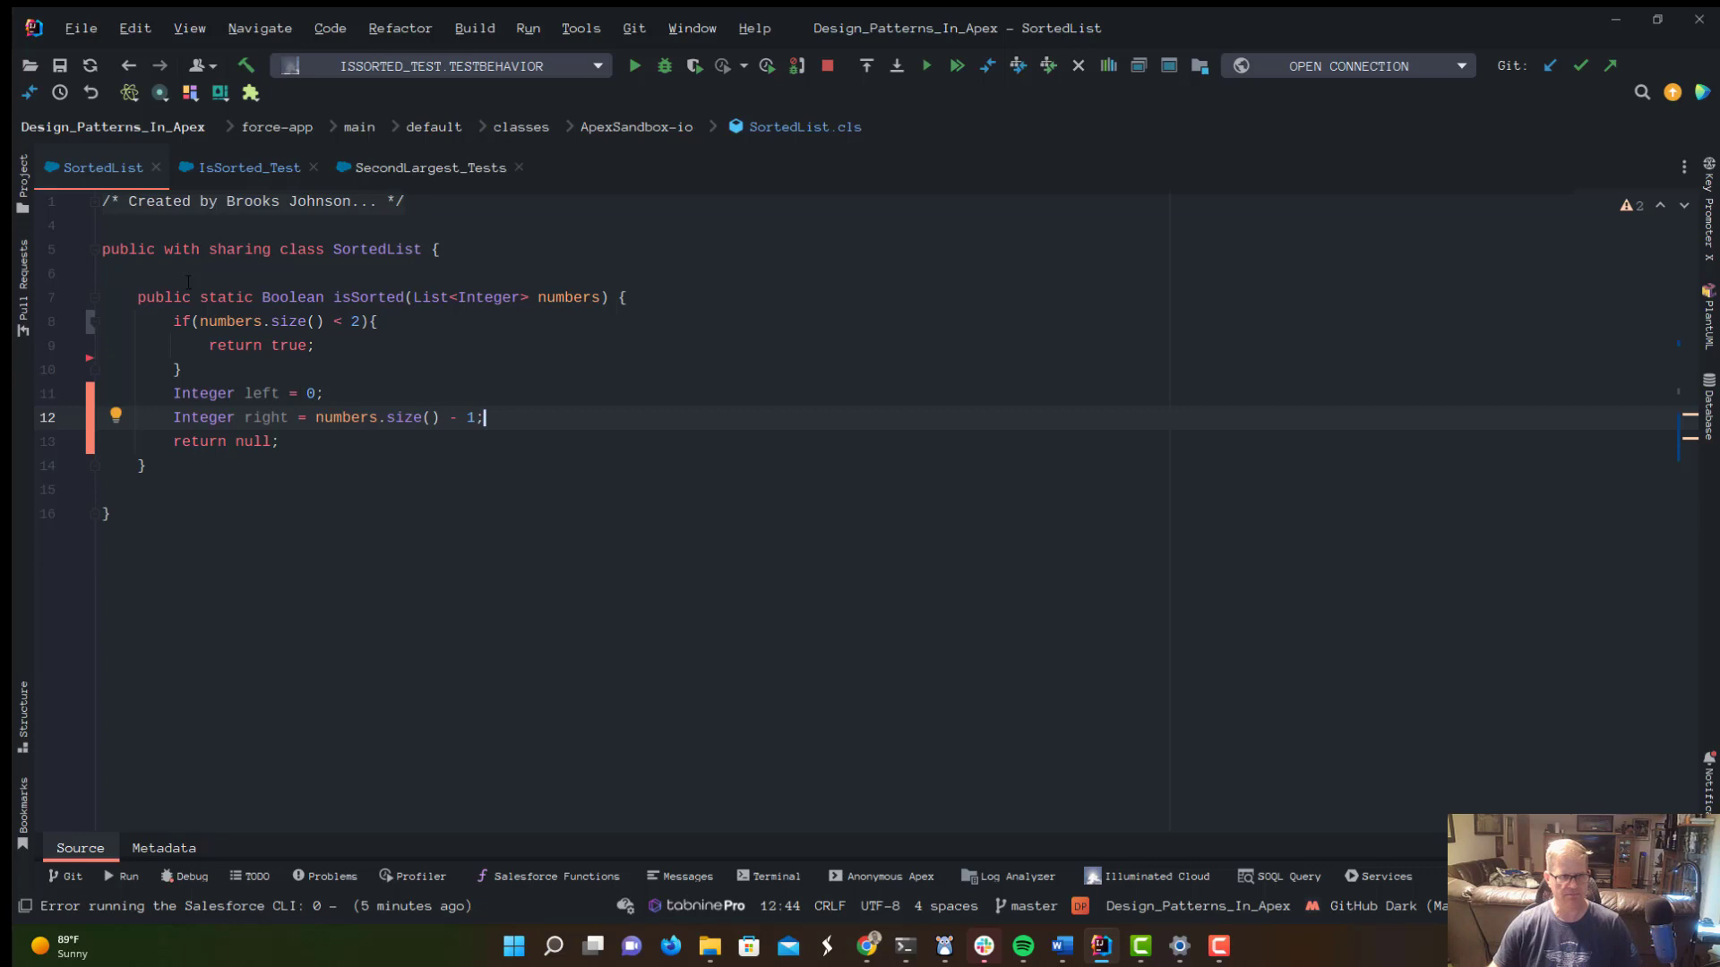
# Add a // 1, 2, 3, 4, 5 example comment above isSorted and return to the right line.
pyautogui.click(143, 272)
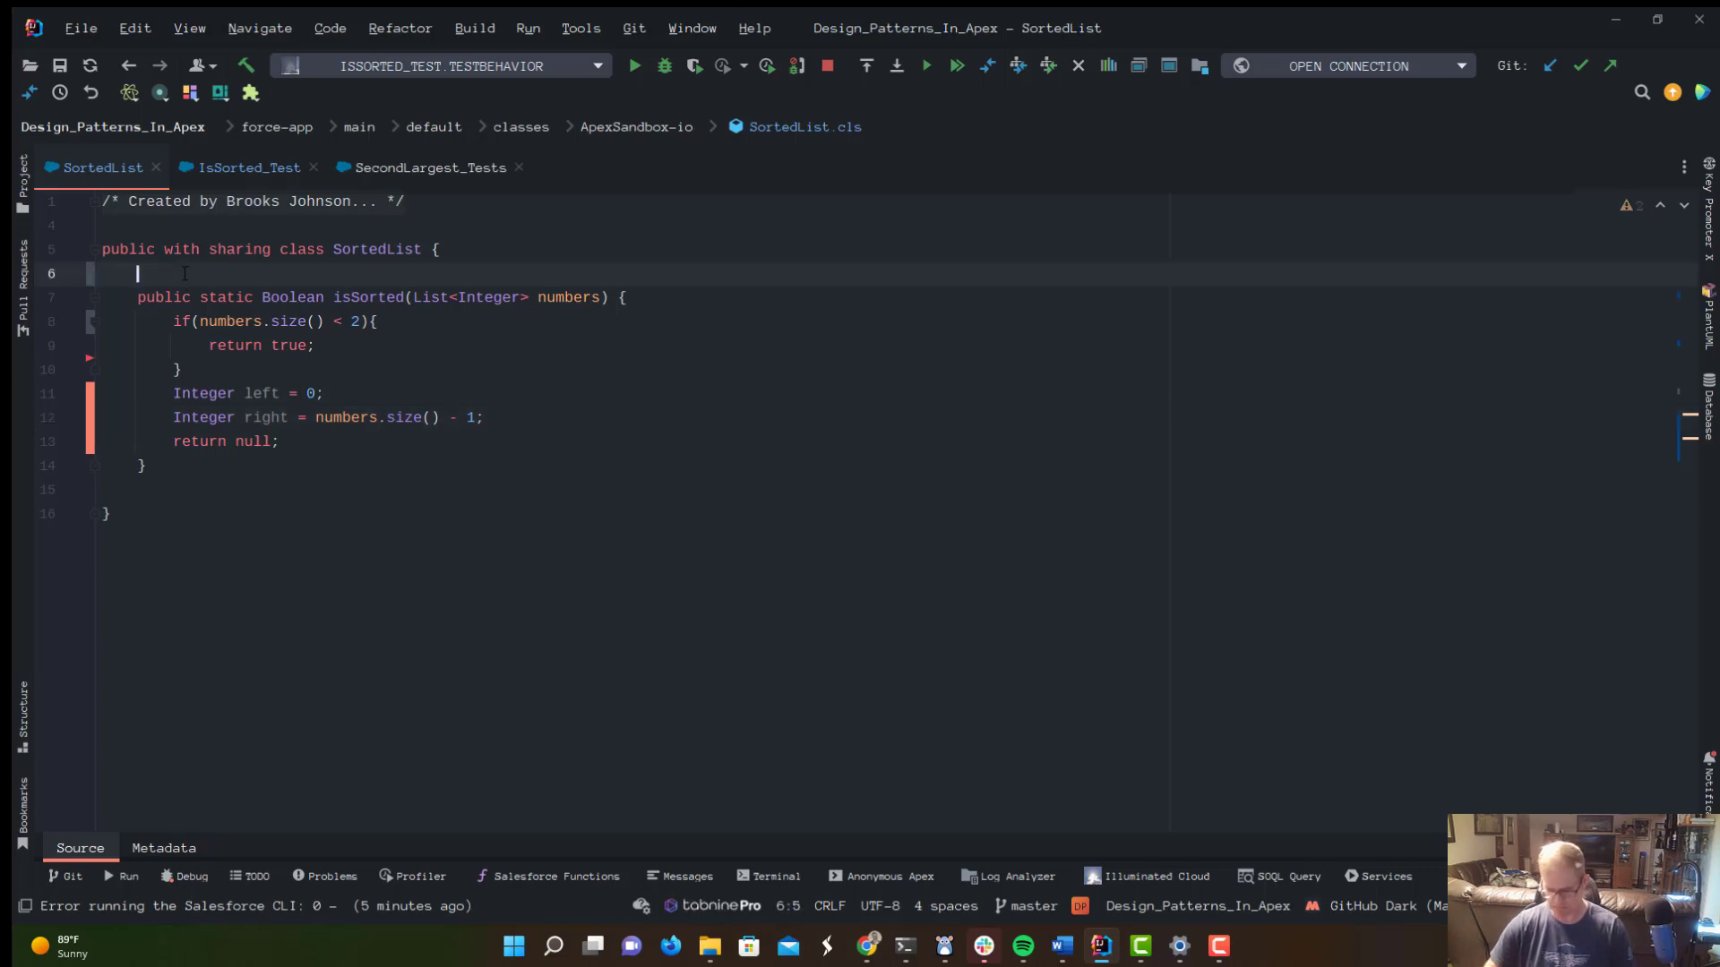
pyautogui.write('//')
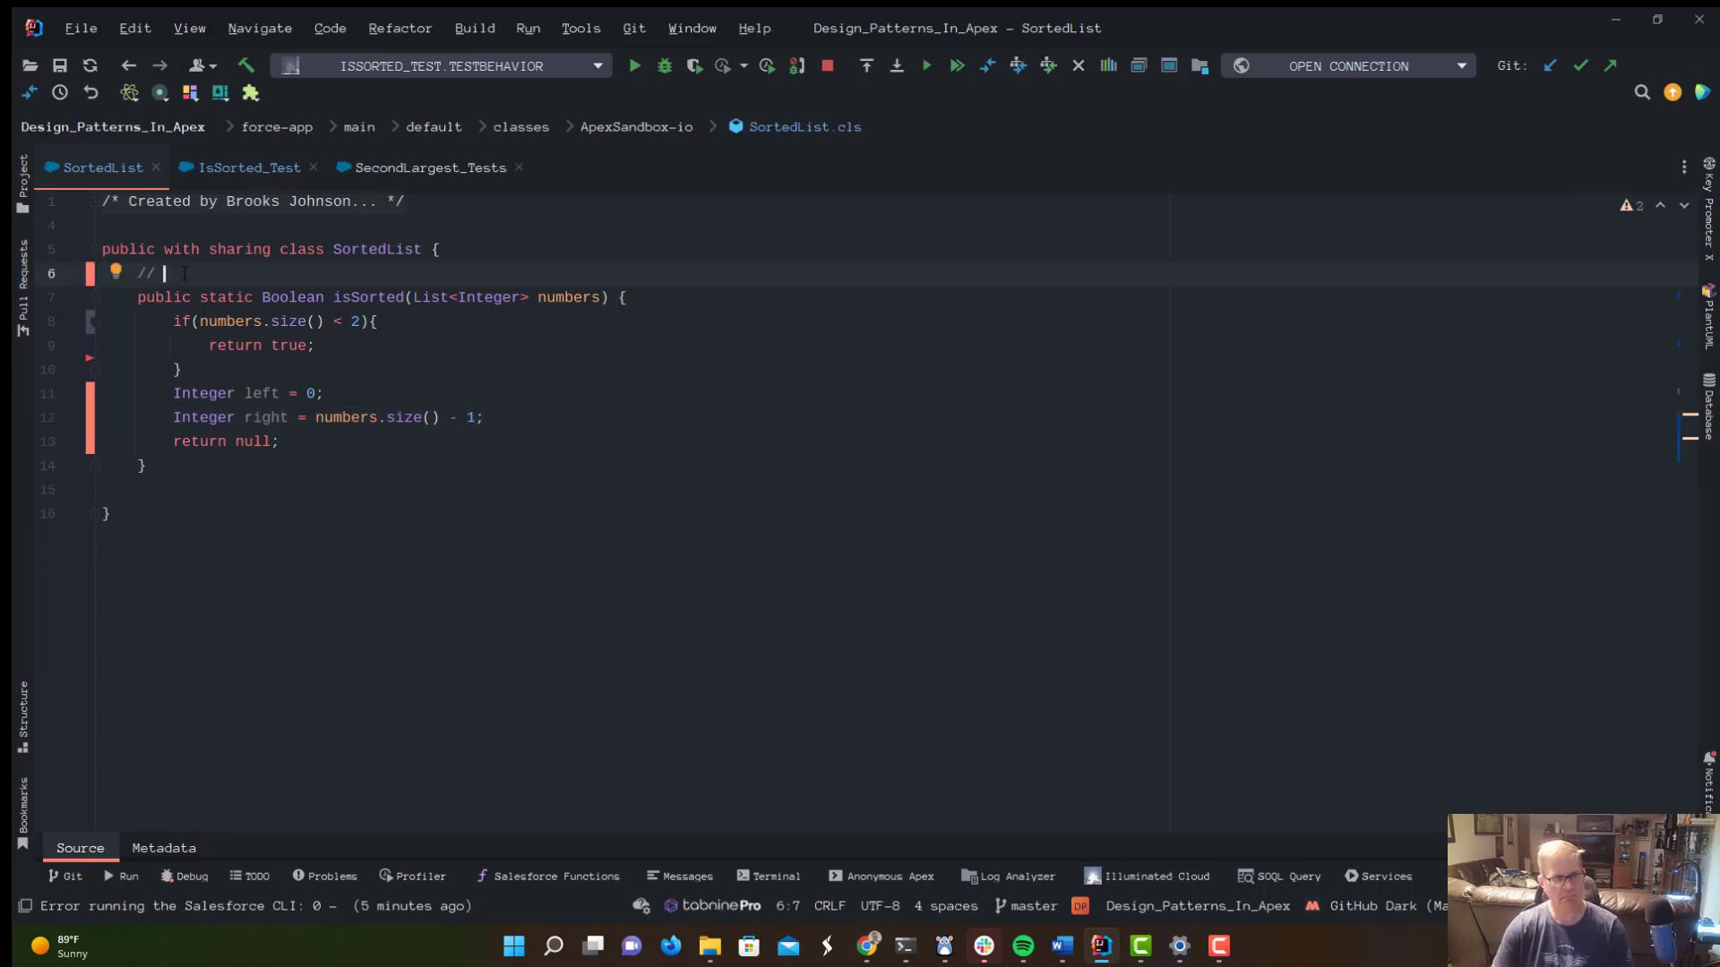
pyautogui.write('1, 2,')
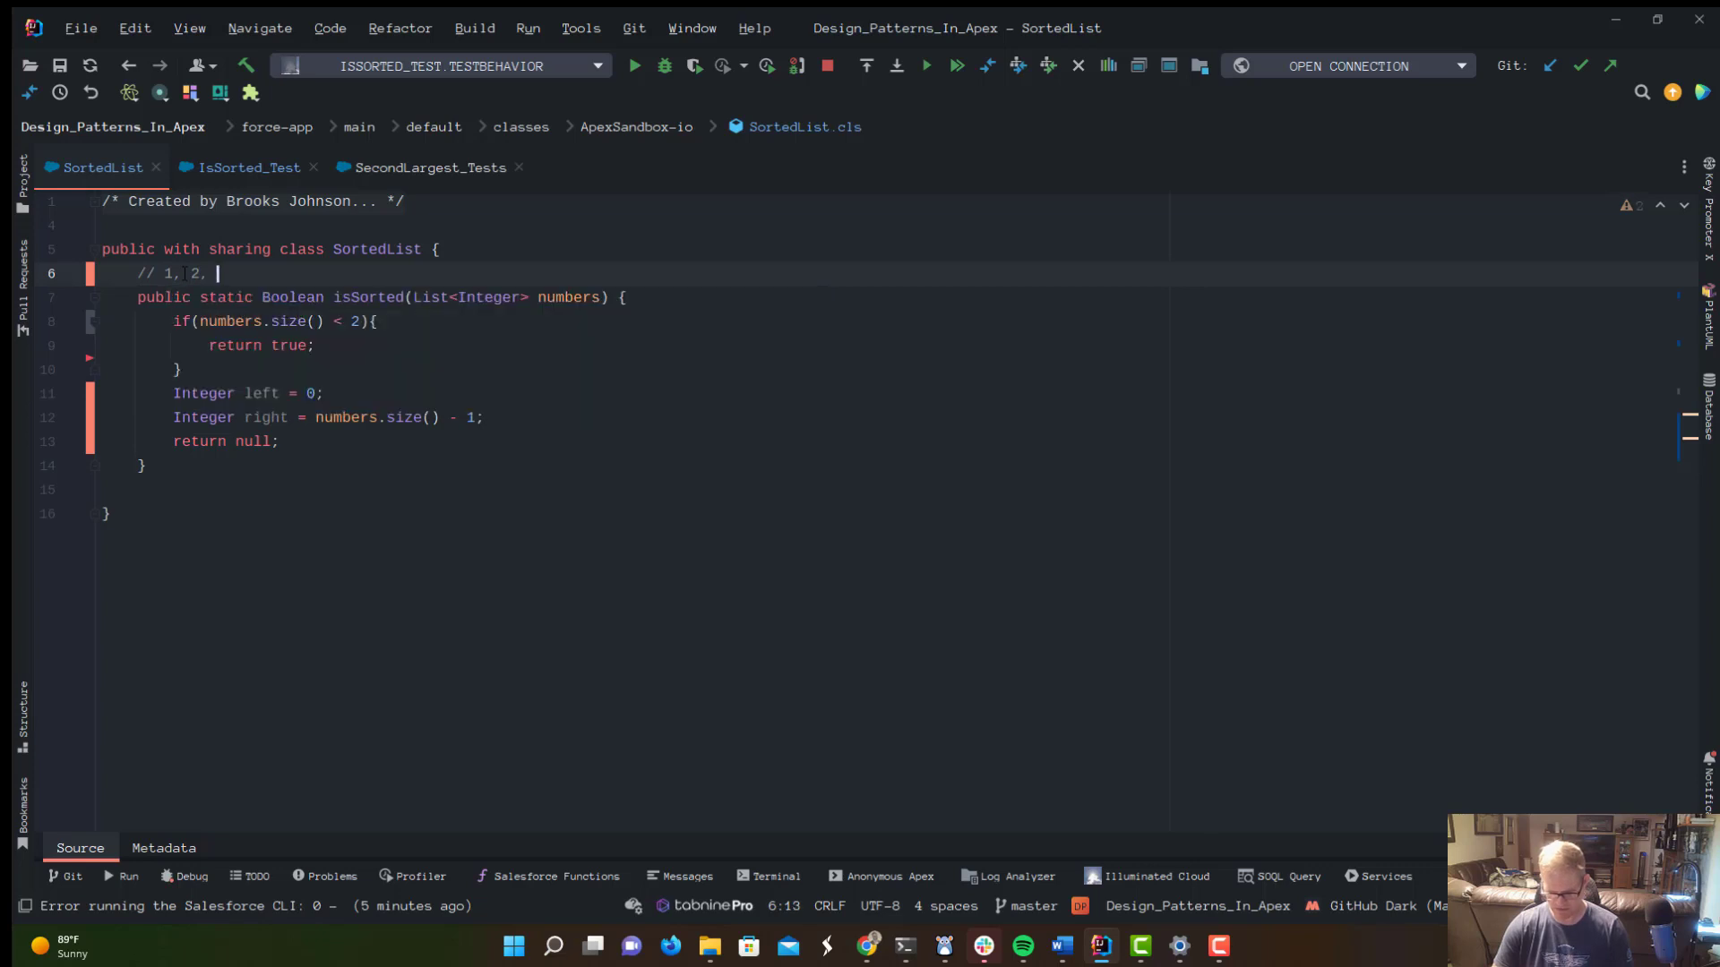
pyautogui.write('3, 4, 5')
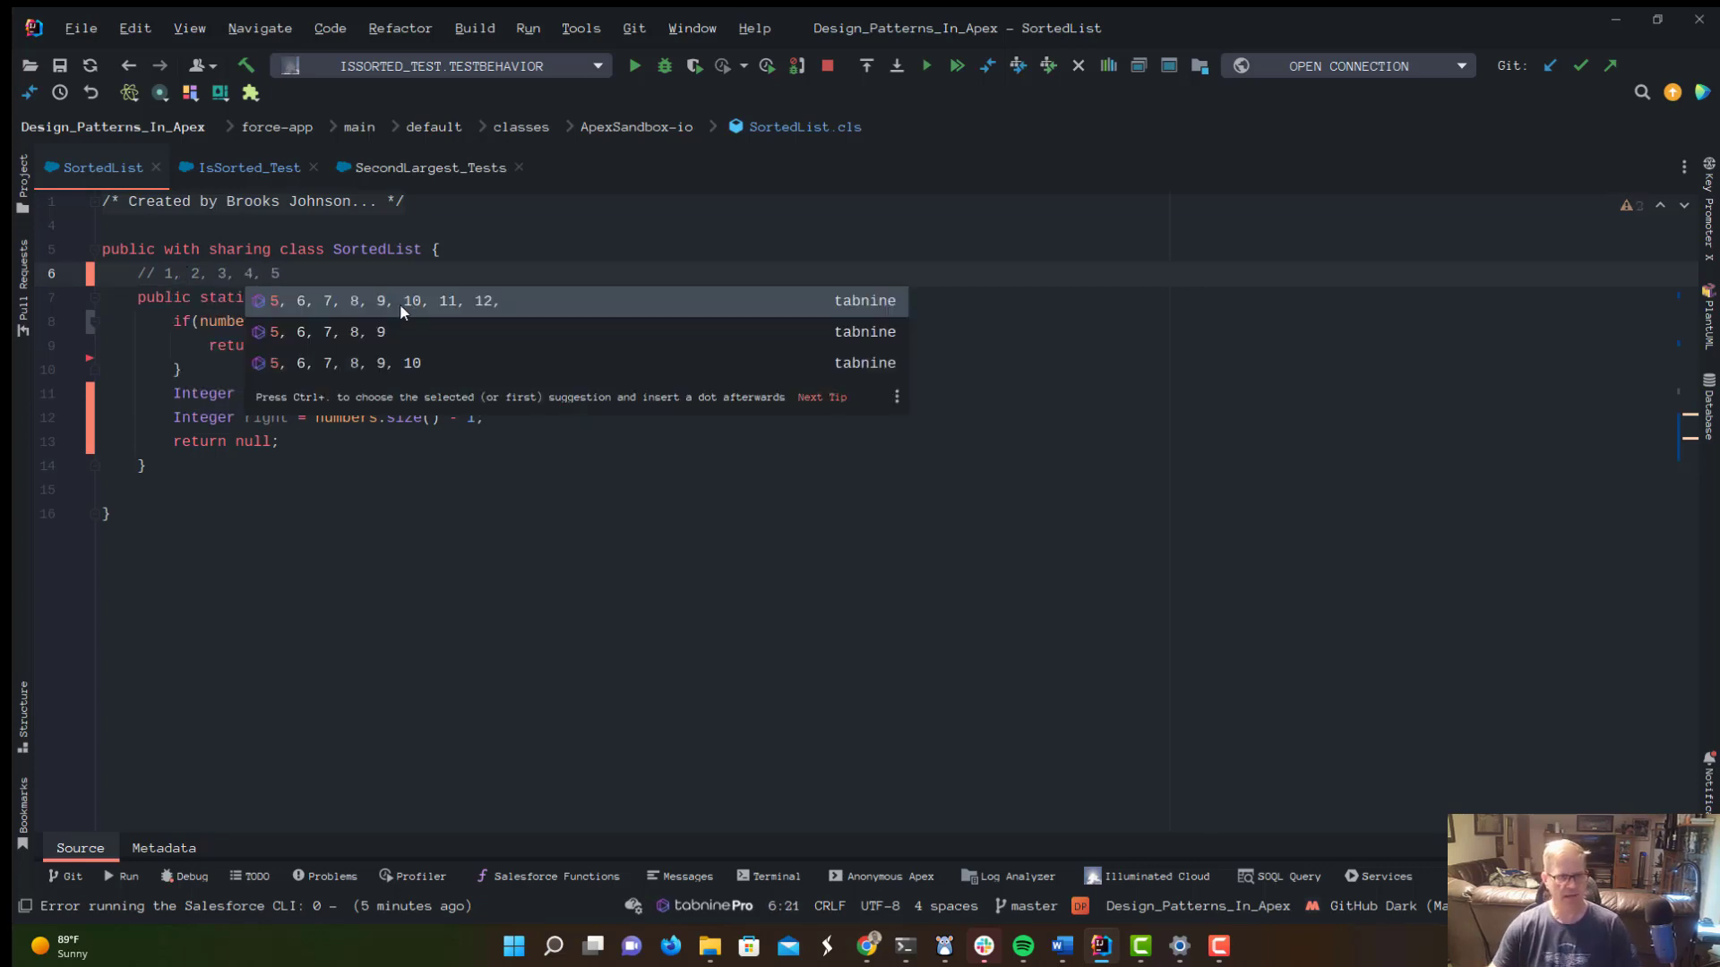
pyautogui.press('escape')
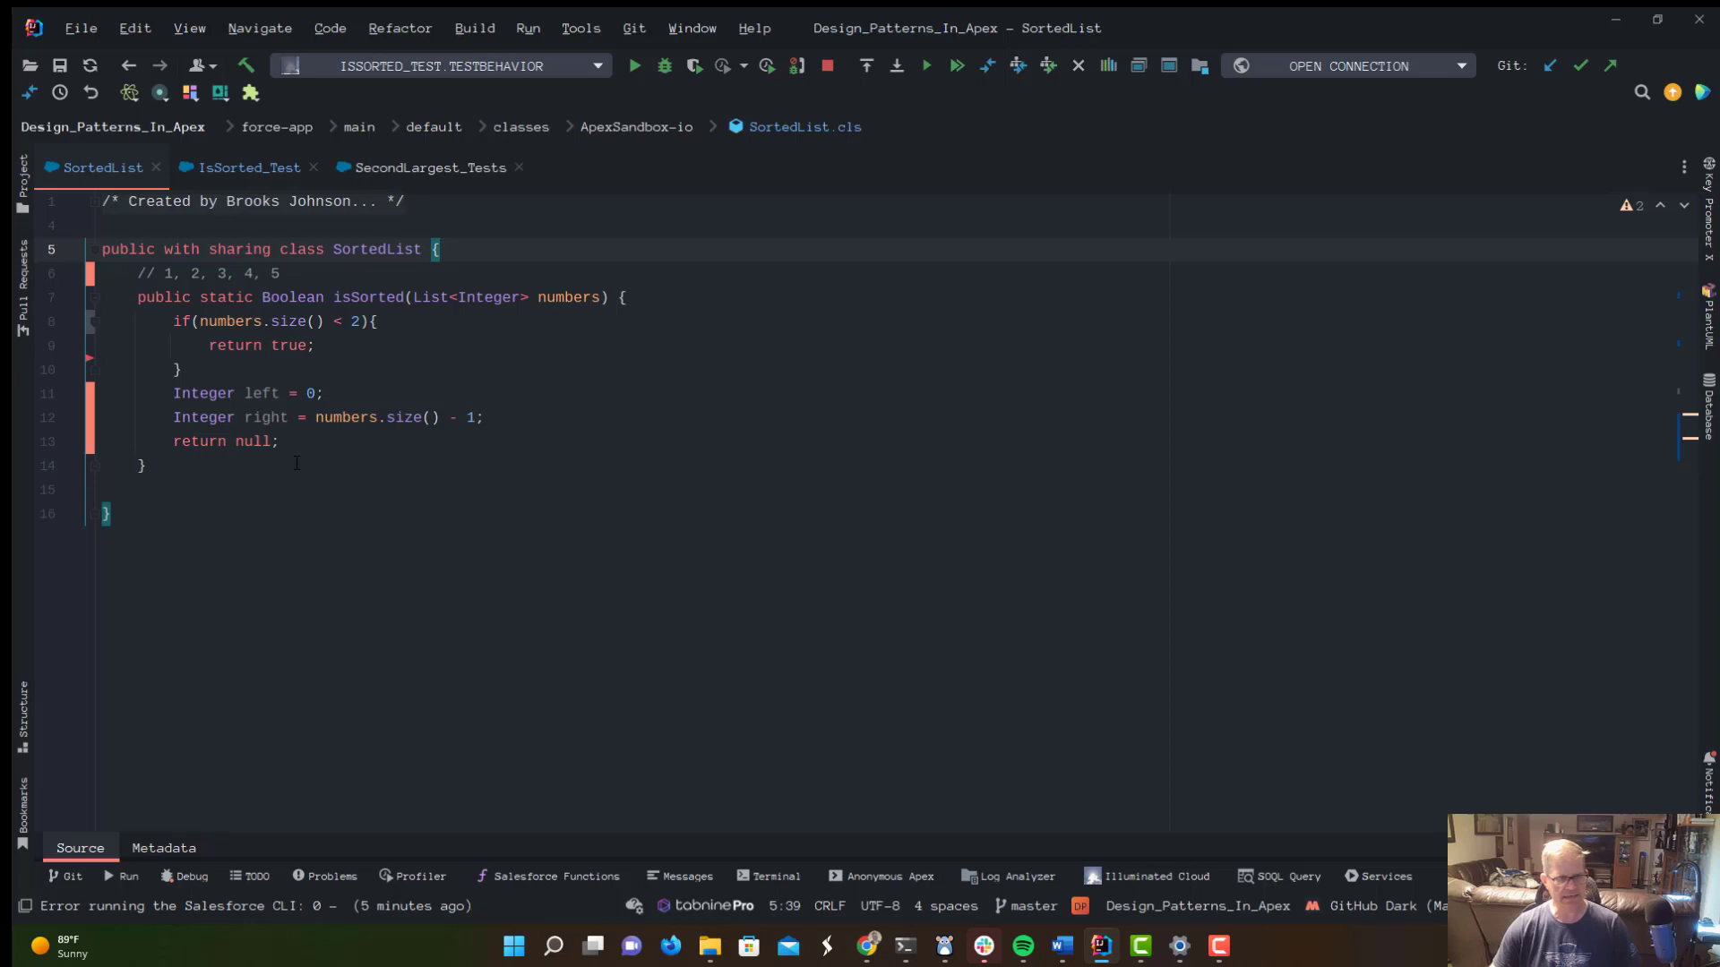
pyautogui.moveTo(516, 418)
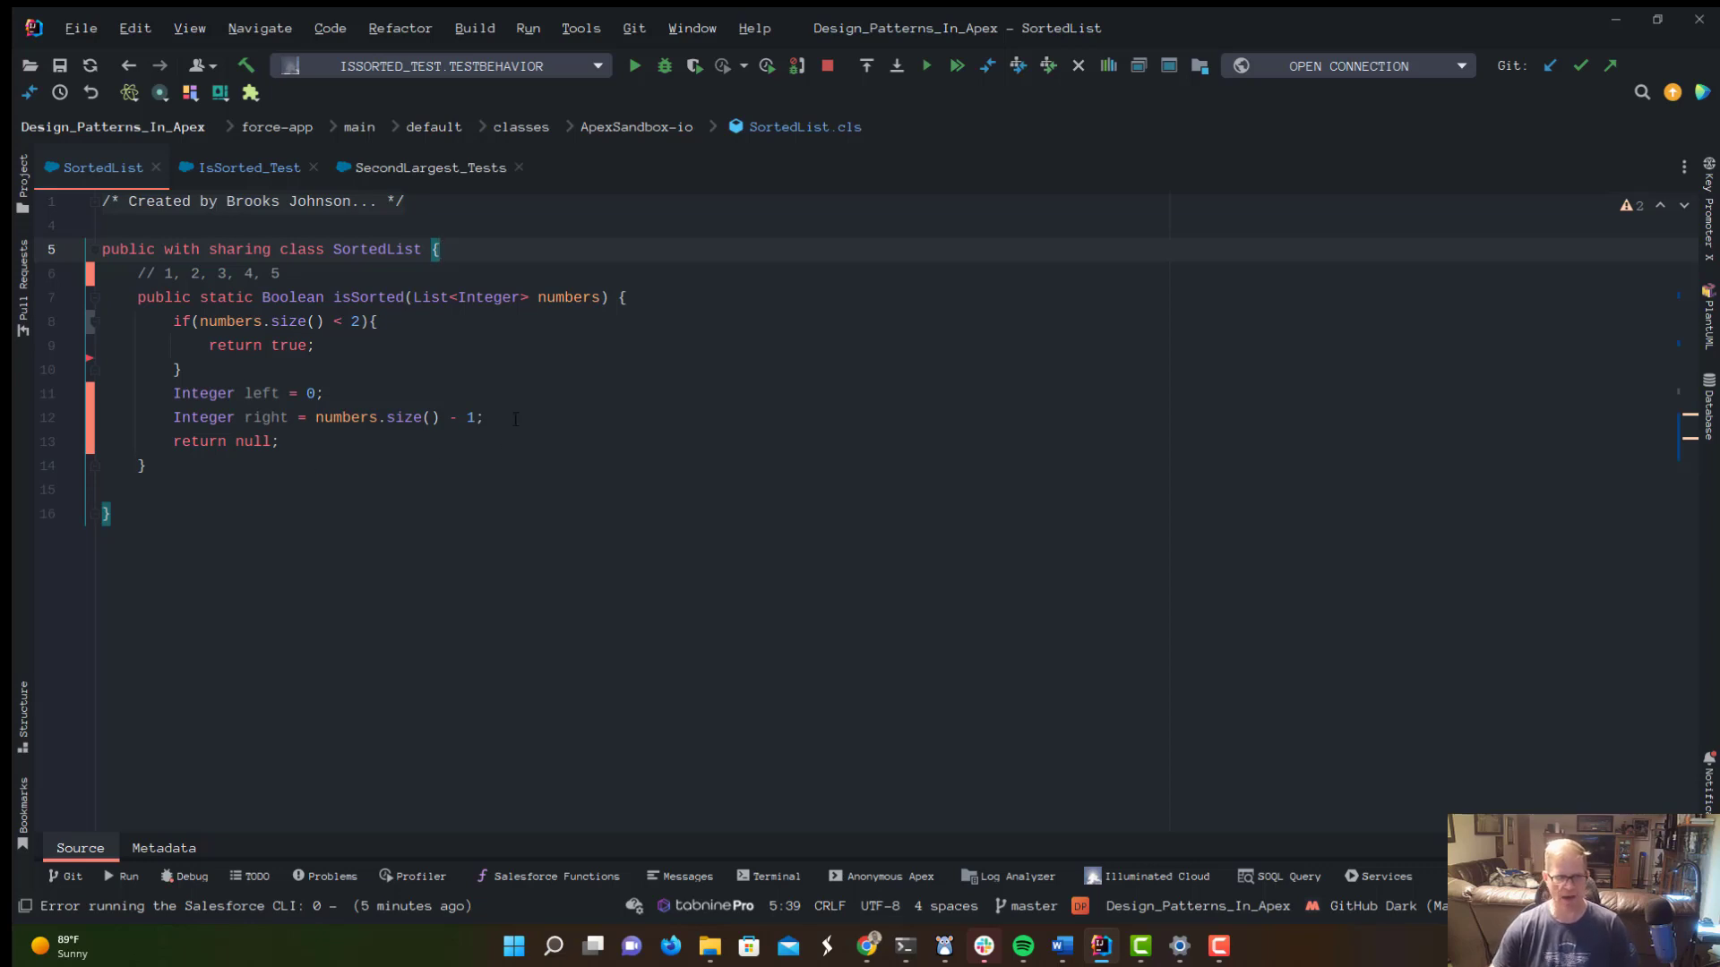
pyautogui.click(482, 417)
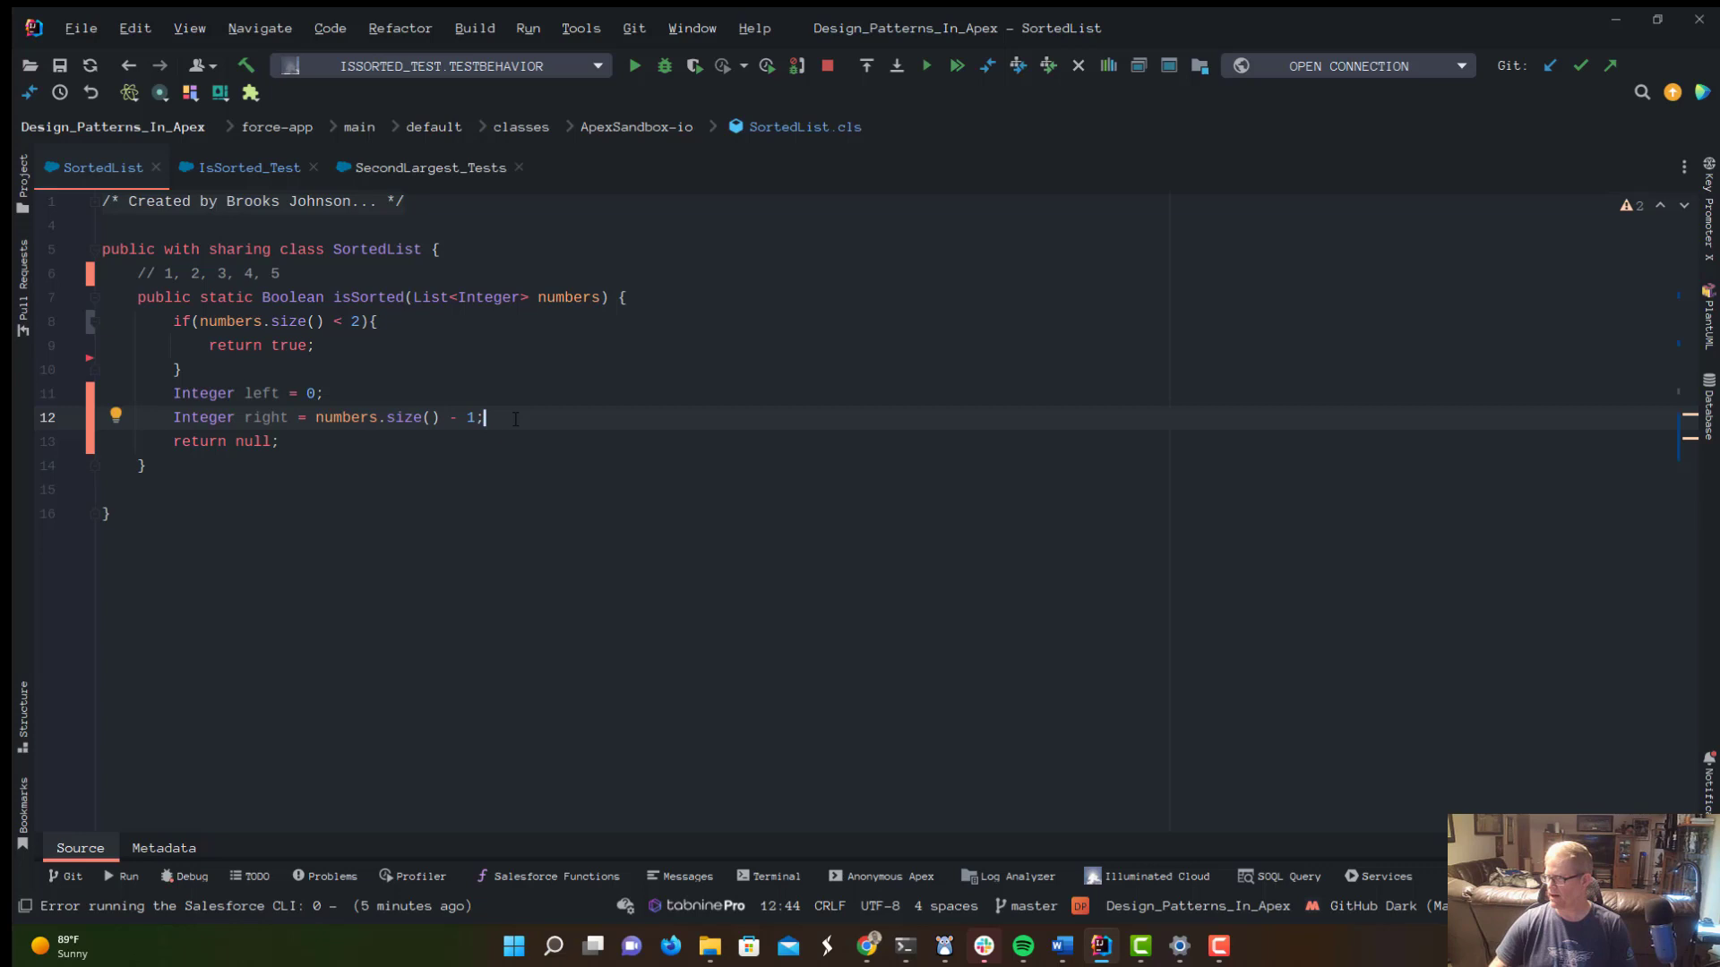
# Start the ascending branch with if(numbers[left] < numbers[right]){.
pyautogui.press('Return')
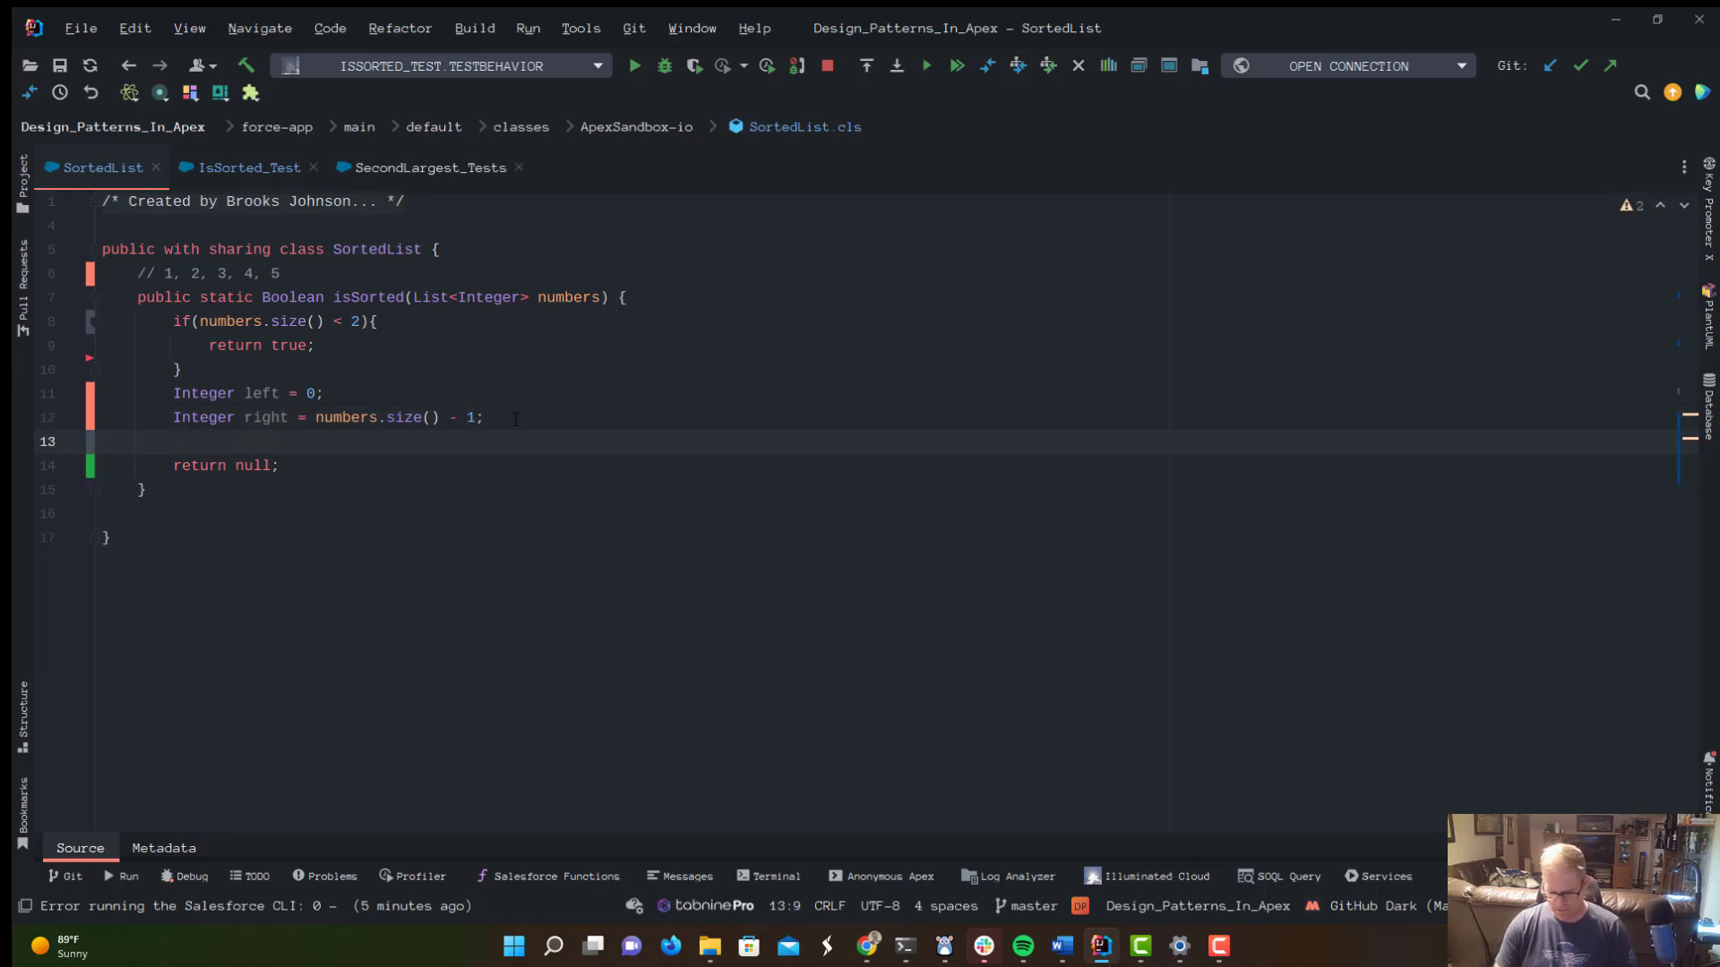
pyautogui.write('if(')
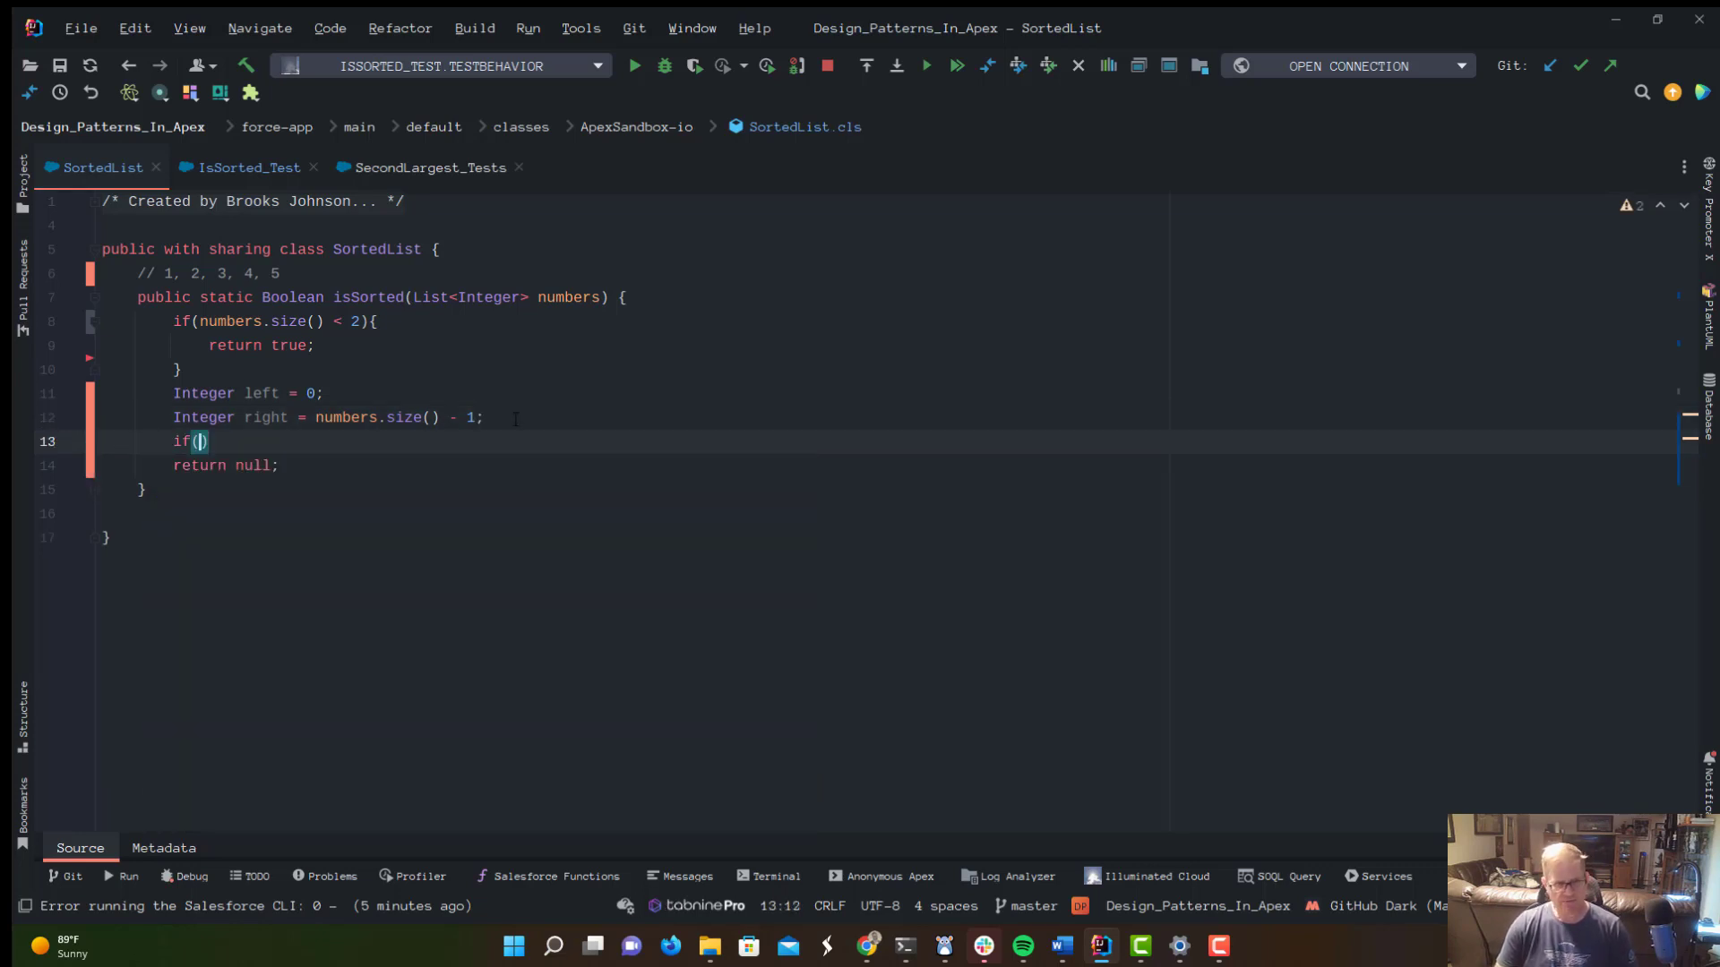
pyautogui.write('numbers')
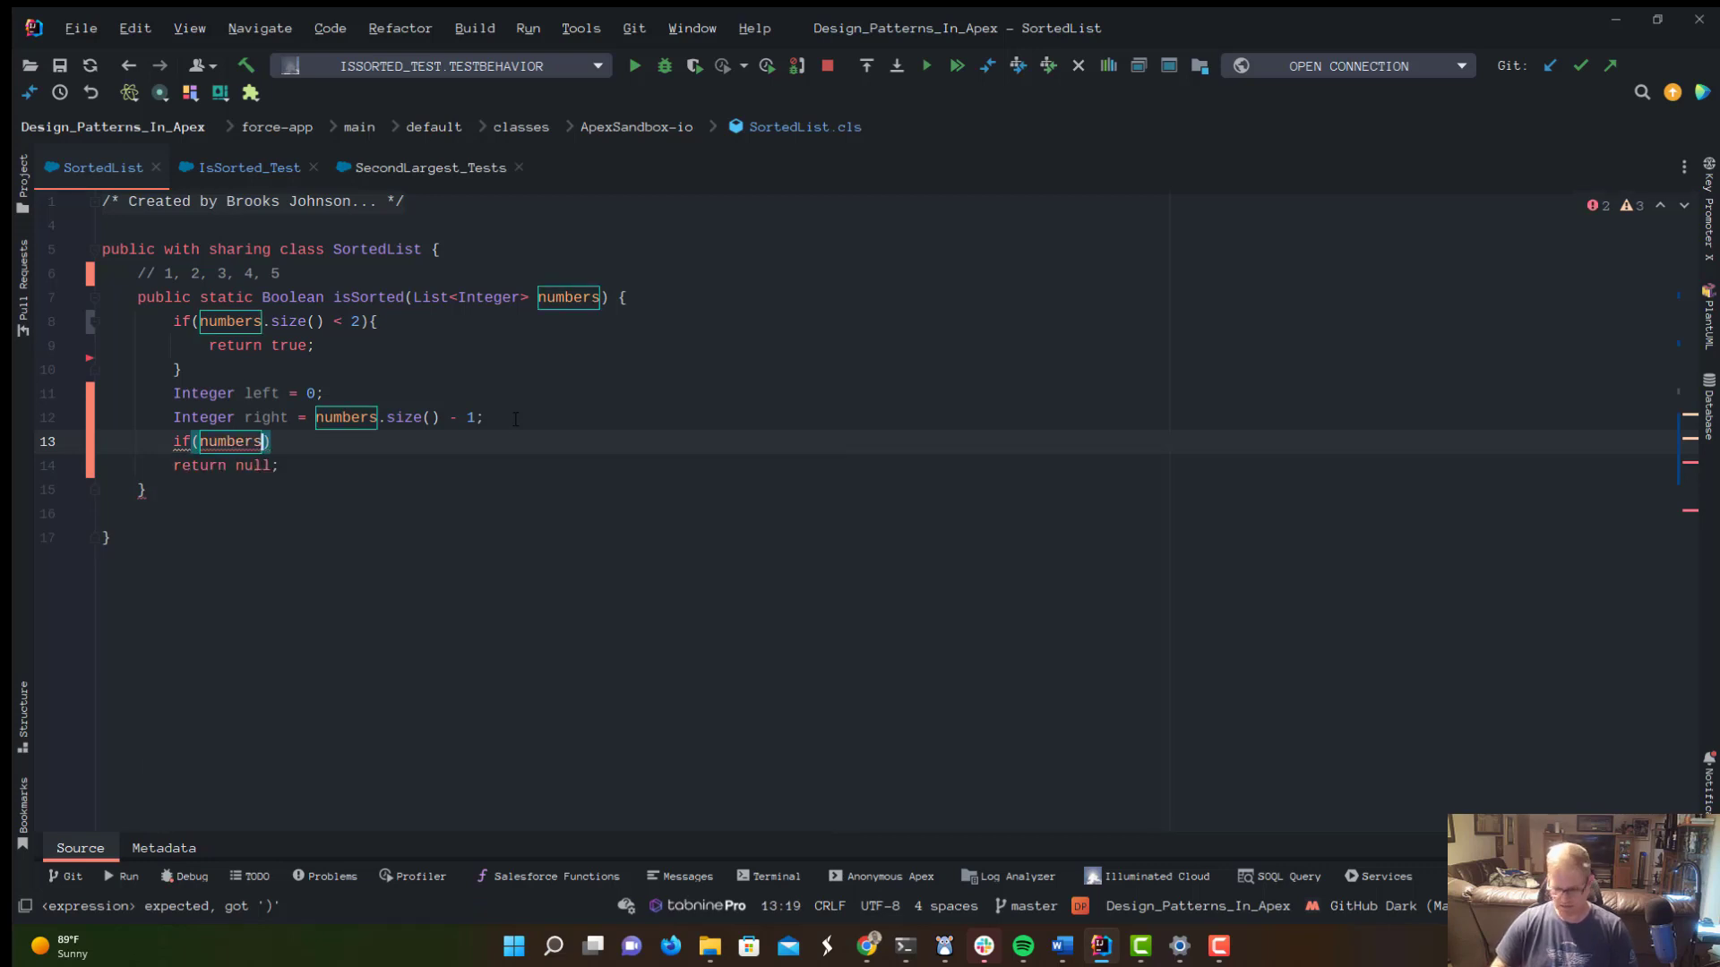
pyautogui.write('[]')
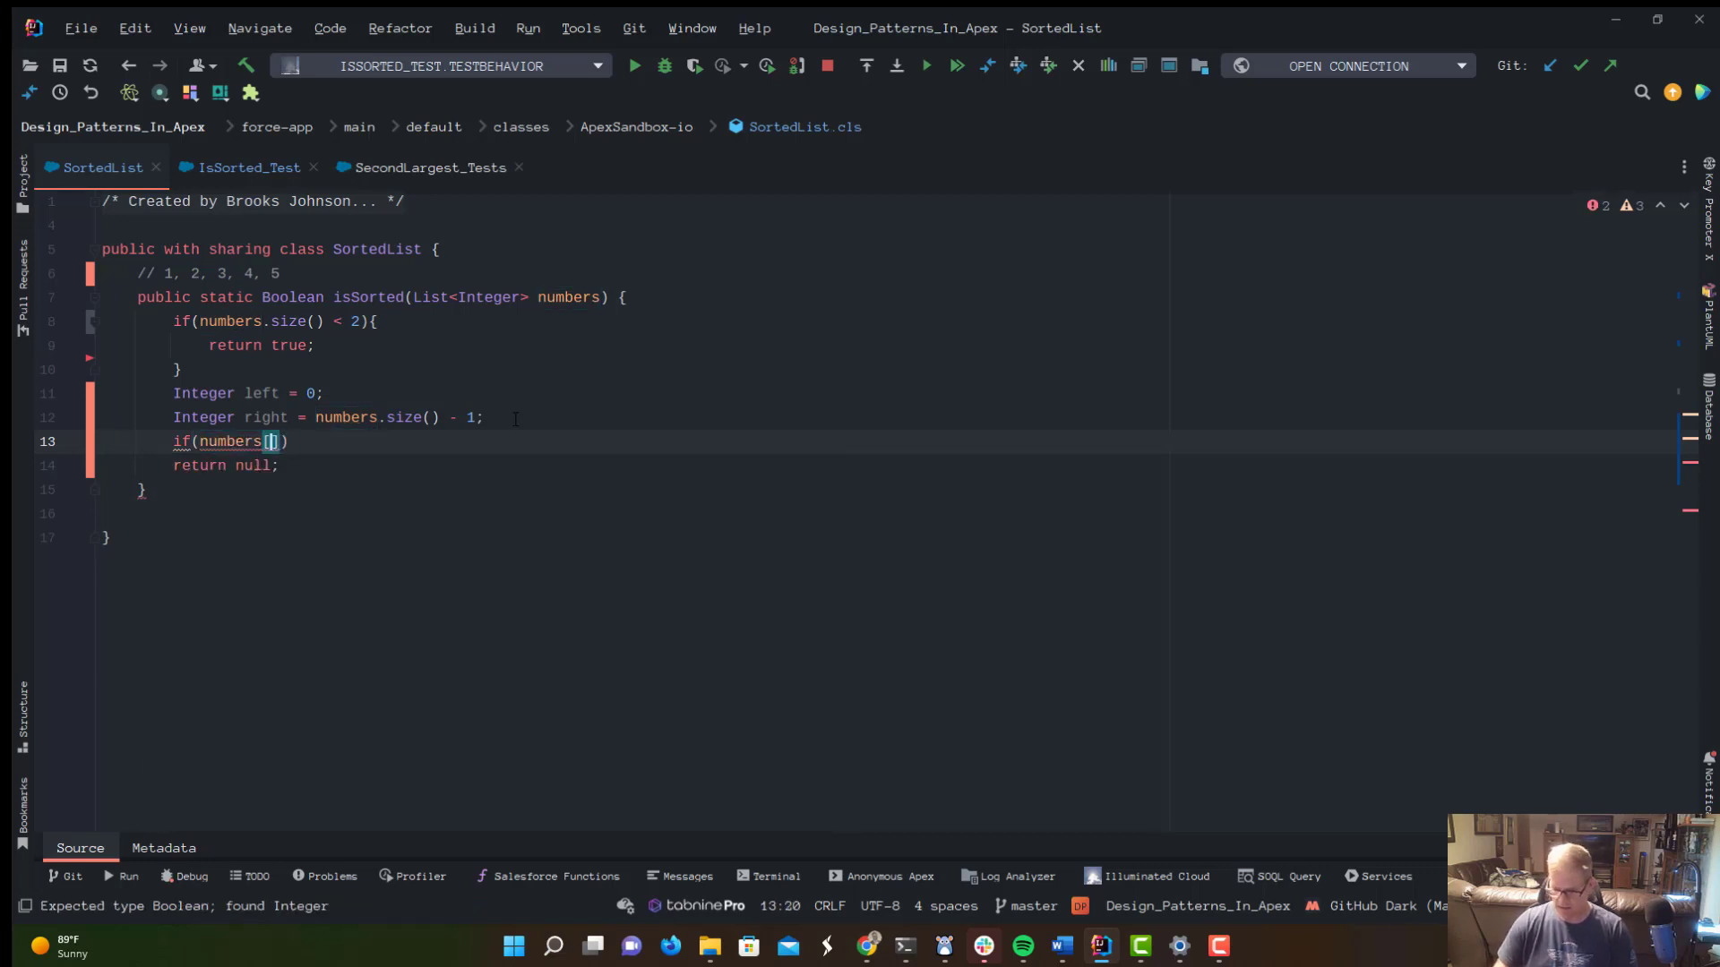
pyautogui.write('left')
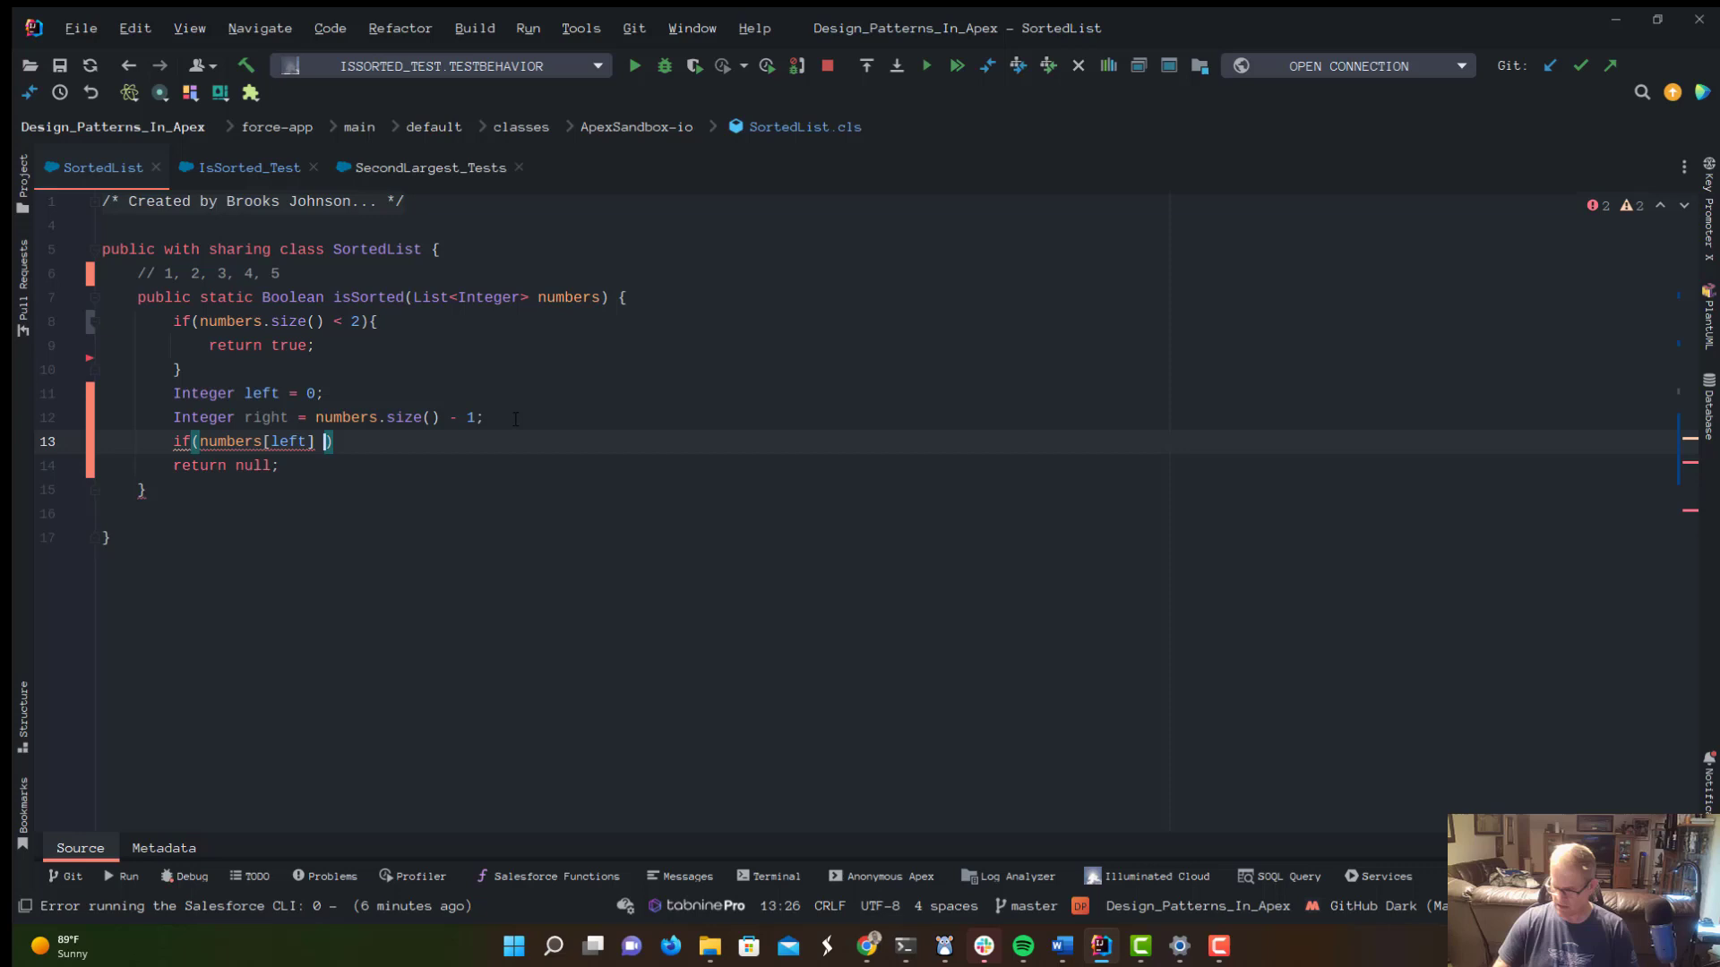
pyautogui.write('< n')
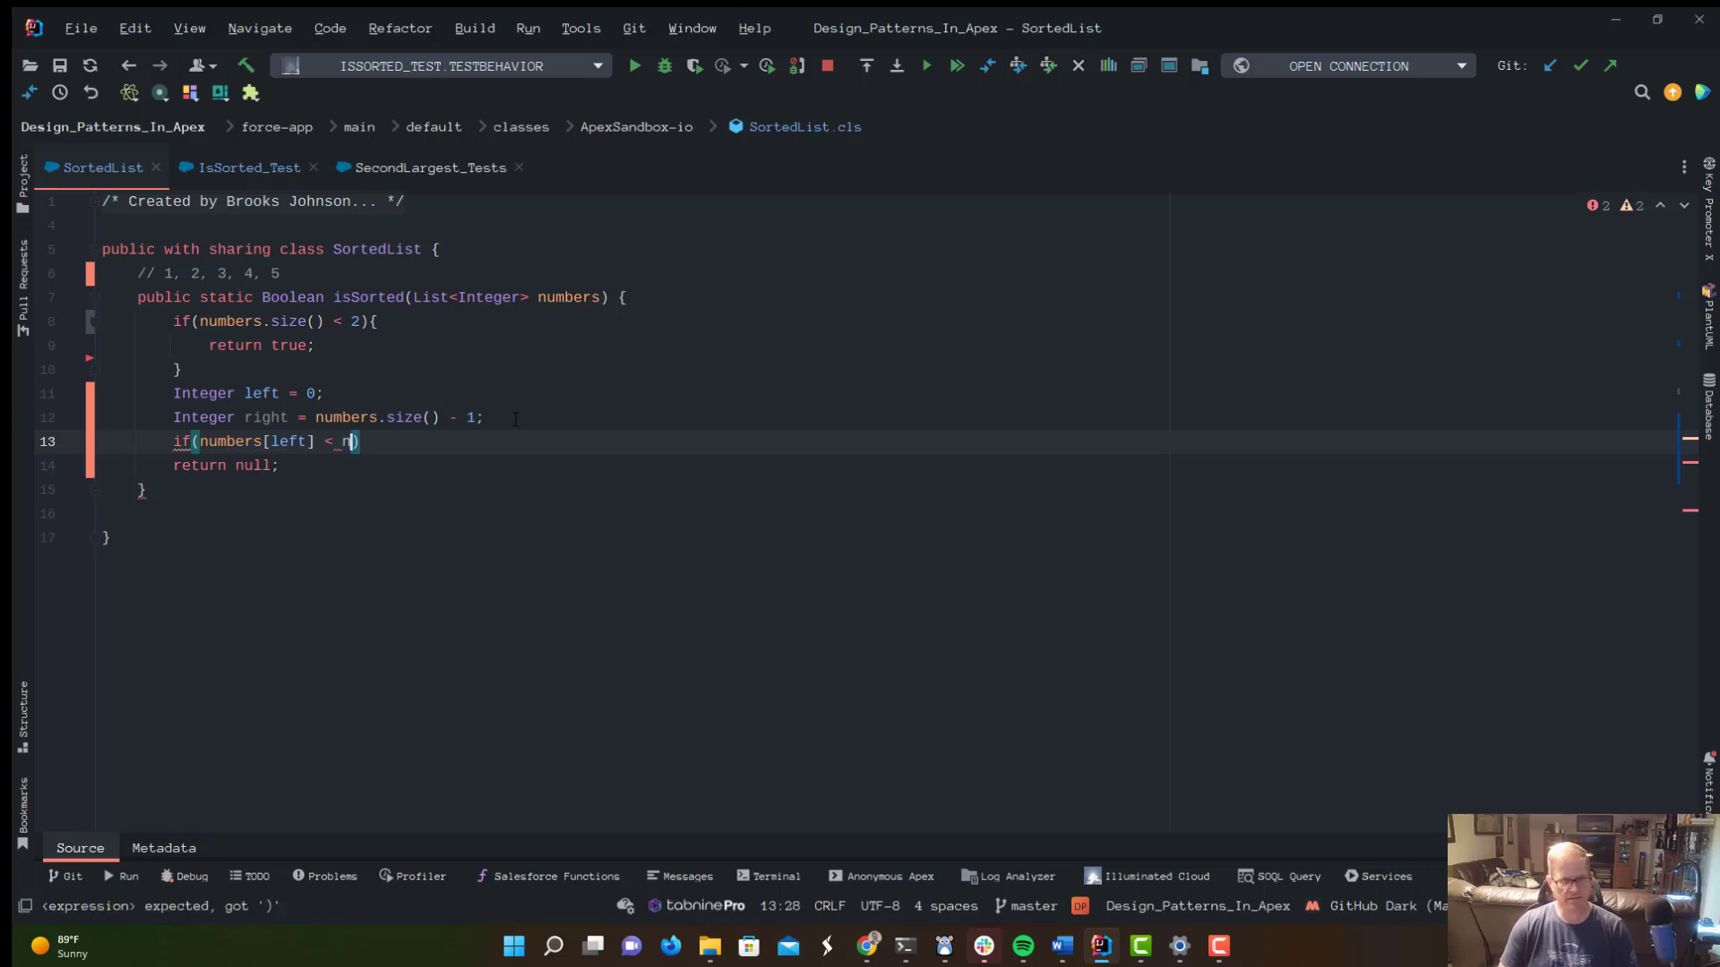
pyautogui.write('umbers[right]){')
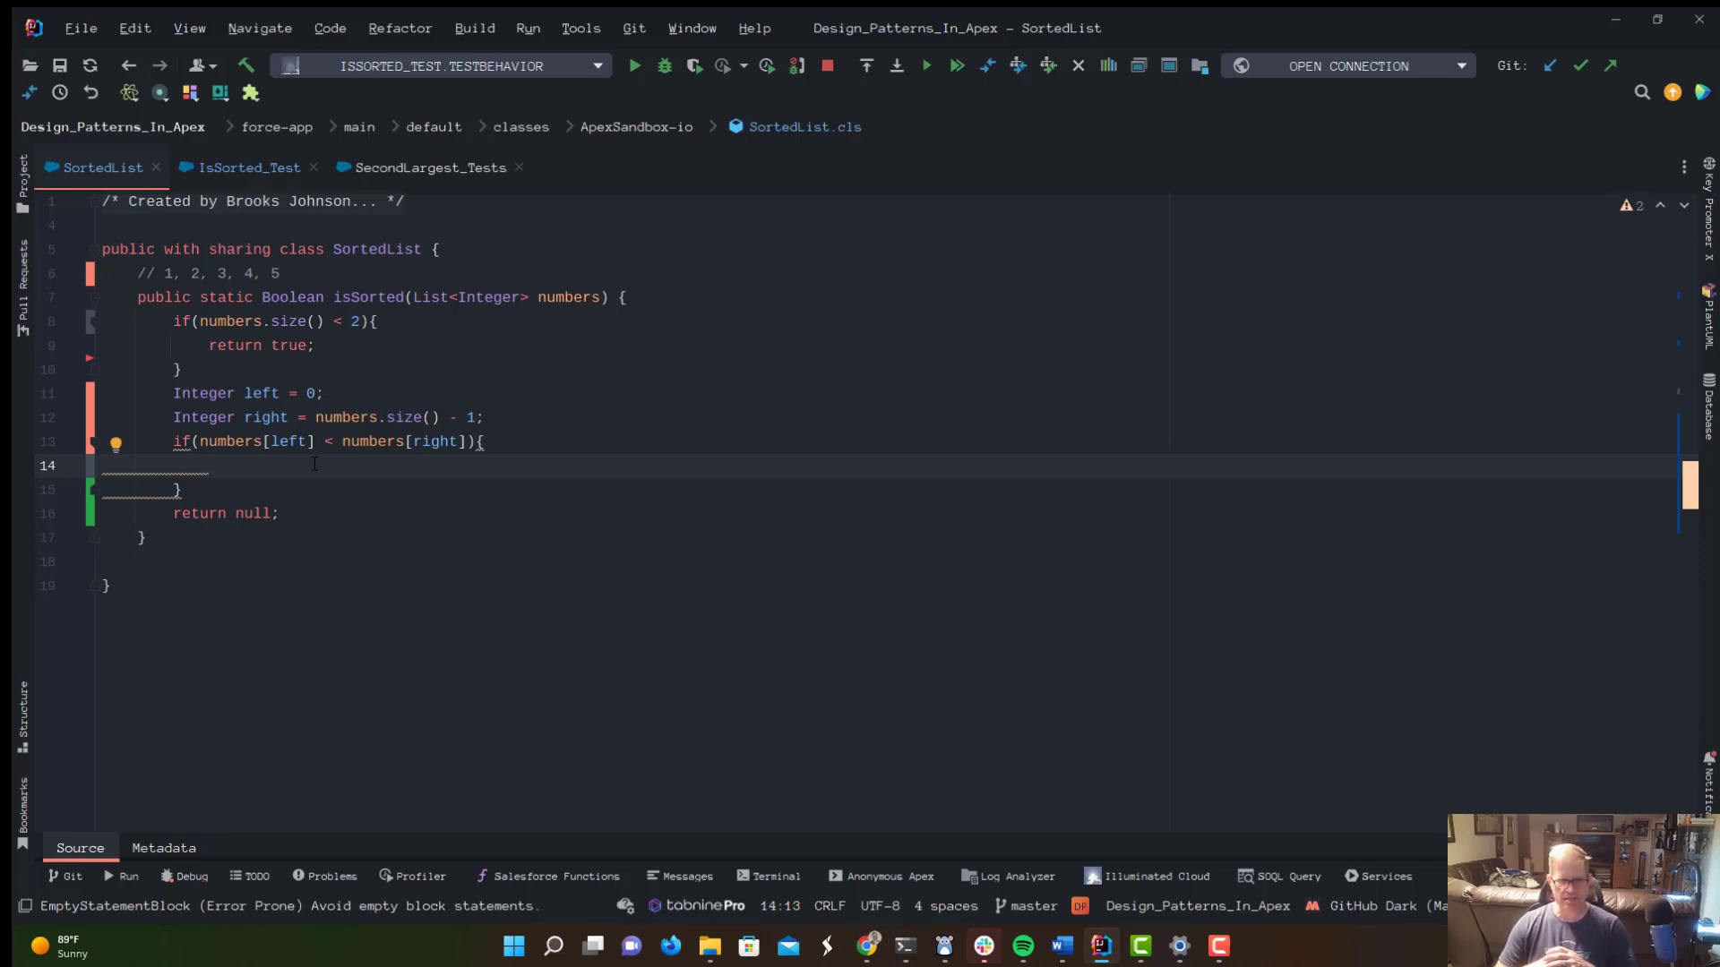
# Inside the ascending branch, add a while(left < right){ loop.
pyautogui.click(208, 466)
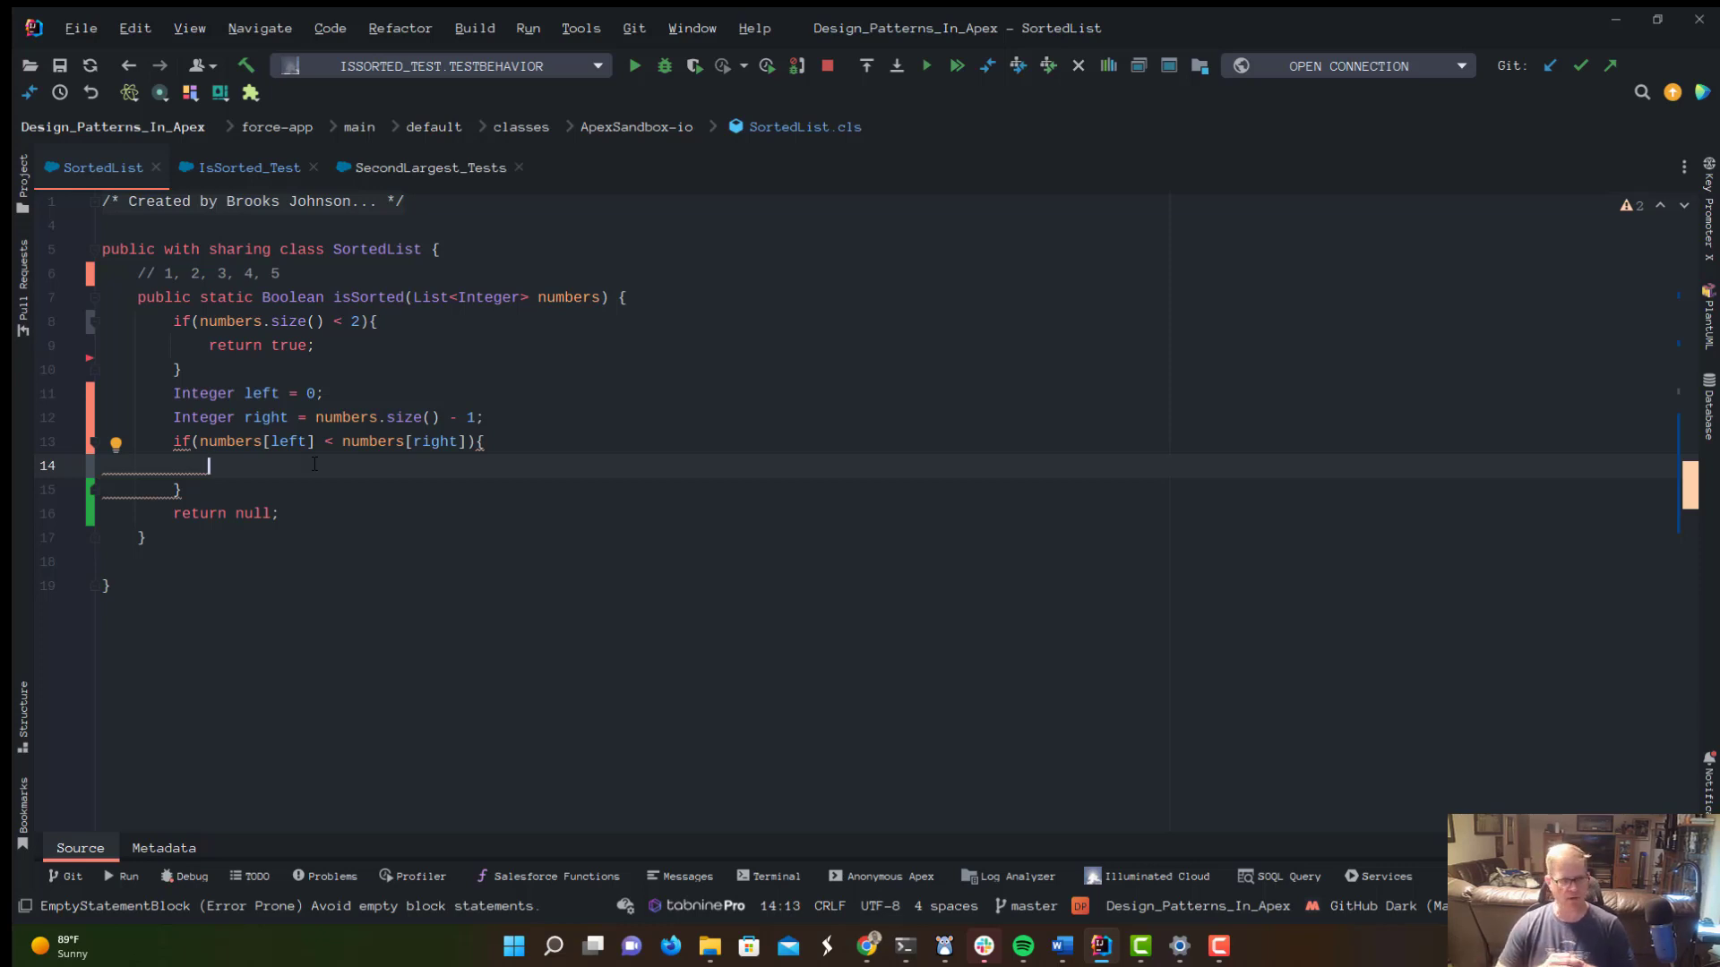
pyautogui.write('w')
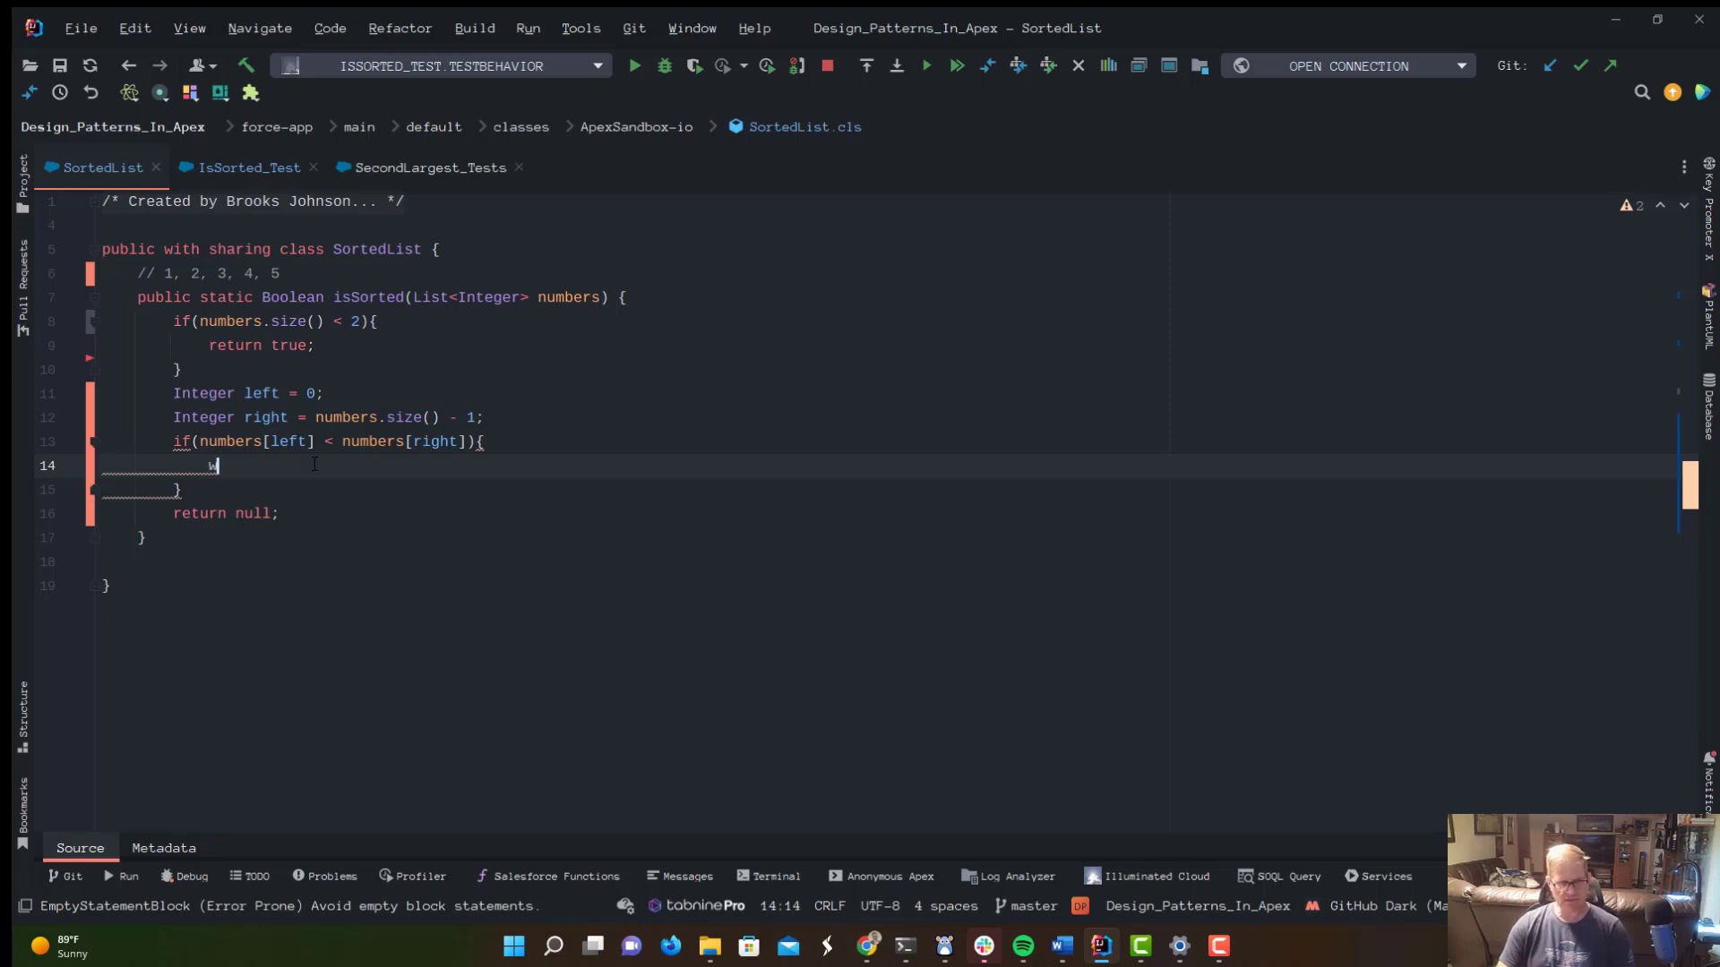
pyautogui.write('hile()')
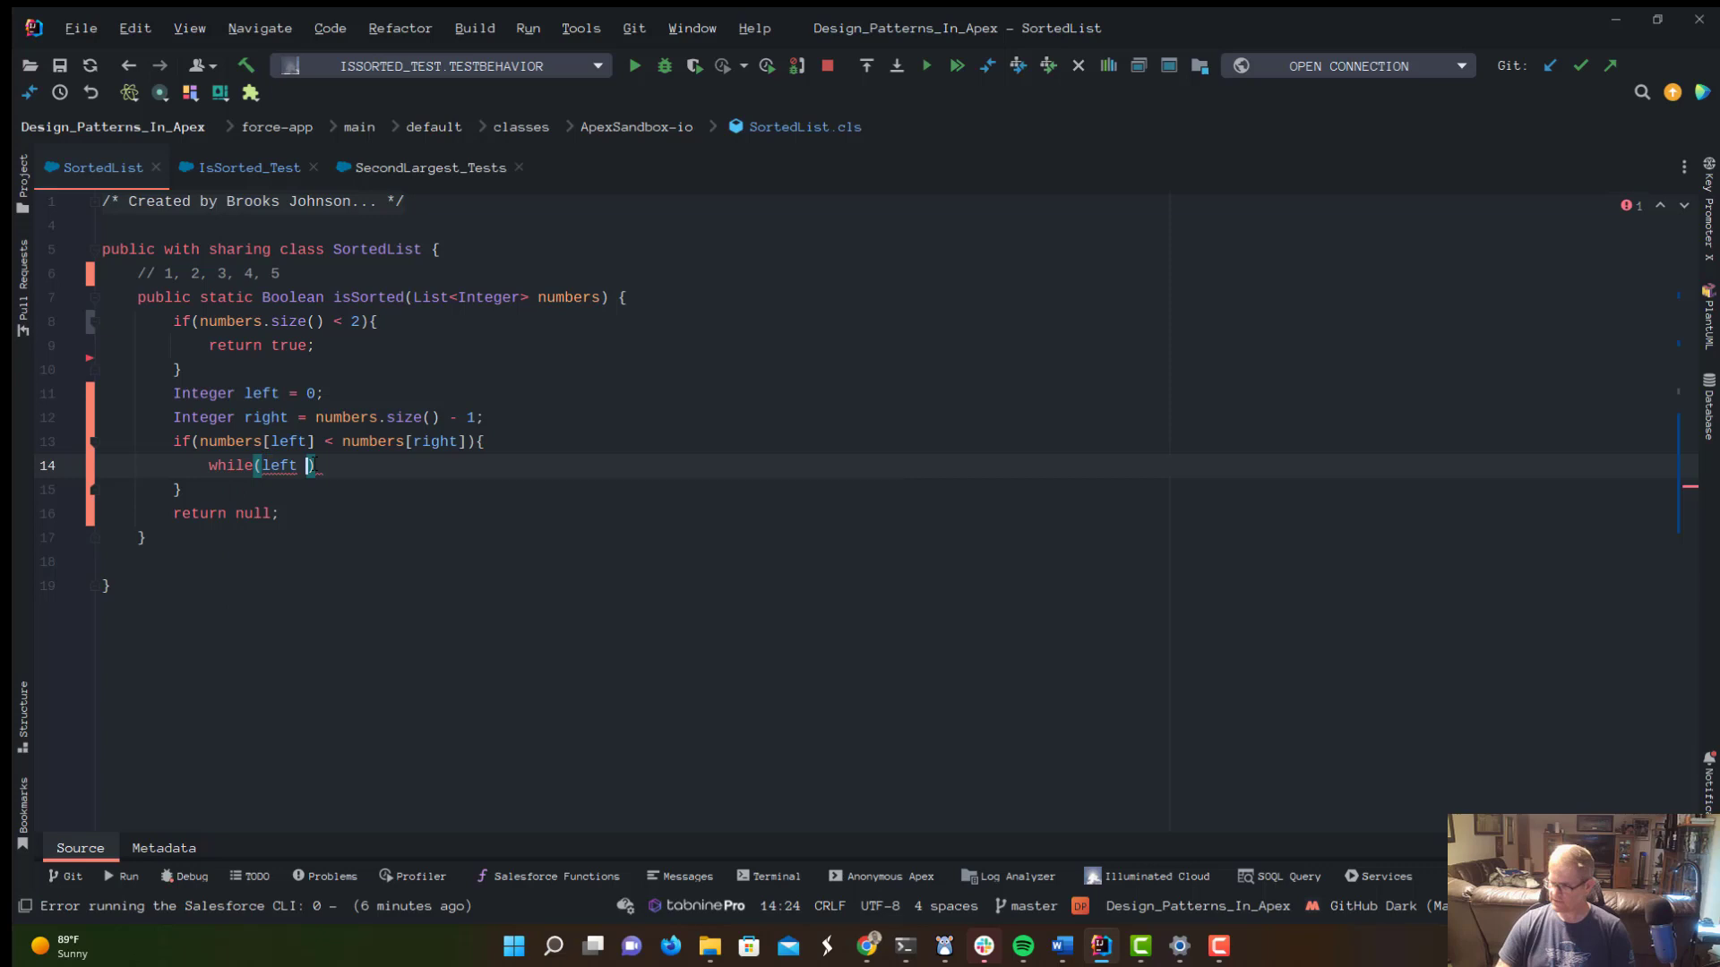
pyautogui.write('< right')
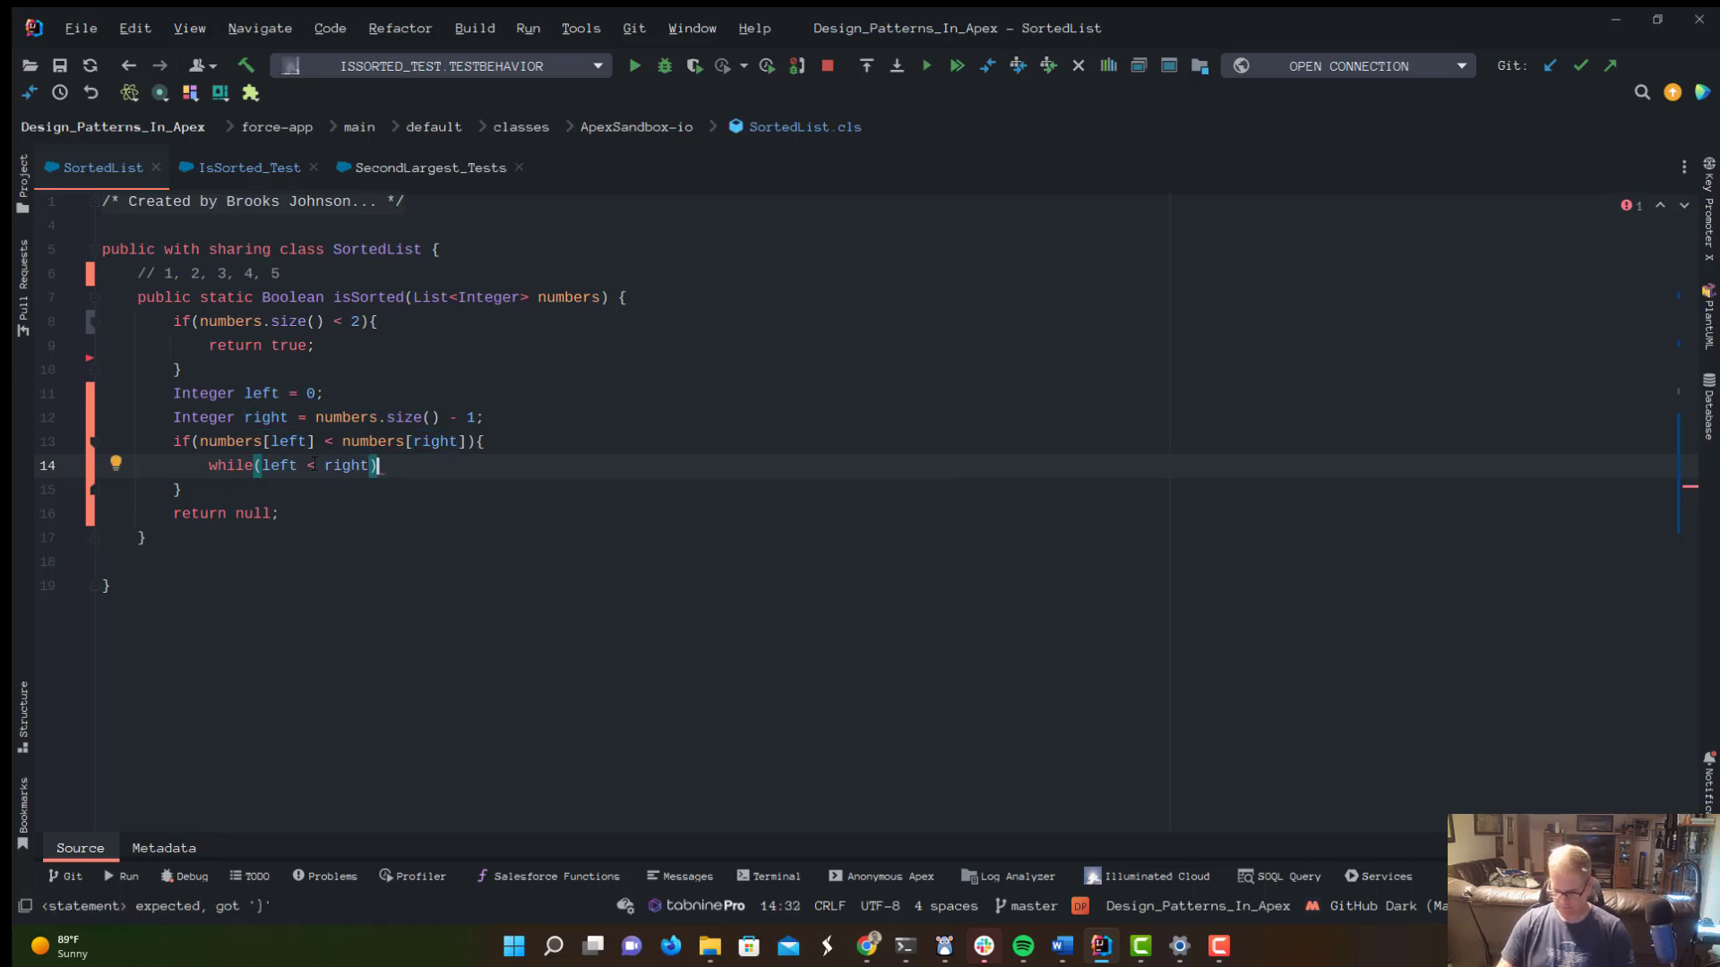
pyautogui.write('{')
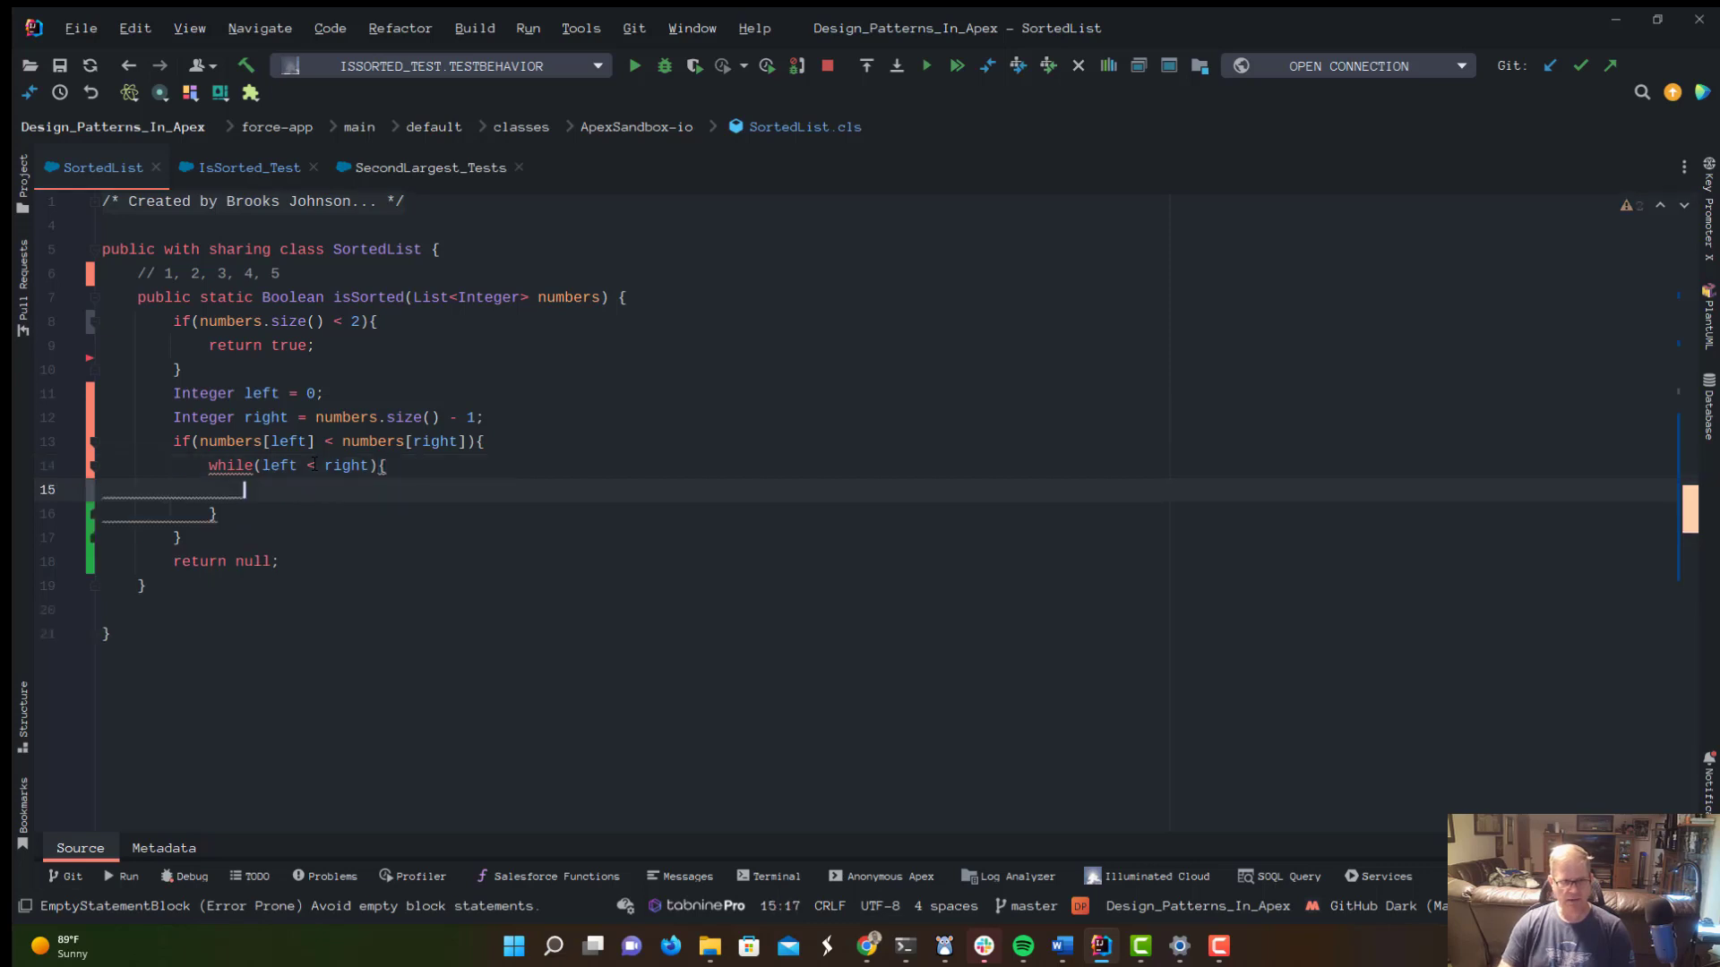
# In the loop, return false when numbers[left + 1] < numbers[left], and save the file.
pyautogui.write('if_n')
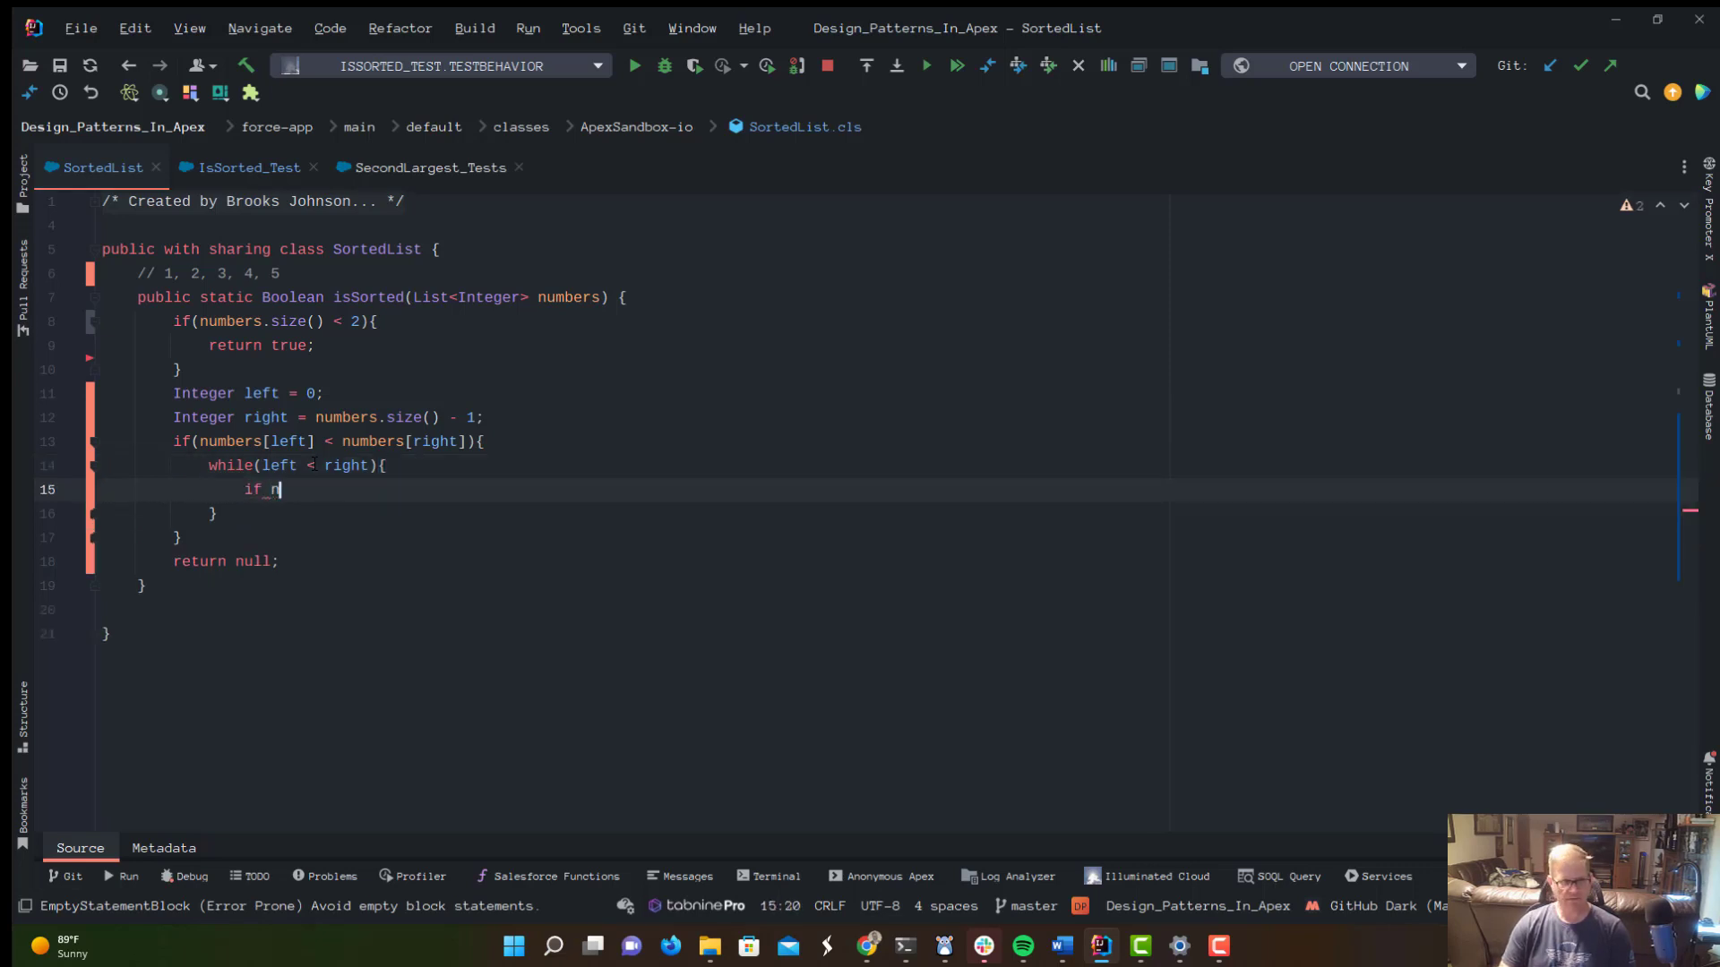
pyautogui.press('Backspace')
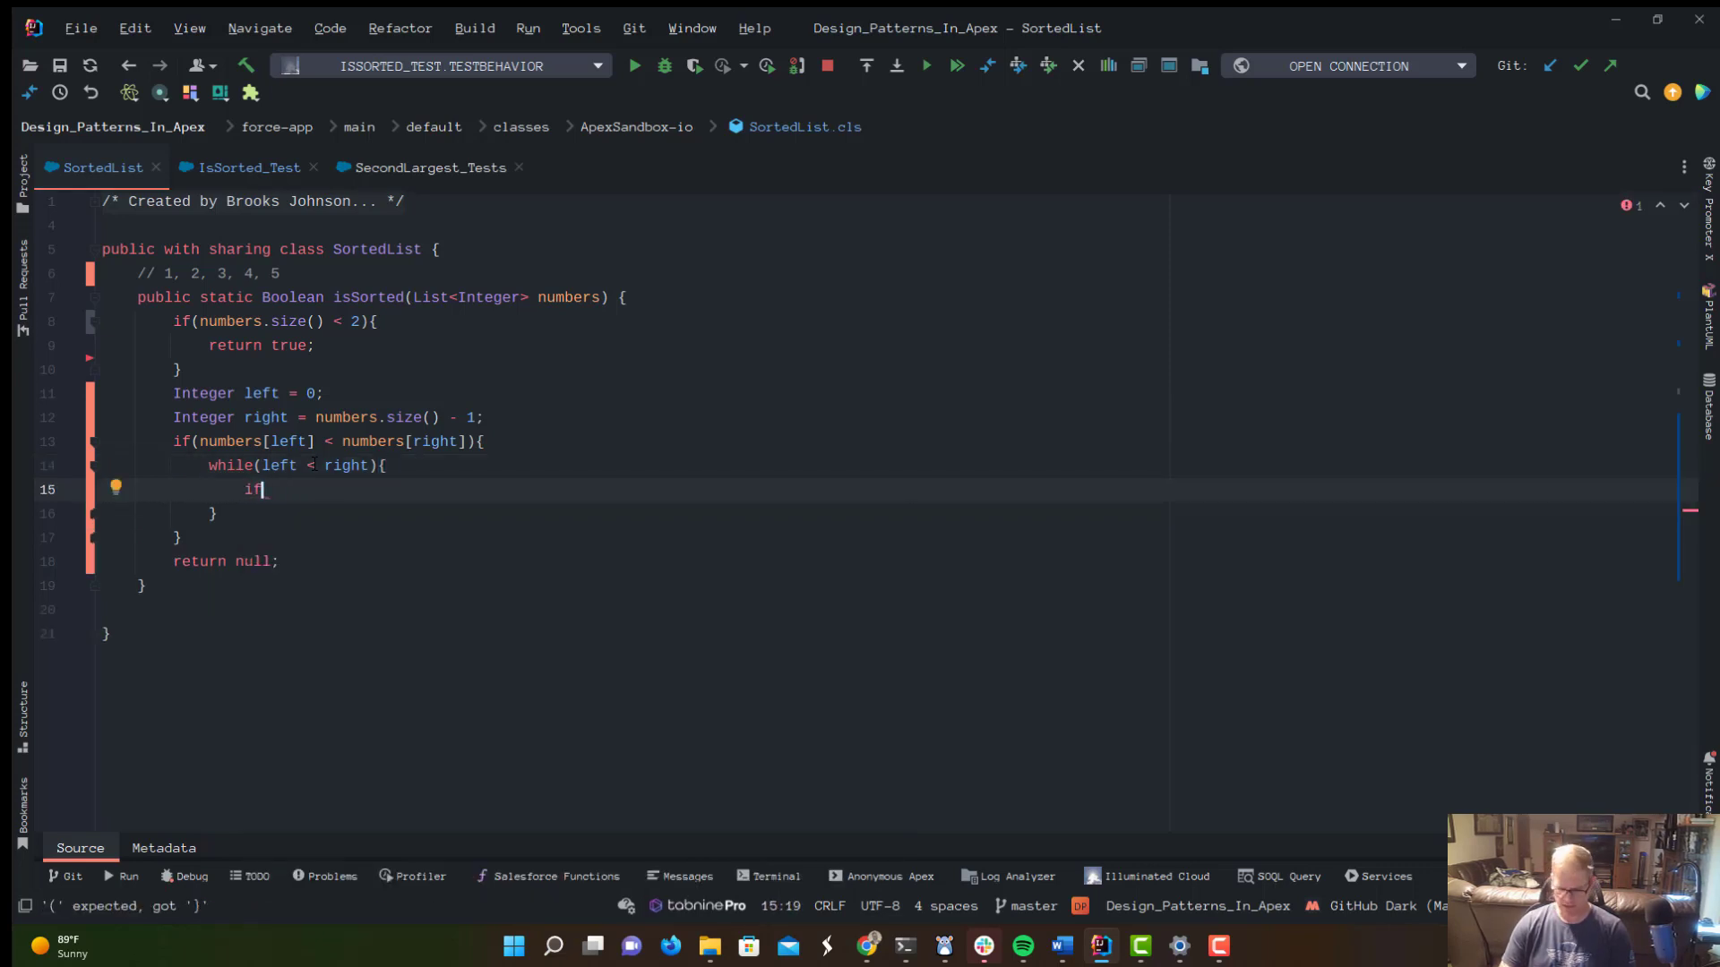
pyautogui.write('numbers[left] > numbers[right]){')
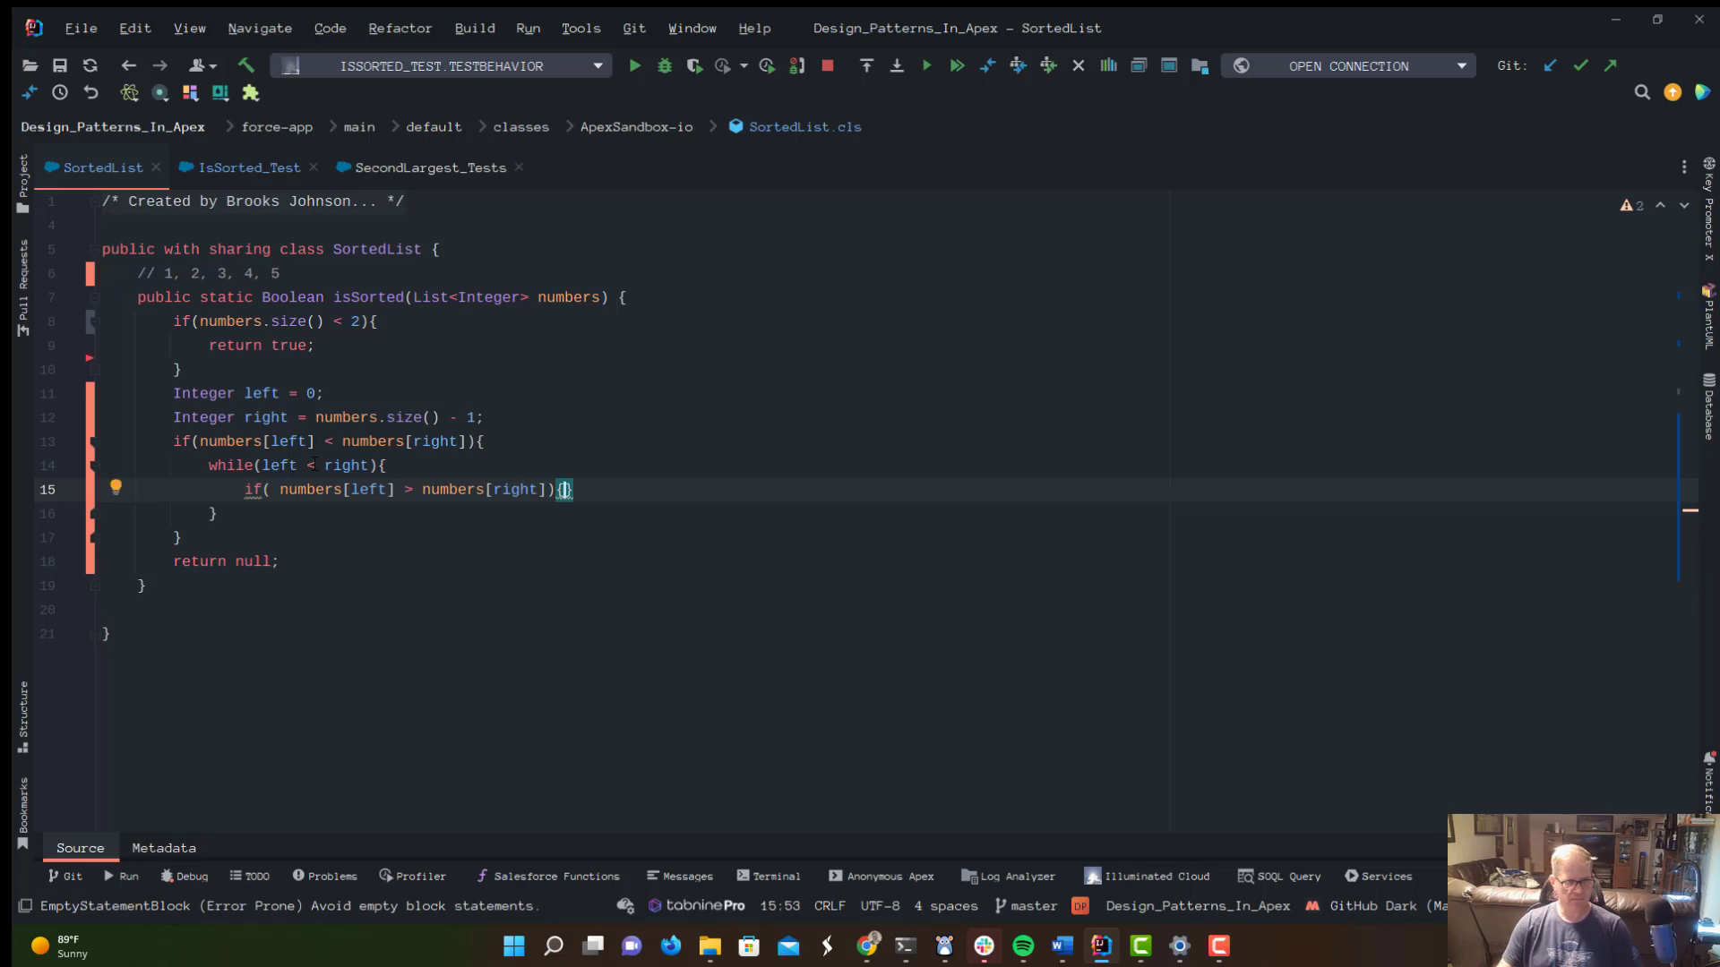
pyautogui.press('backspace')
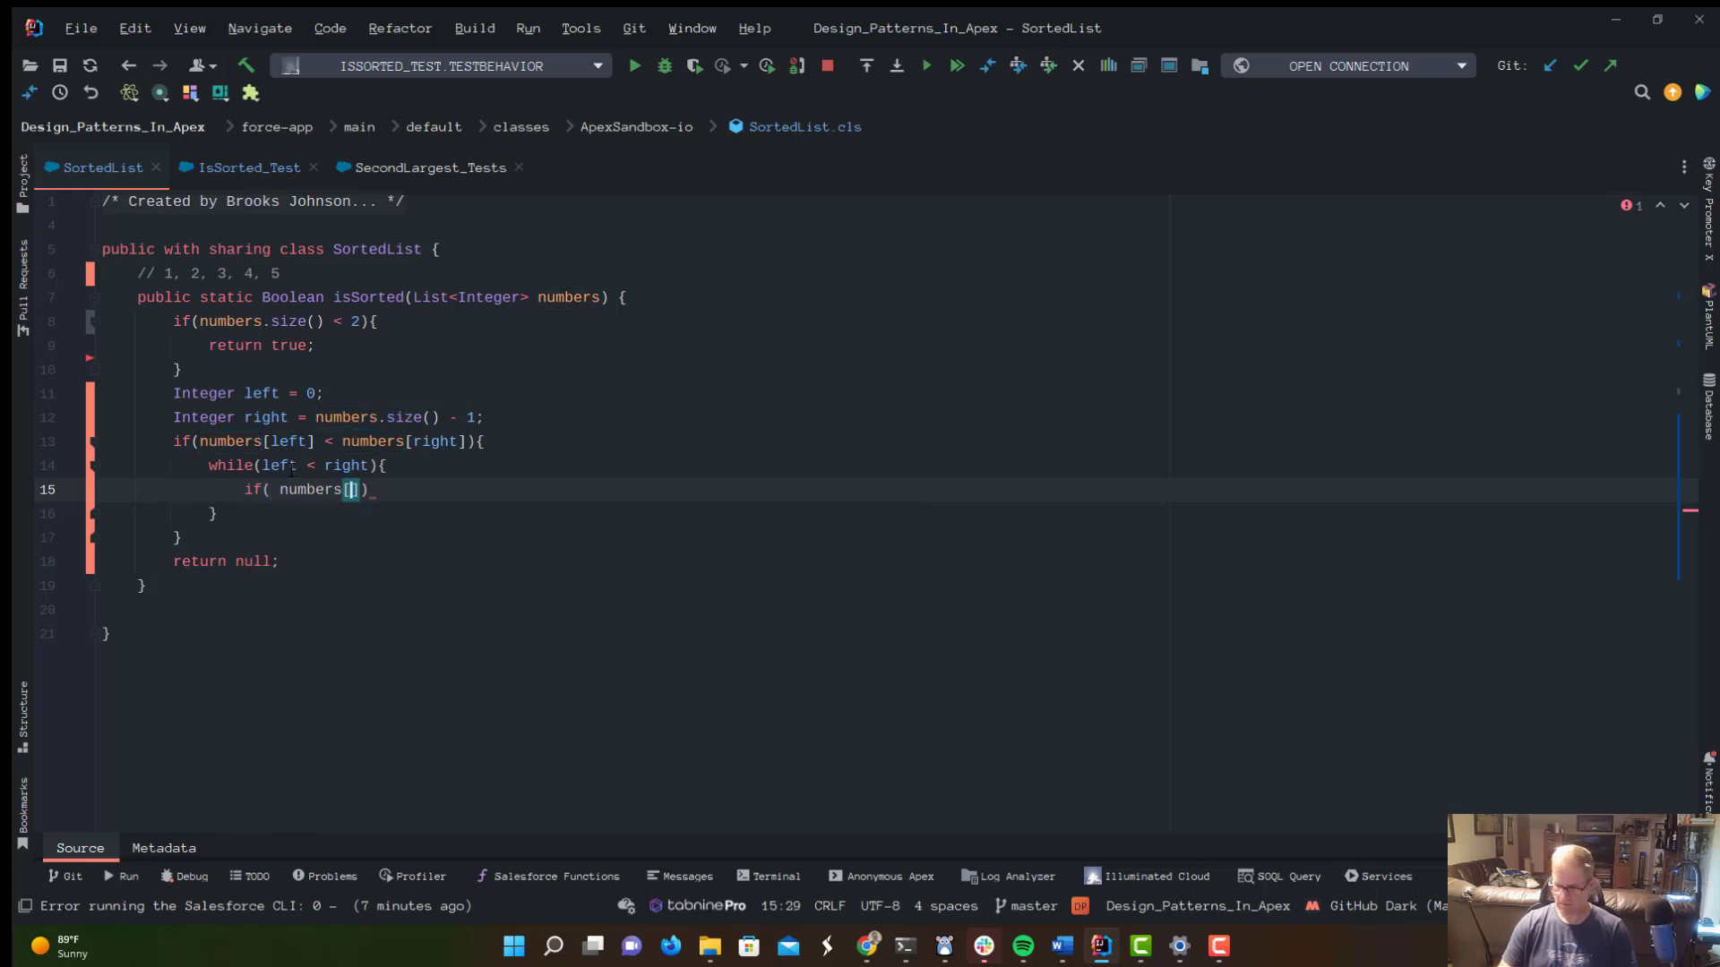
pyautogui.write('left +1')
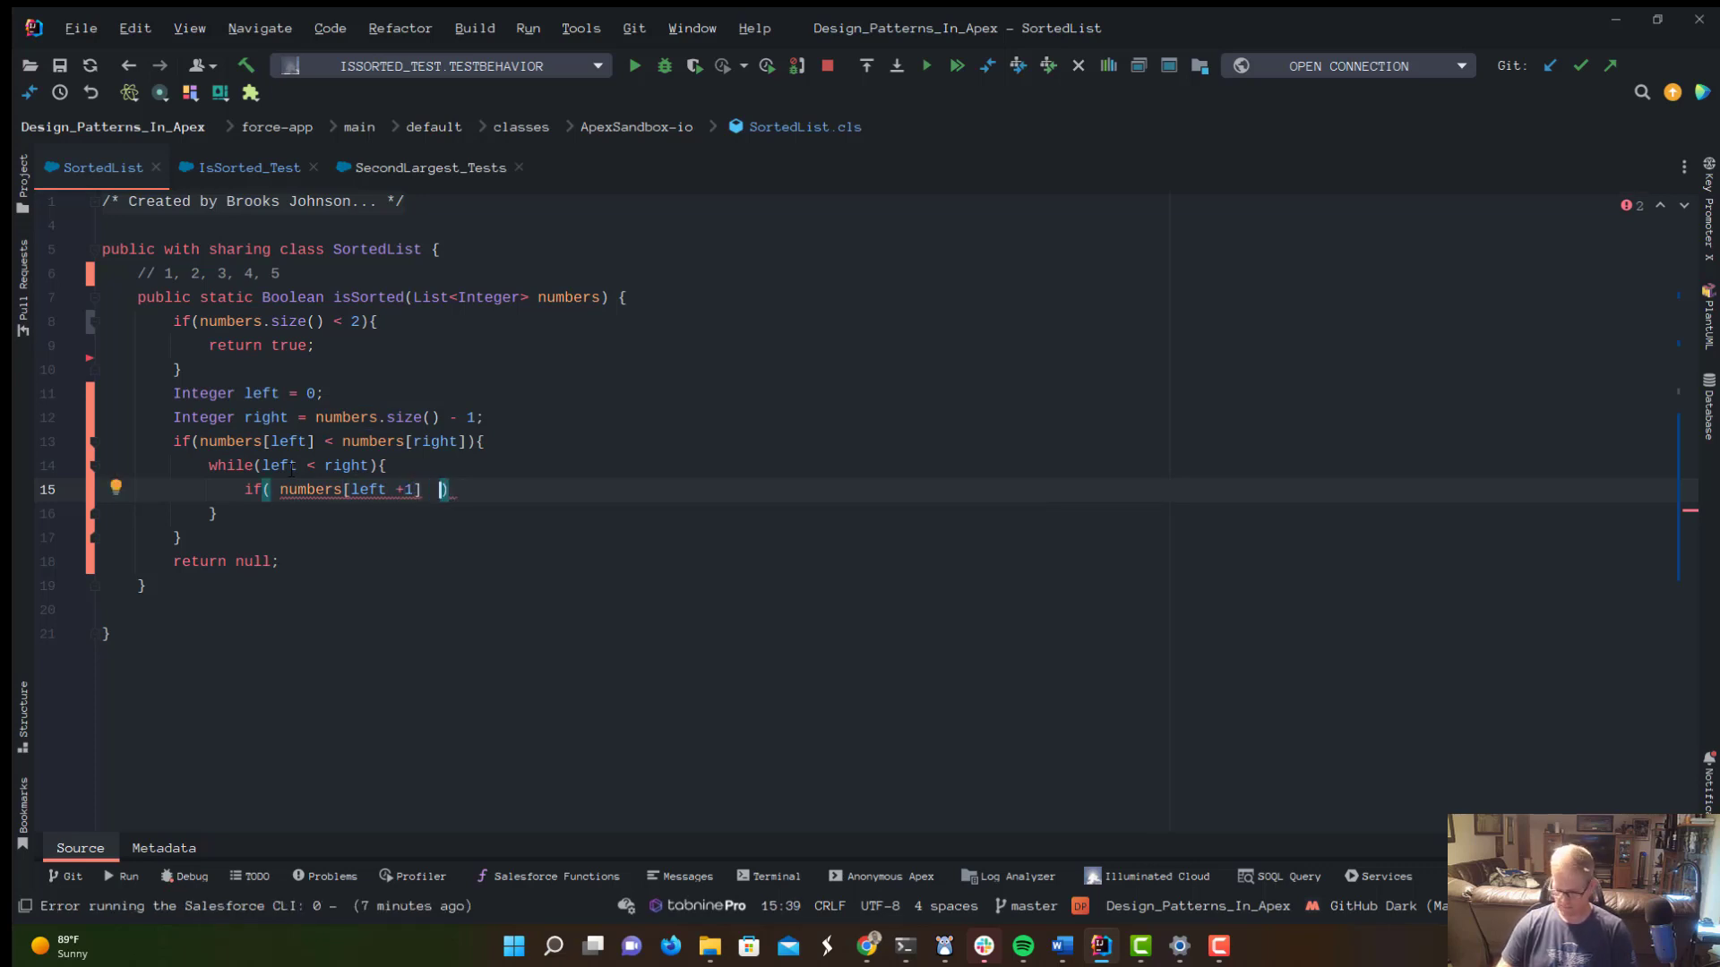
pyautogui.write('< n')
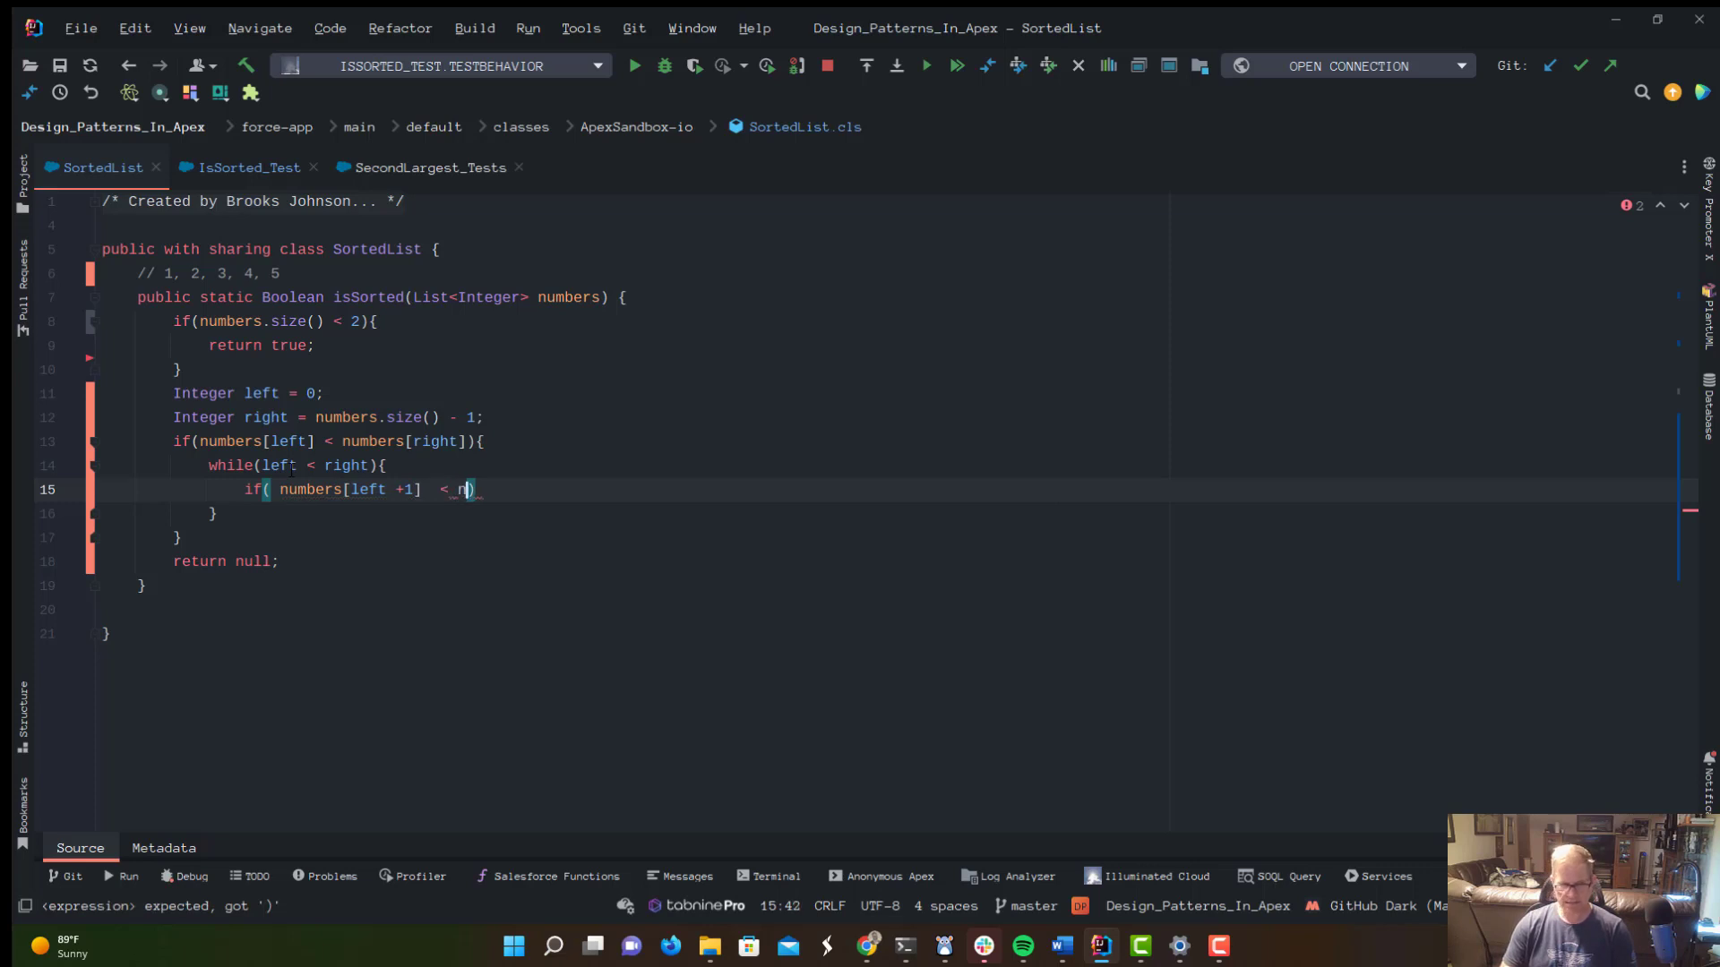
pyautogui.write('umbers')
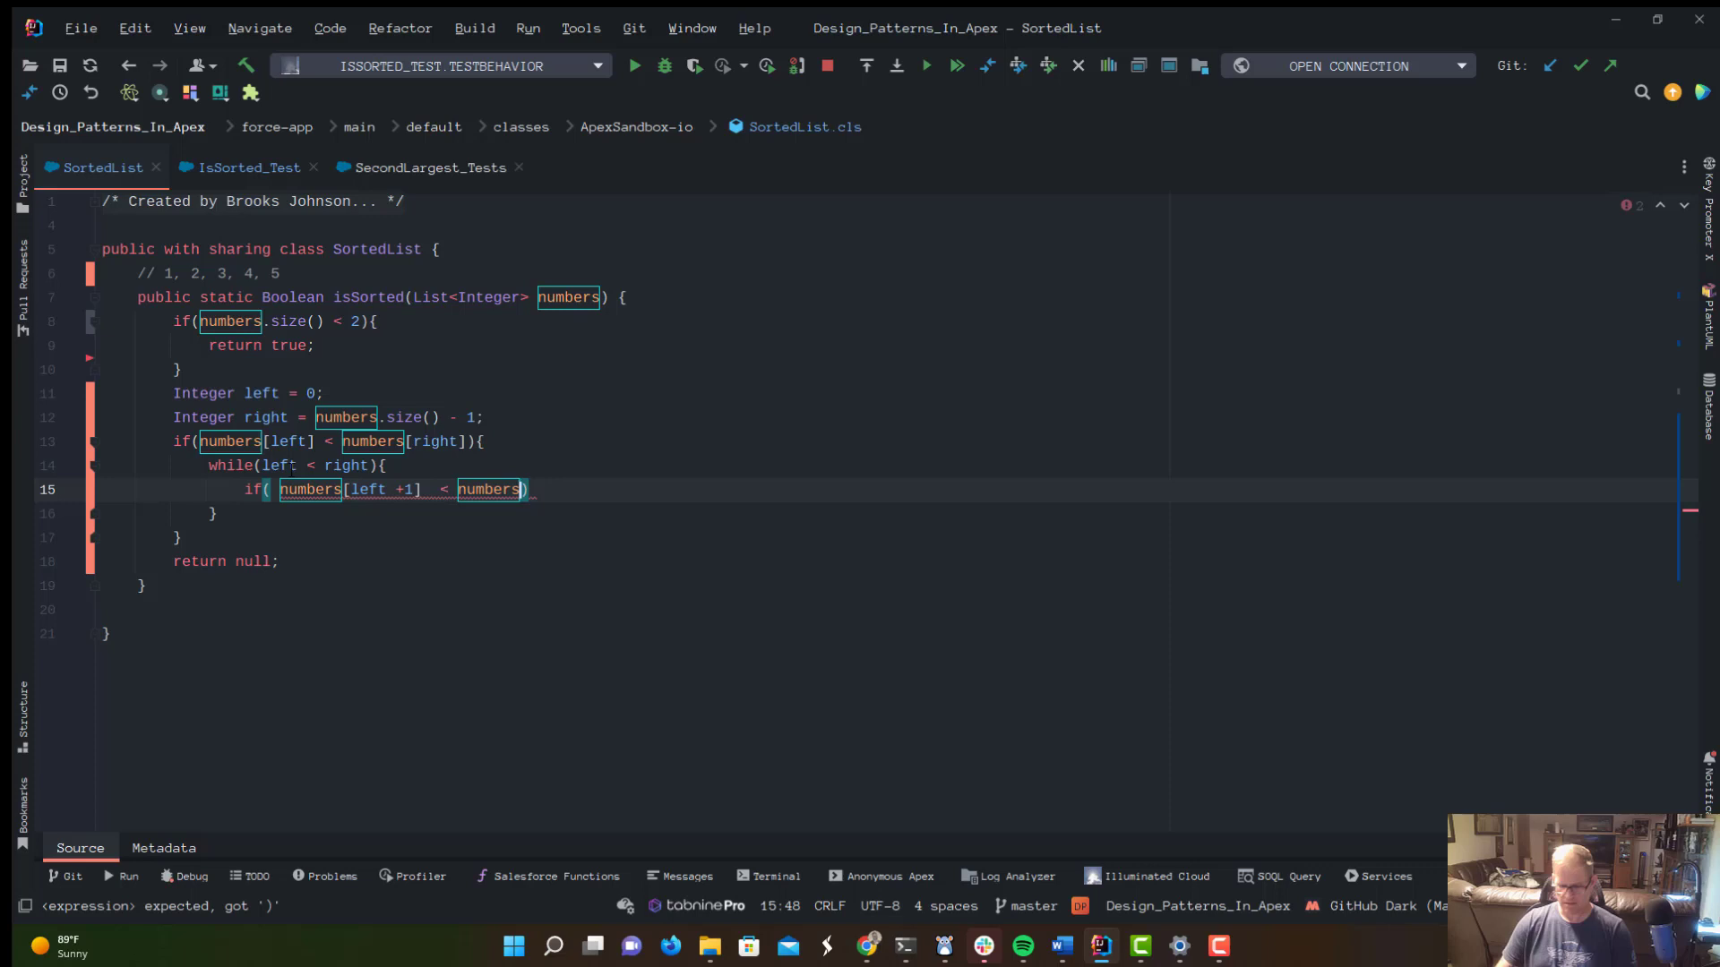
pyautogui.write('[left')
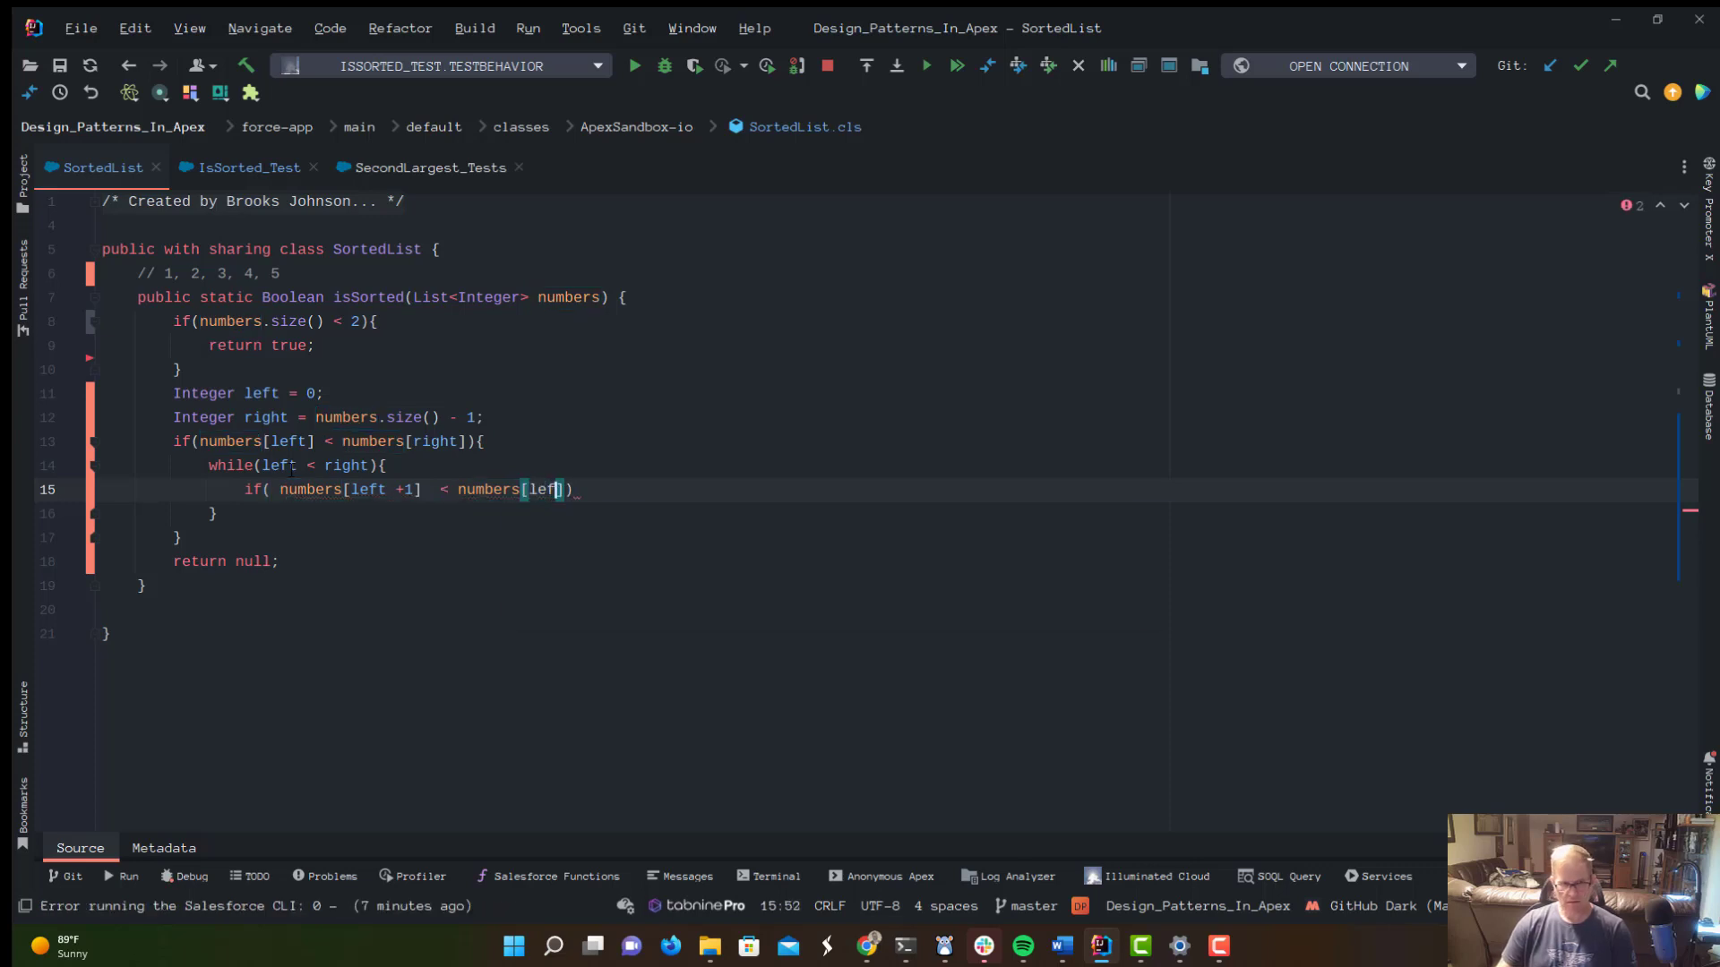
pyautogui.write('t)')
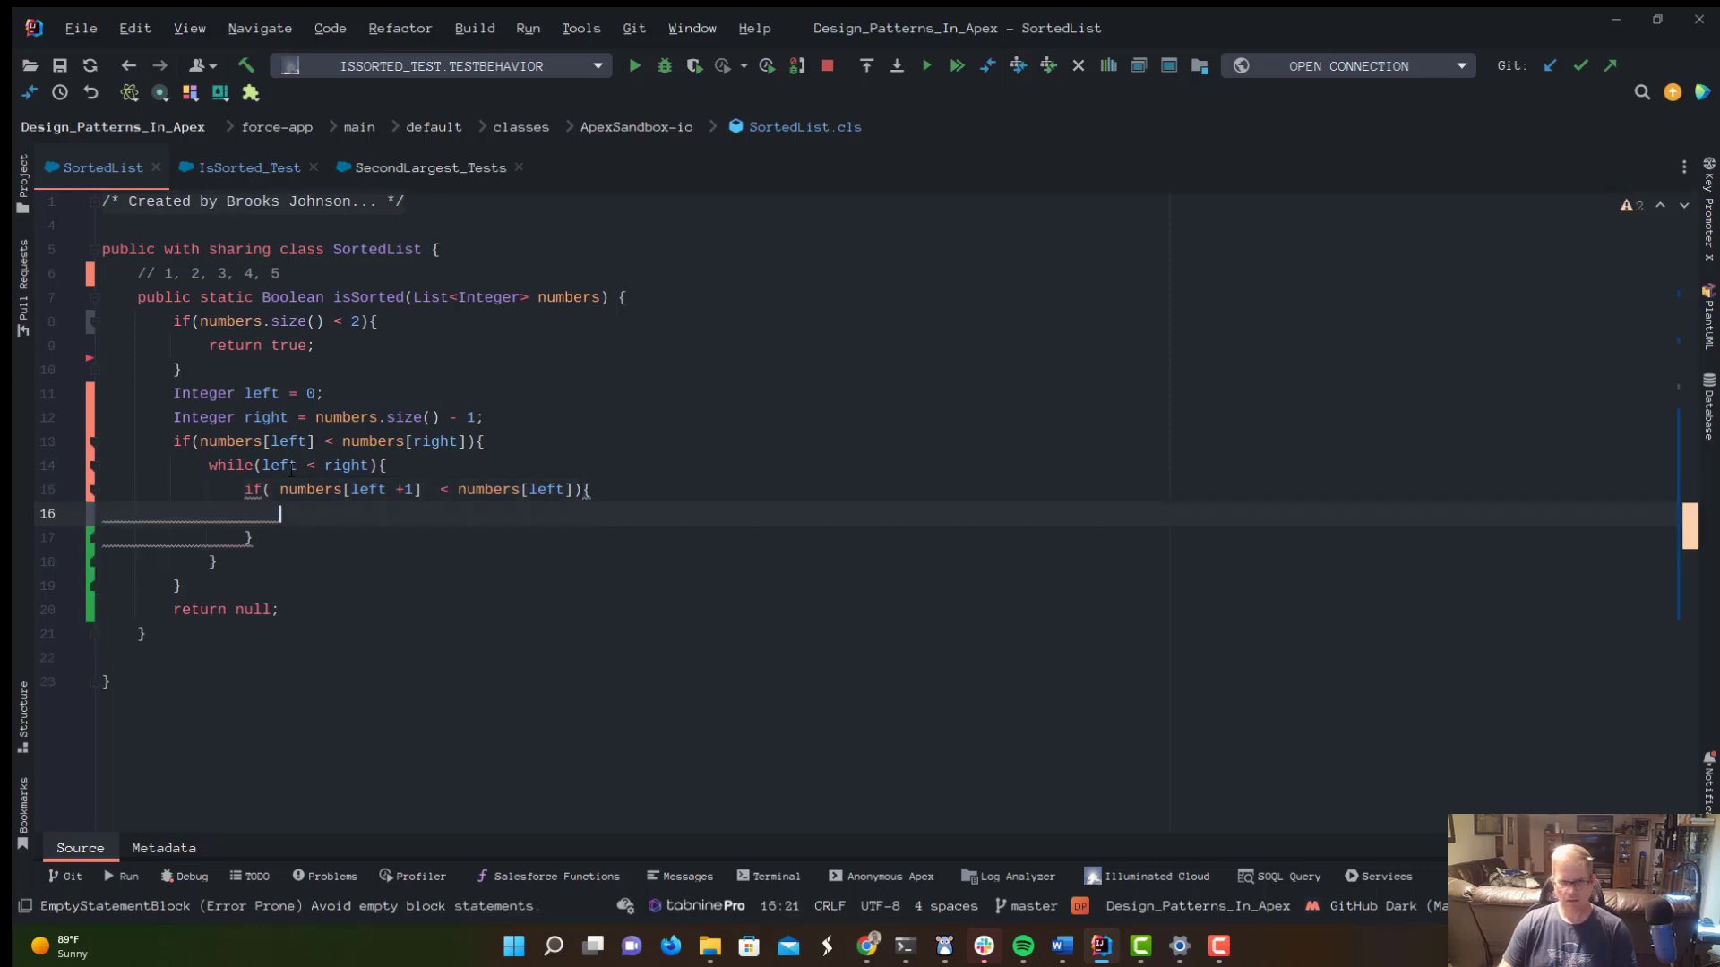
pyautogui.write('return falu')
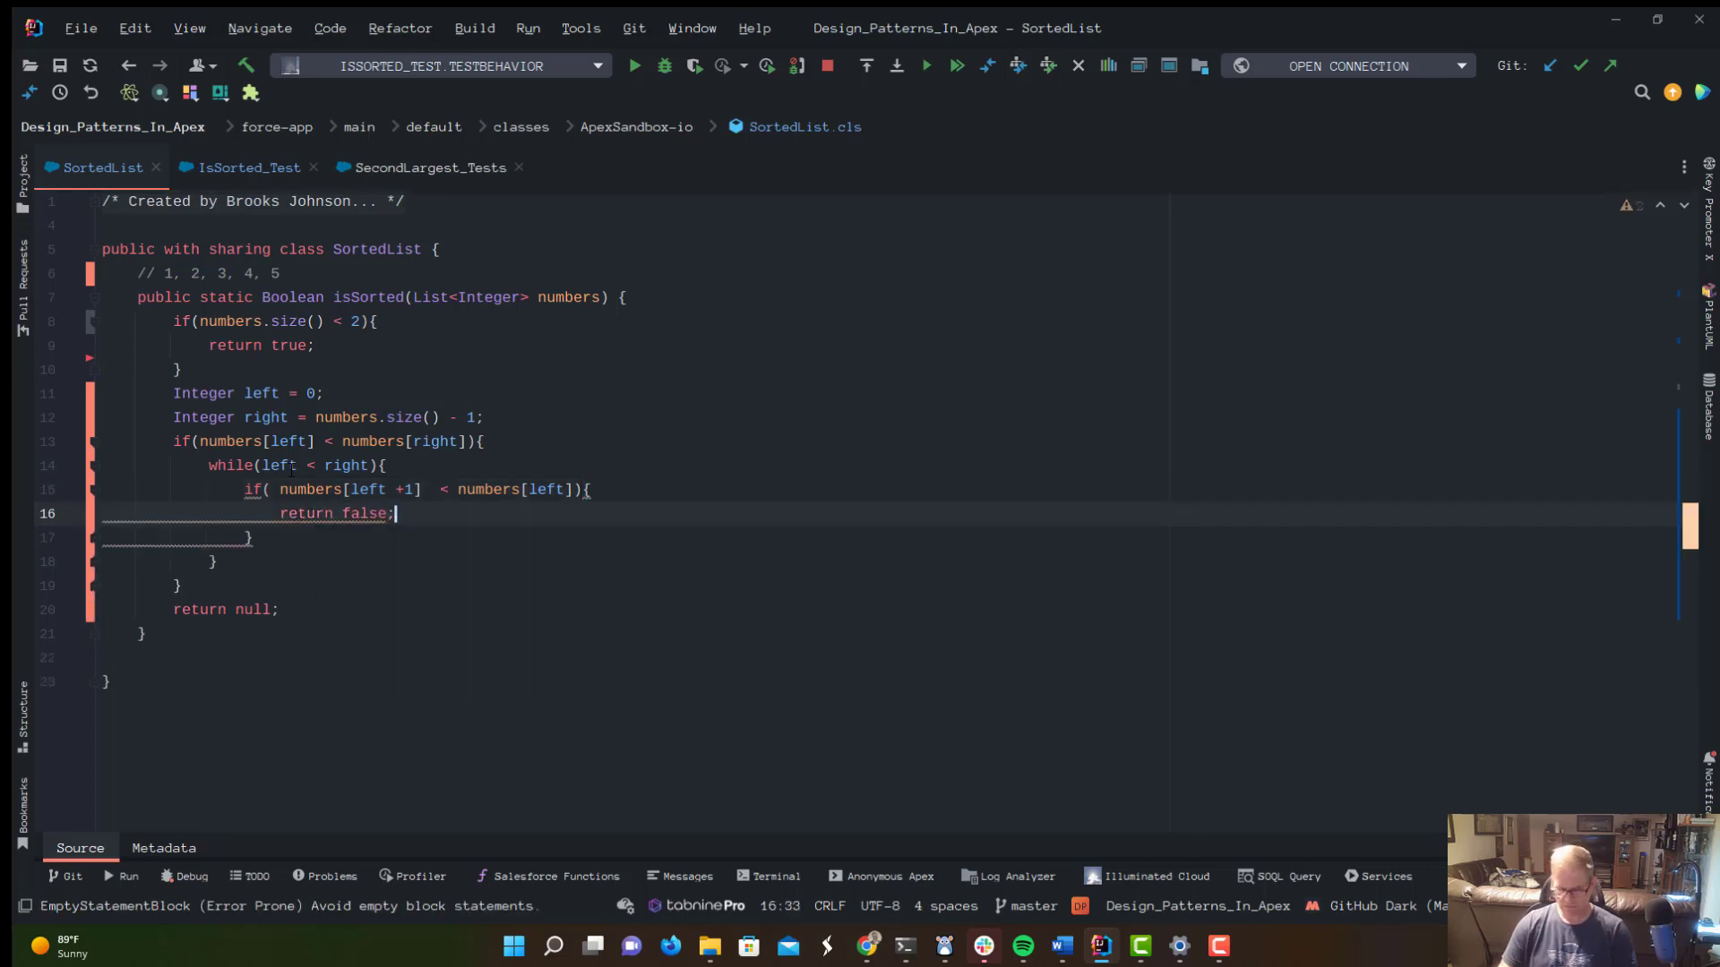
pyautogui.press('ctrl+s')
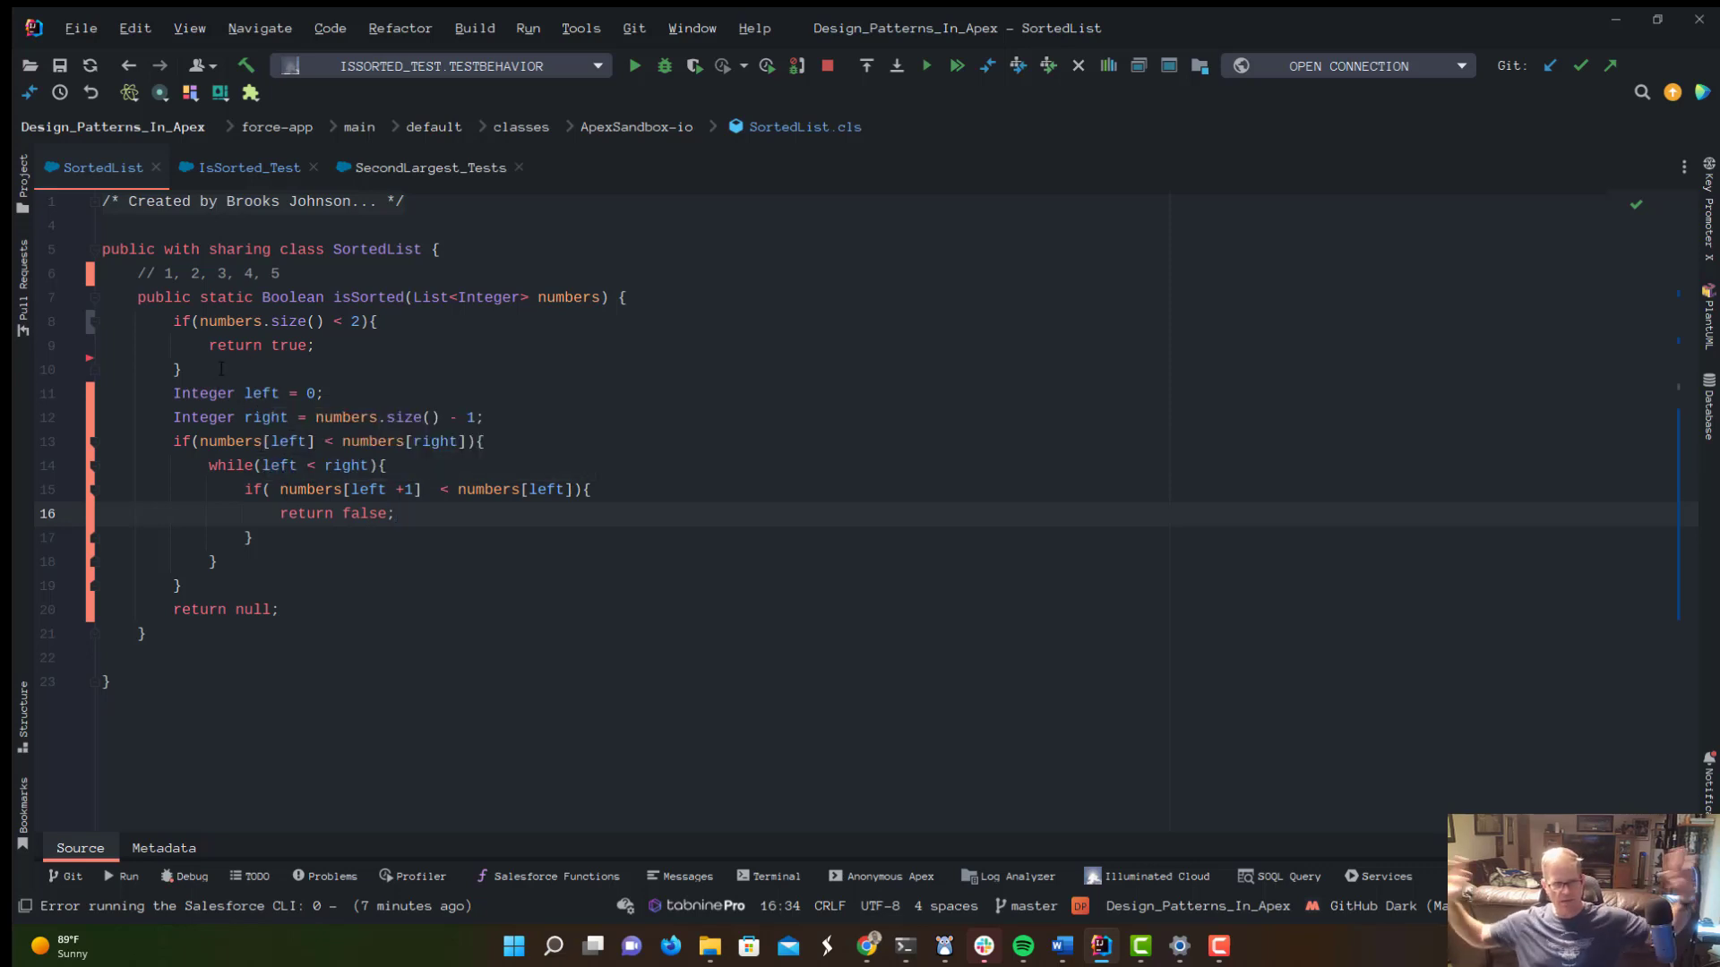
# Insert an empty line after the ascending branch, just above return null.
pyautogui.click(394, 514)
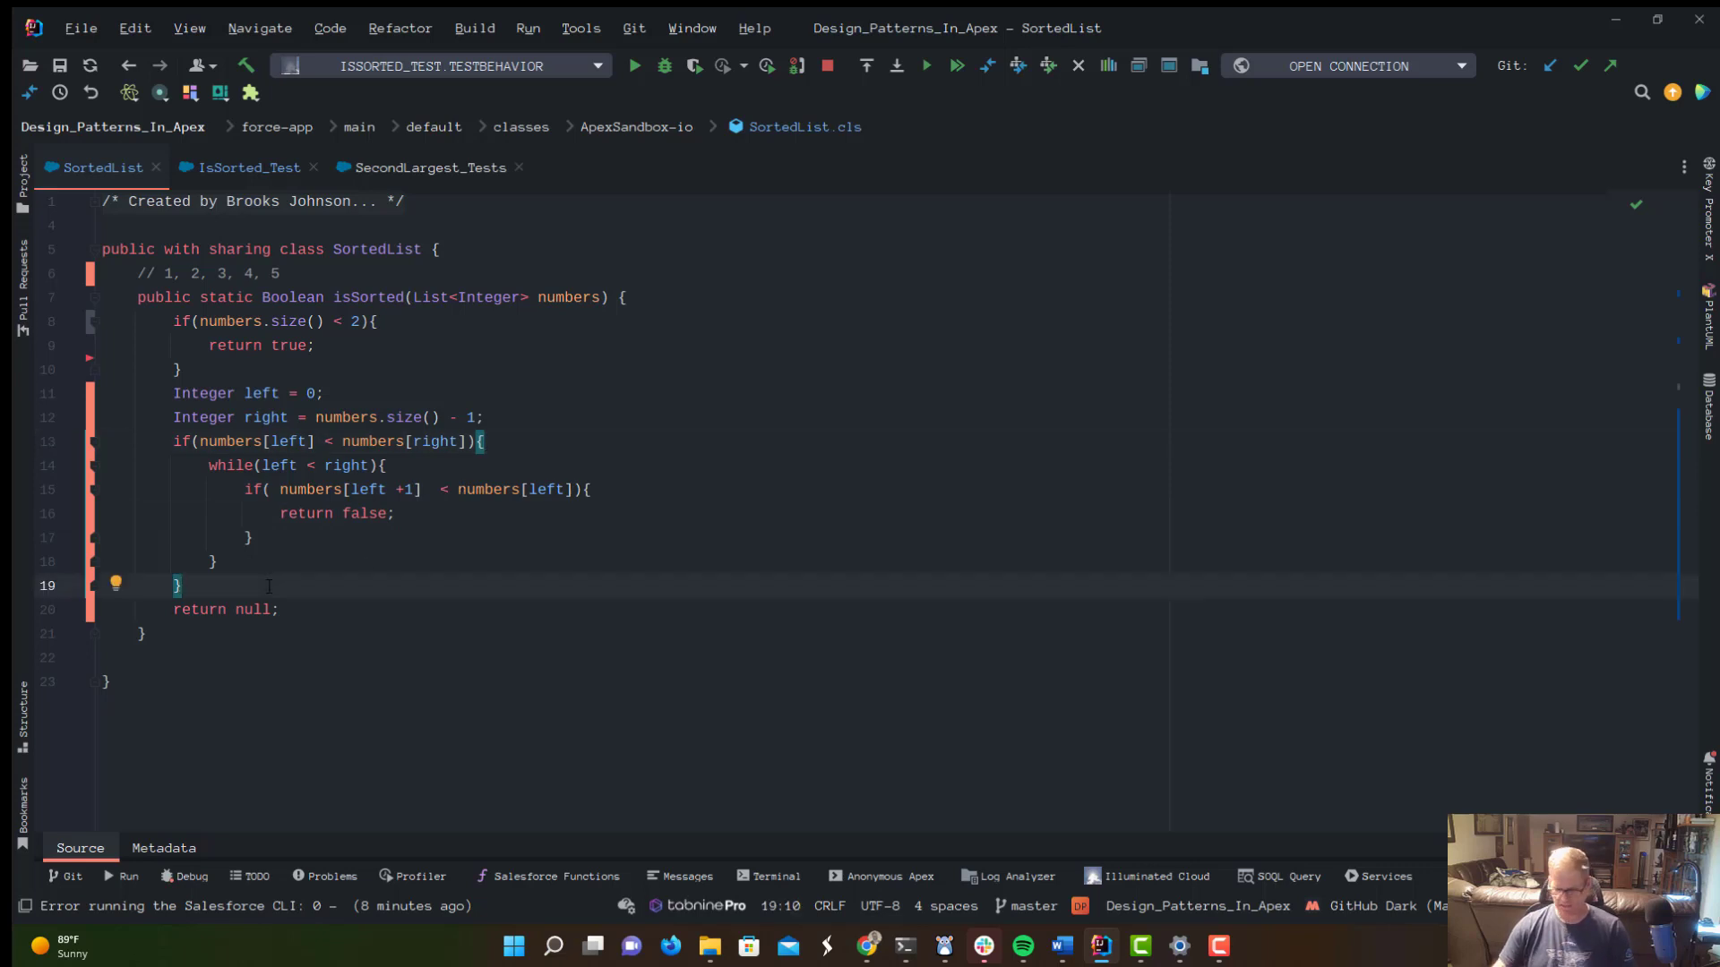
pyautogui.press('enter')
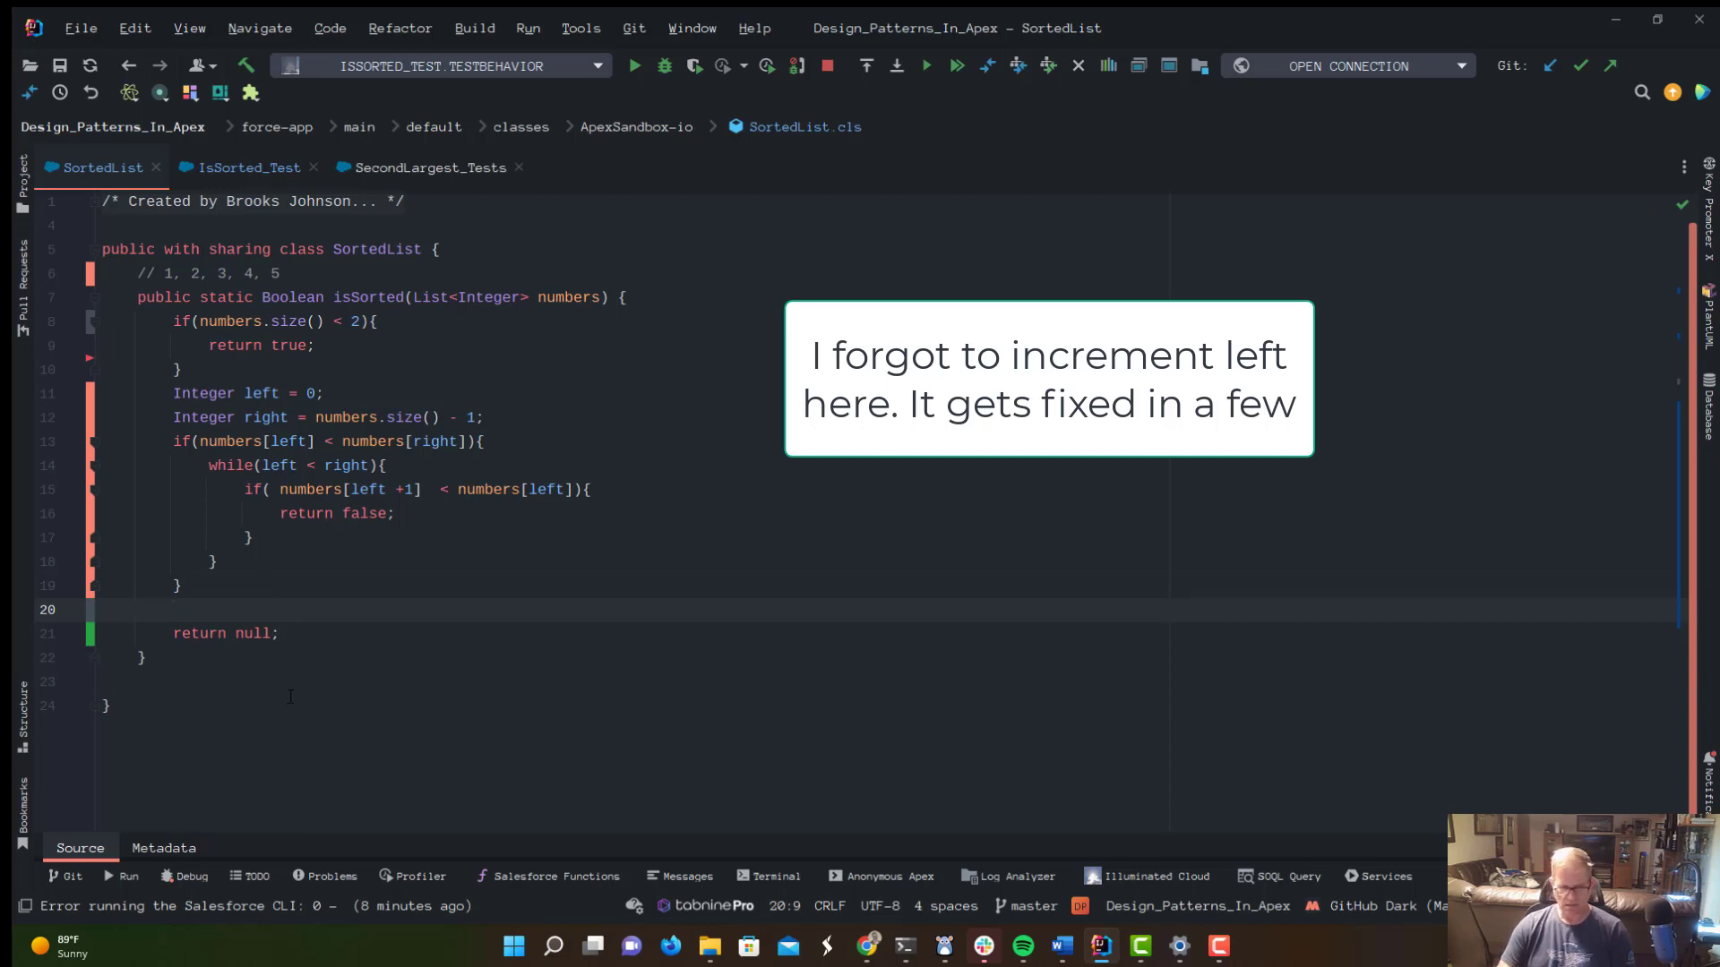
# Start the descending branch with if(numbers[left] > numbers[right]){.
pyautogui.write('if(')
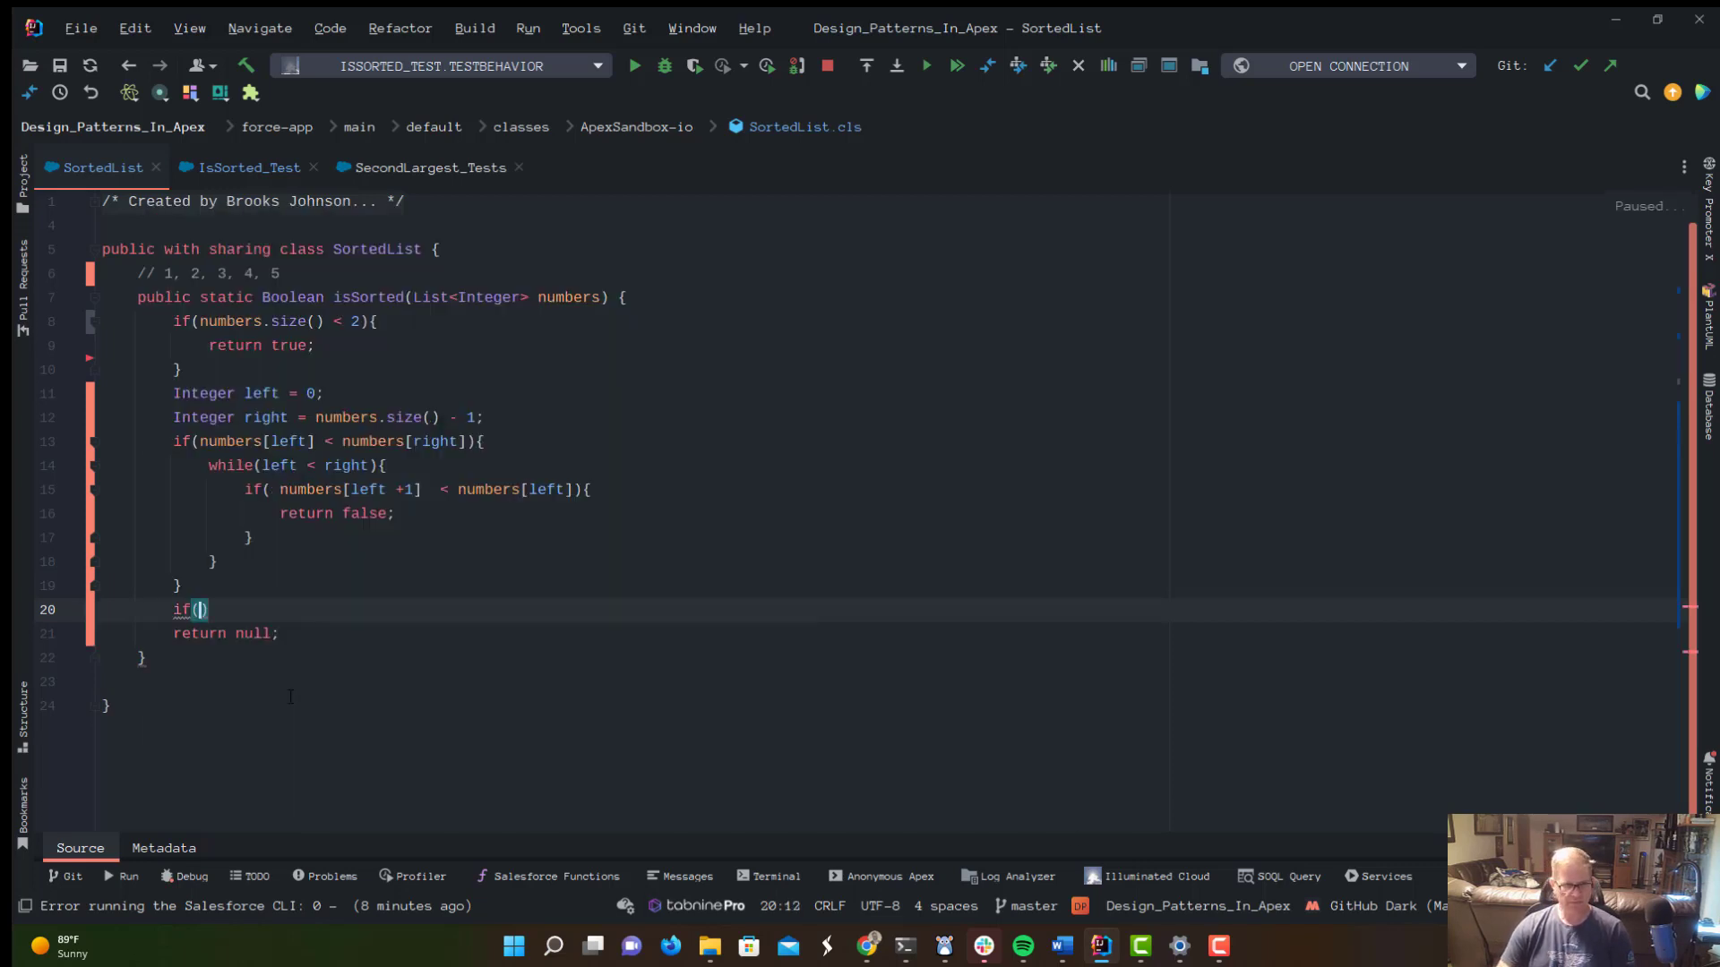
pyautogui.write('numbers[')
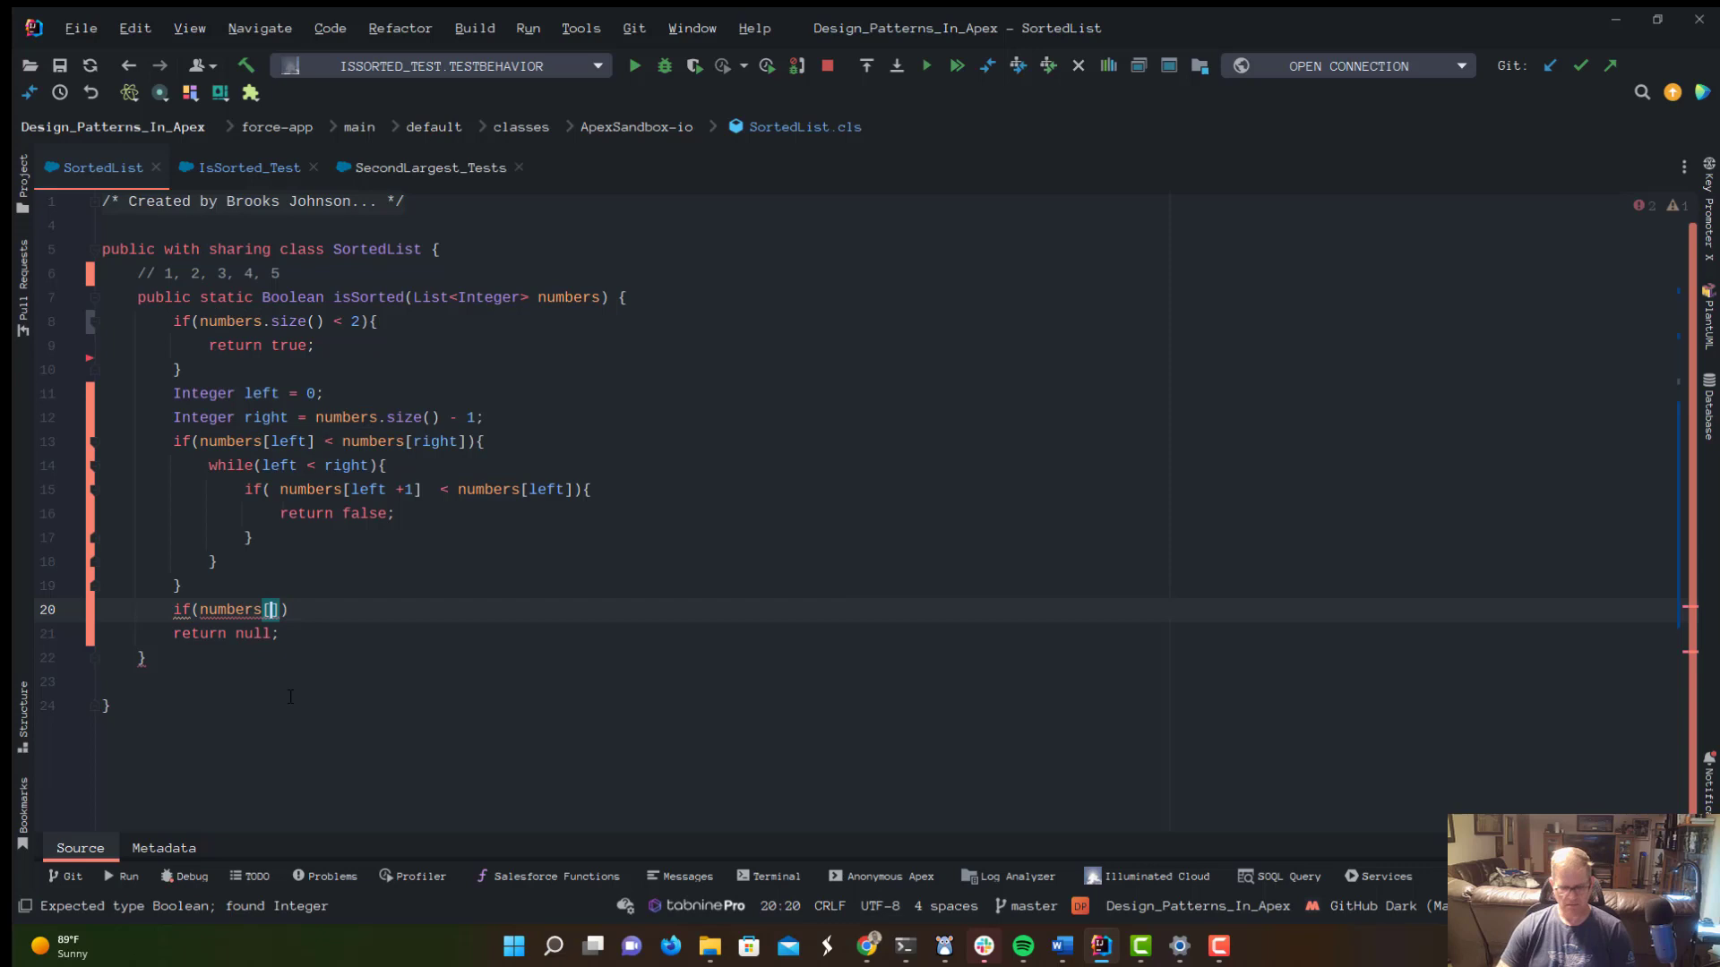
pyautogui.write('left')
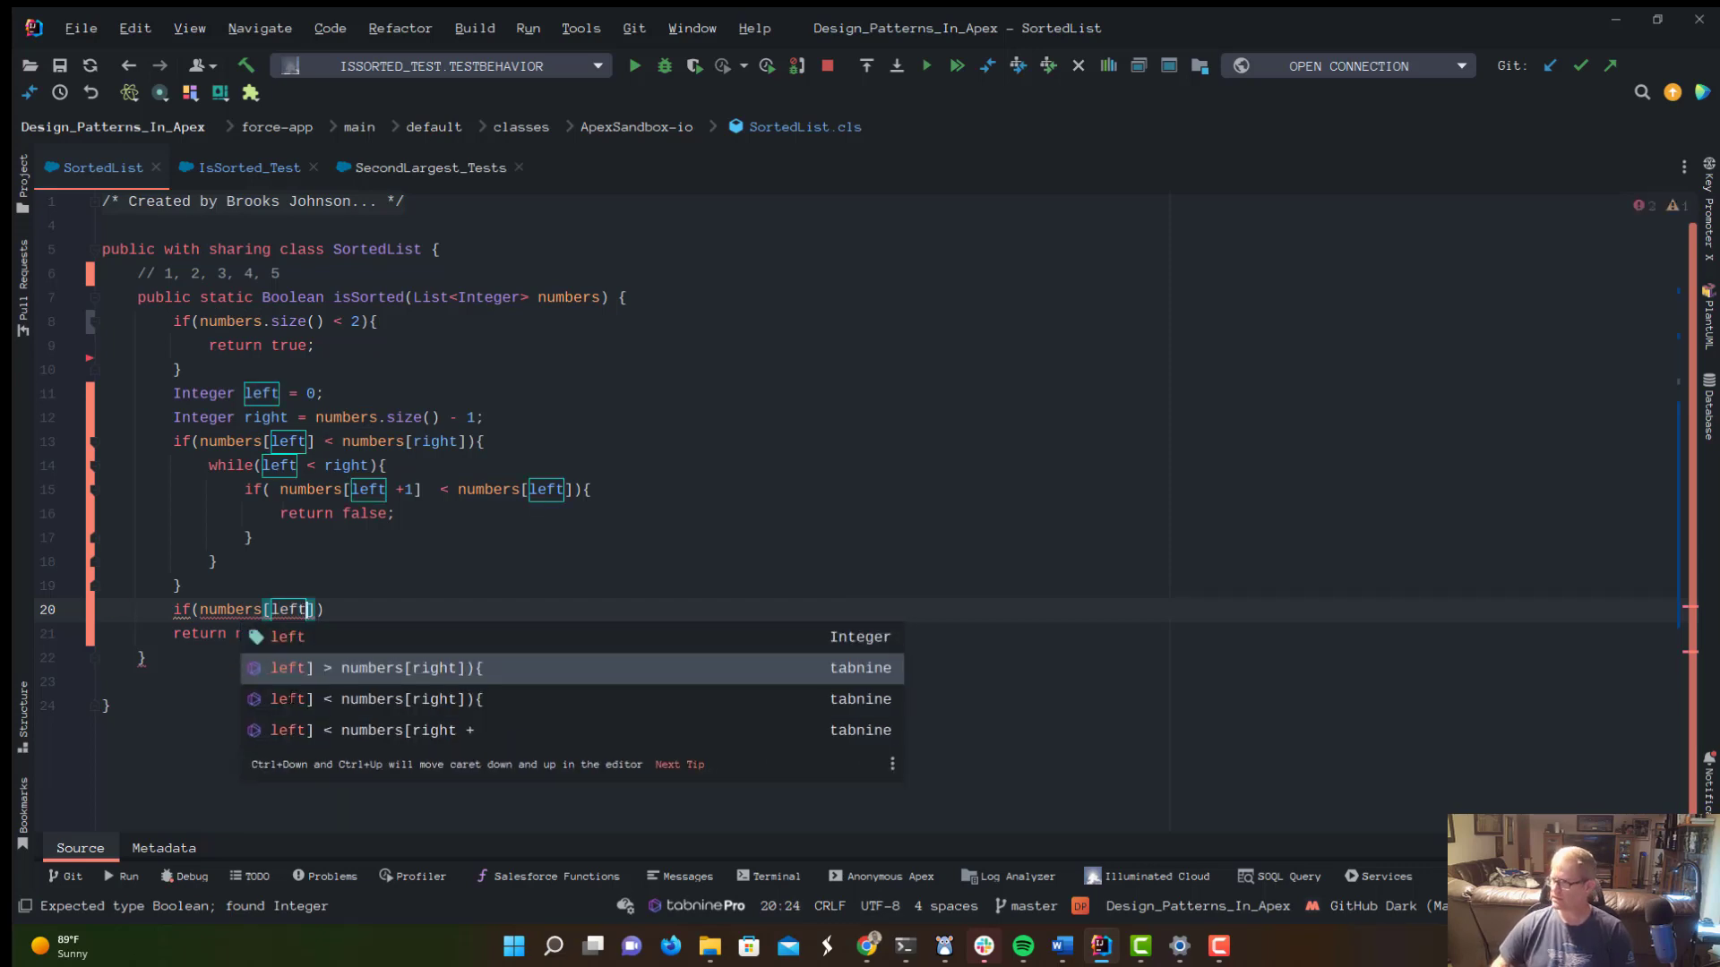
pyautogui.press('Escape')
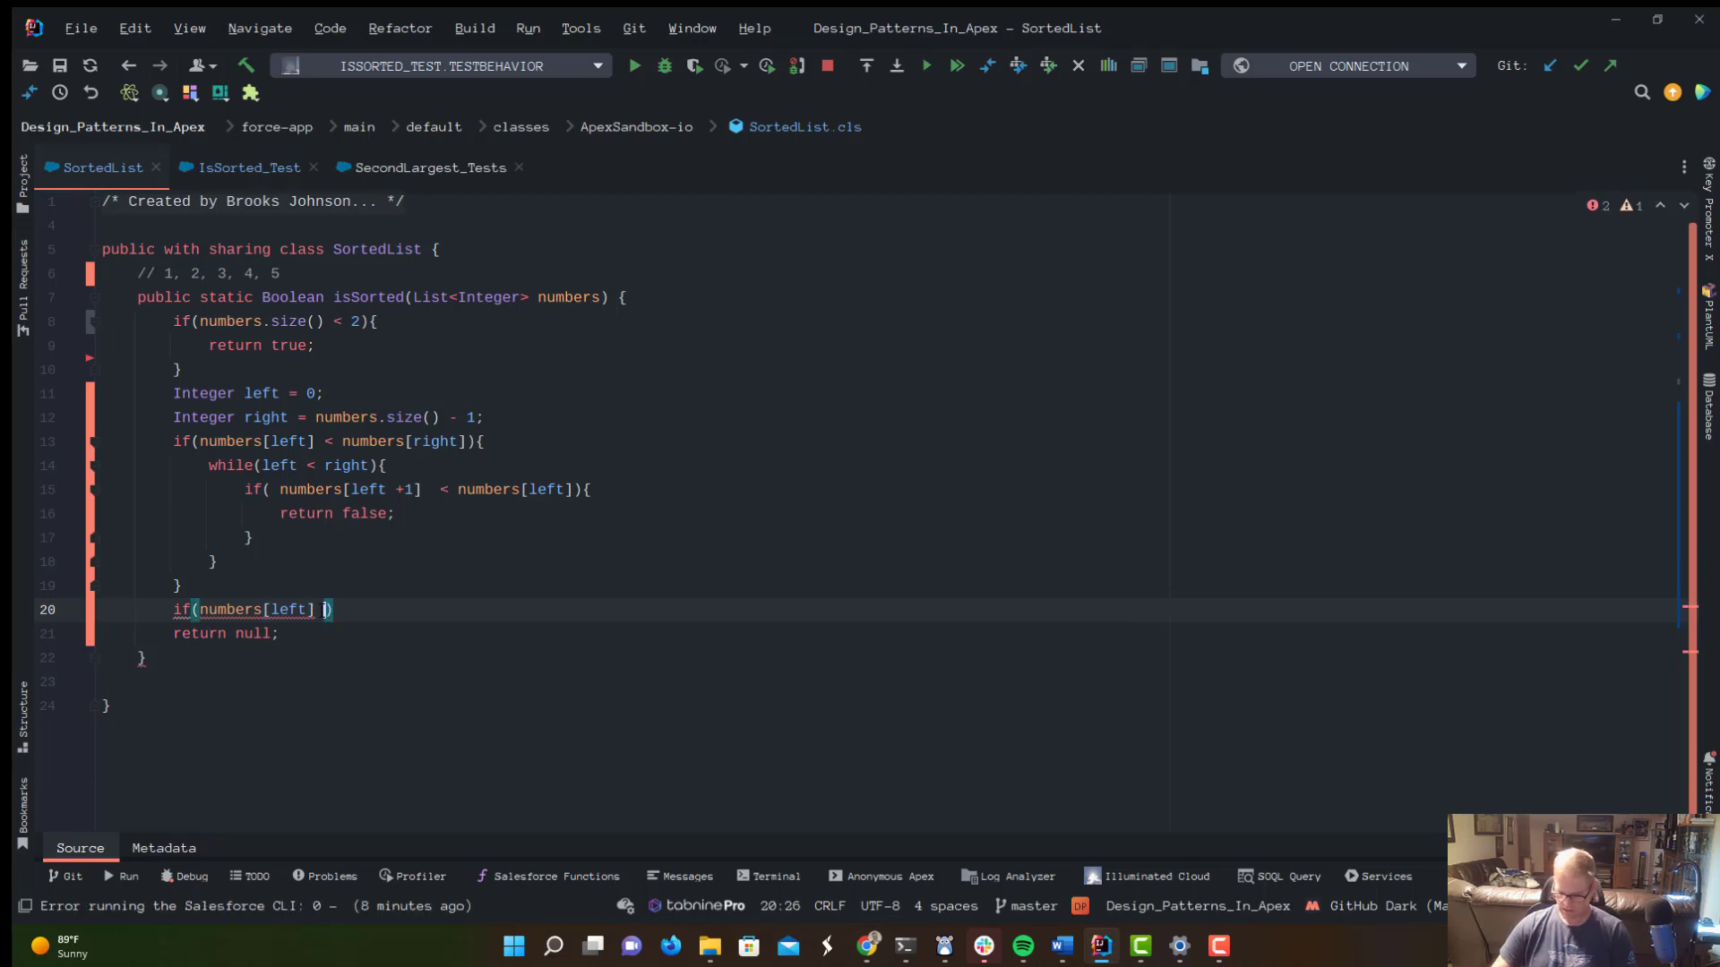
pyautogui.write('> _numbers[right')
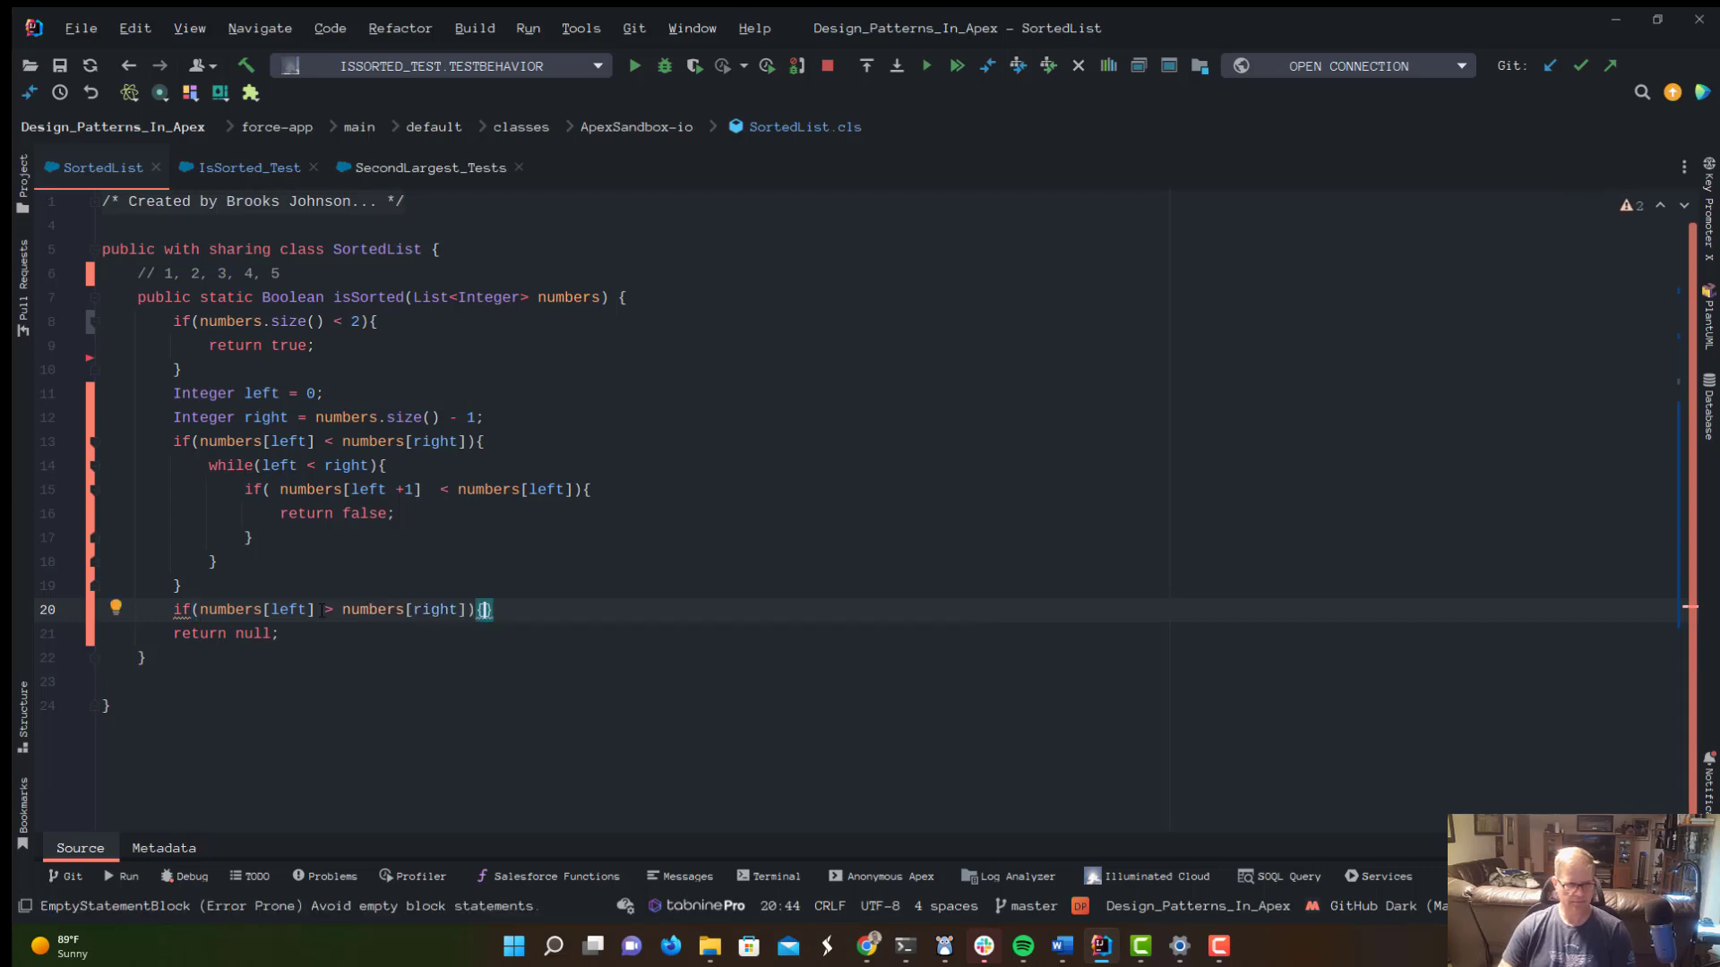
pyautogui.press('Enter')
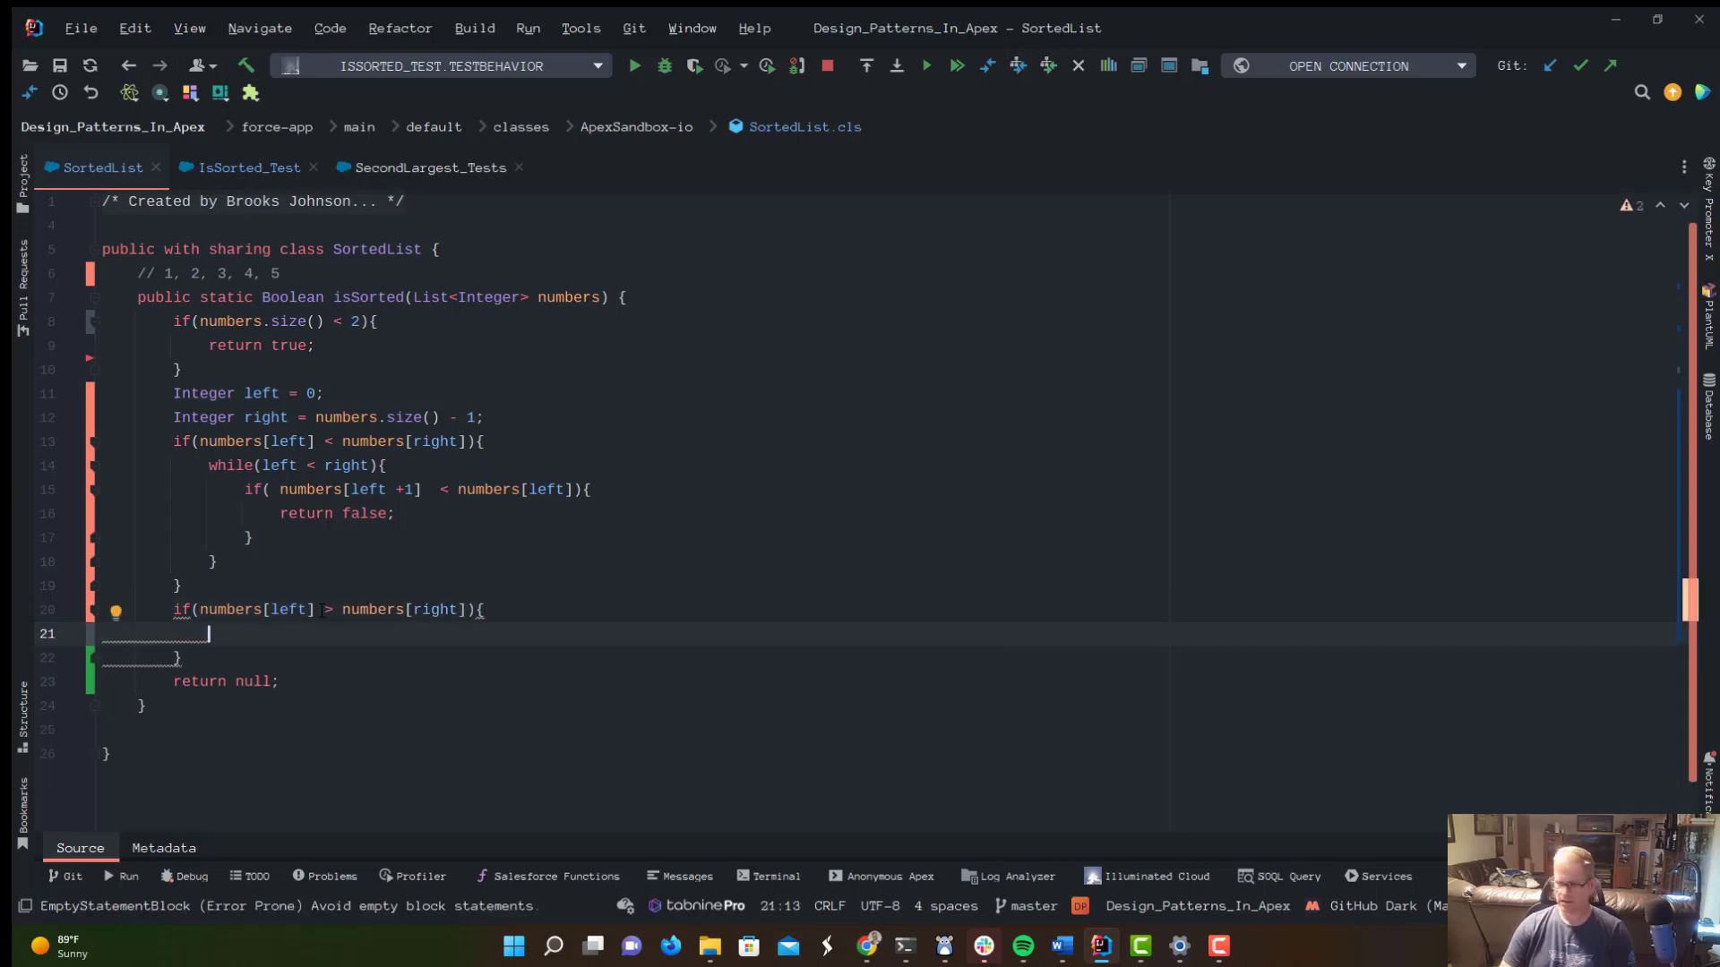
# Inside the descending branch, add a while(left < right) loop.
pyautogui.write('while(l')
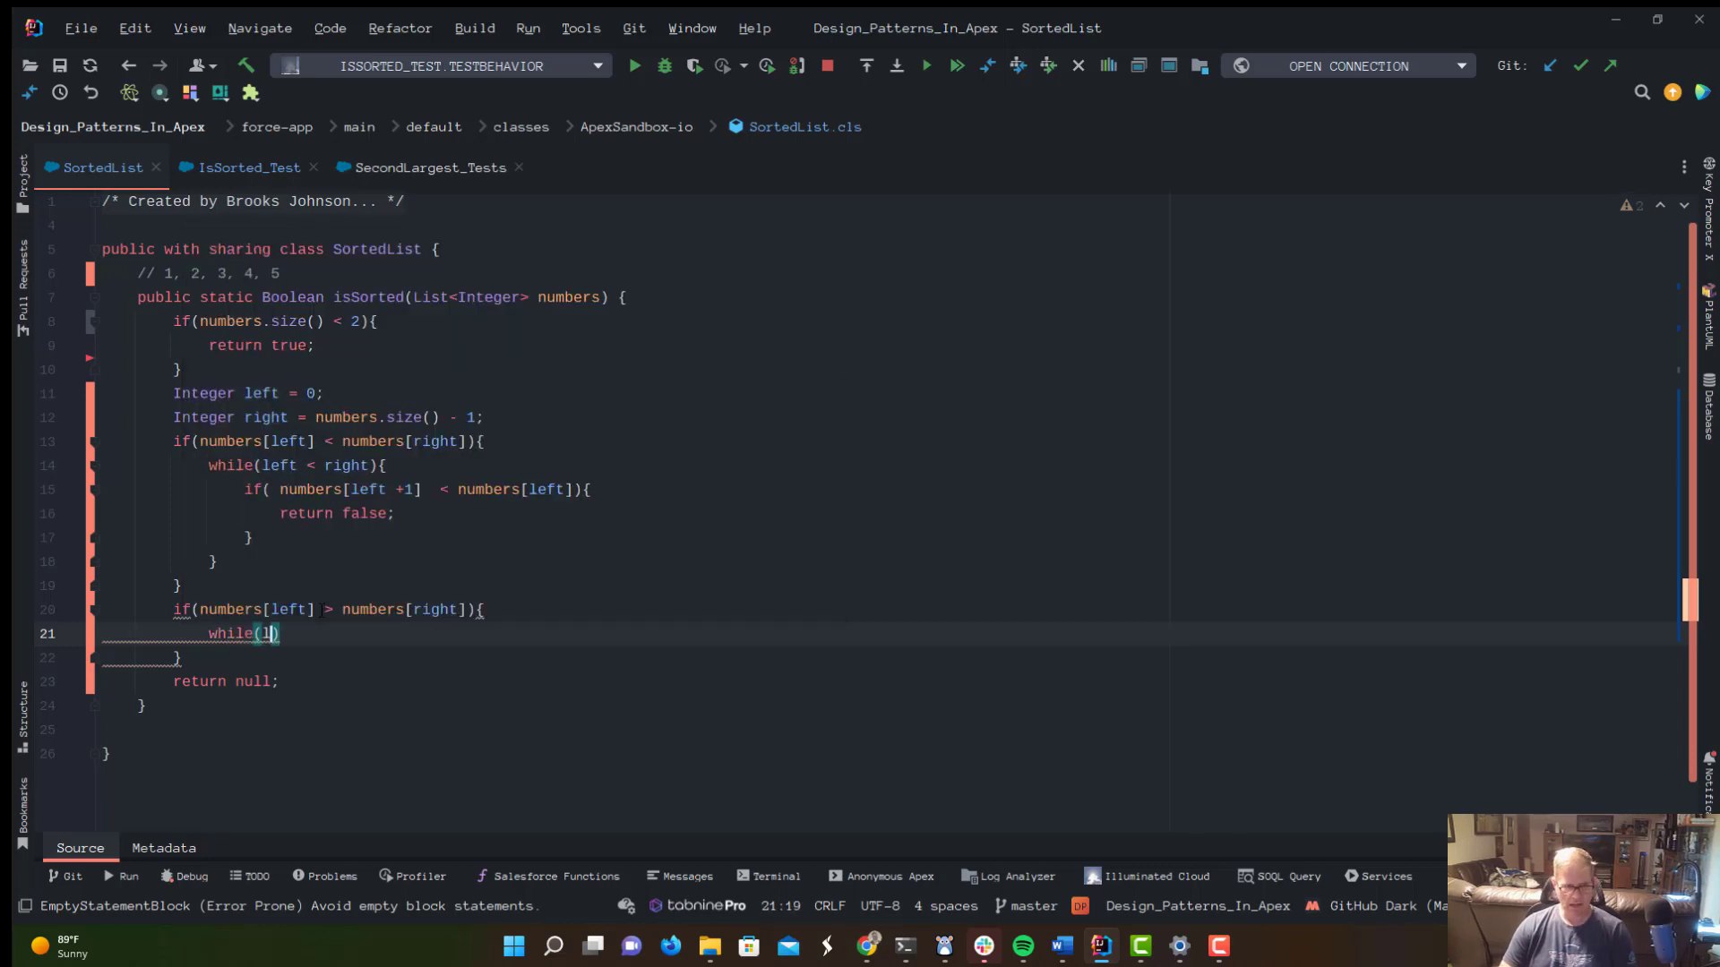
pyautogui.write('eft')
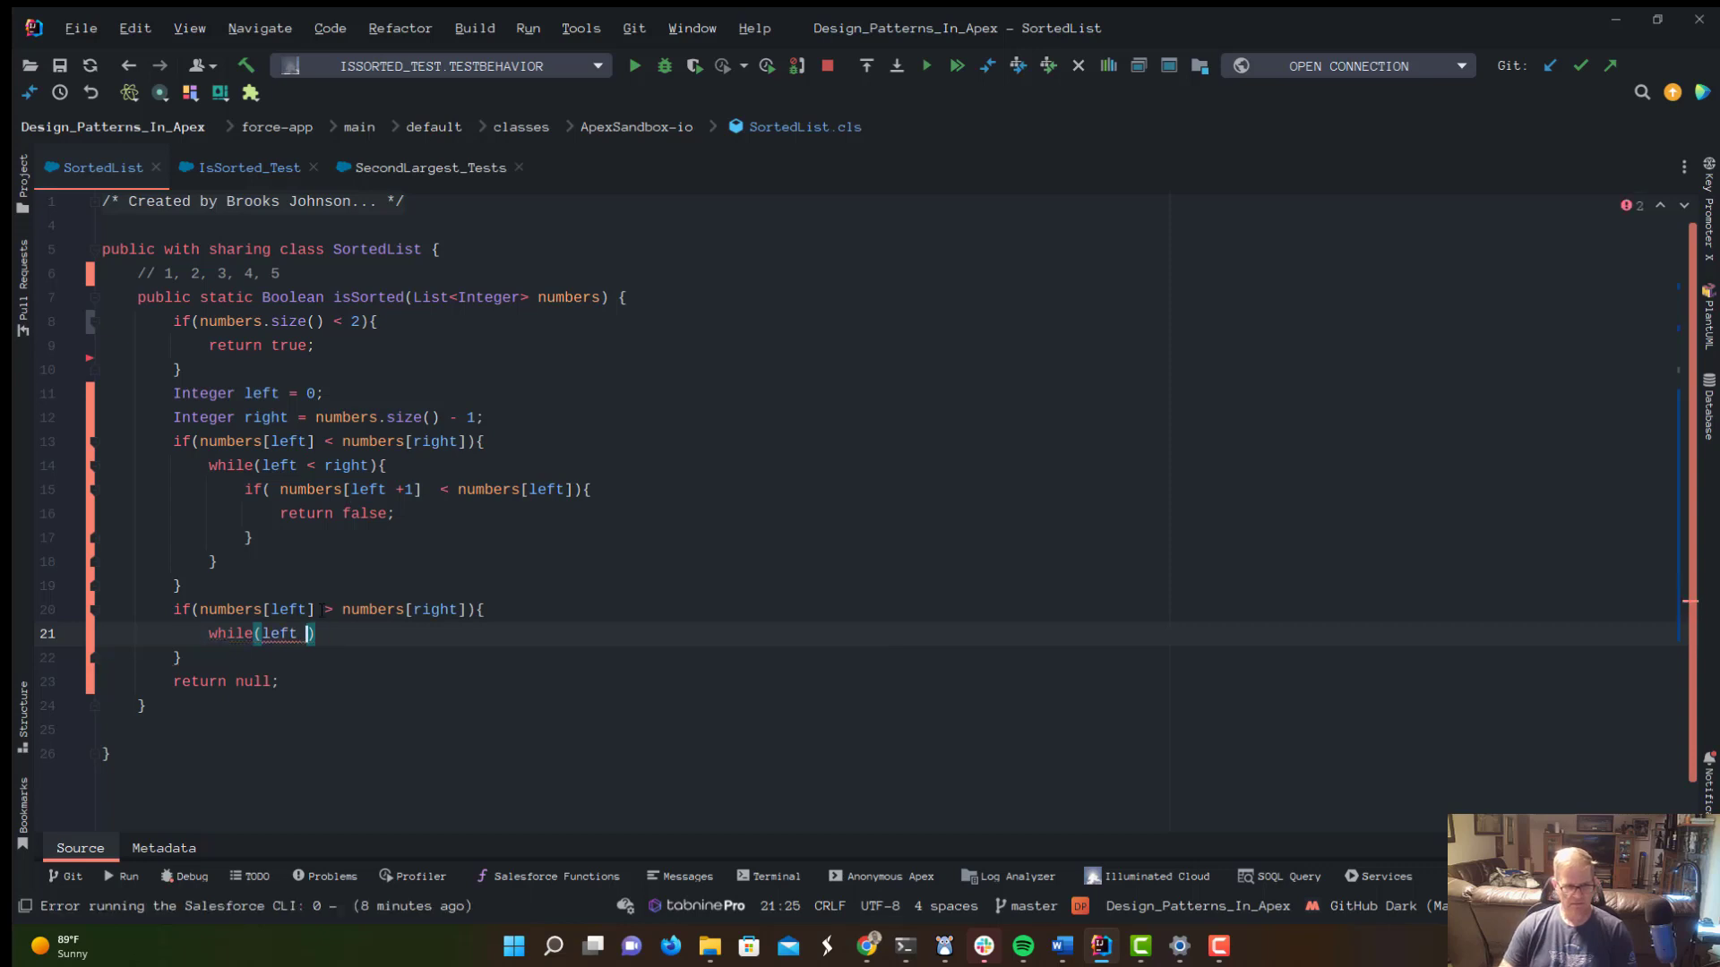
pyautogui.write('< l')
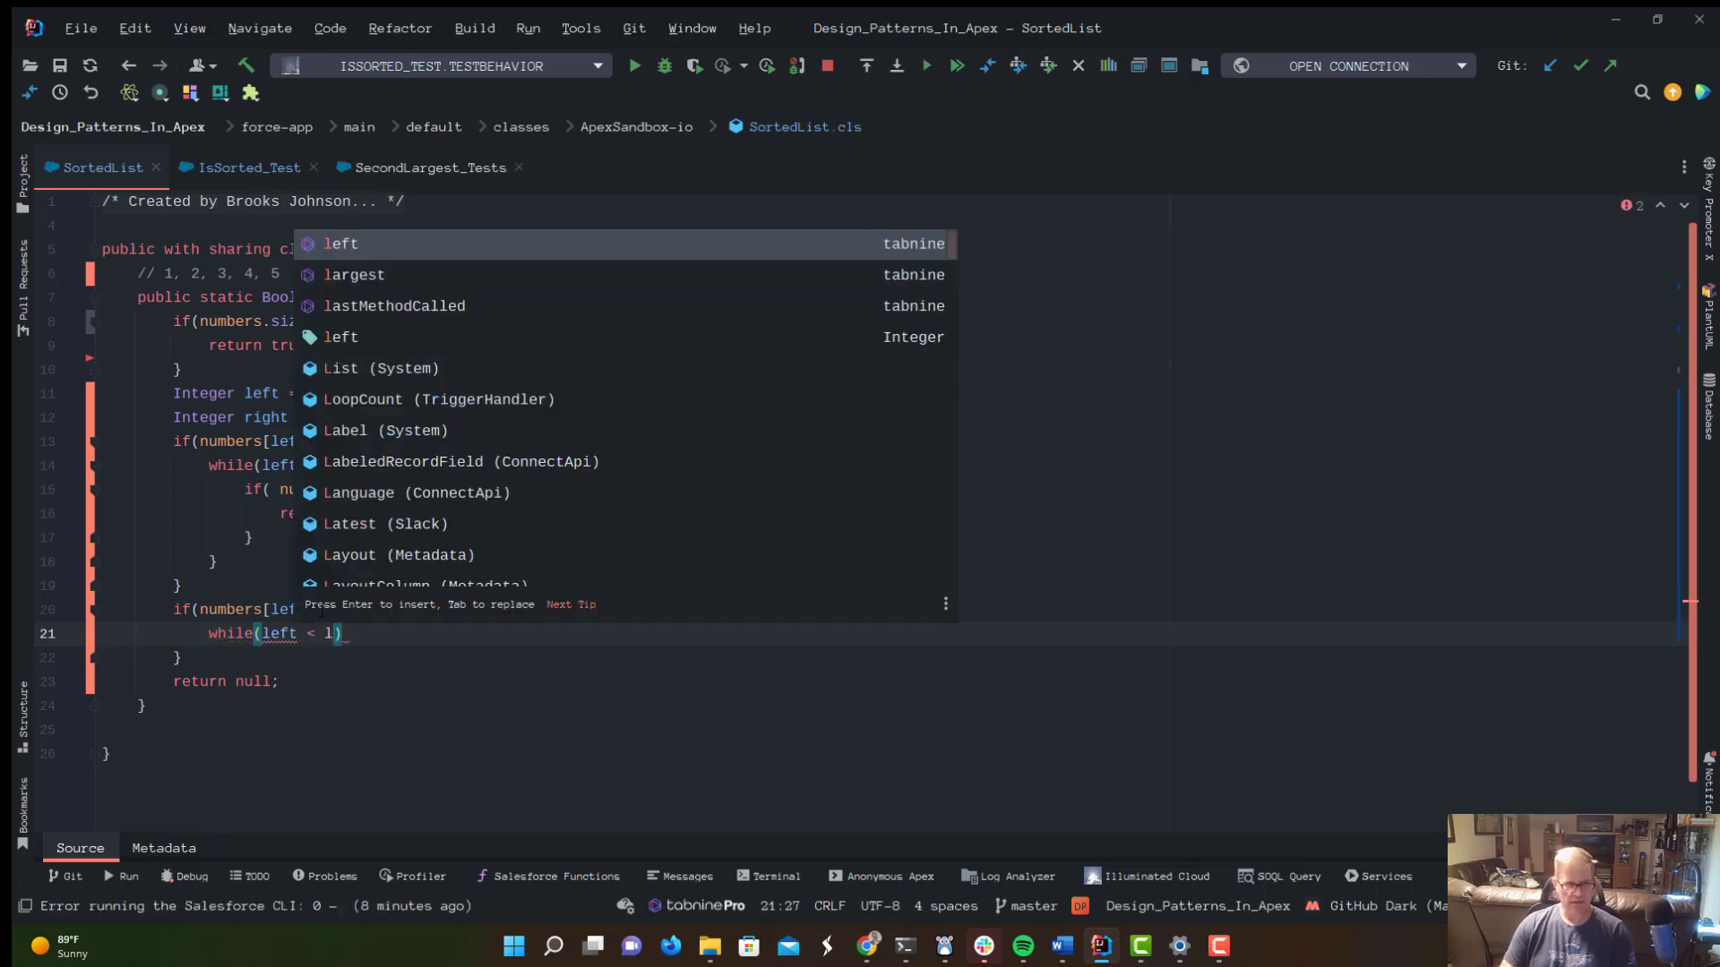
pyautogui.write('ight')
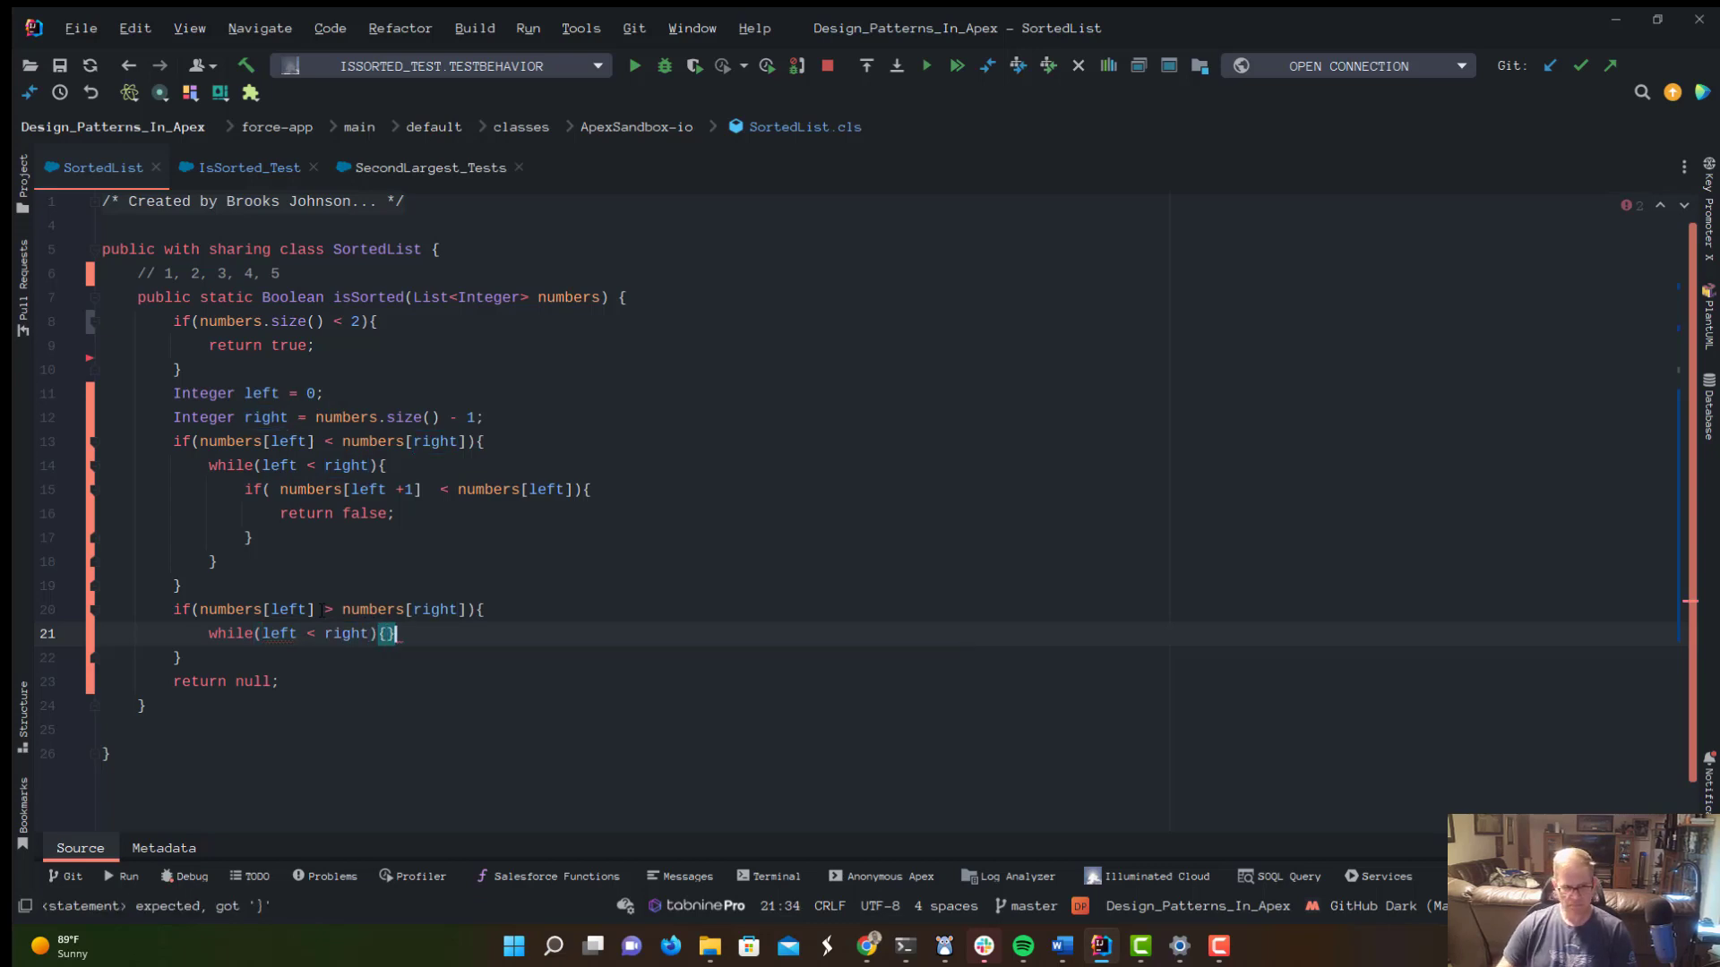
pyautogui.press('enter')
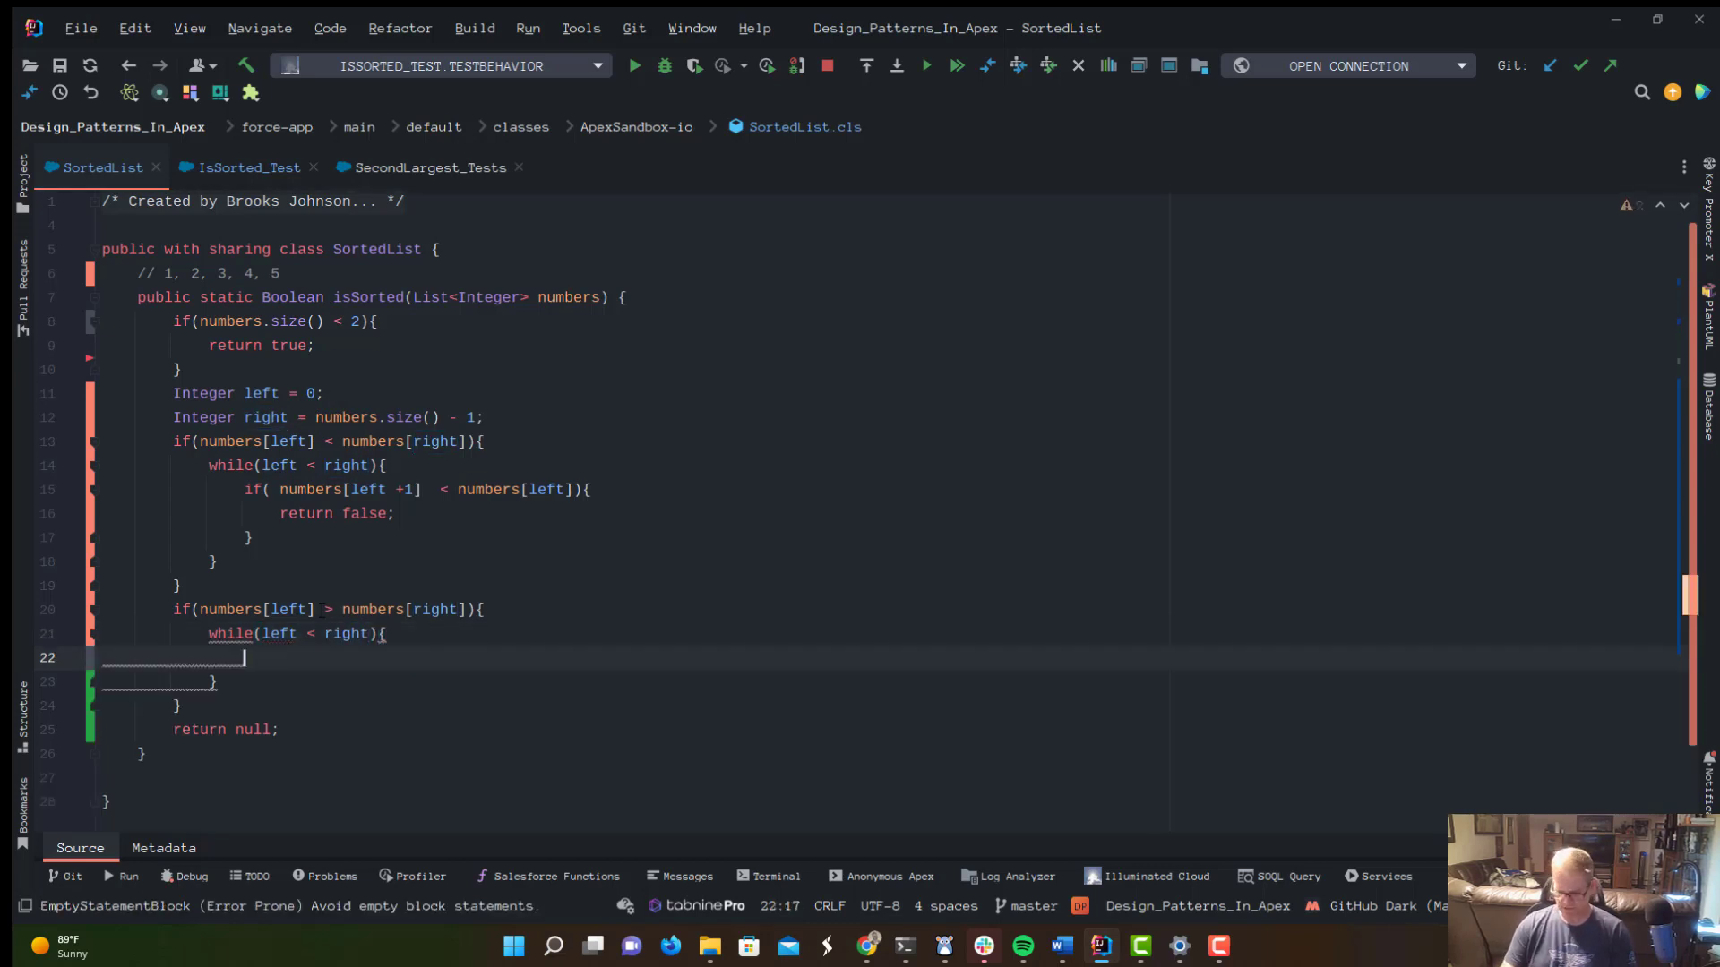
# In the descending loop, return false when numbers[left + 1] > numbers[left].
pyautogui.write('if')
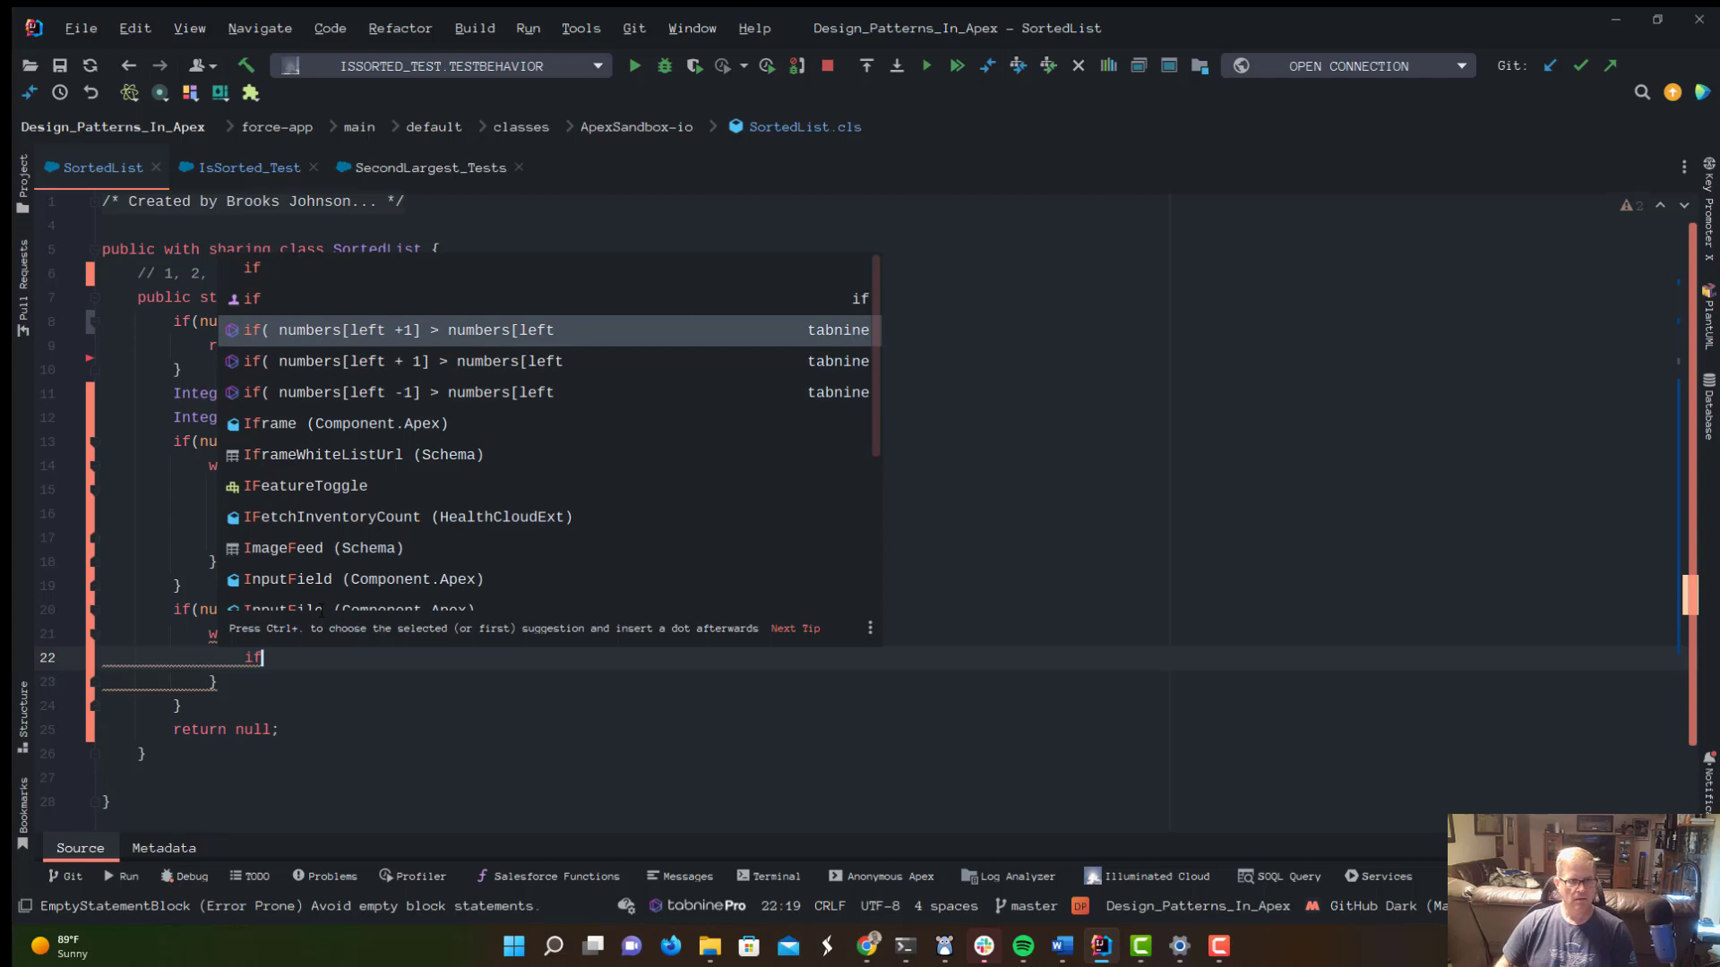
pyautogui.write('(')
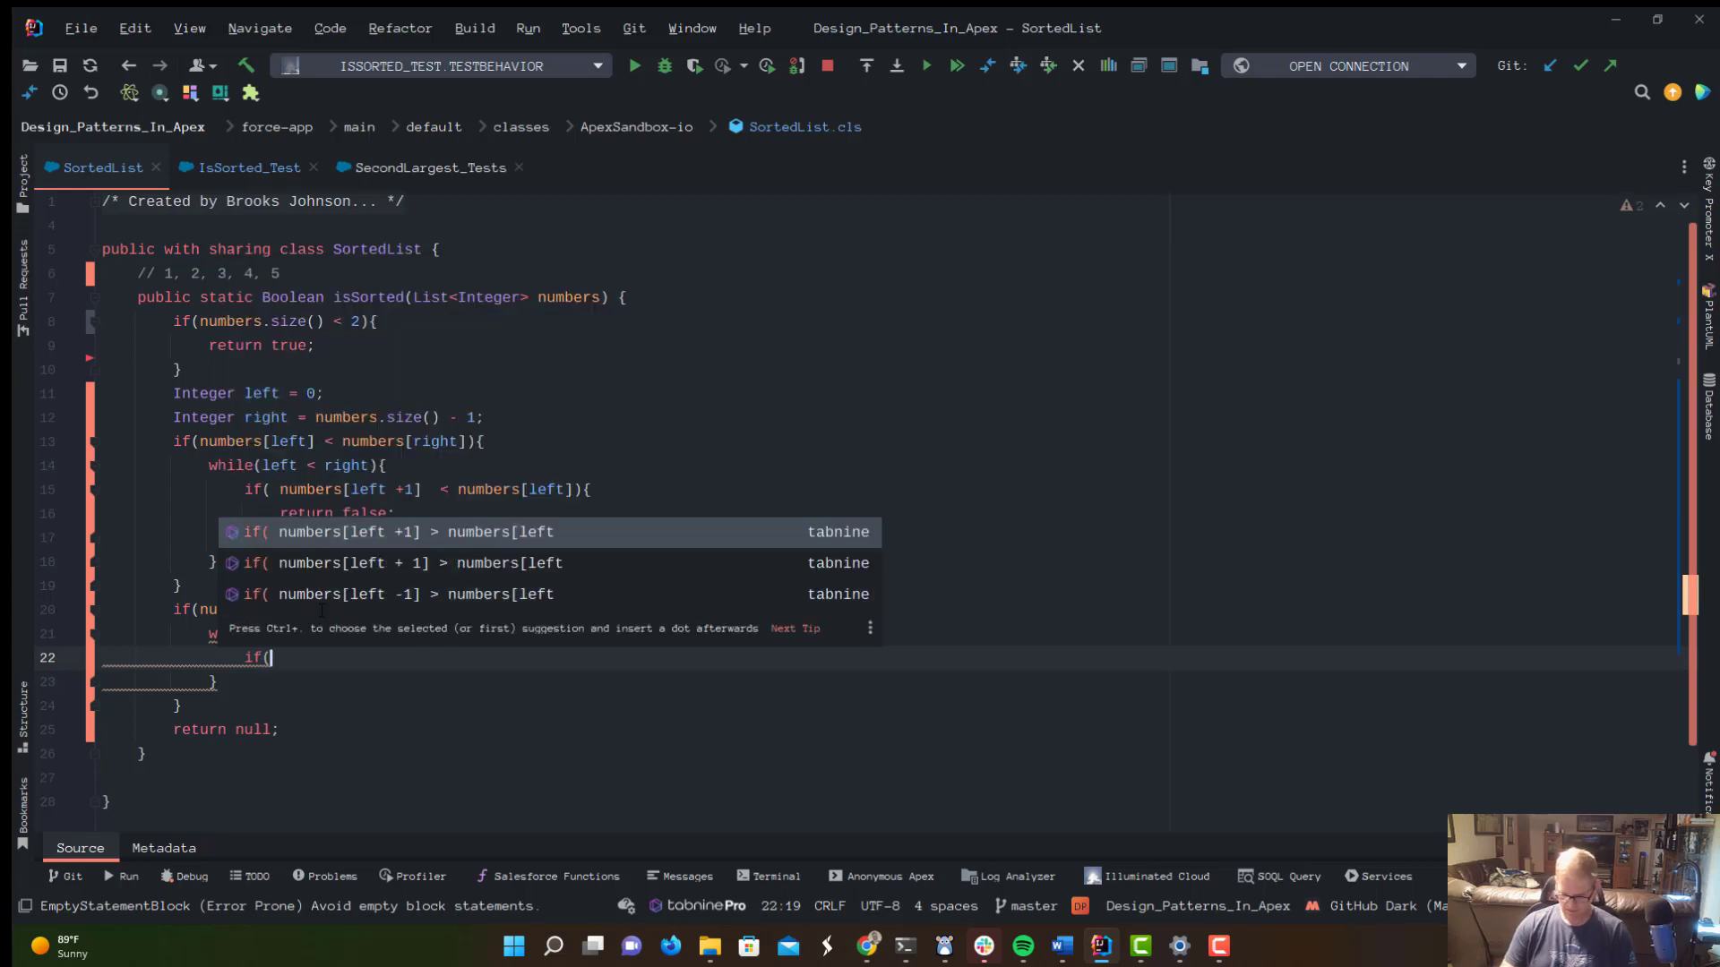
pyautogui.write('nums')
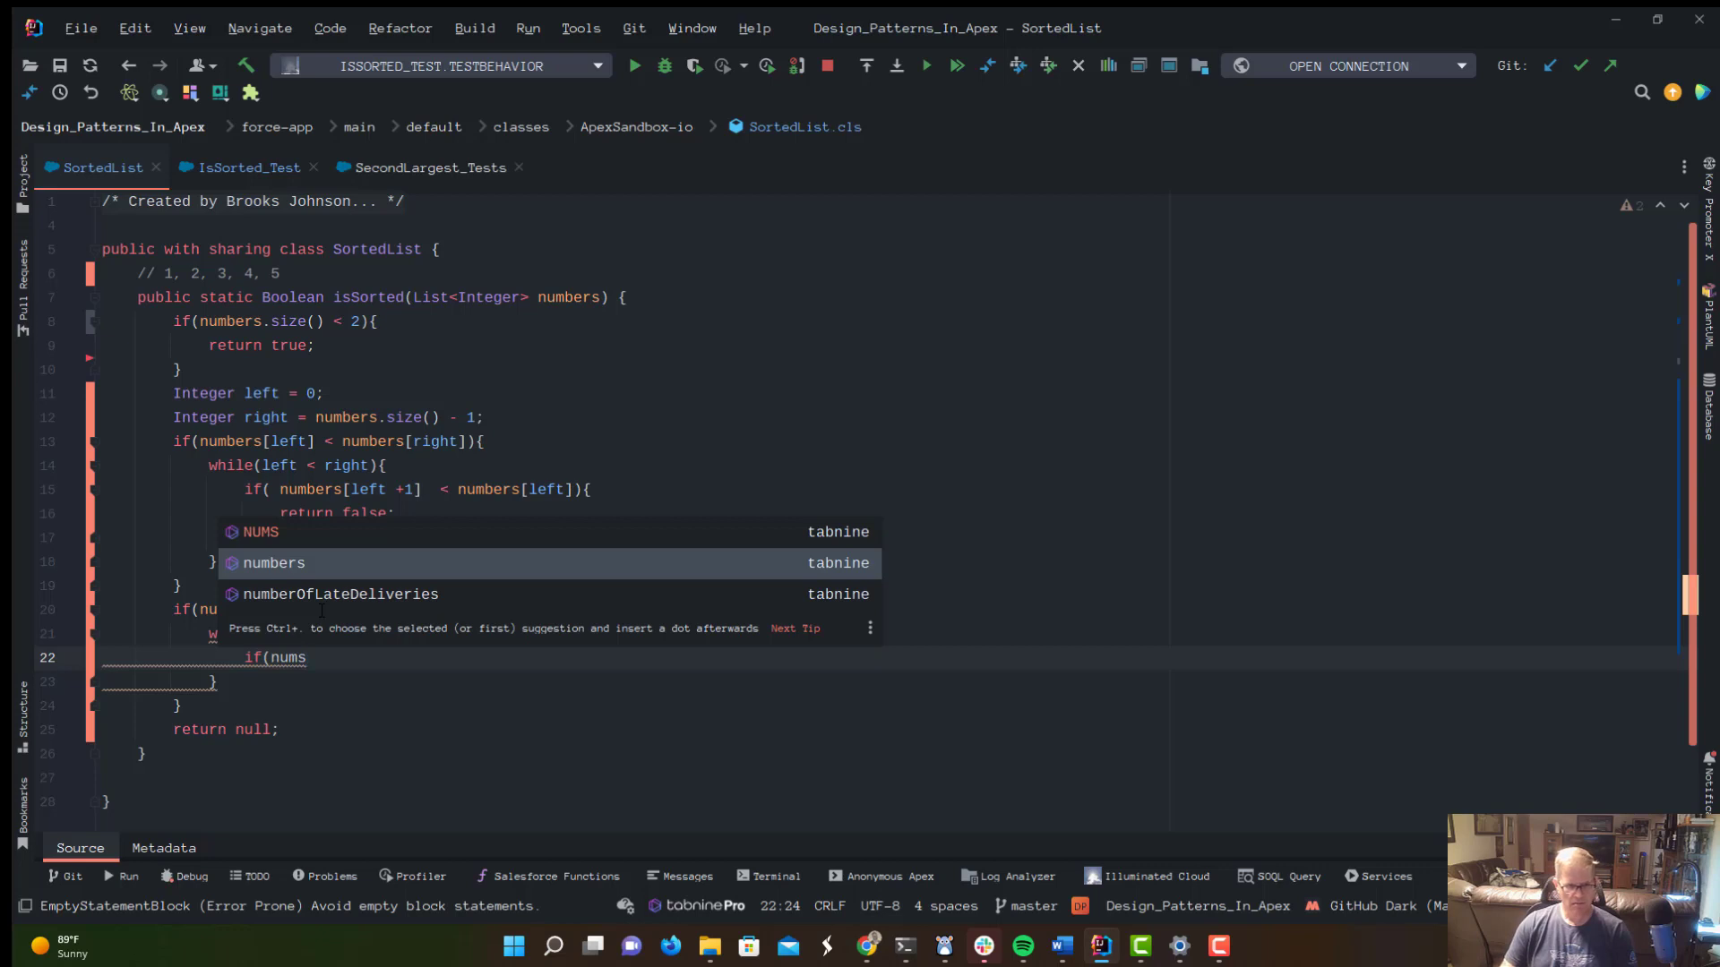
pyautogui.write('numbers[left + 1')
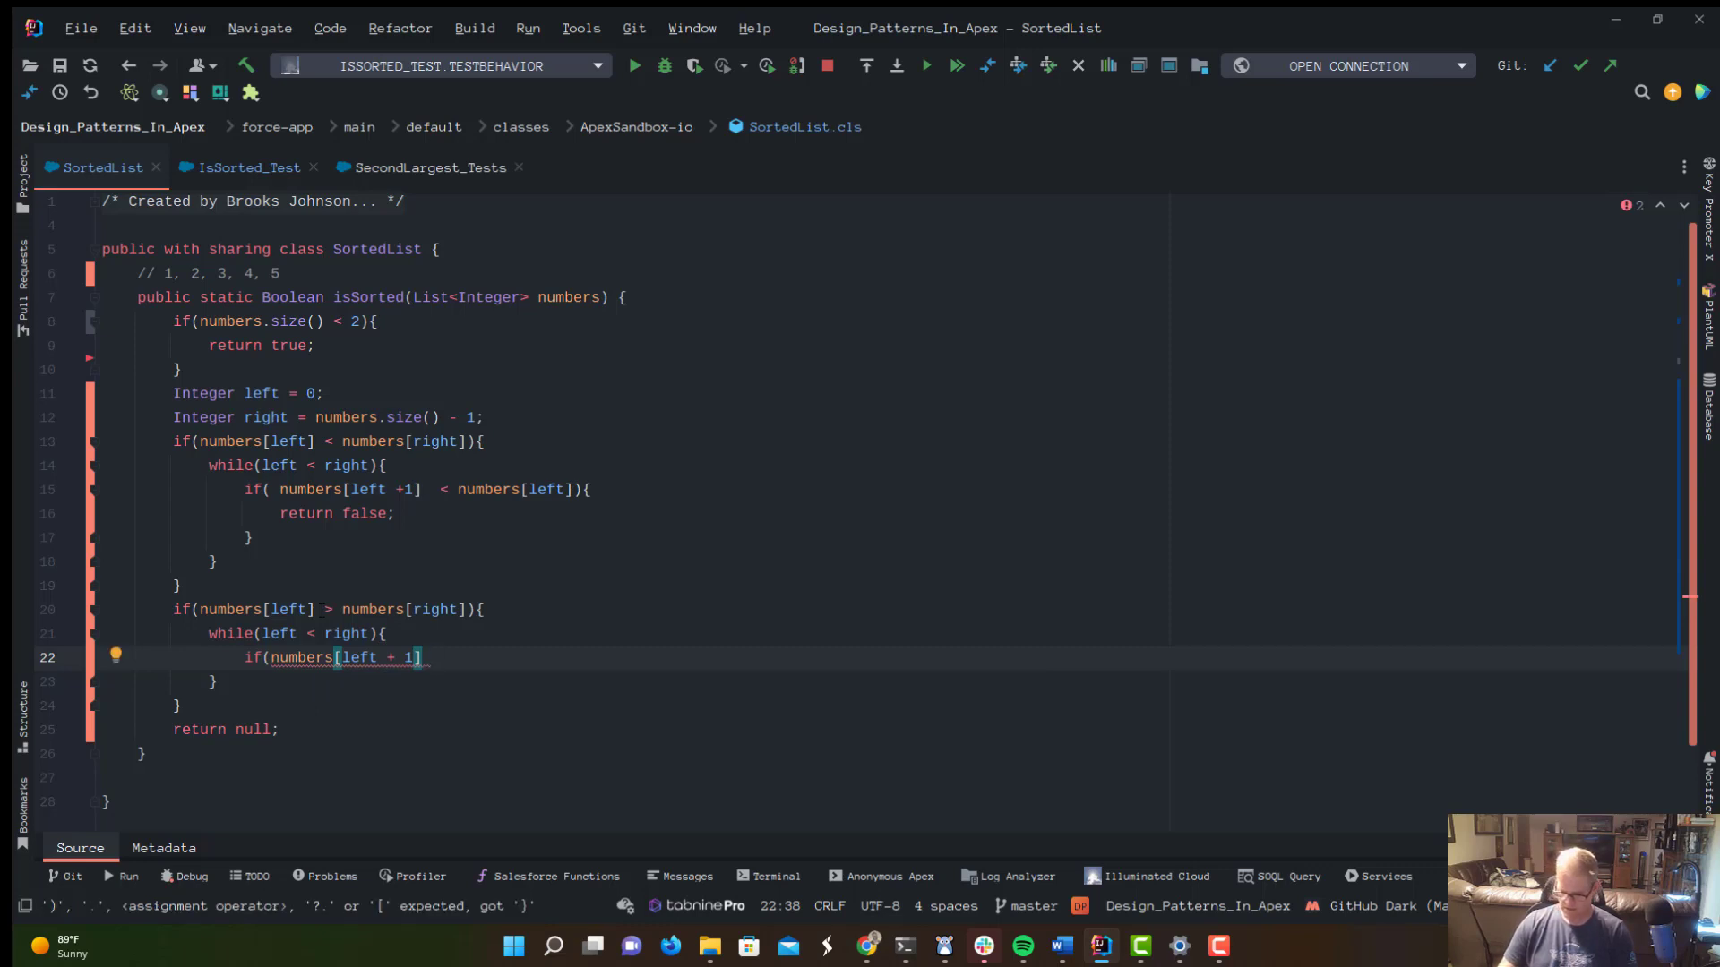
pyautogui.write('> n')
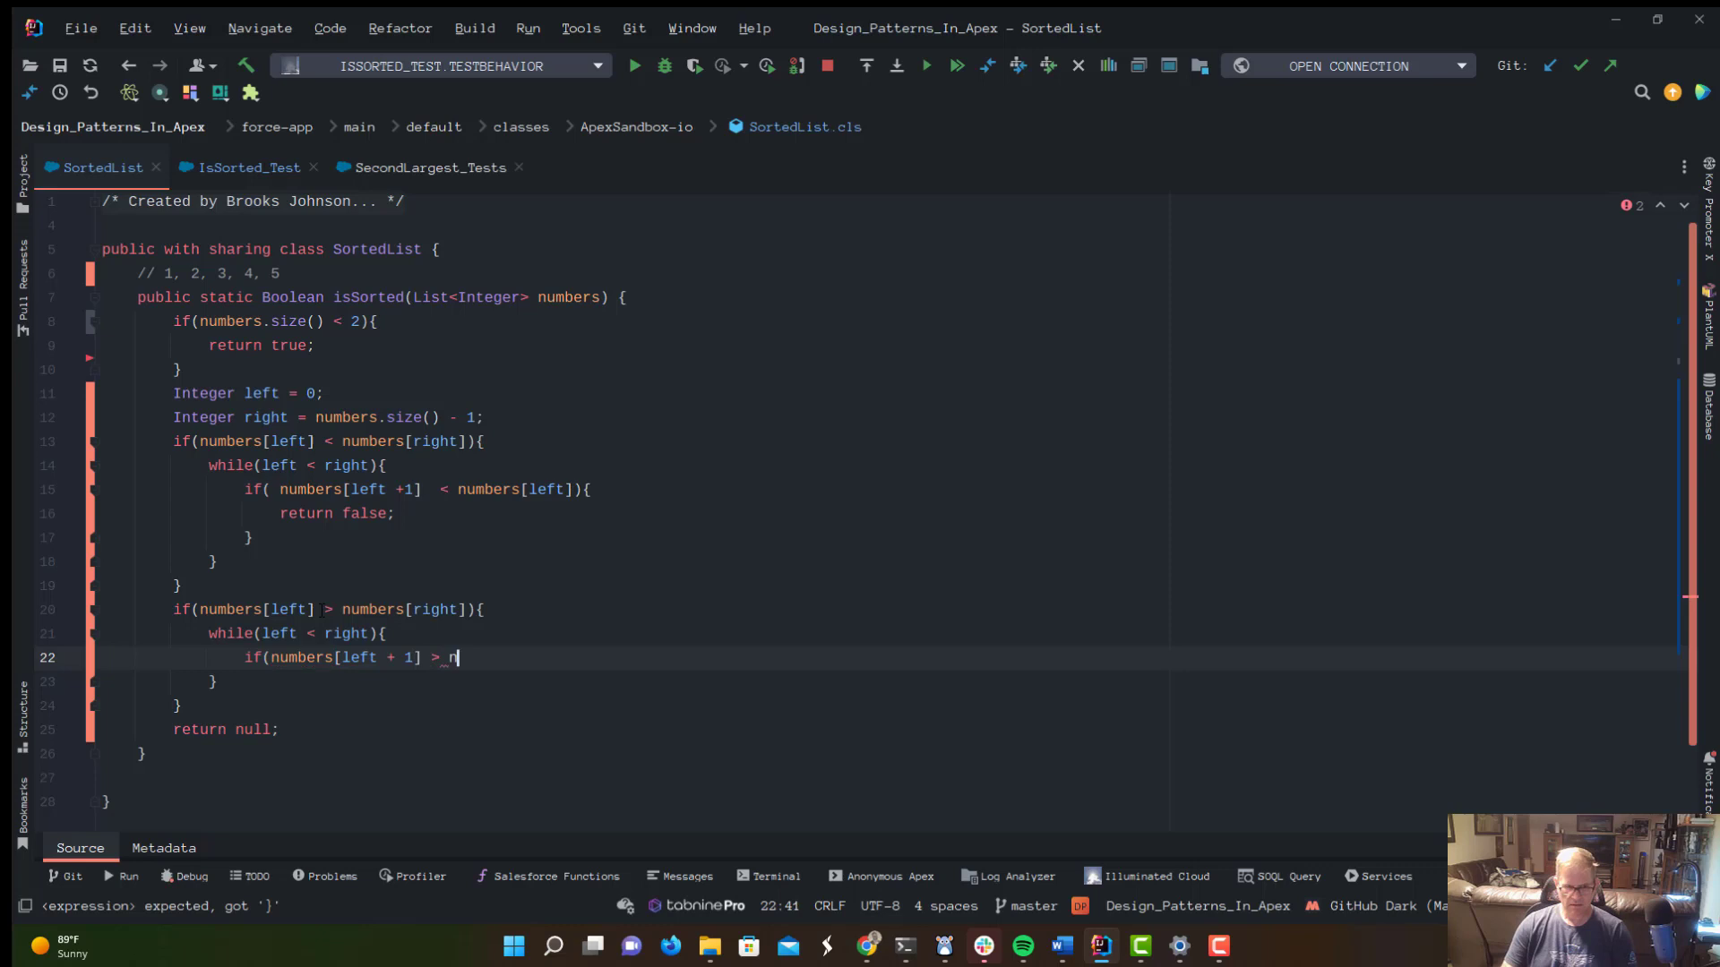
pyautogui.write('umbers[left]){')
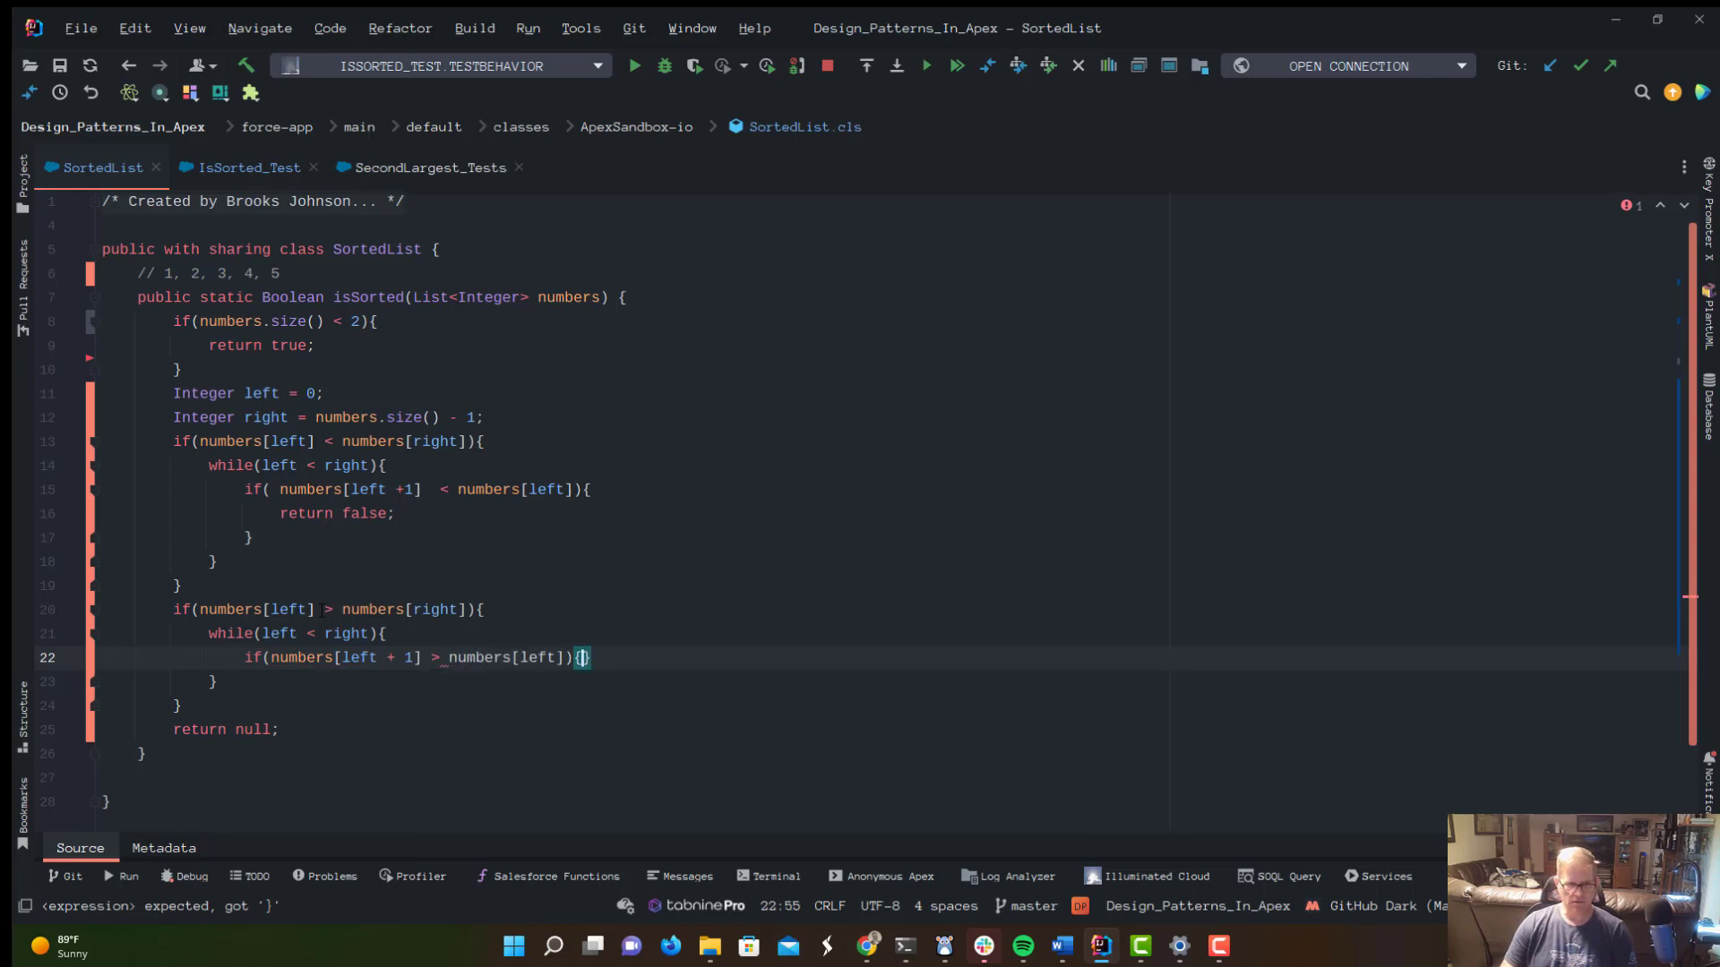
pyautogui.write('return')
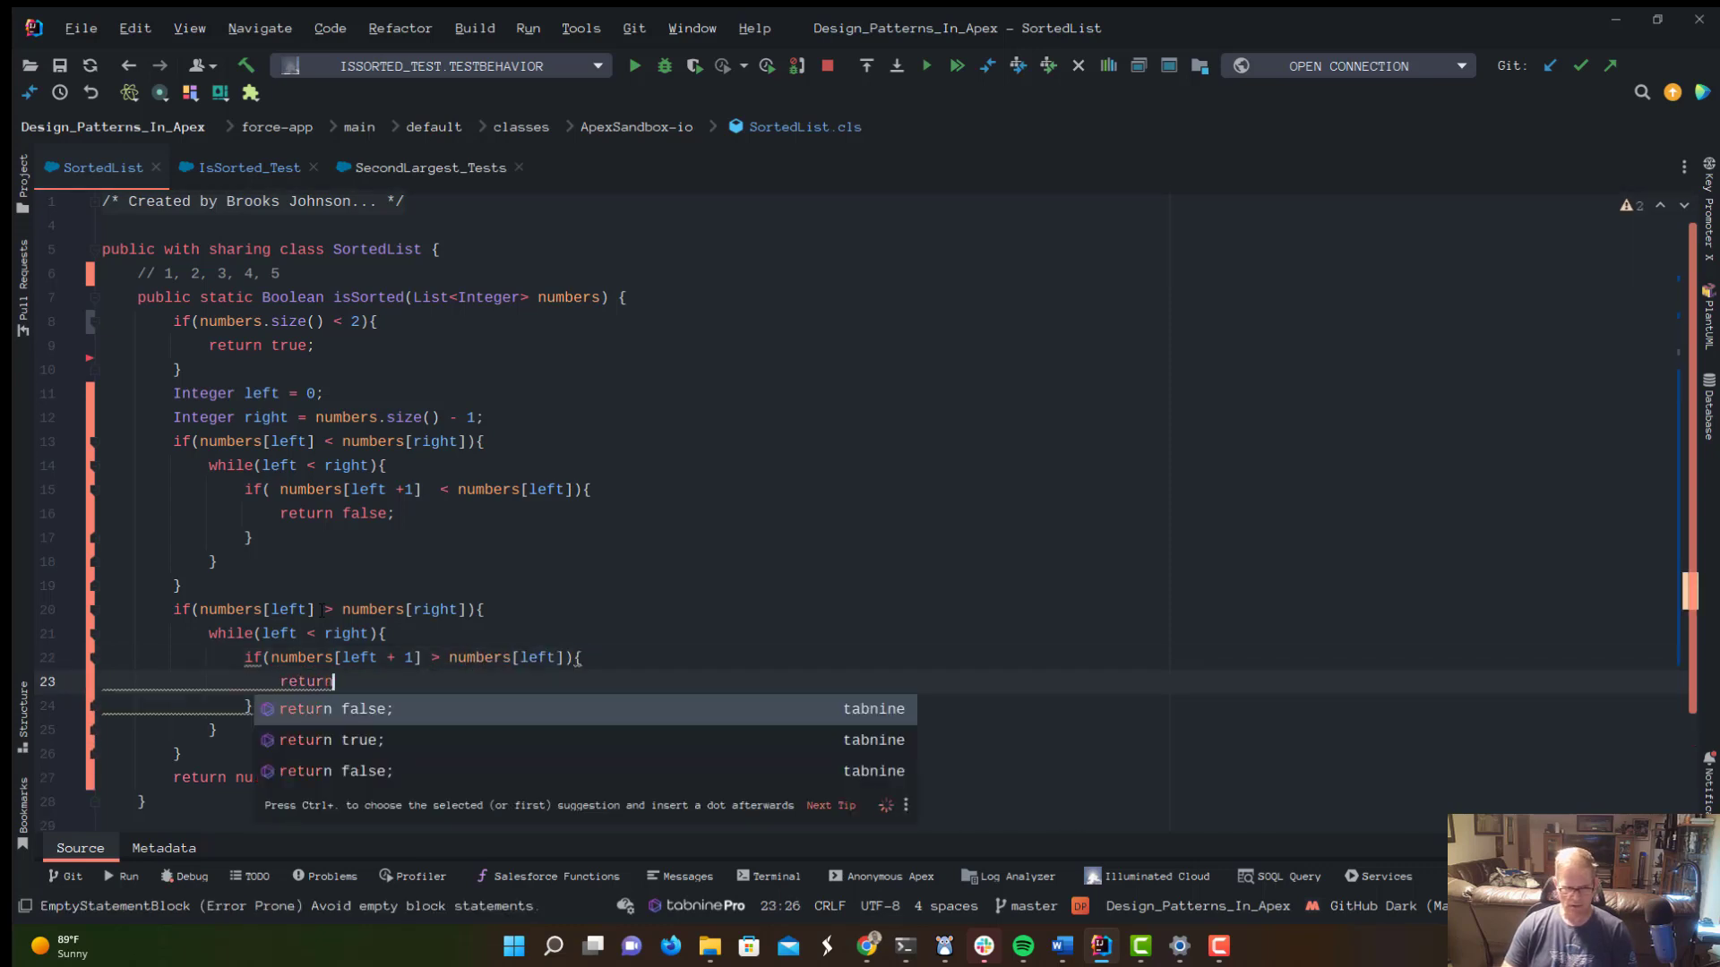
pyautogui.write('false;')
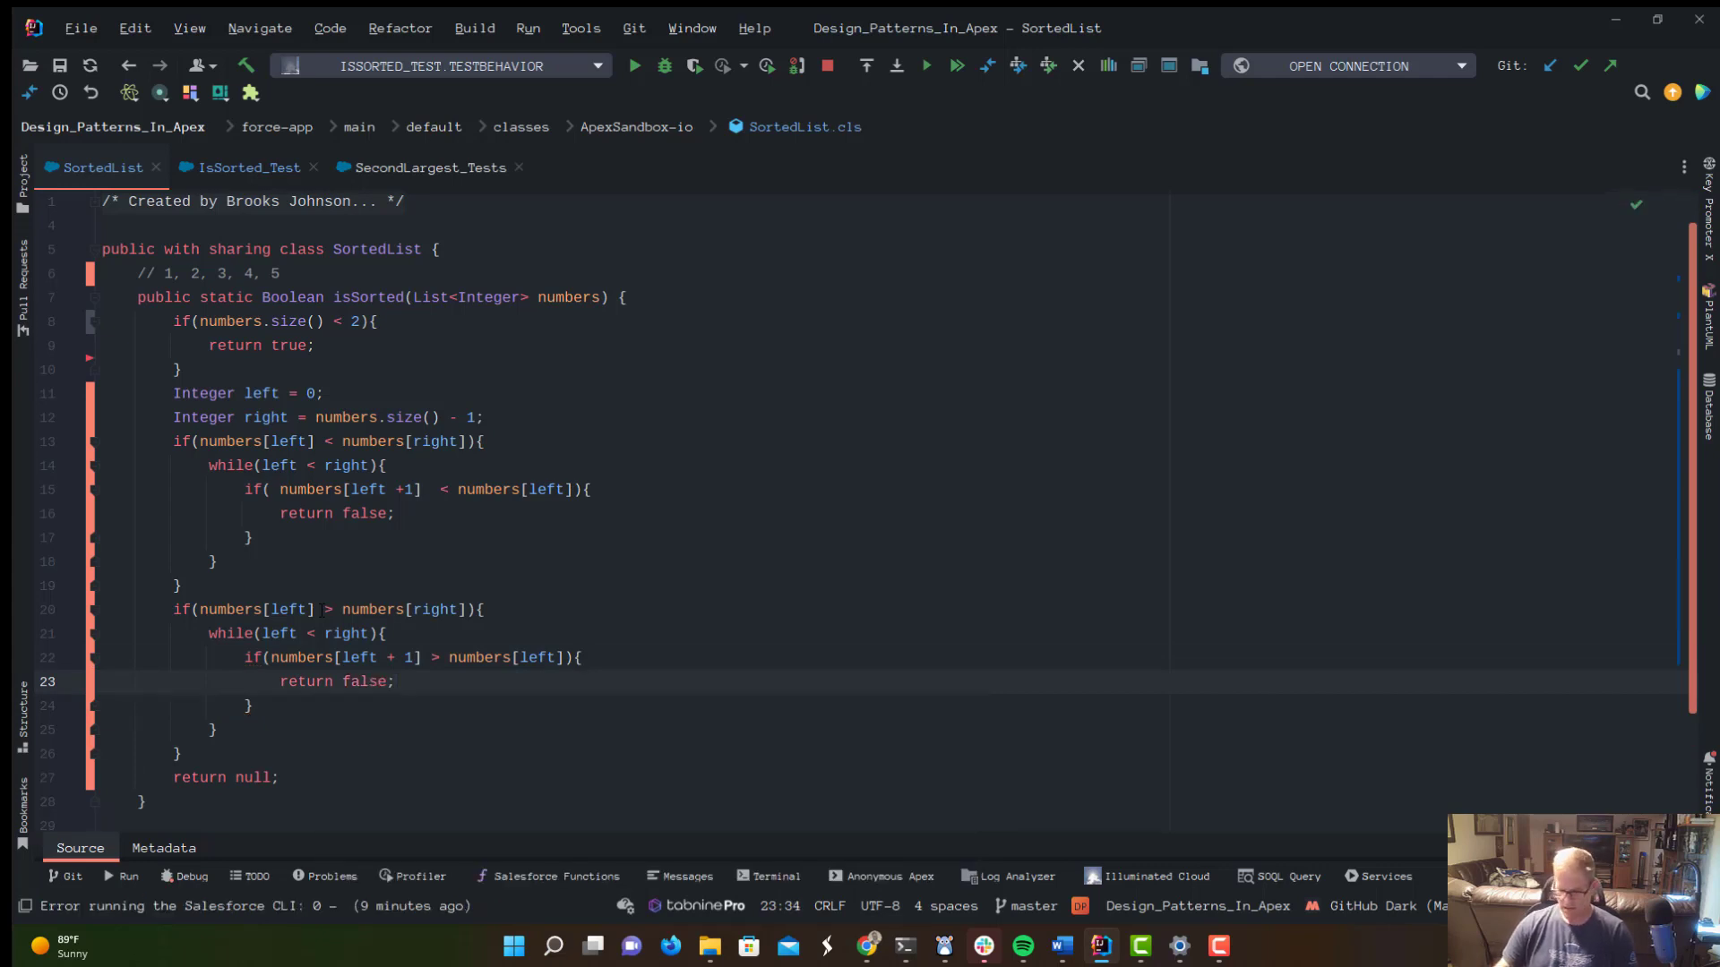
# Add left++; after the inner if in both the descending and ascending while loops.
pyautogui.write('in')
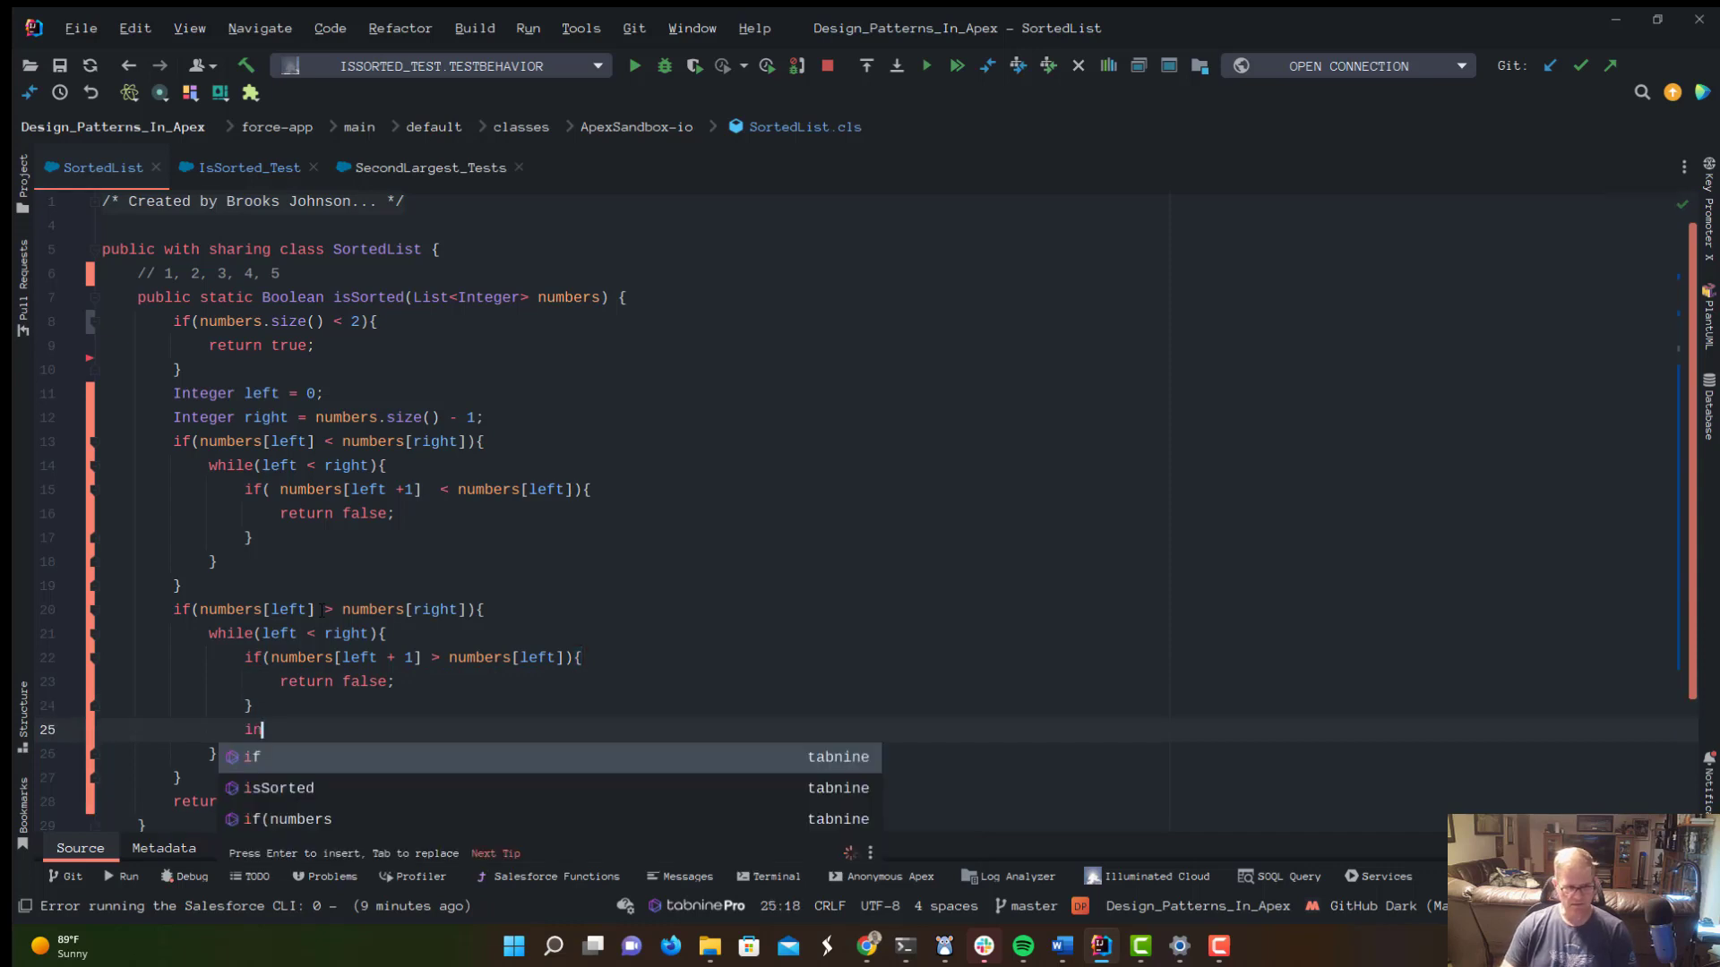
pyautogui.write('left++;')
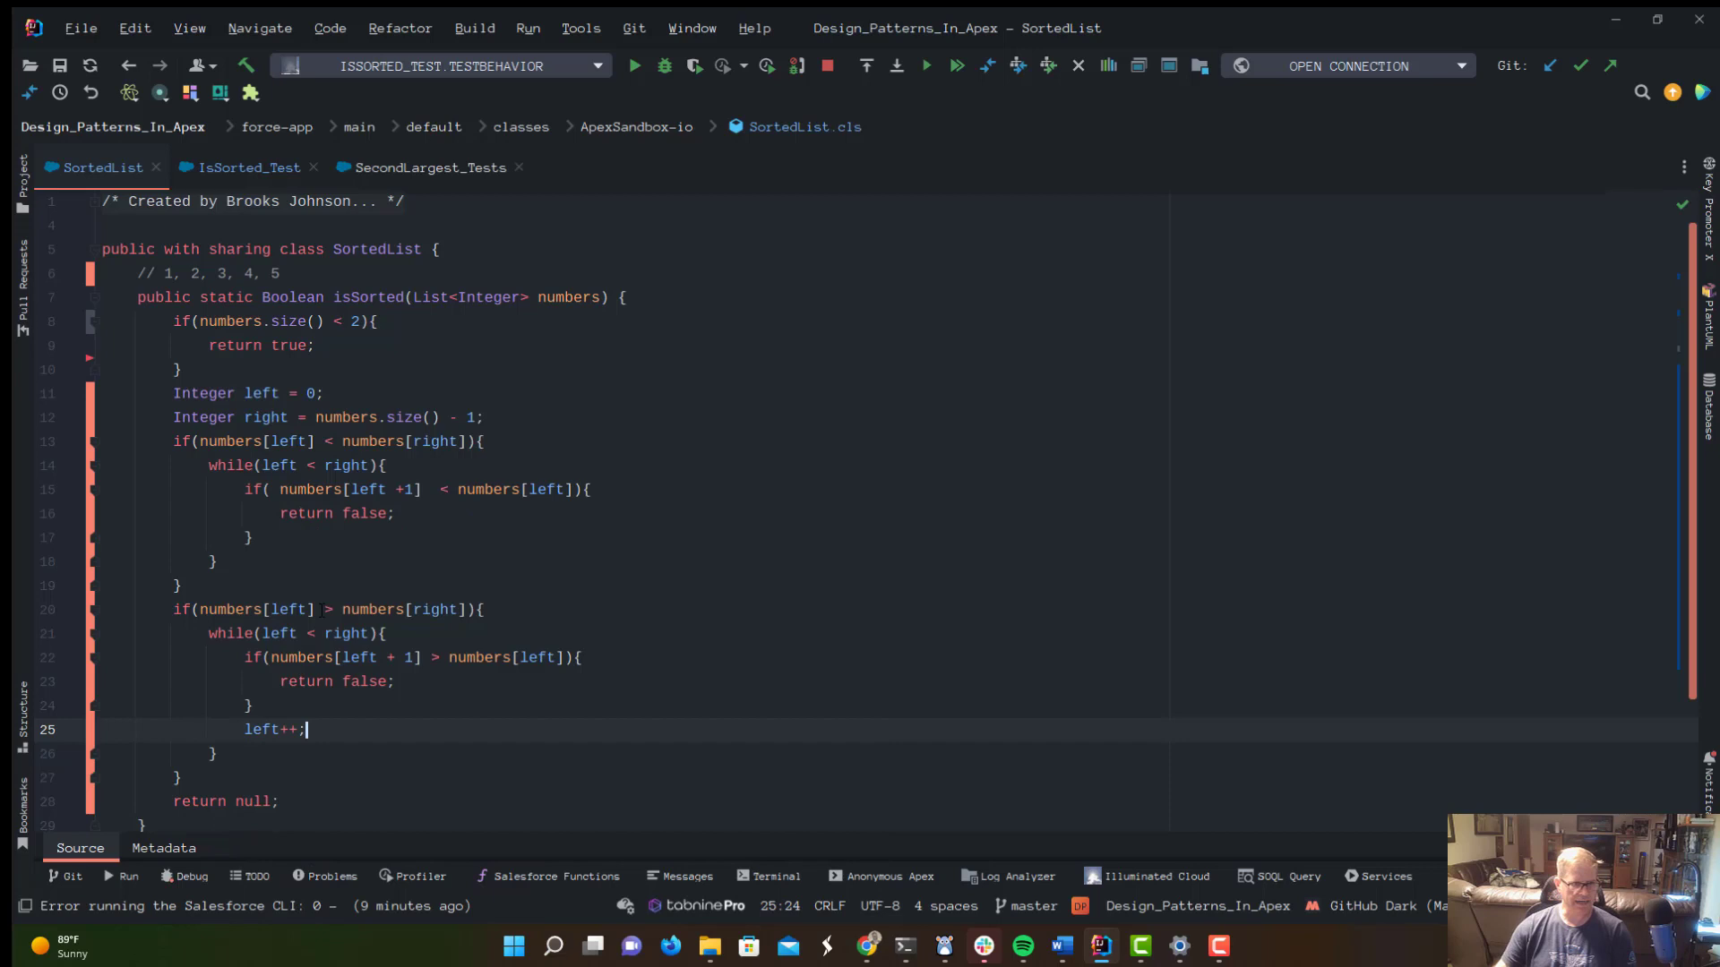
pyautogui.click(250, 537)
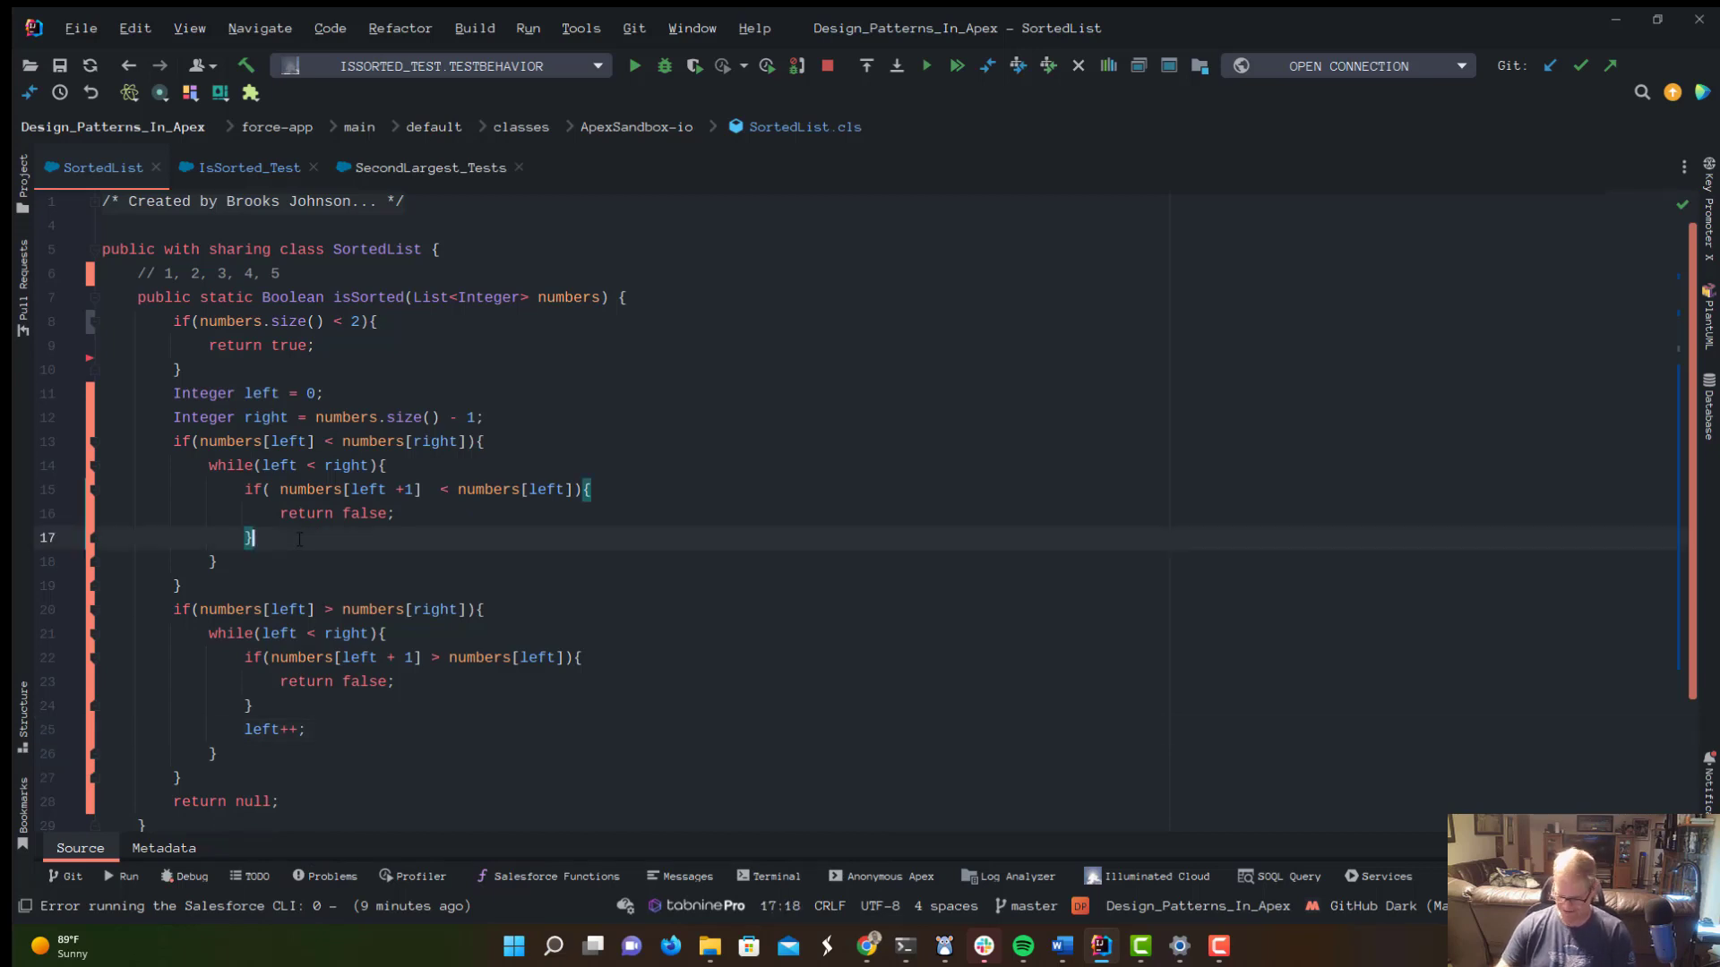
pyautogui.write('left++;')
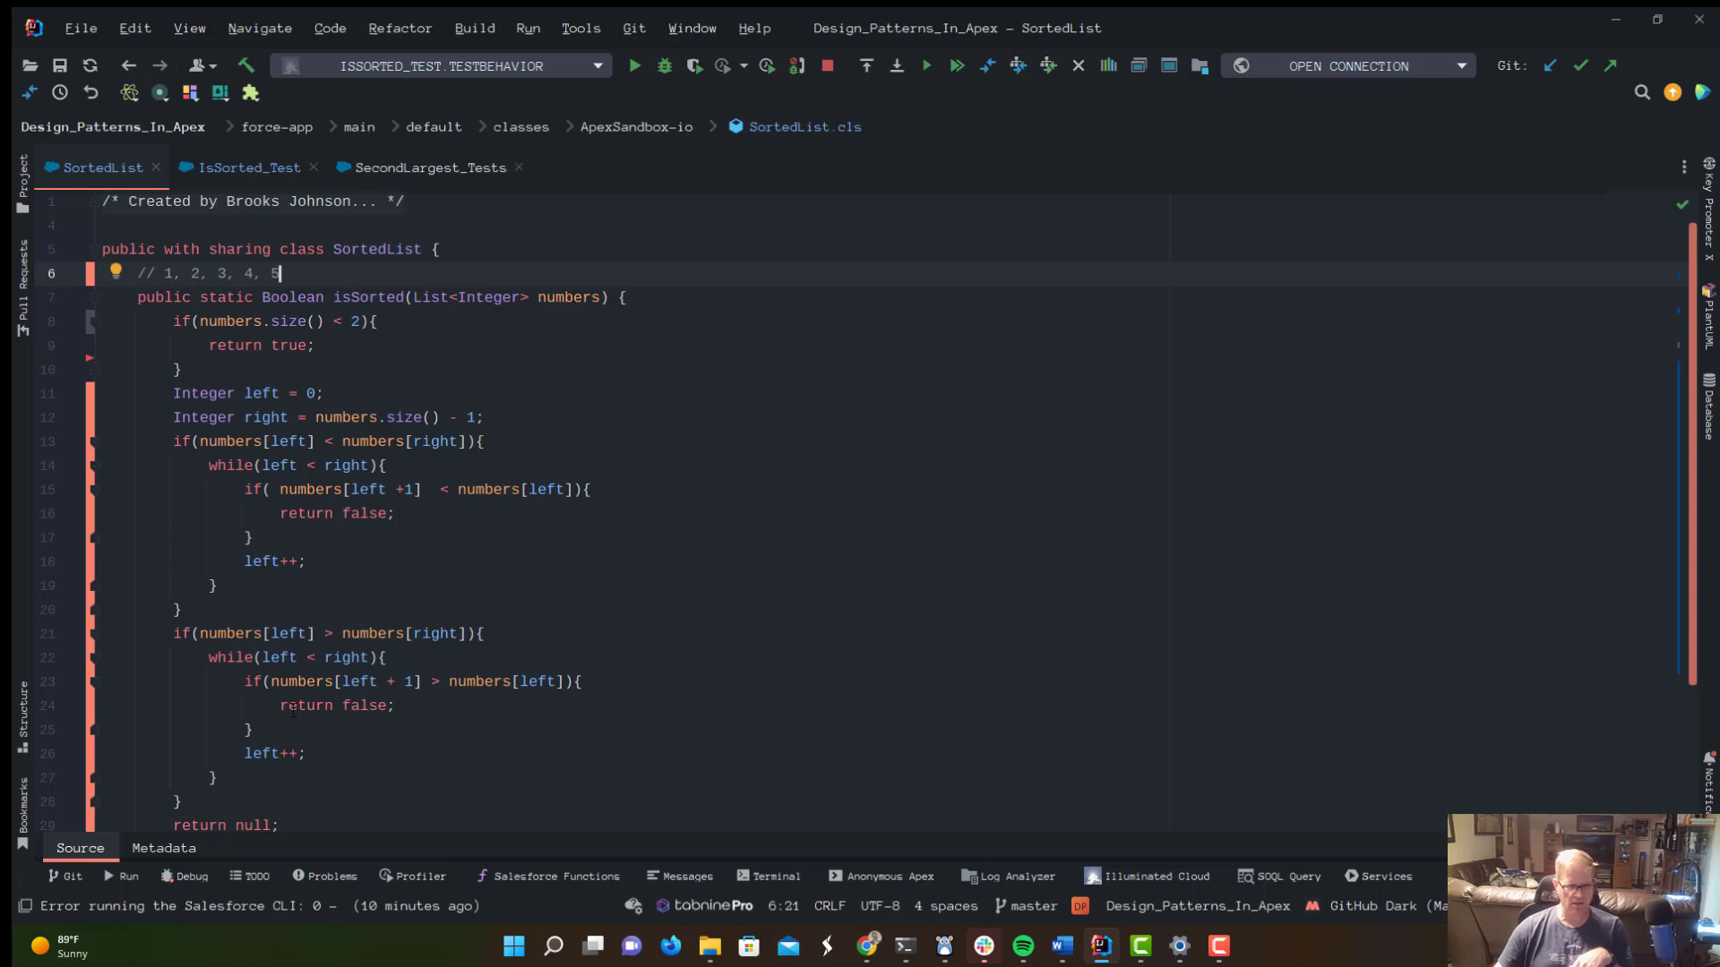
# Start the equal-ends branch with if(numbers[left] == numbers[right]).
pyautogui.scroll(-3)
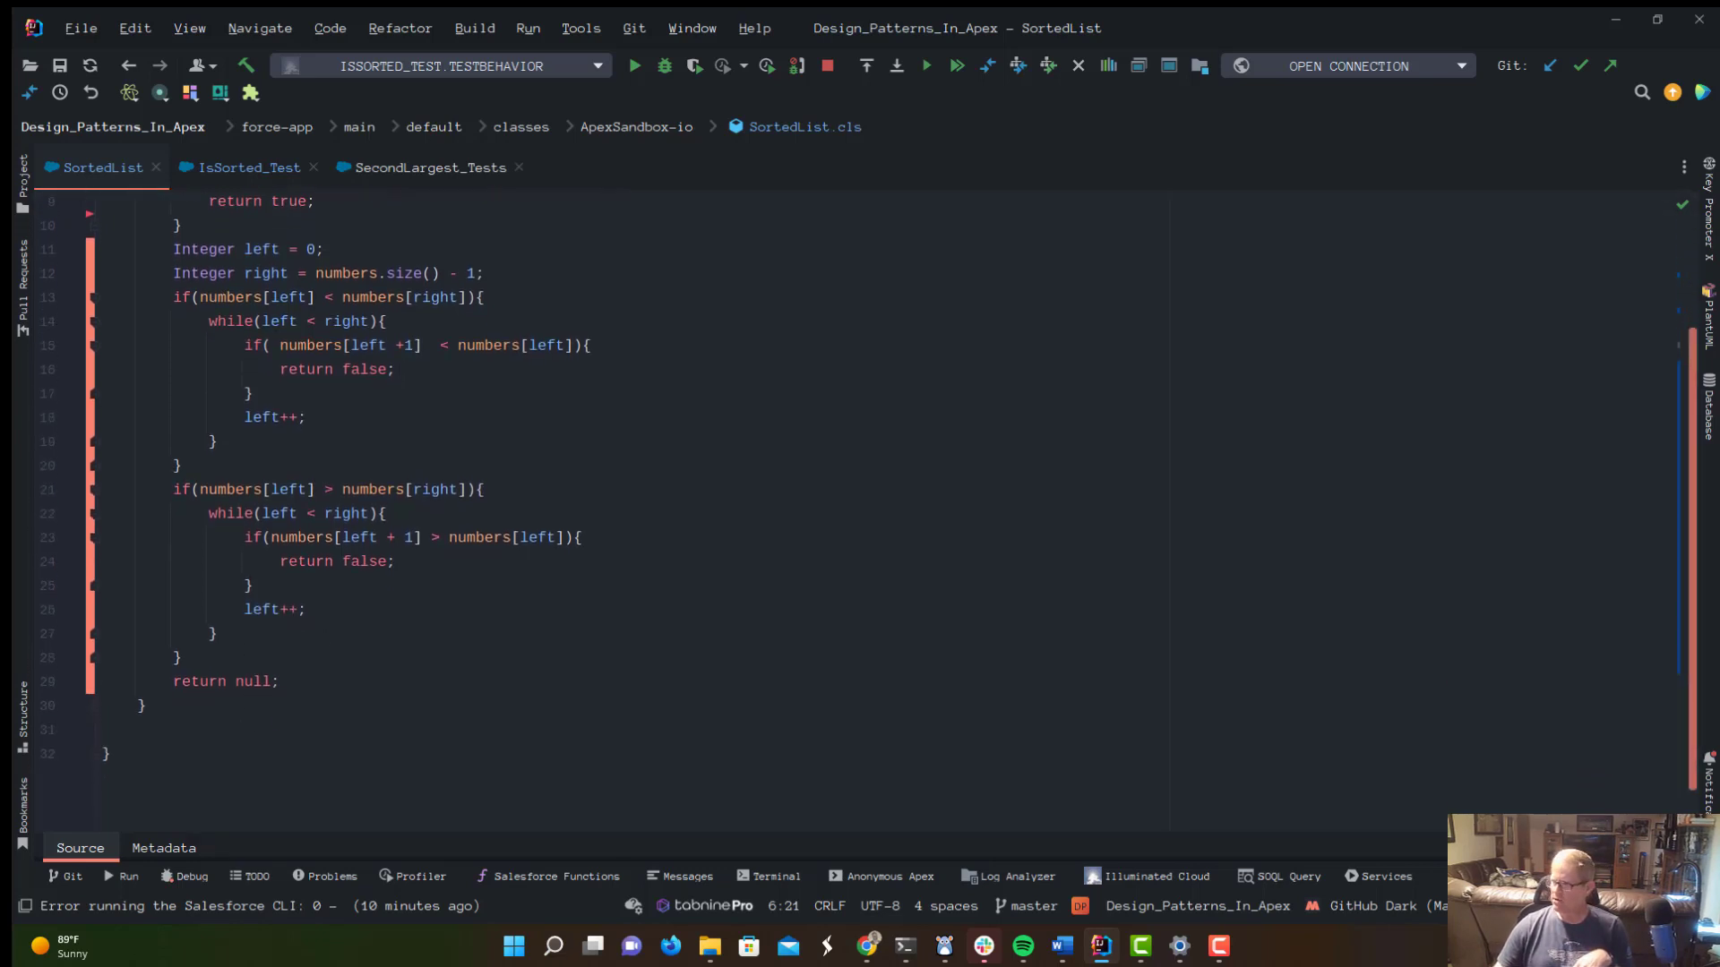
pyautogui.click(192, 657)
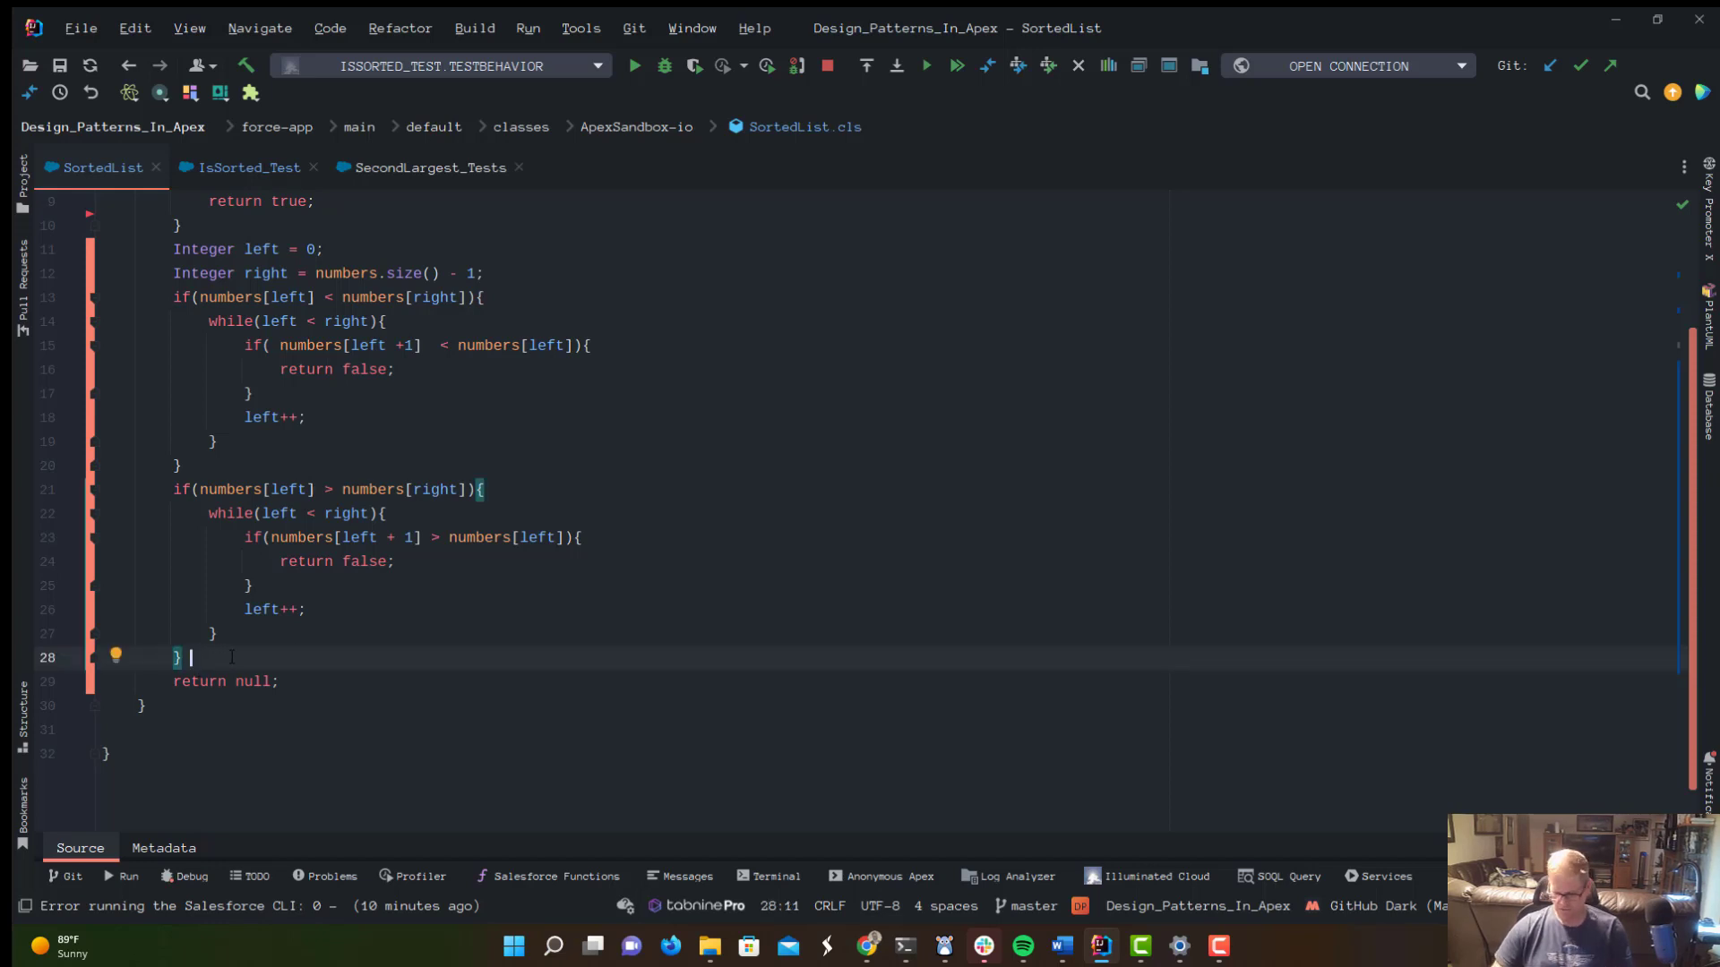
pyautogui.write('if(numbers[')
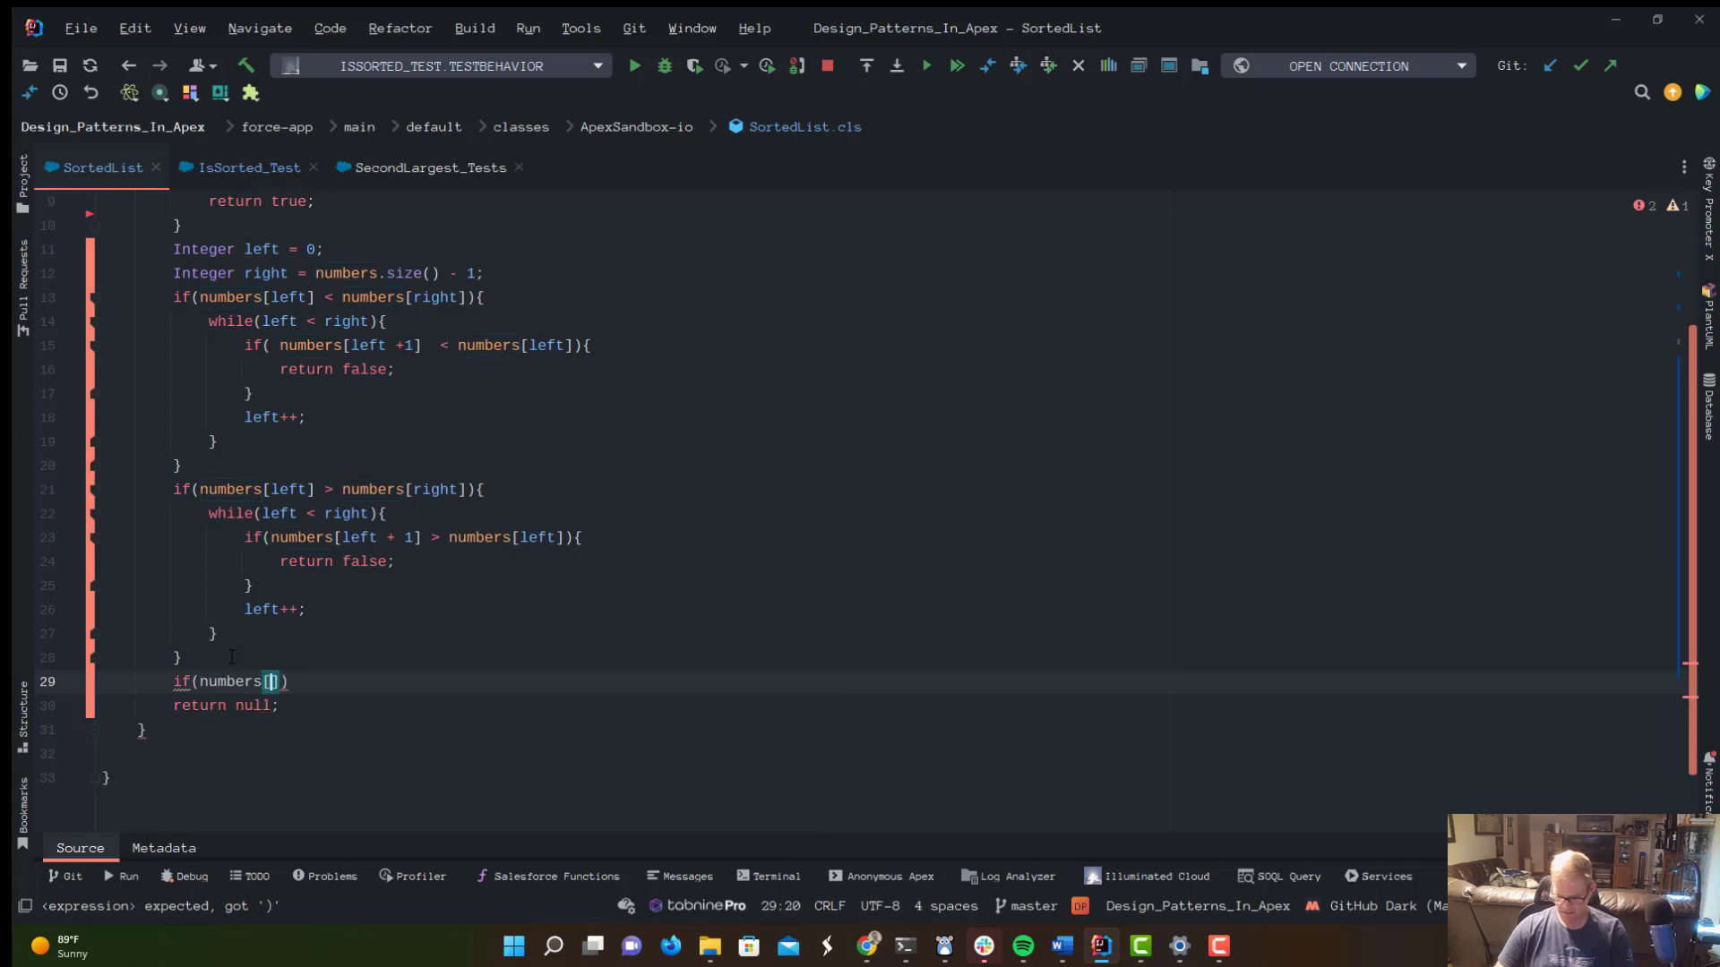
pyautogui.write('left]')
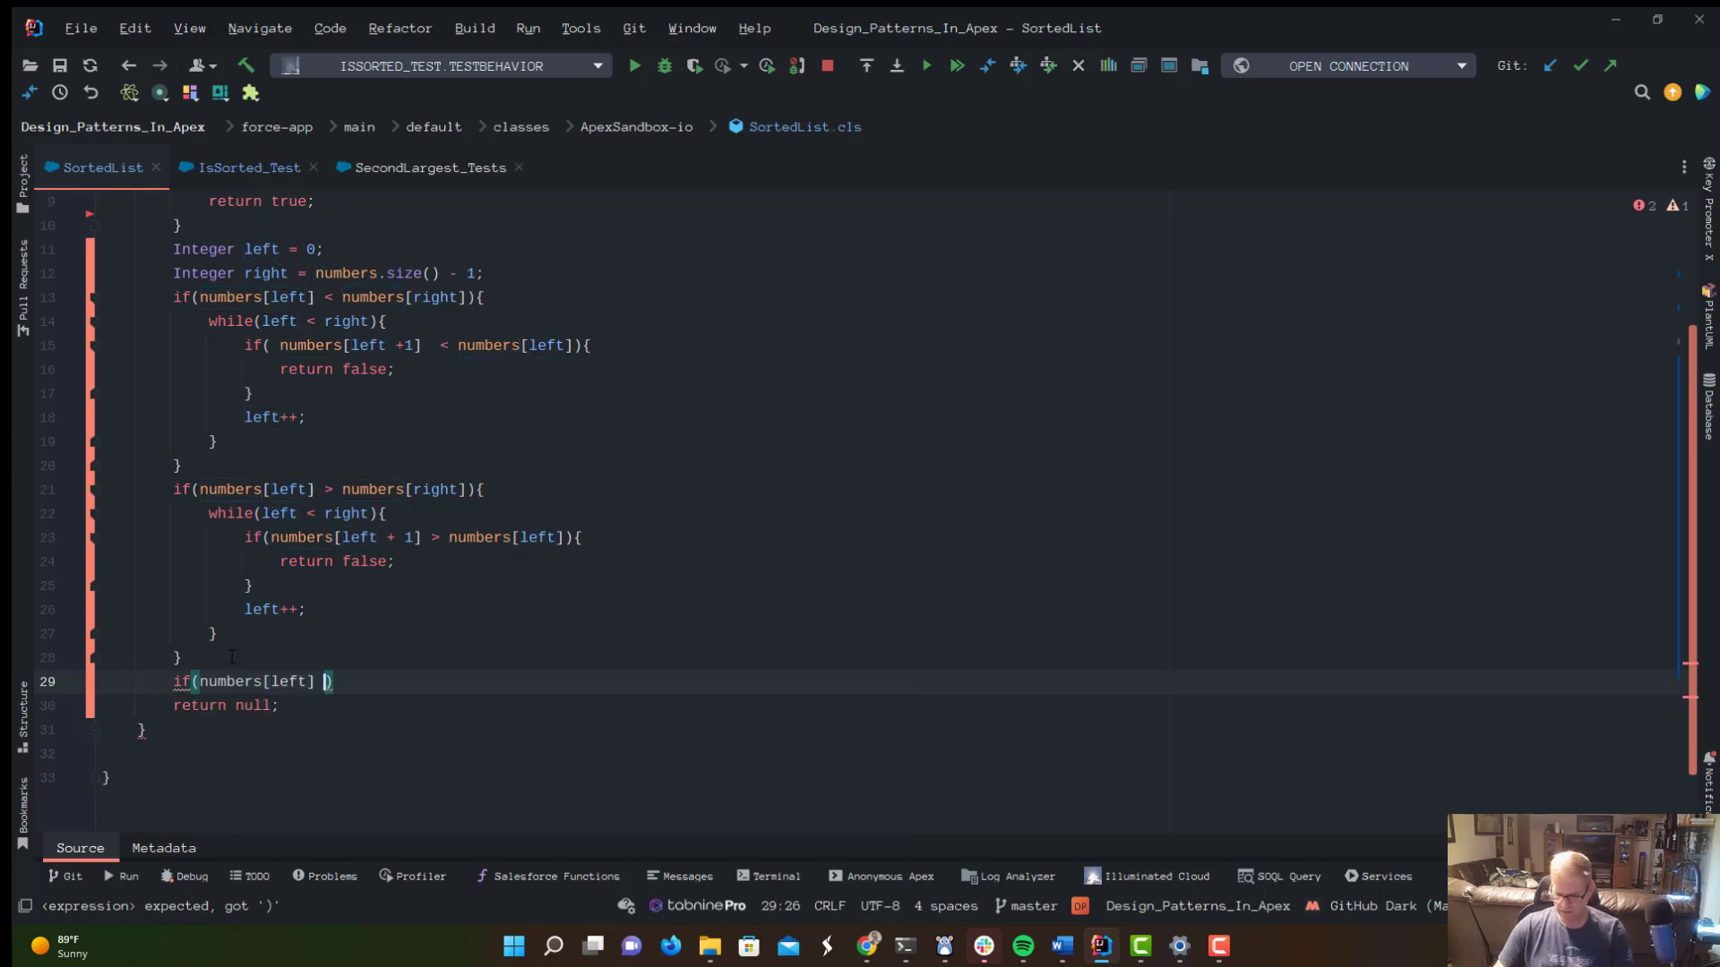
pyautogui.write('== numbers[right]')
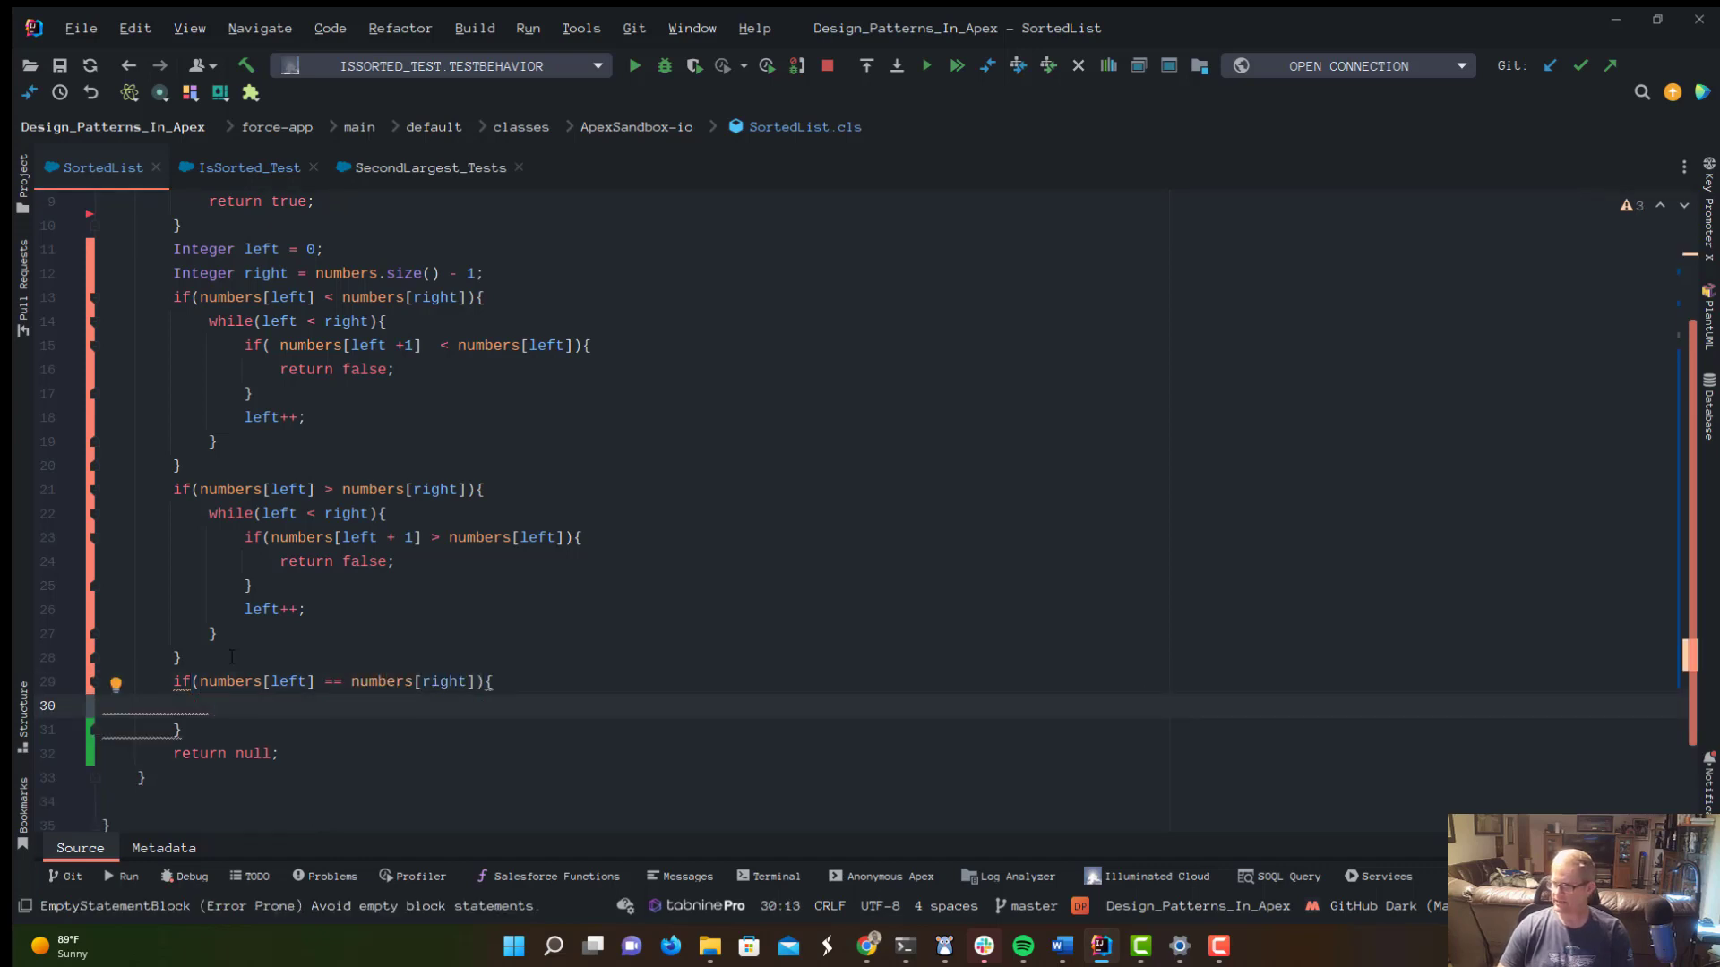
# Inside it, return false when numbers[left] != numbers[left + 1].
pyautogui.write('if')
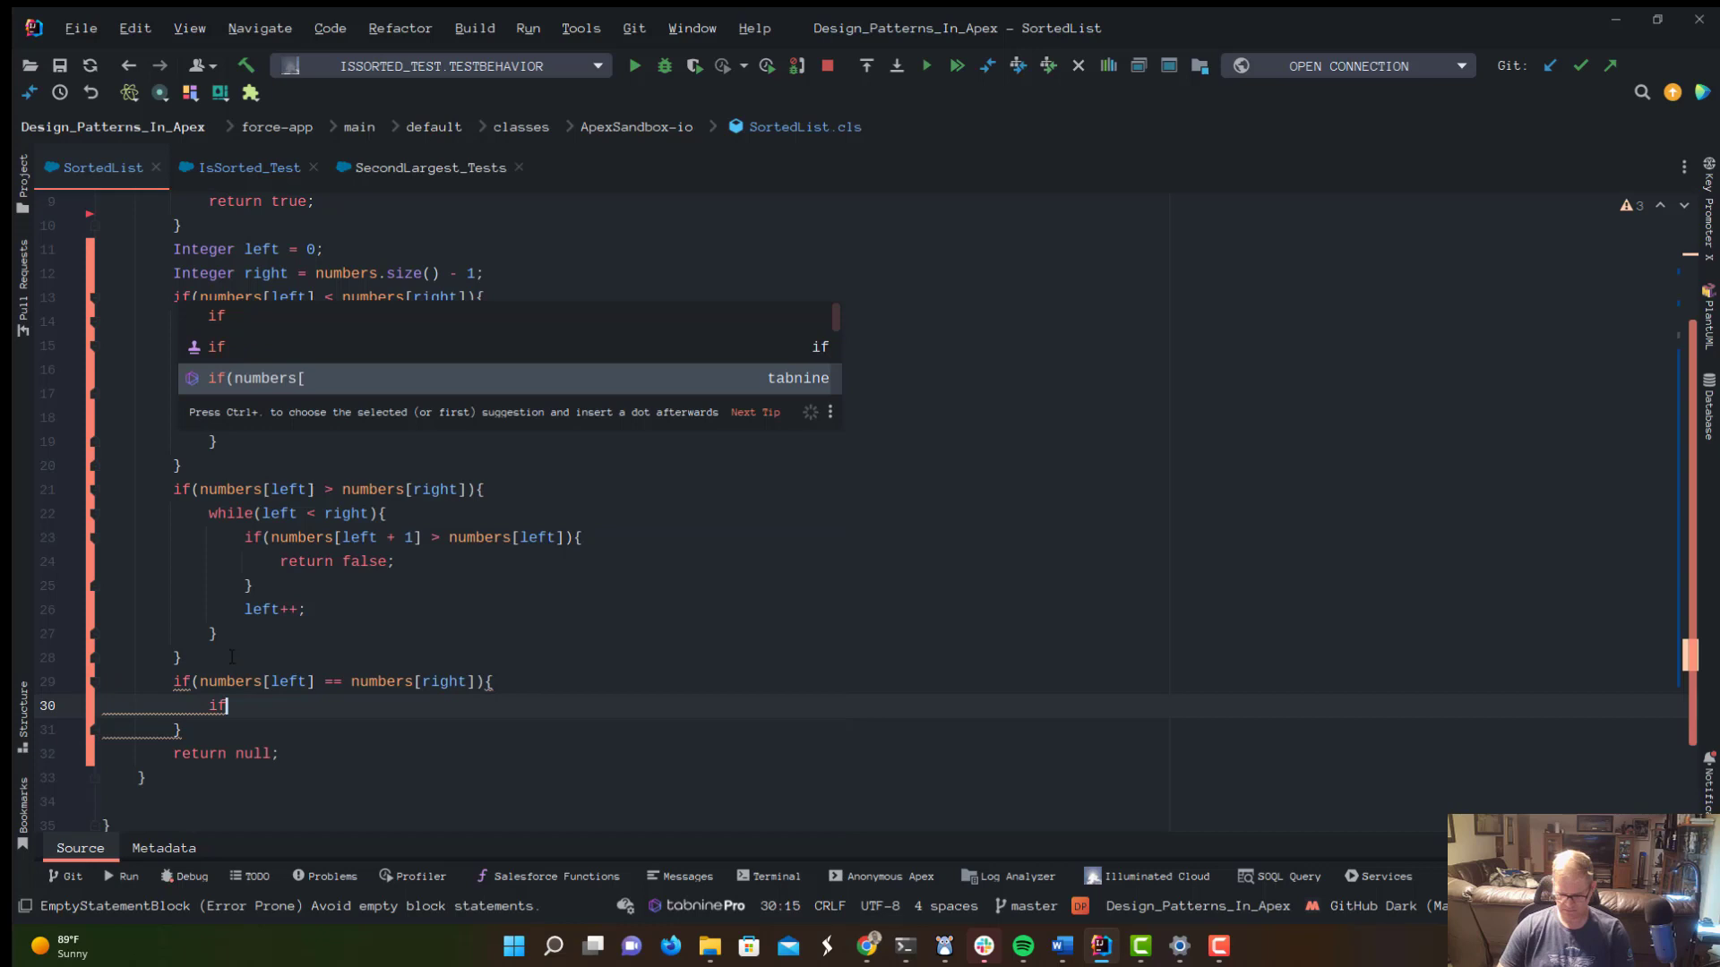
pyautogui.write('(nums)')
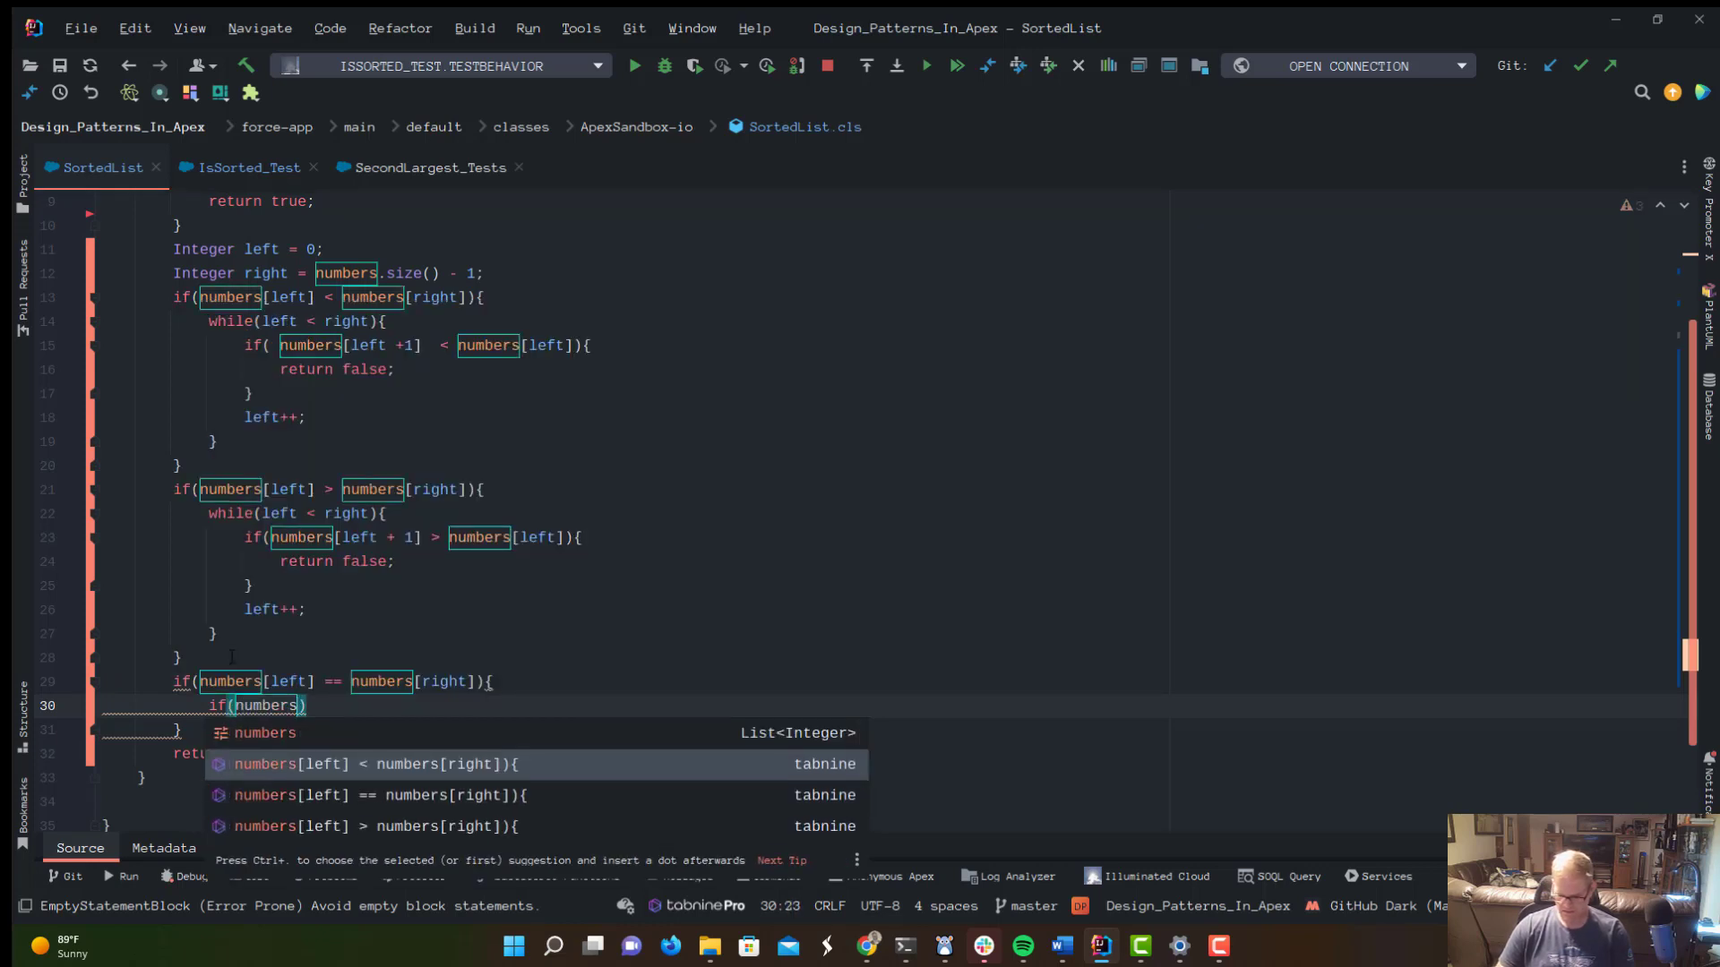
pyautogui.write('[]')
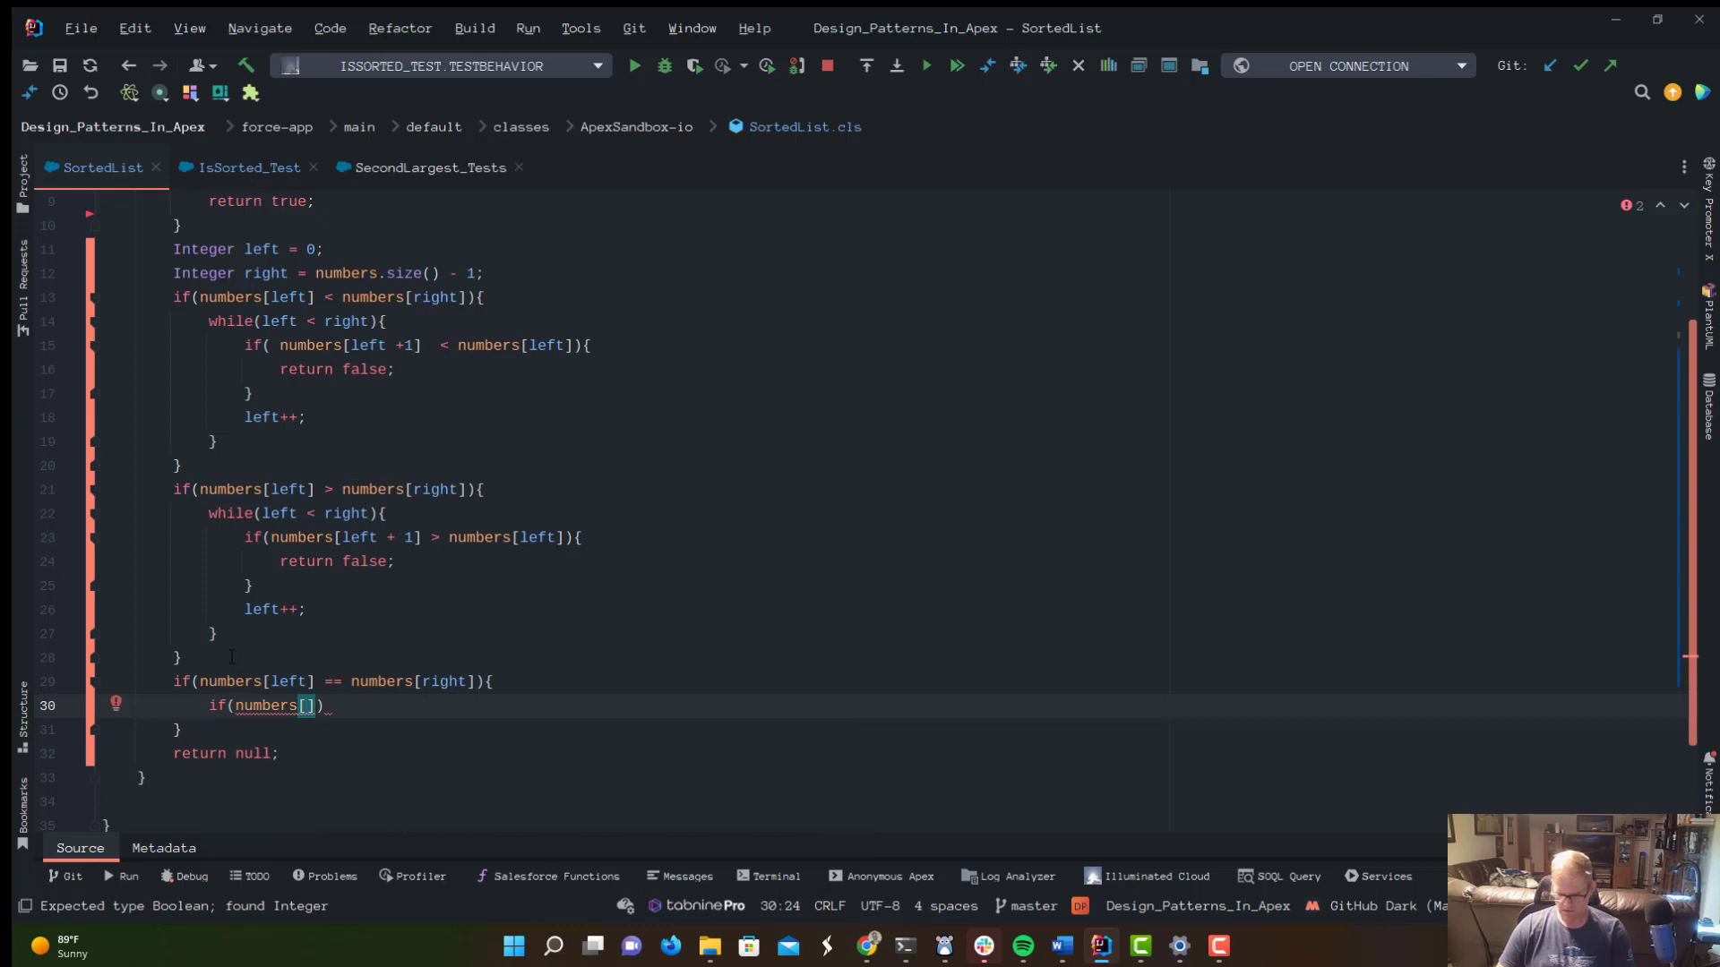
pyautogui.write('left')
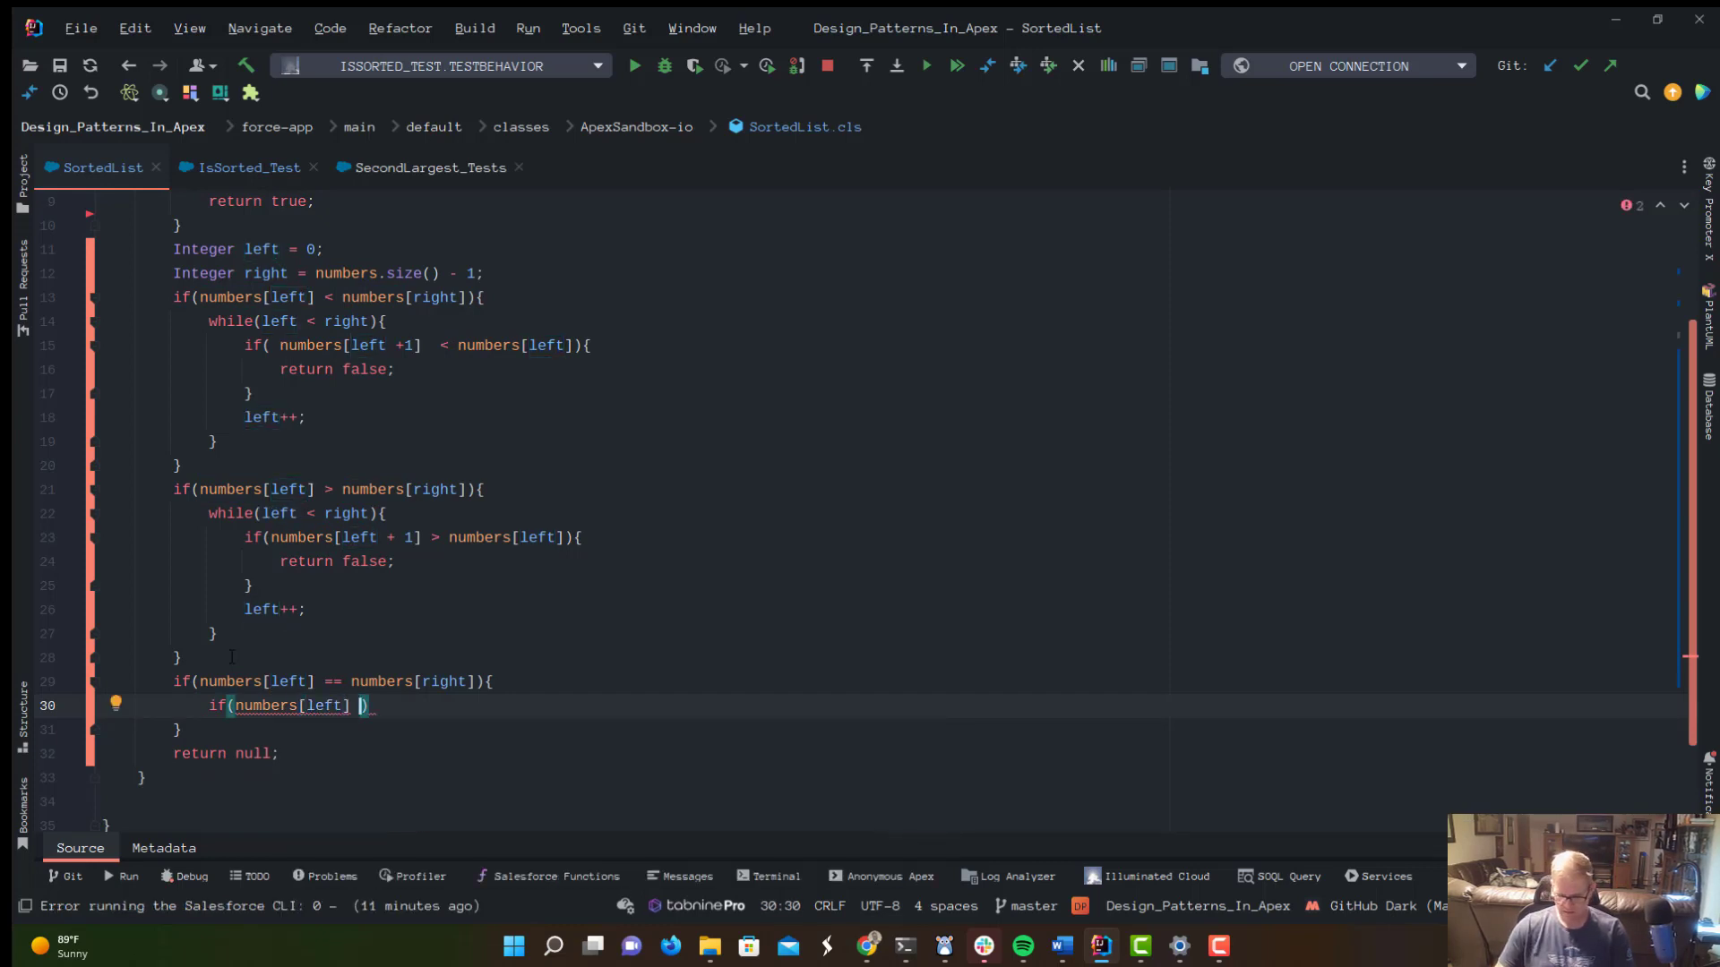
pyautogui.write('!= numbers')
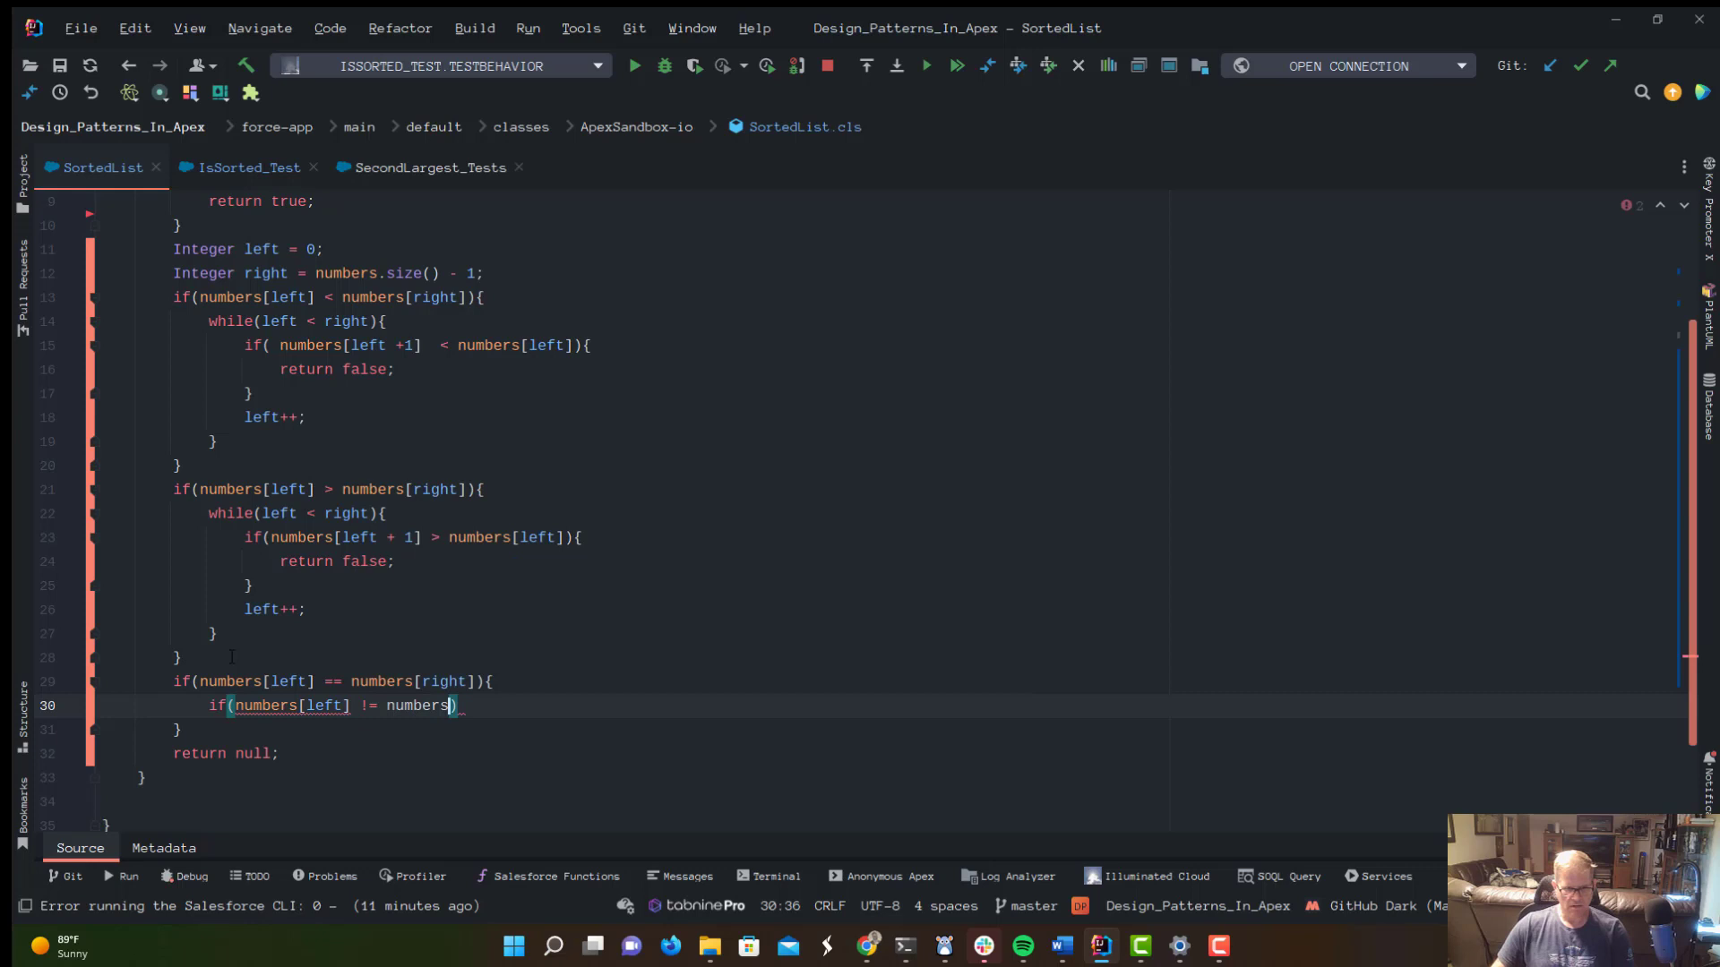
pyautogui.write('left]')
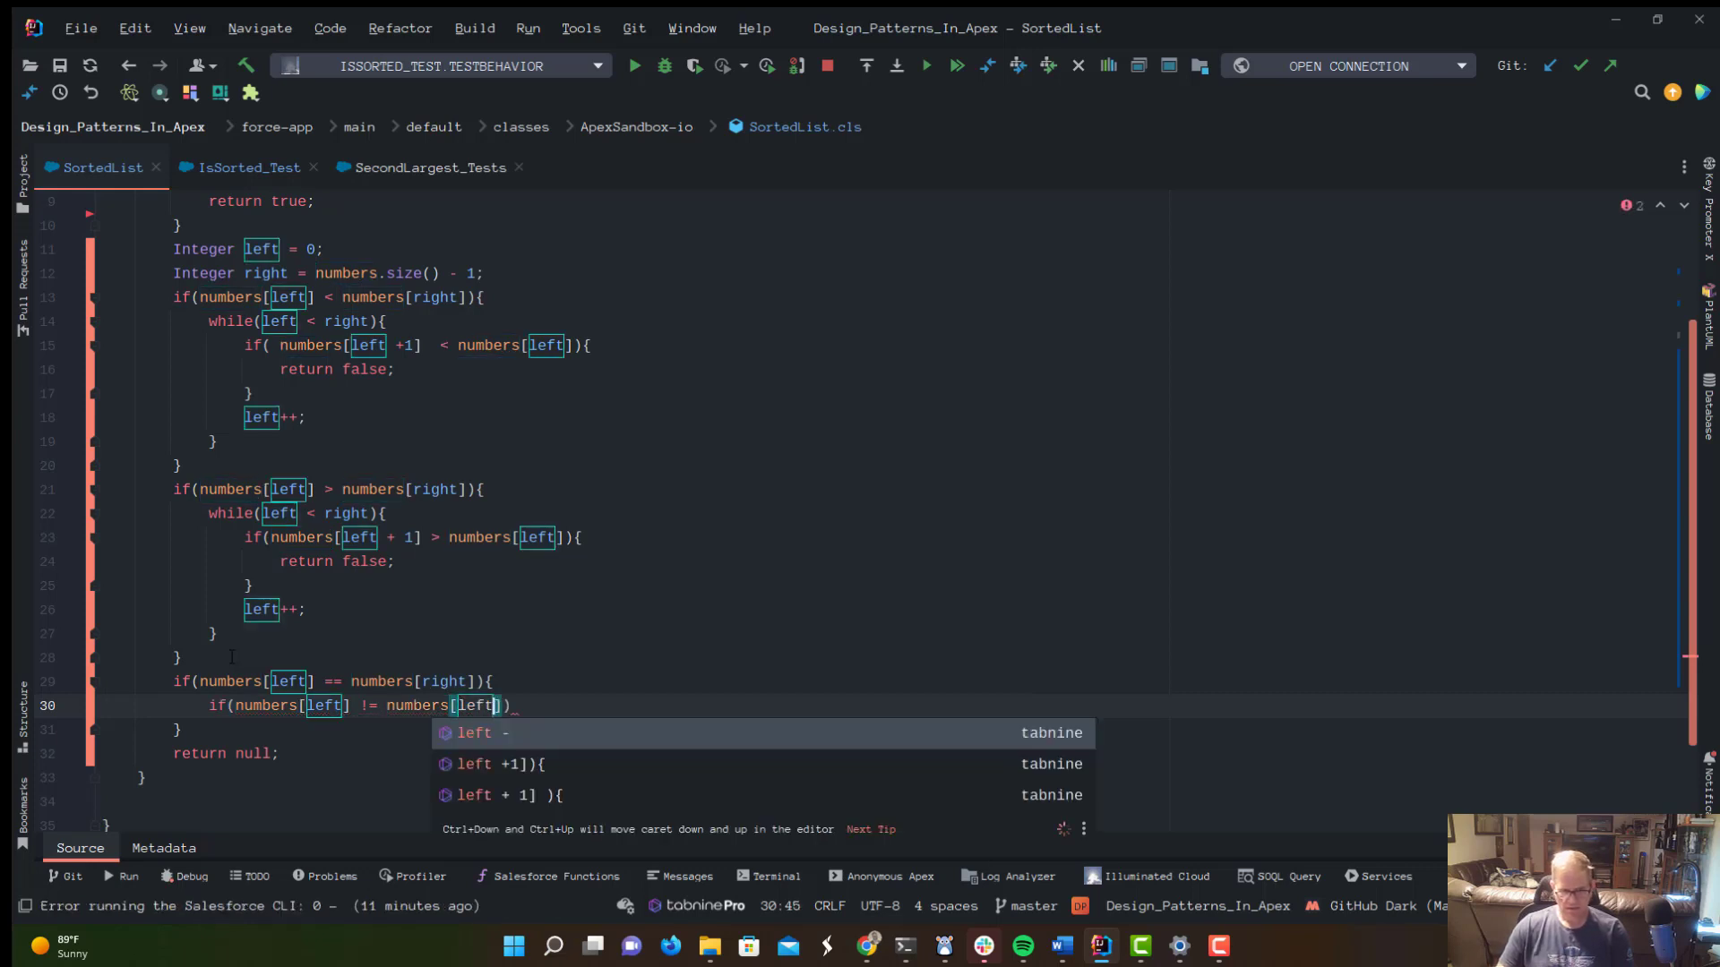
pyautogui.write('+ 1')
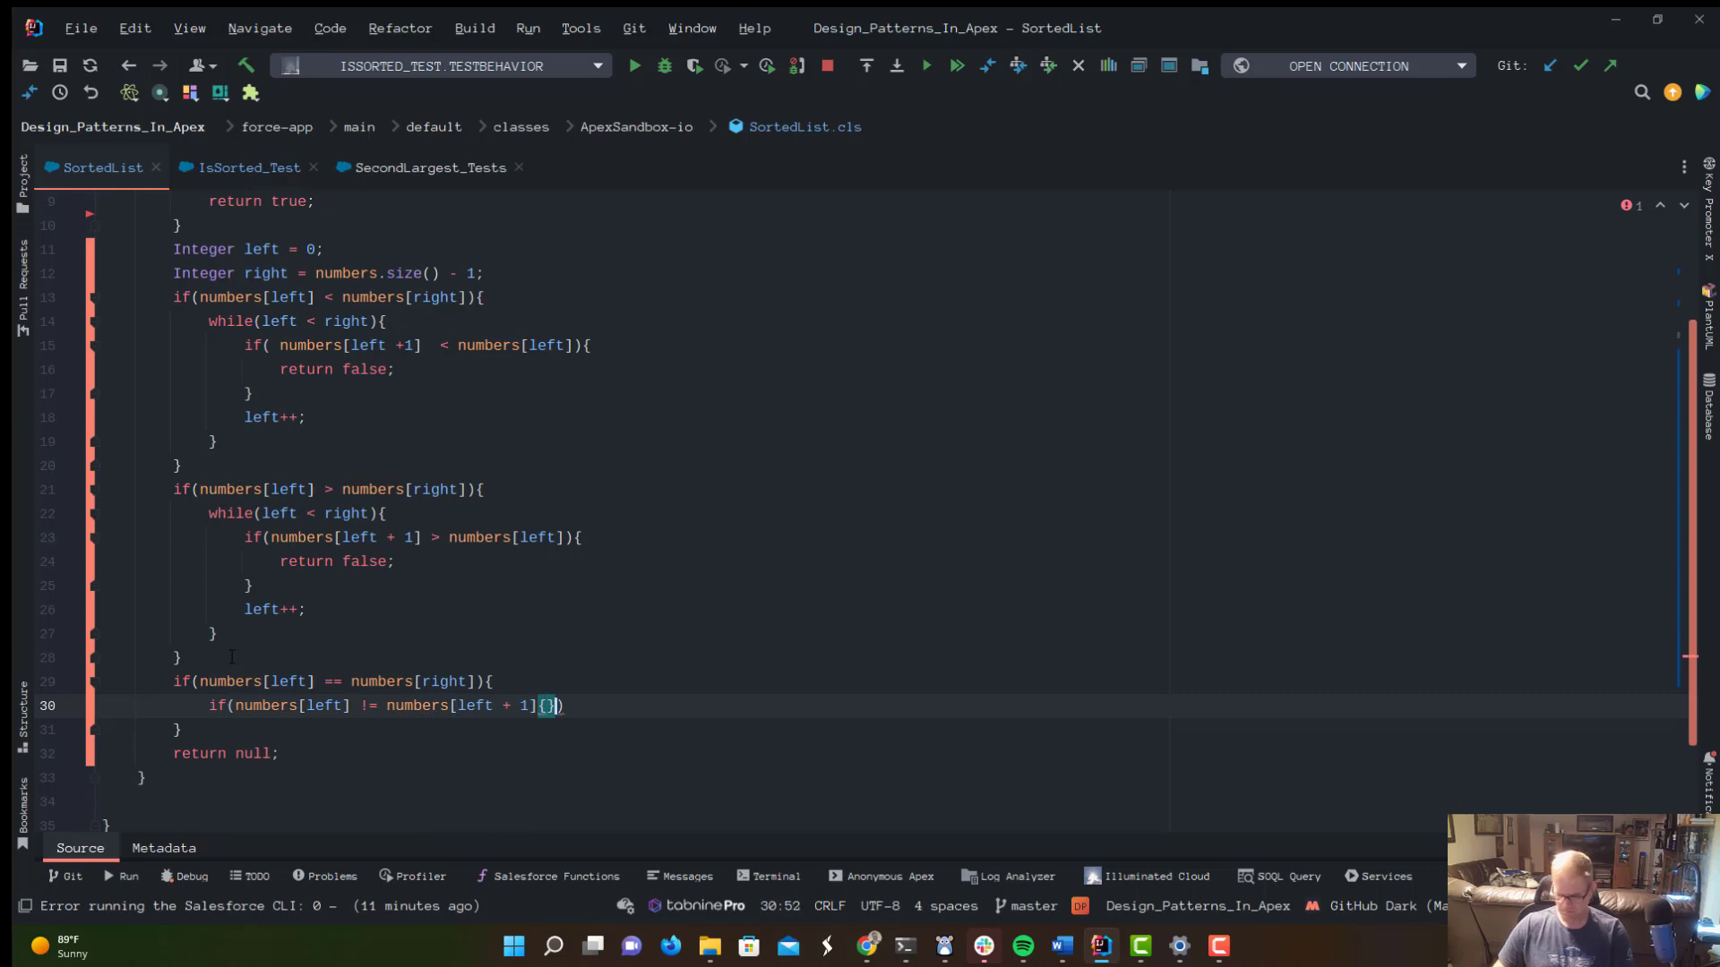
pyautogui.press('Backspace')
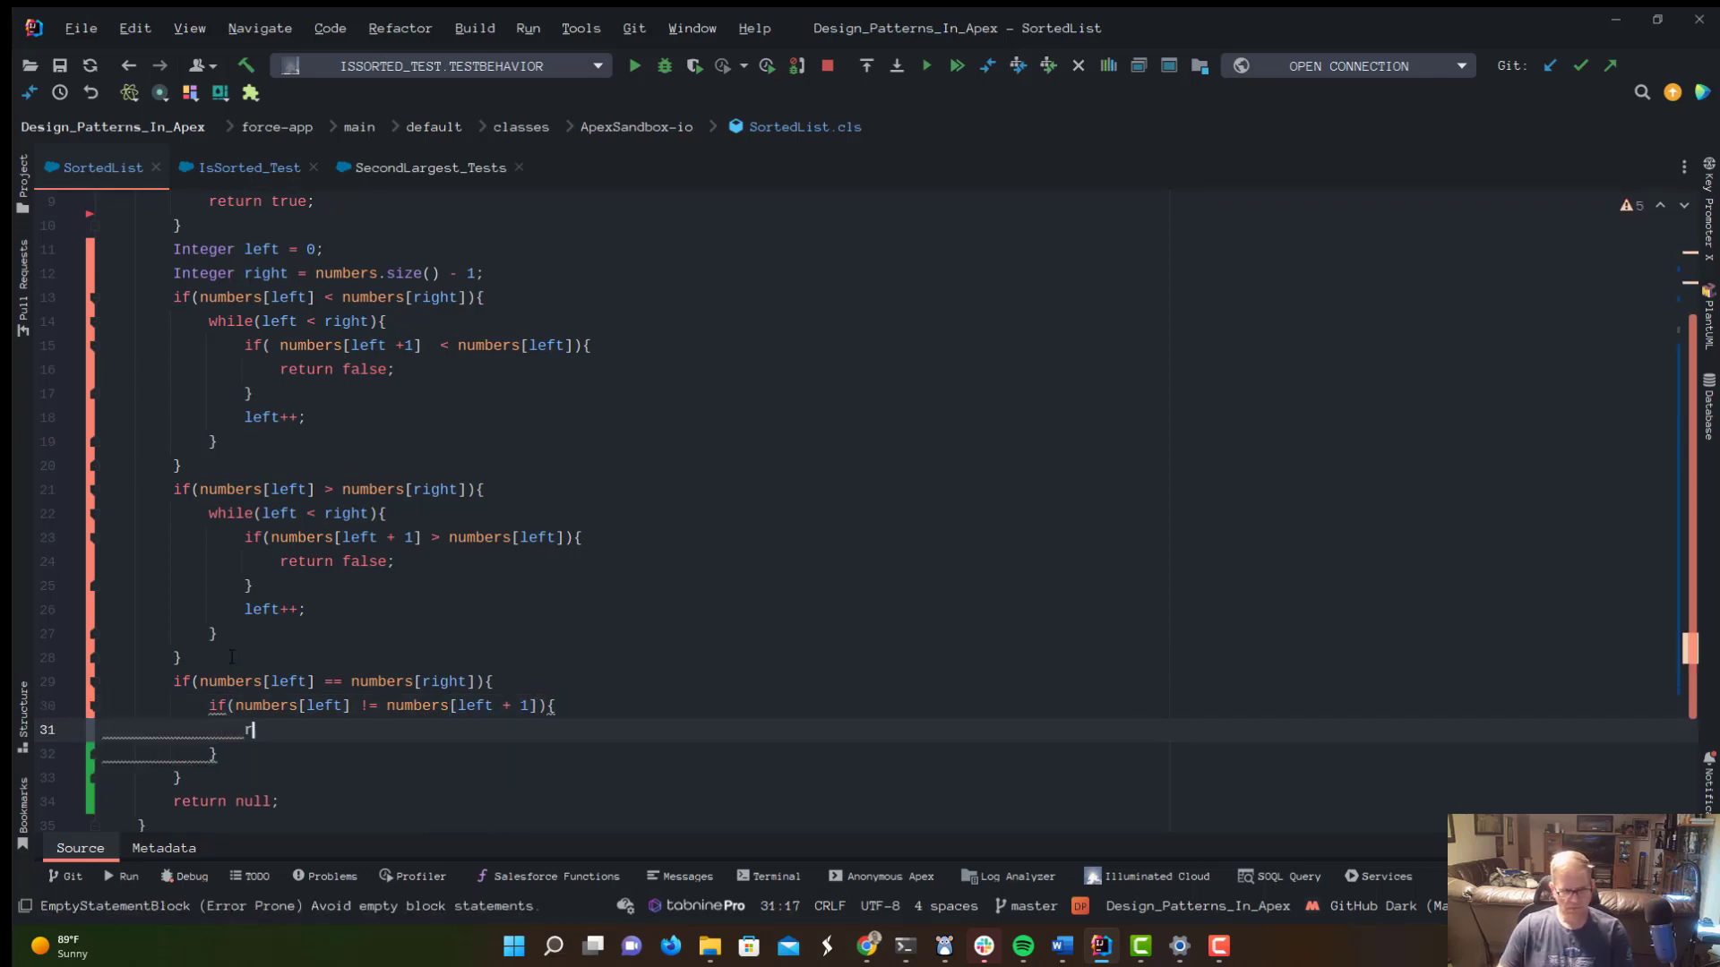
pyautogui.write('return false;')
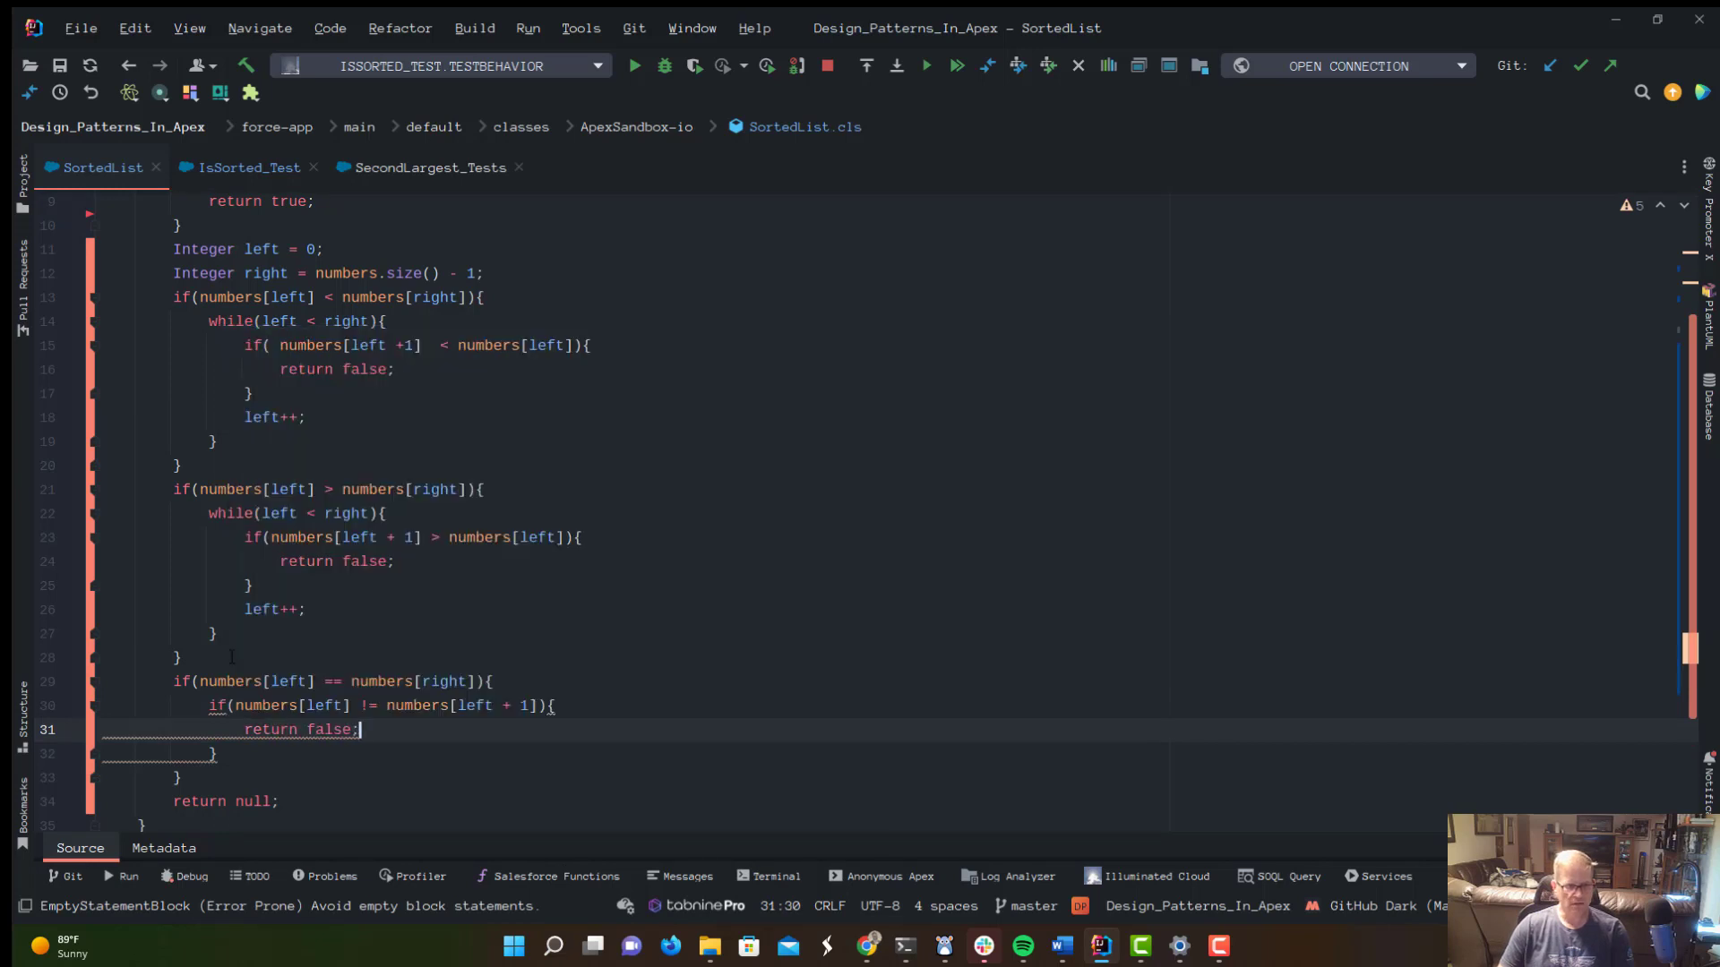
# End isSorted by returning true instead of null.
pyautogui.scroll(-3)
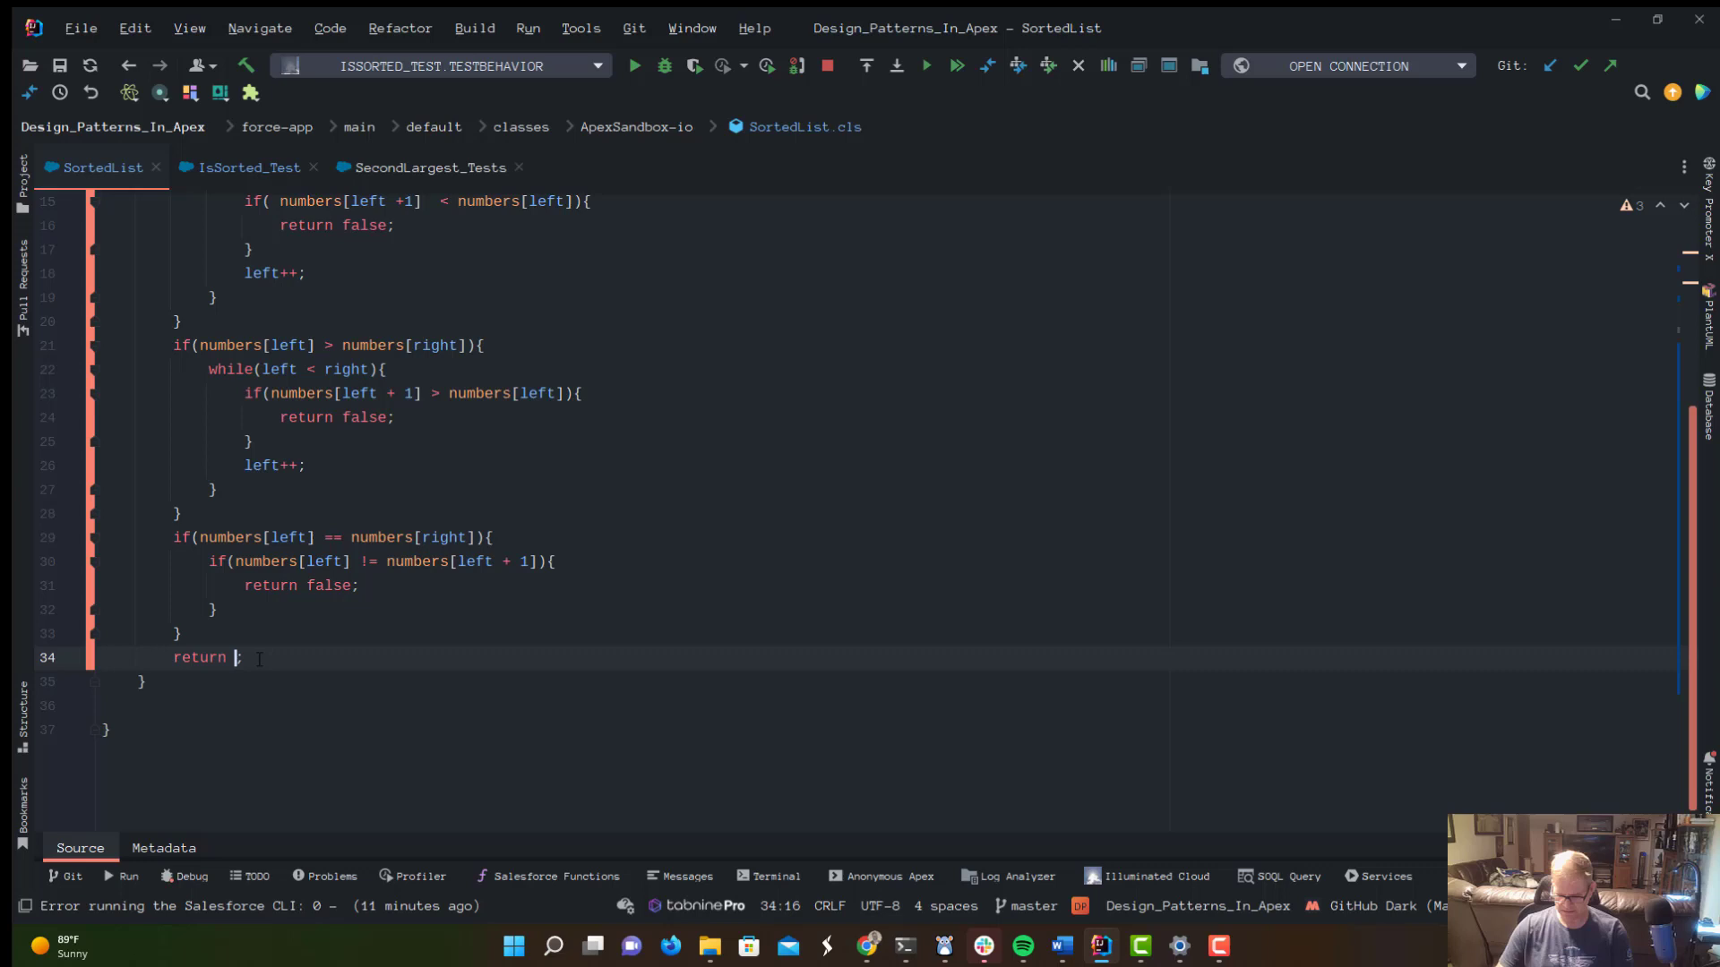
pyautogui.write('true')
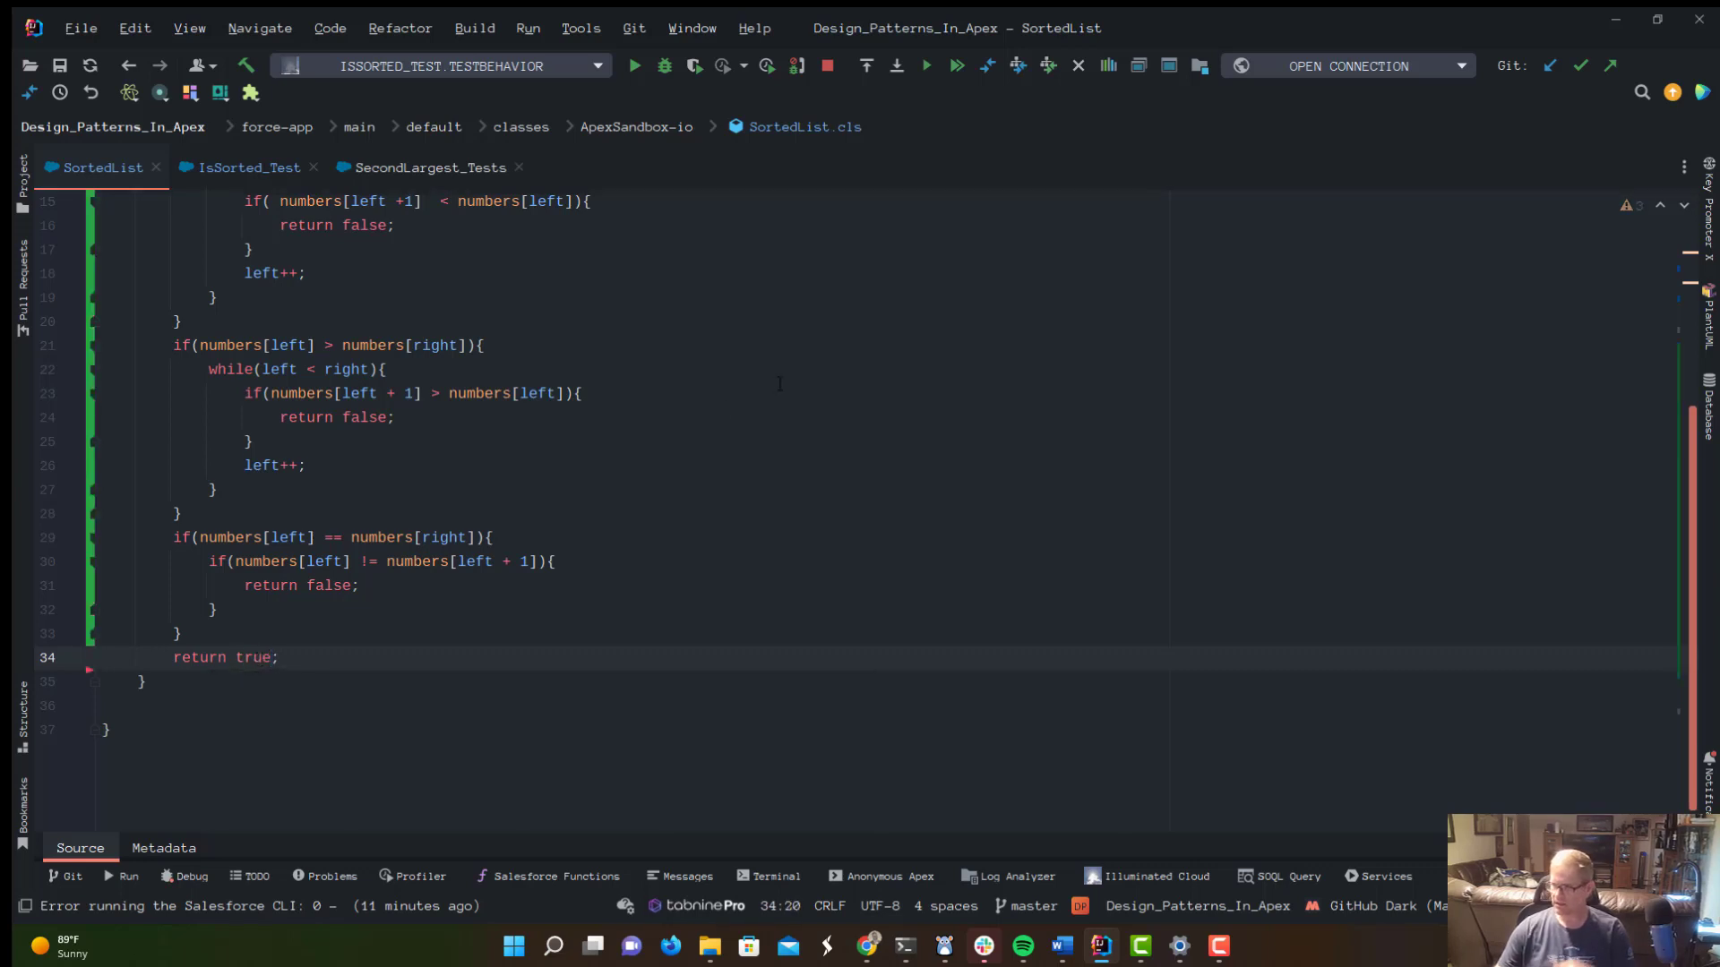
pyautogui.scroll(3)
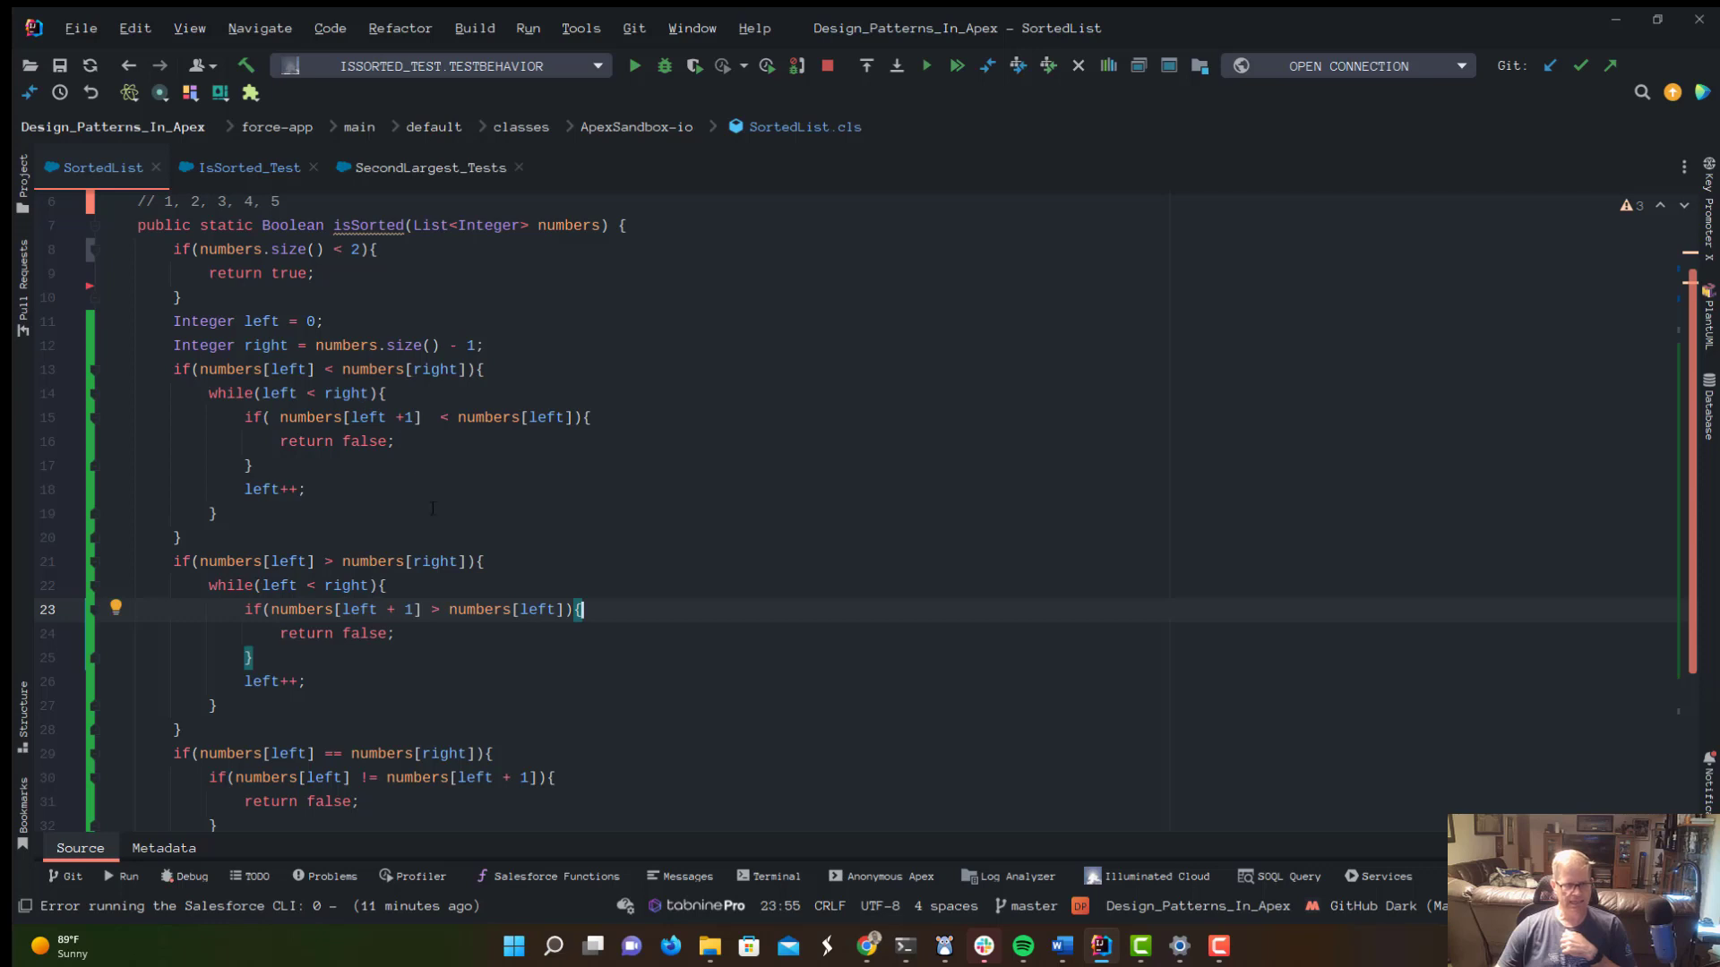
pyautogui.scroll(-3)
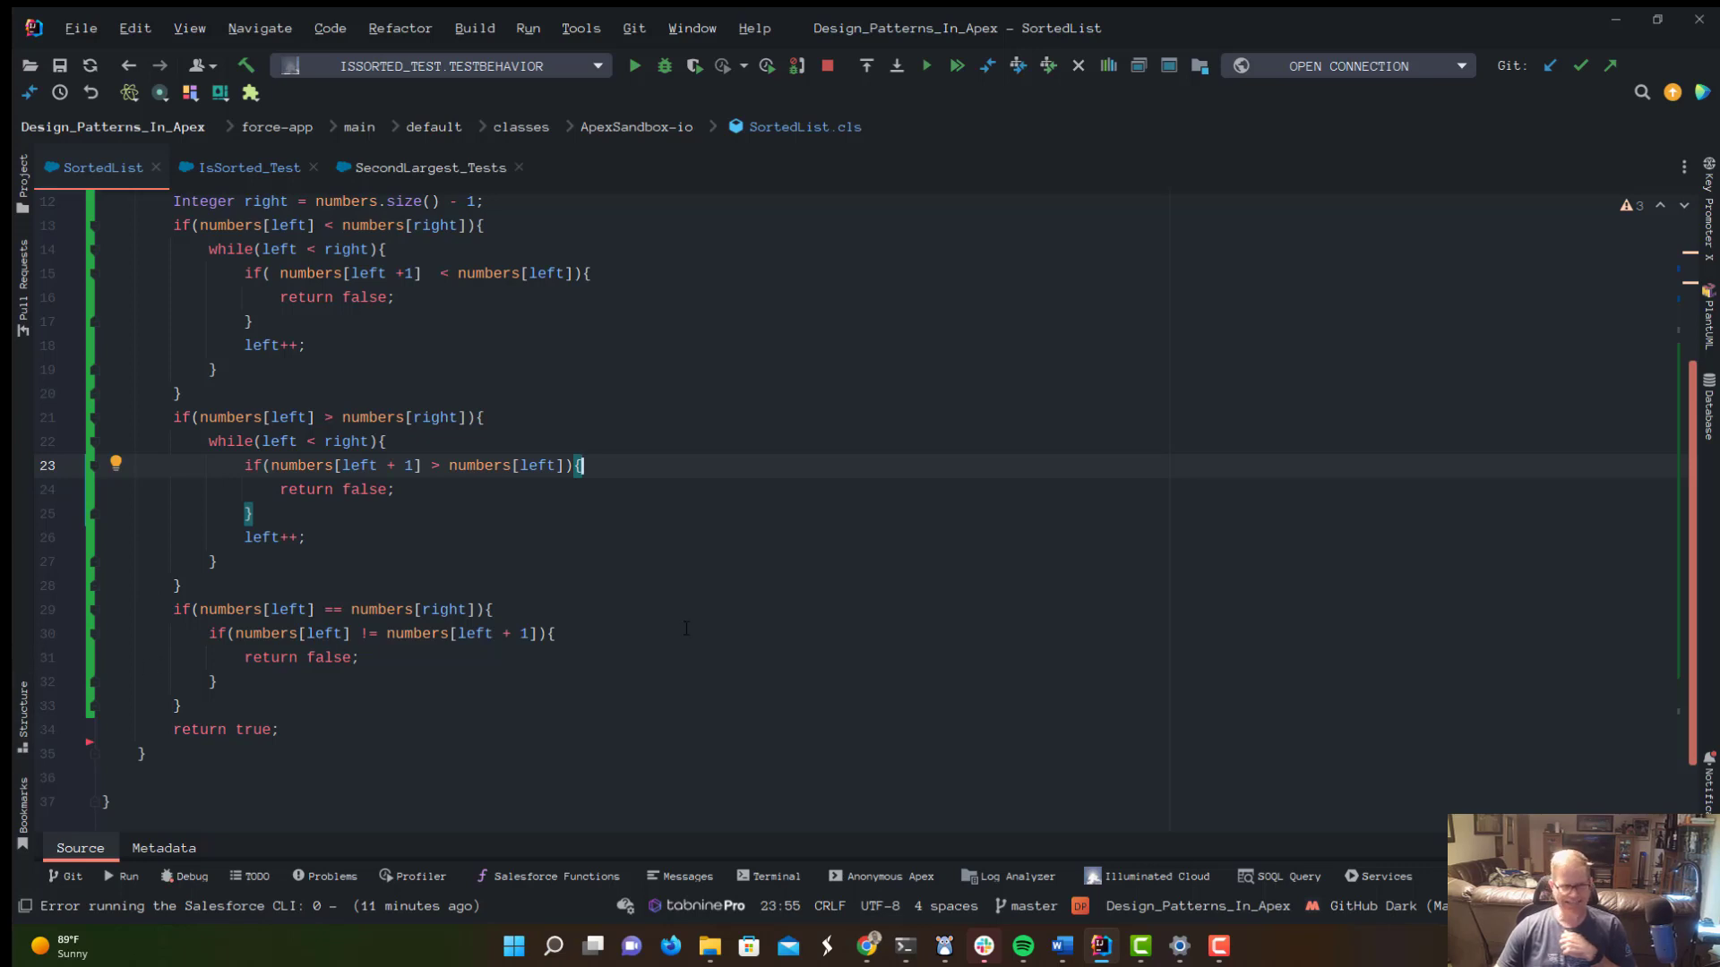
pyautogui.moveTo(321, 857)
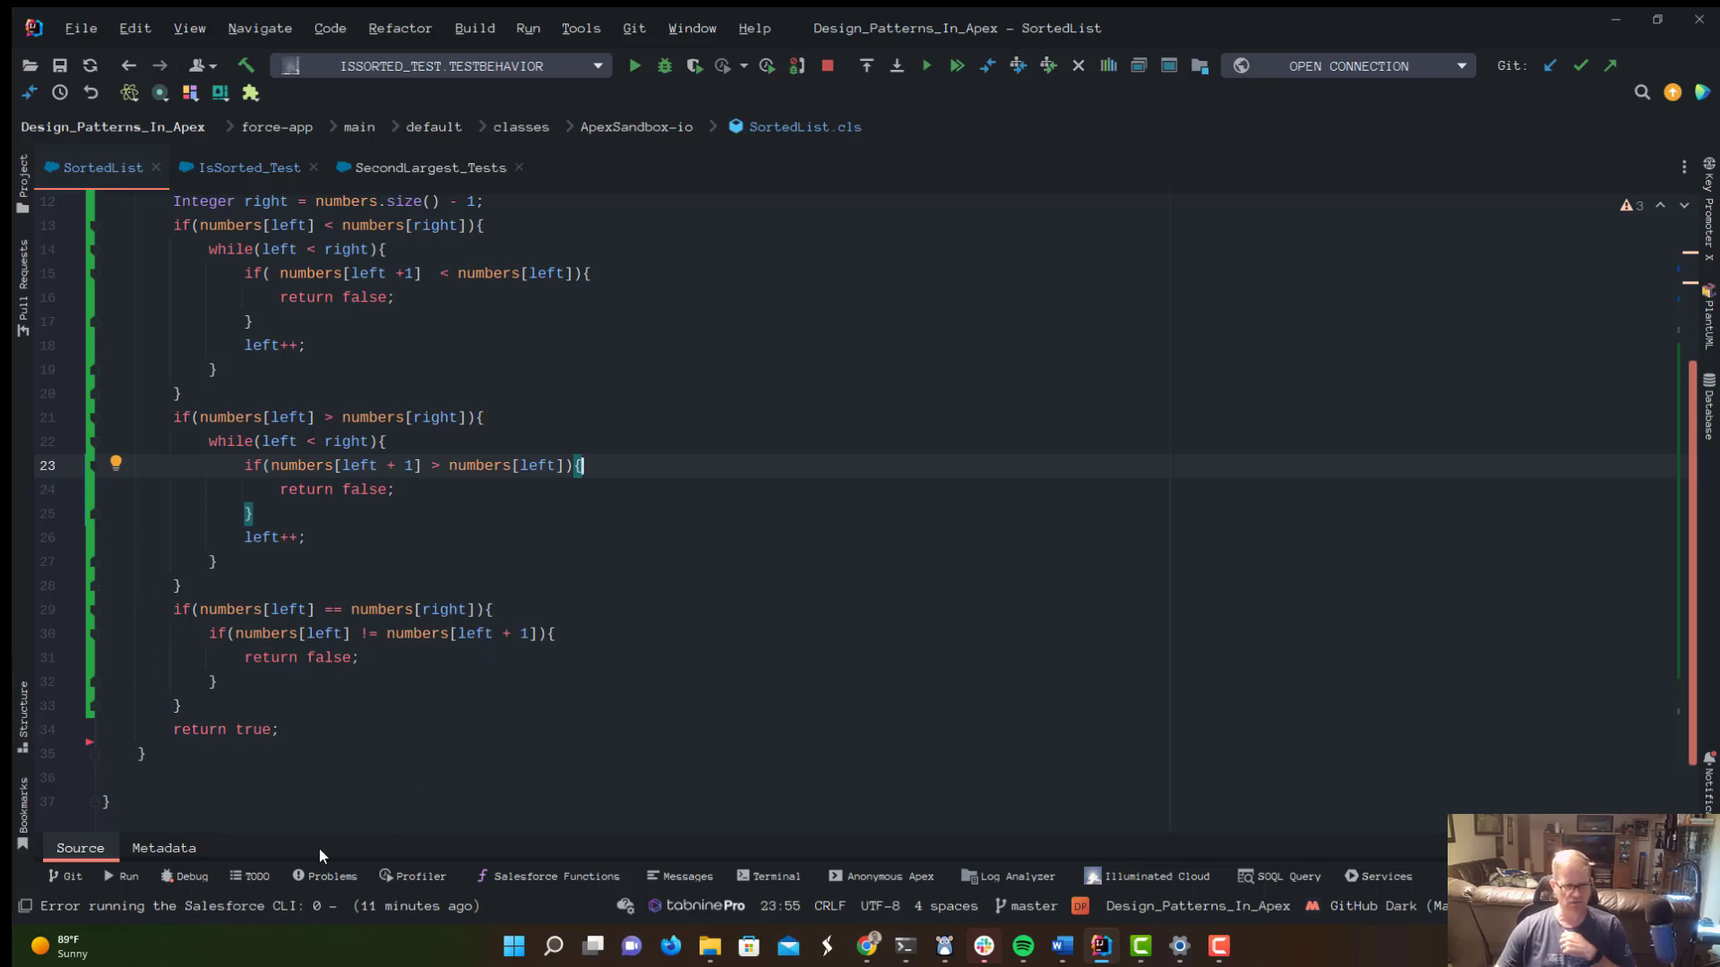
pyautogui.scroll(3)
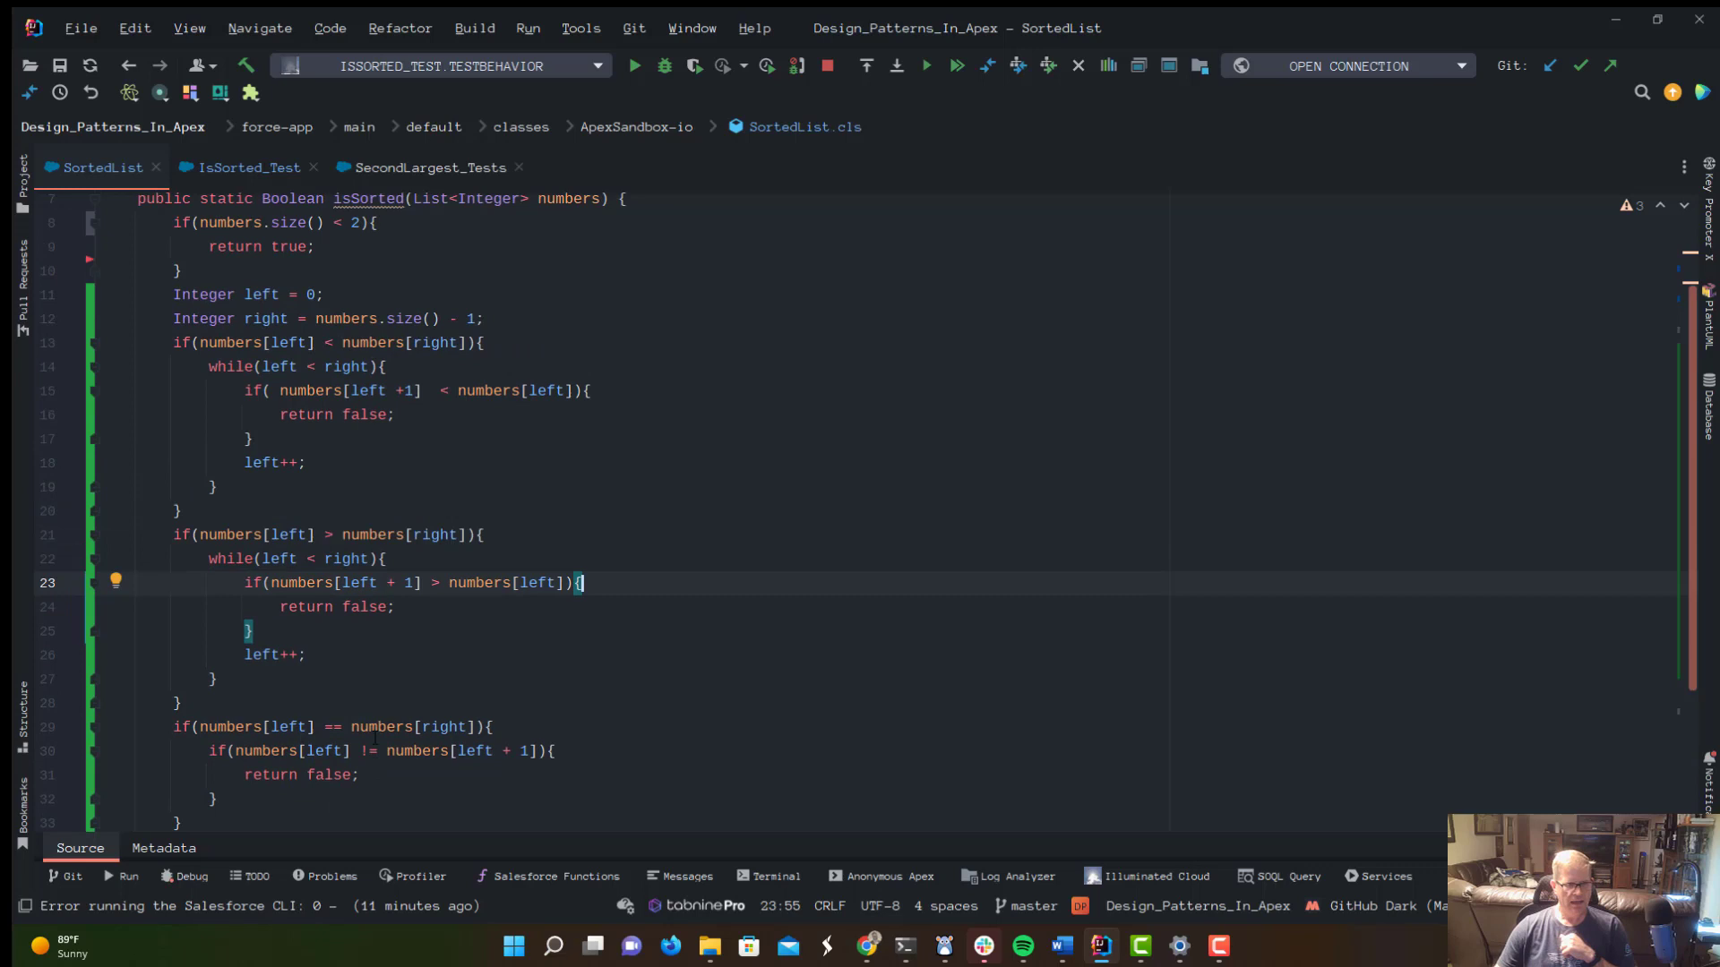
# Add left++ and wrap the equal-ends check in while(left < right), then reformat the block.
pyautogui.scroll(-3)
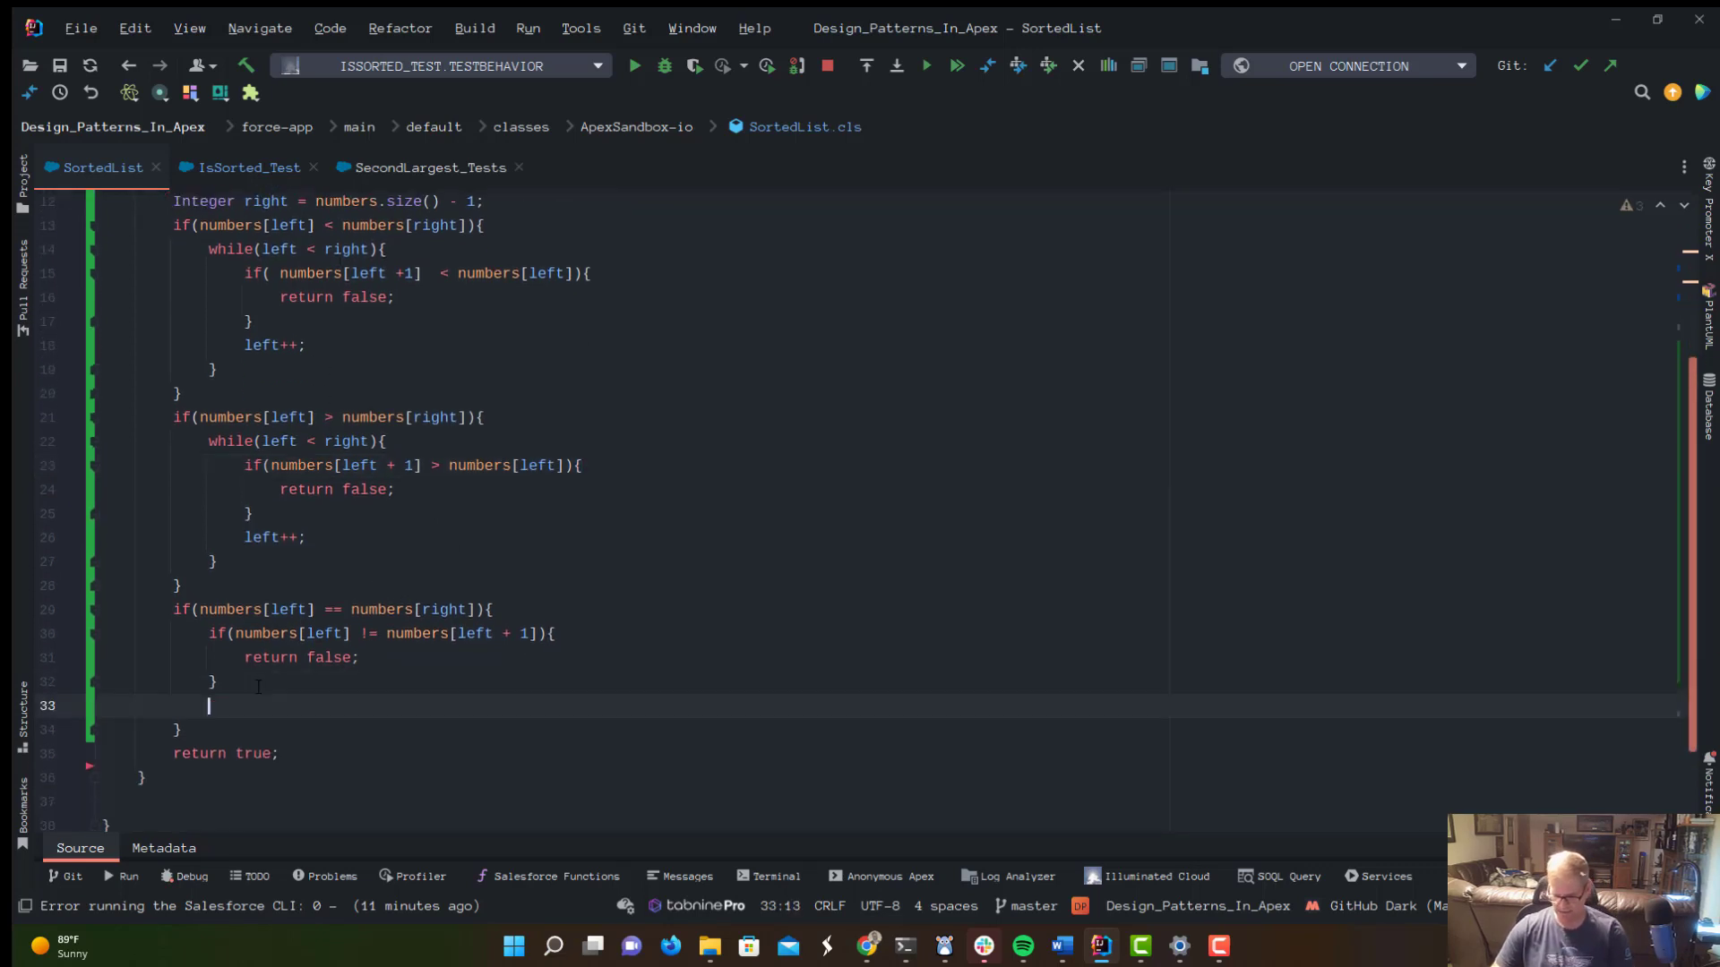
pyautogui.write('left++;')
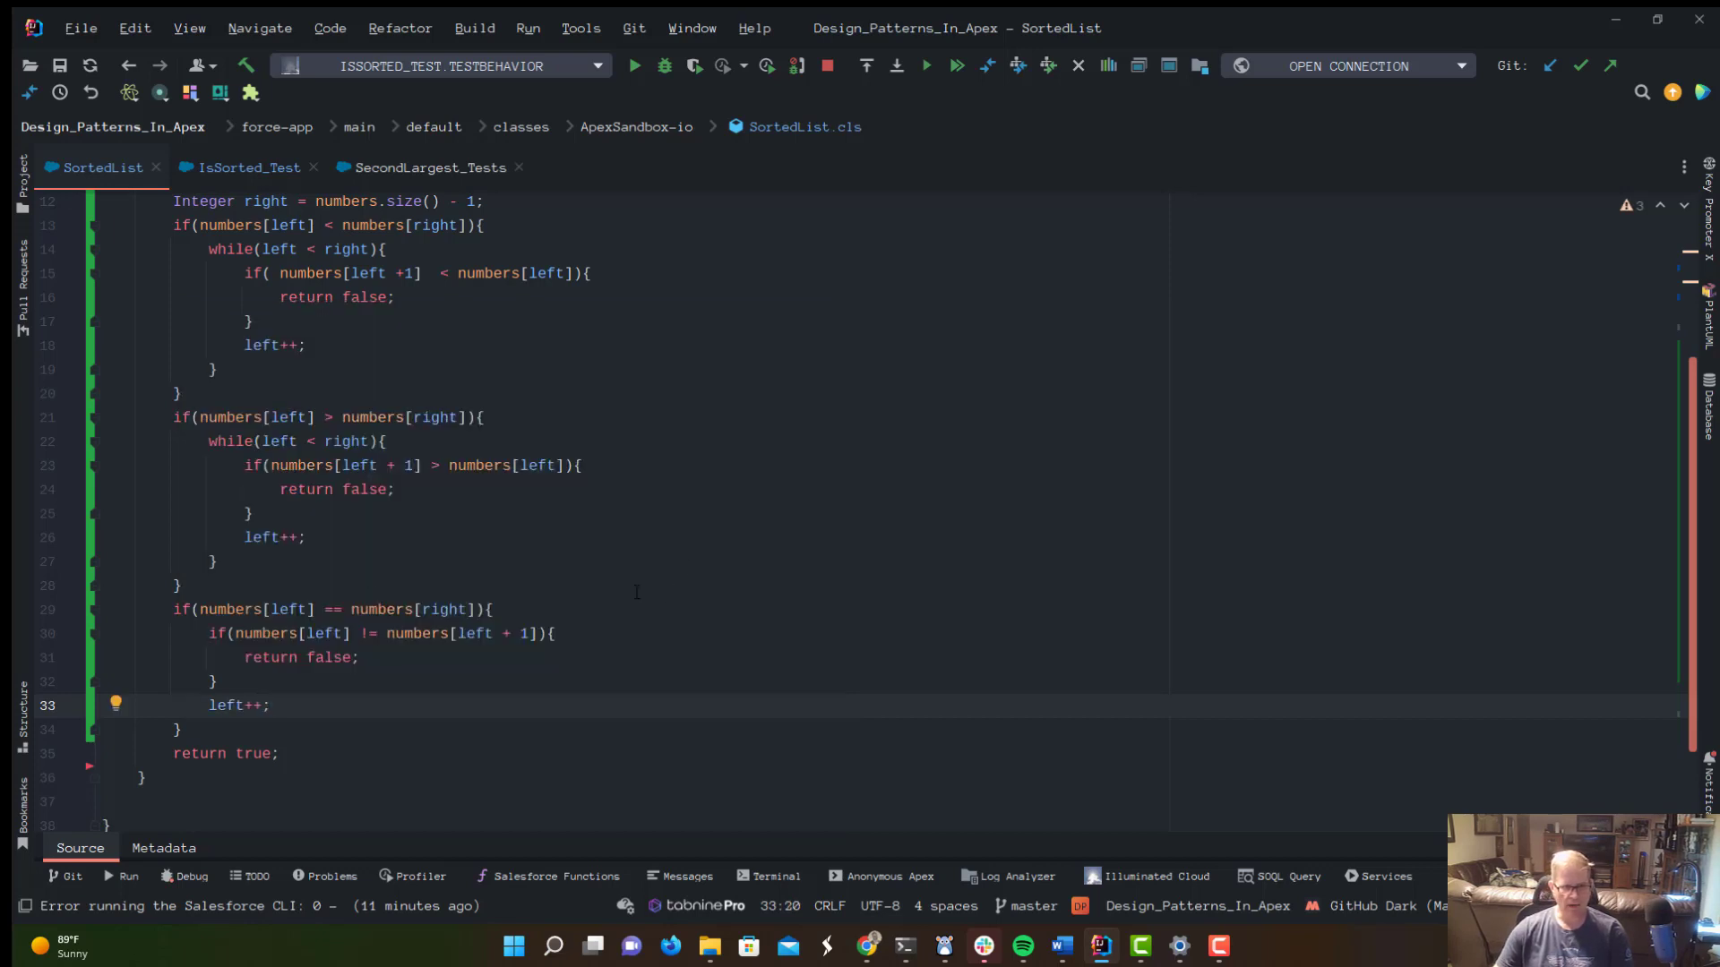
pyautogui.write('while(left < right){')
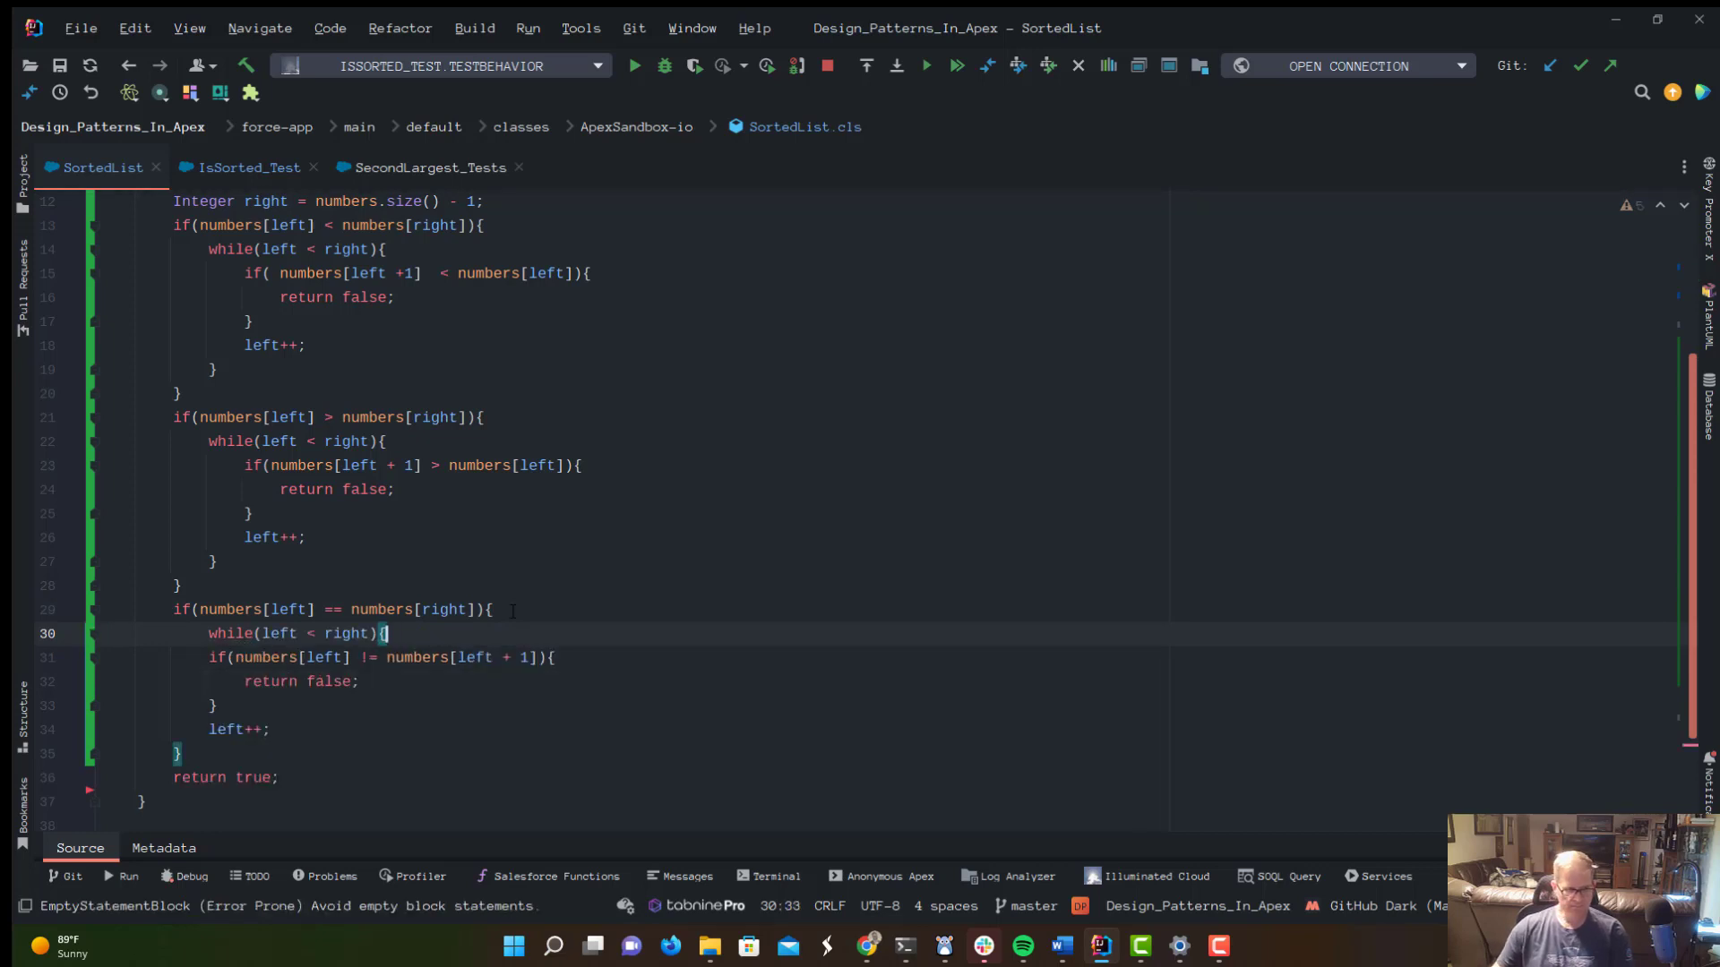
pyautogui.click(272, 729)
pyautogui.write('}')
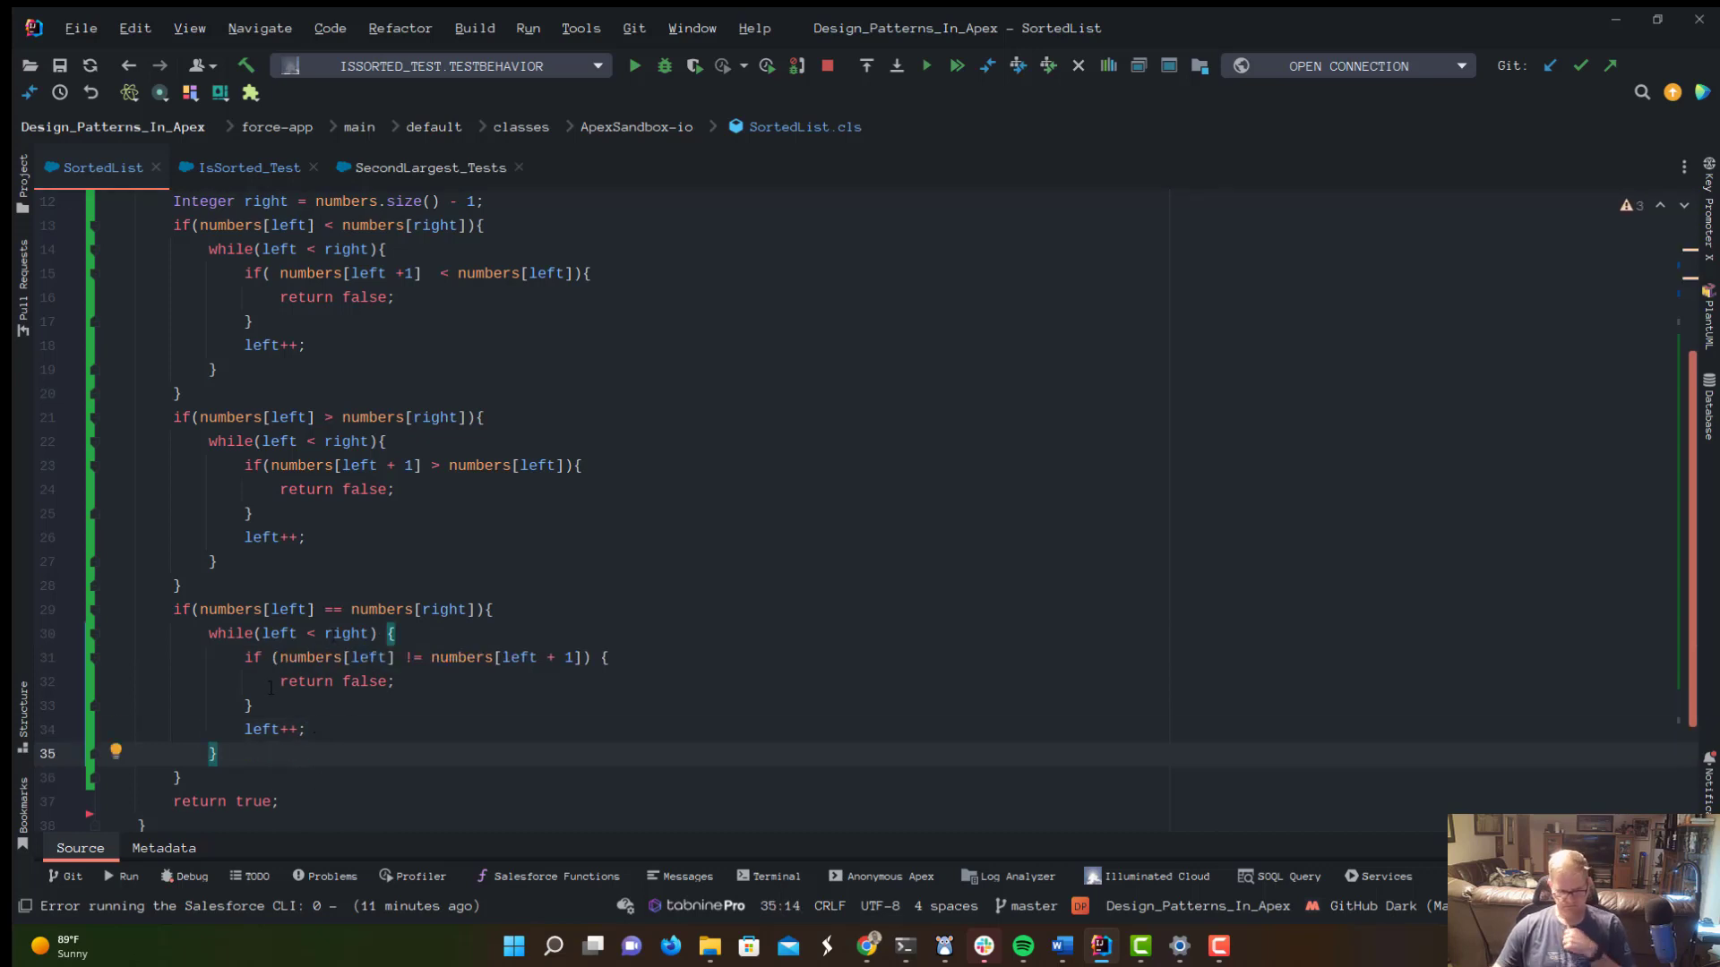
pyautogui.click(376, 681)
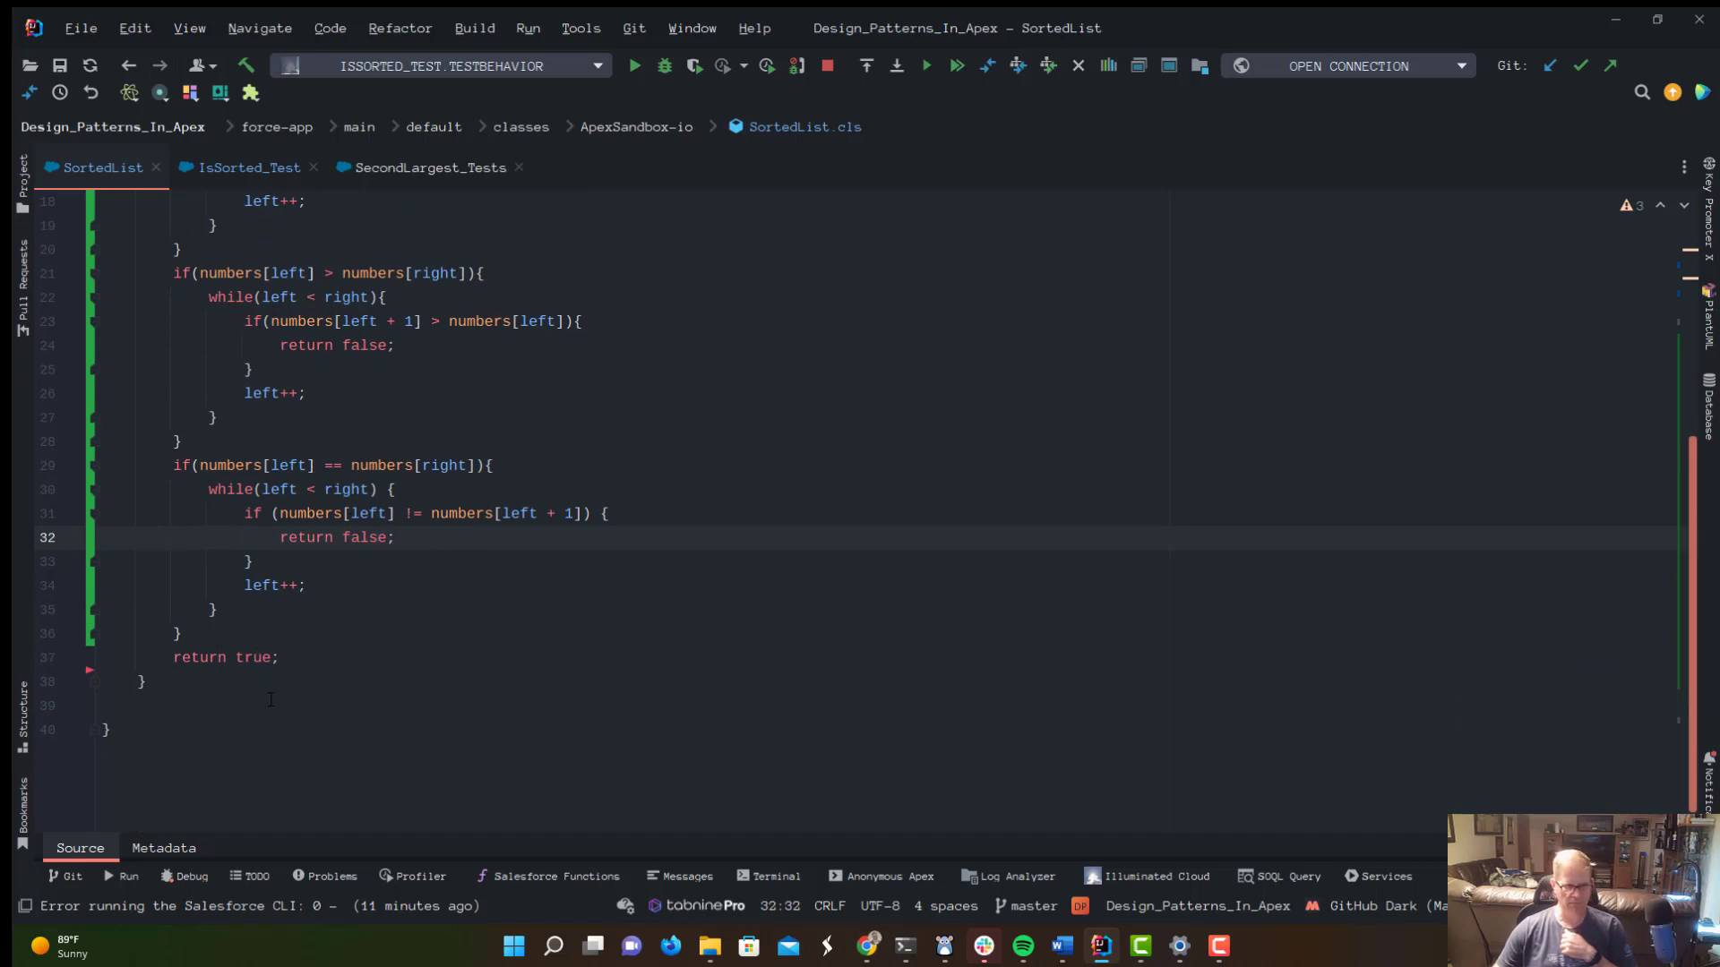
pyautogui.click(257, 657)
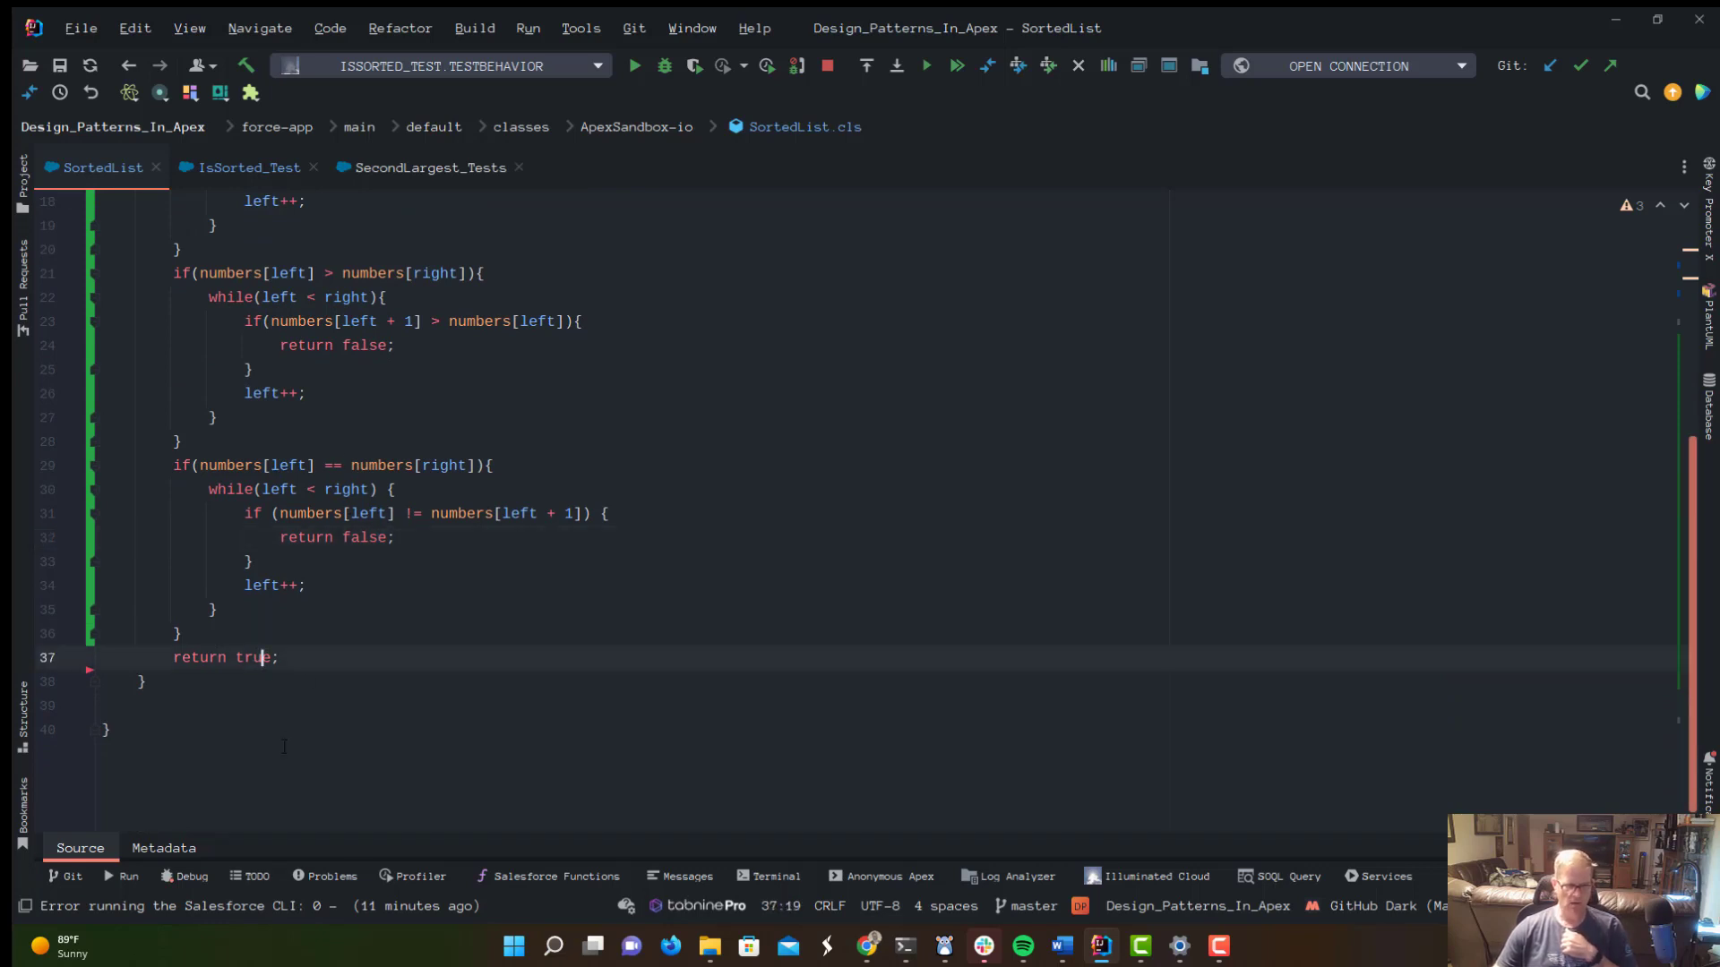
pyautogui.scroll(3)
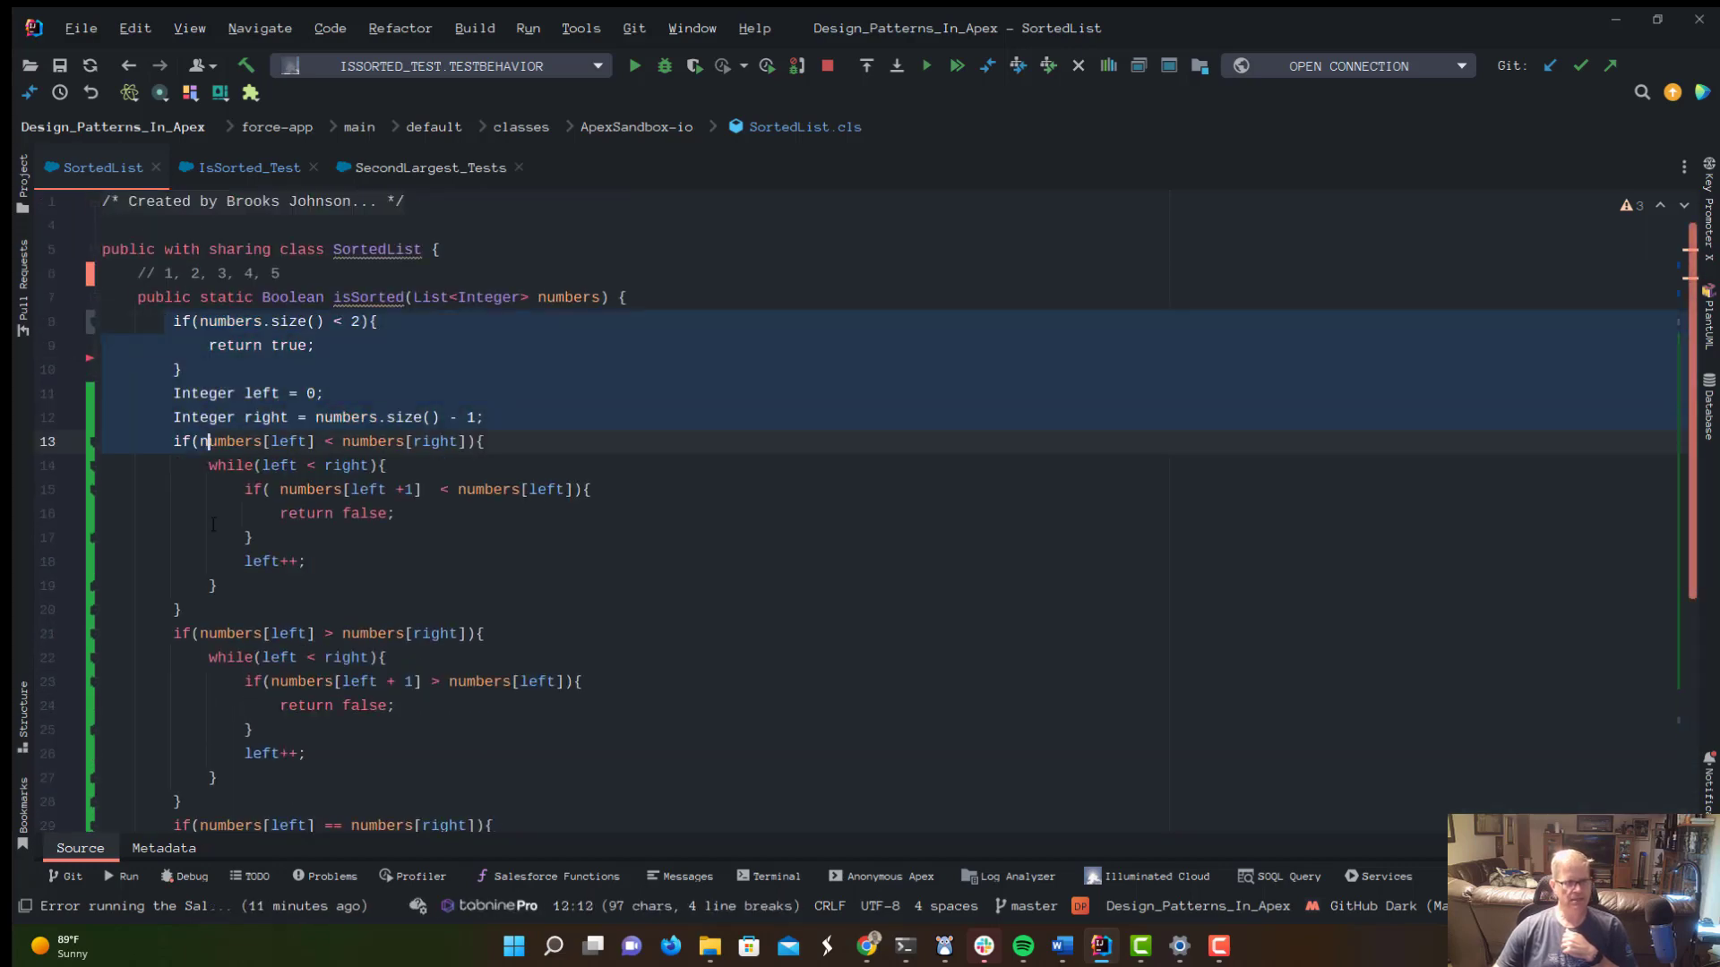
# Copy the finished isSorted code and minimize IntelliJ to return to ApexSandbox.io.
pyautogui.scroll(-3)
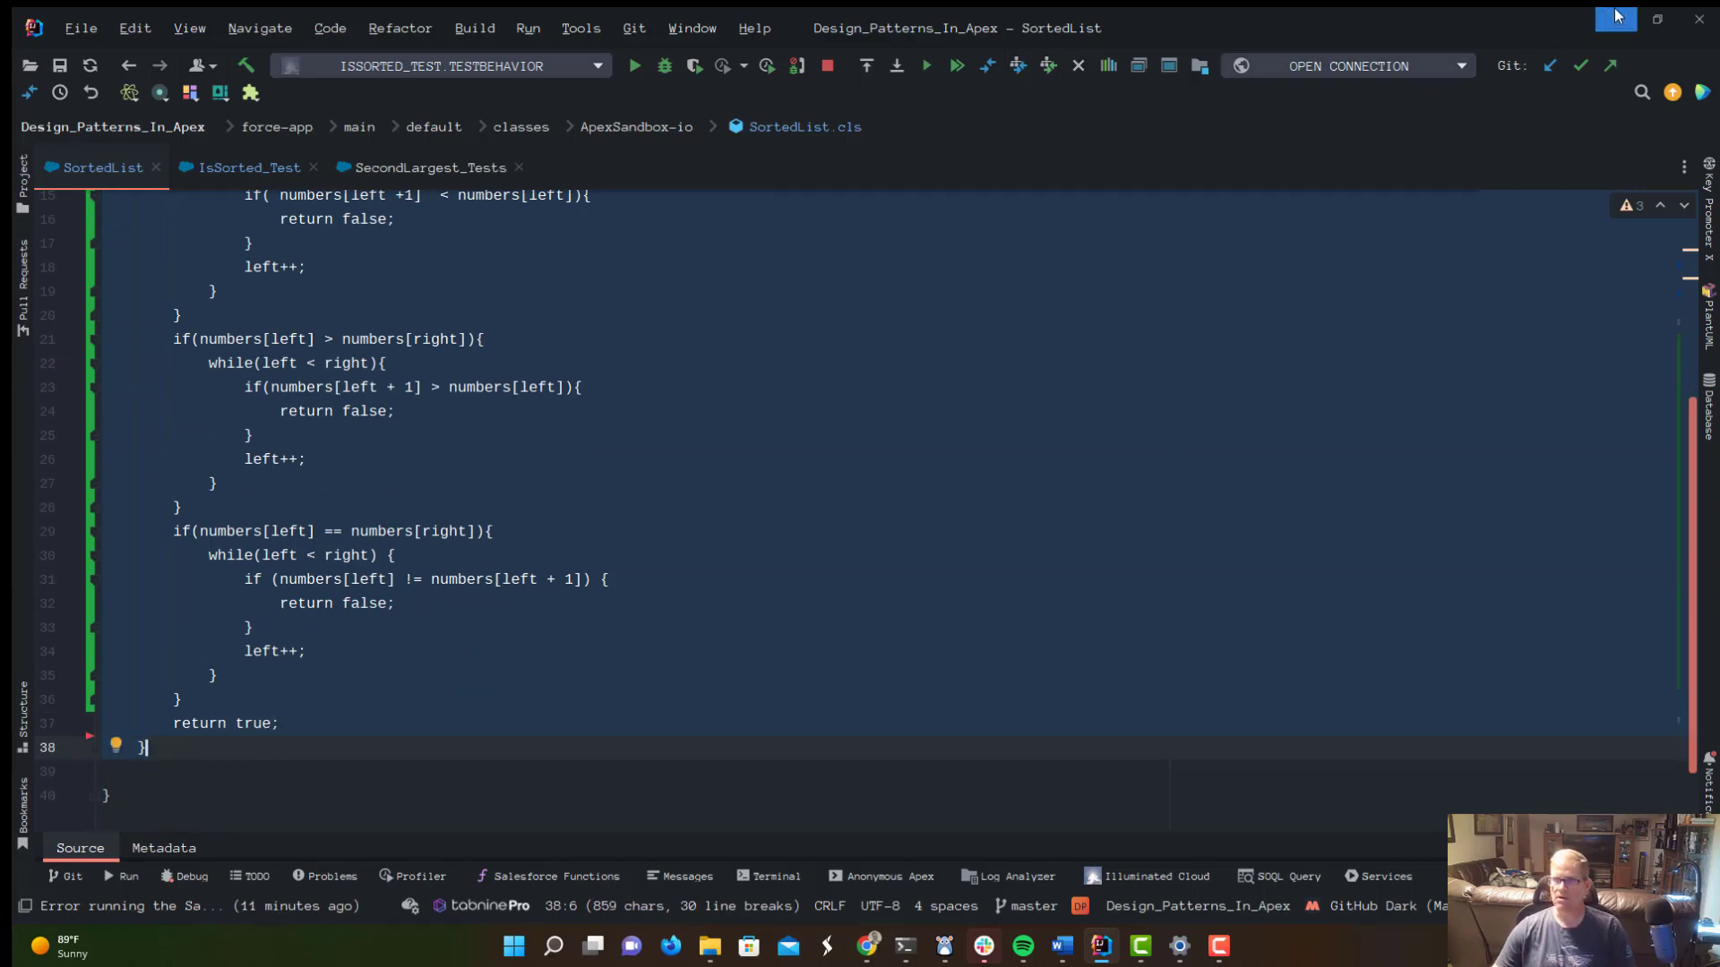
pyautogui.click(865, 945)
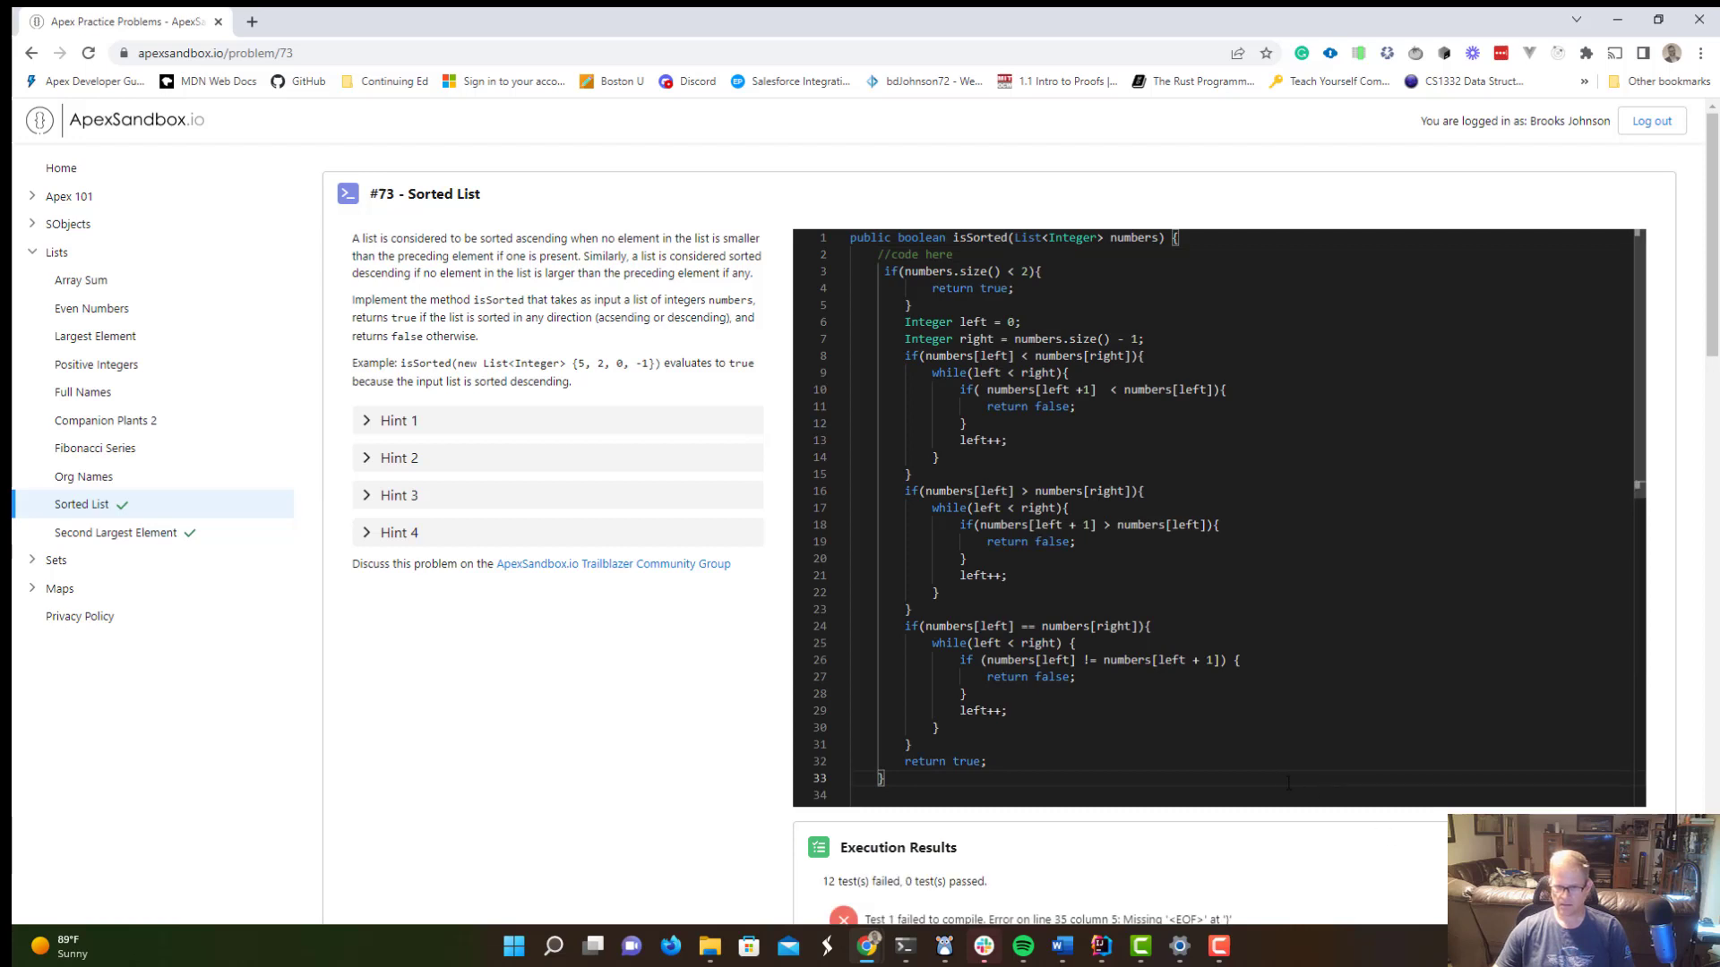
# Review the pasted isSorted solution and delete the stray extra closing brace after the method.
pyautogui.scroll(-3)
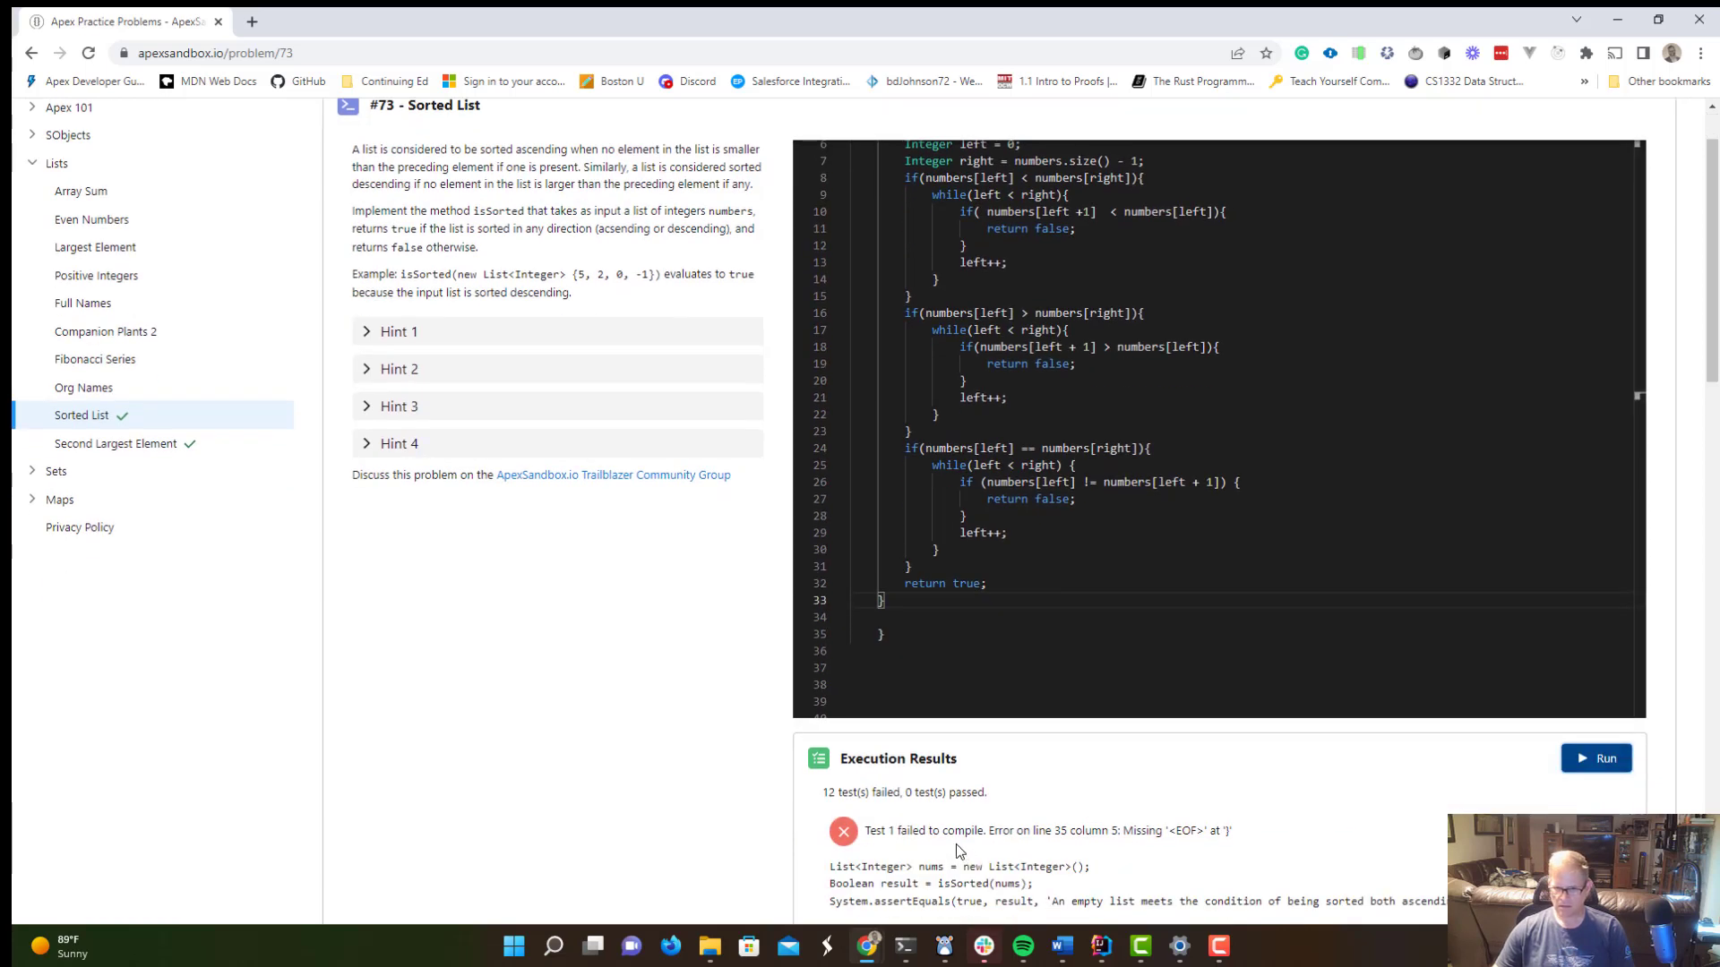
pyautogui.scroll(-3)
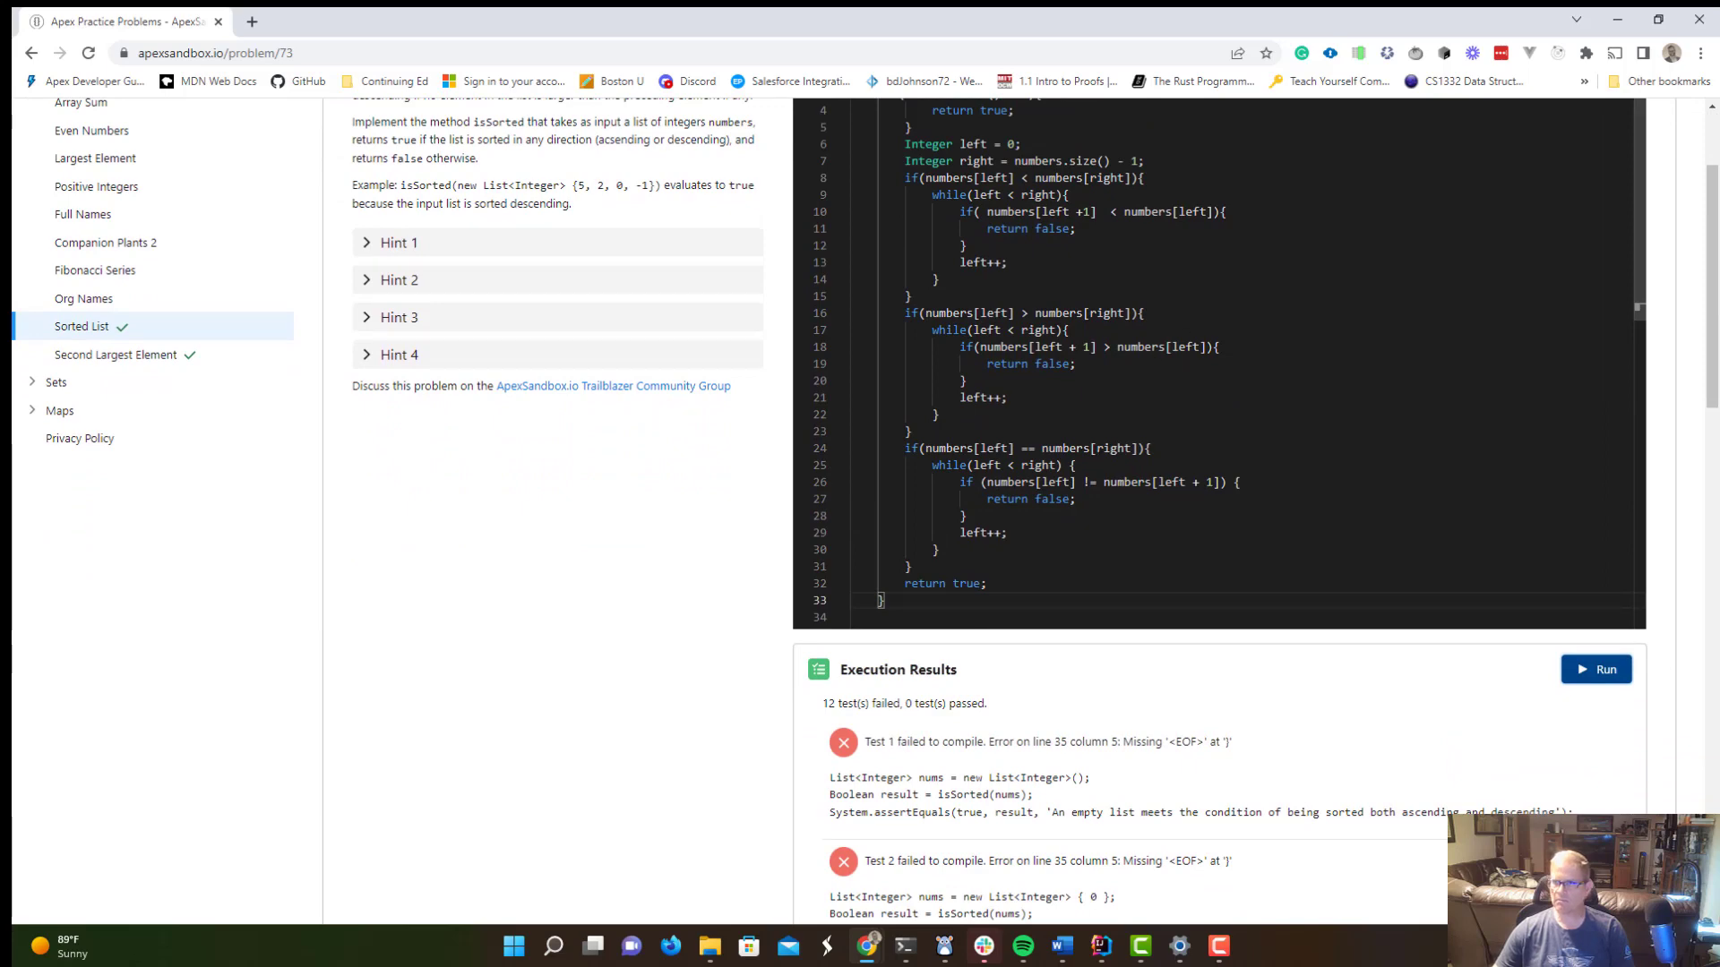
pyautogui.scroll(3)
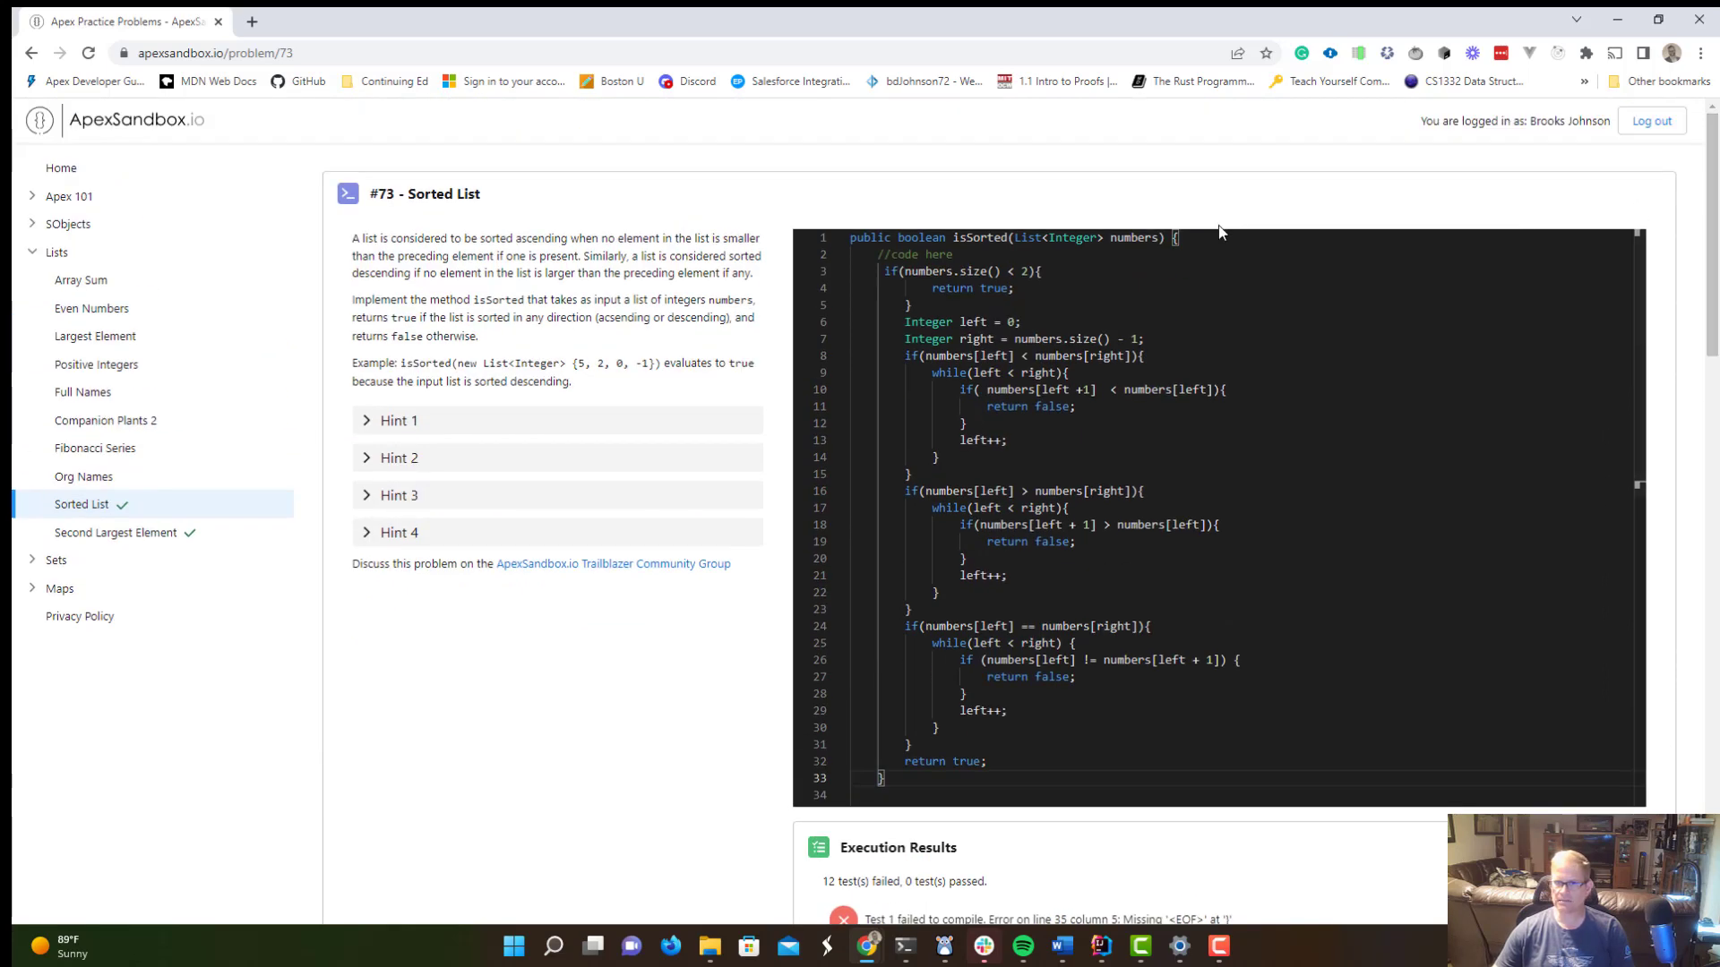
pyautogui.scroll(-3)
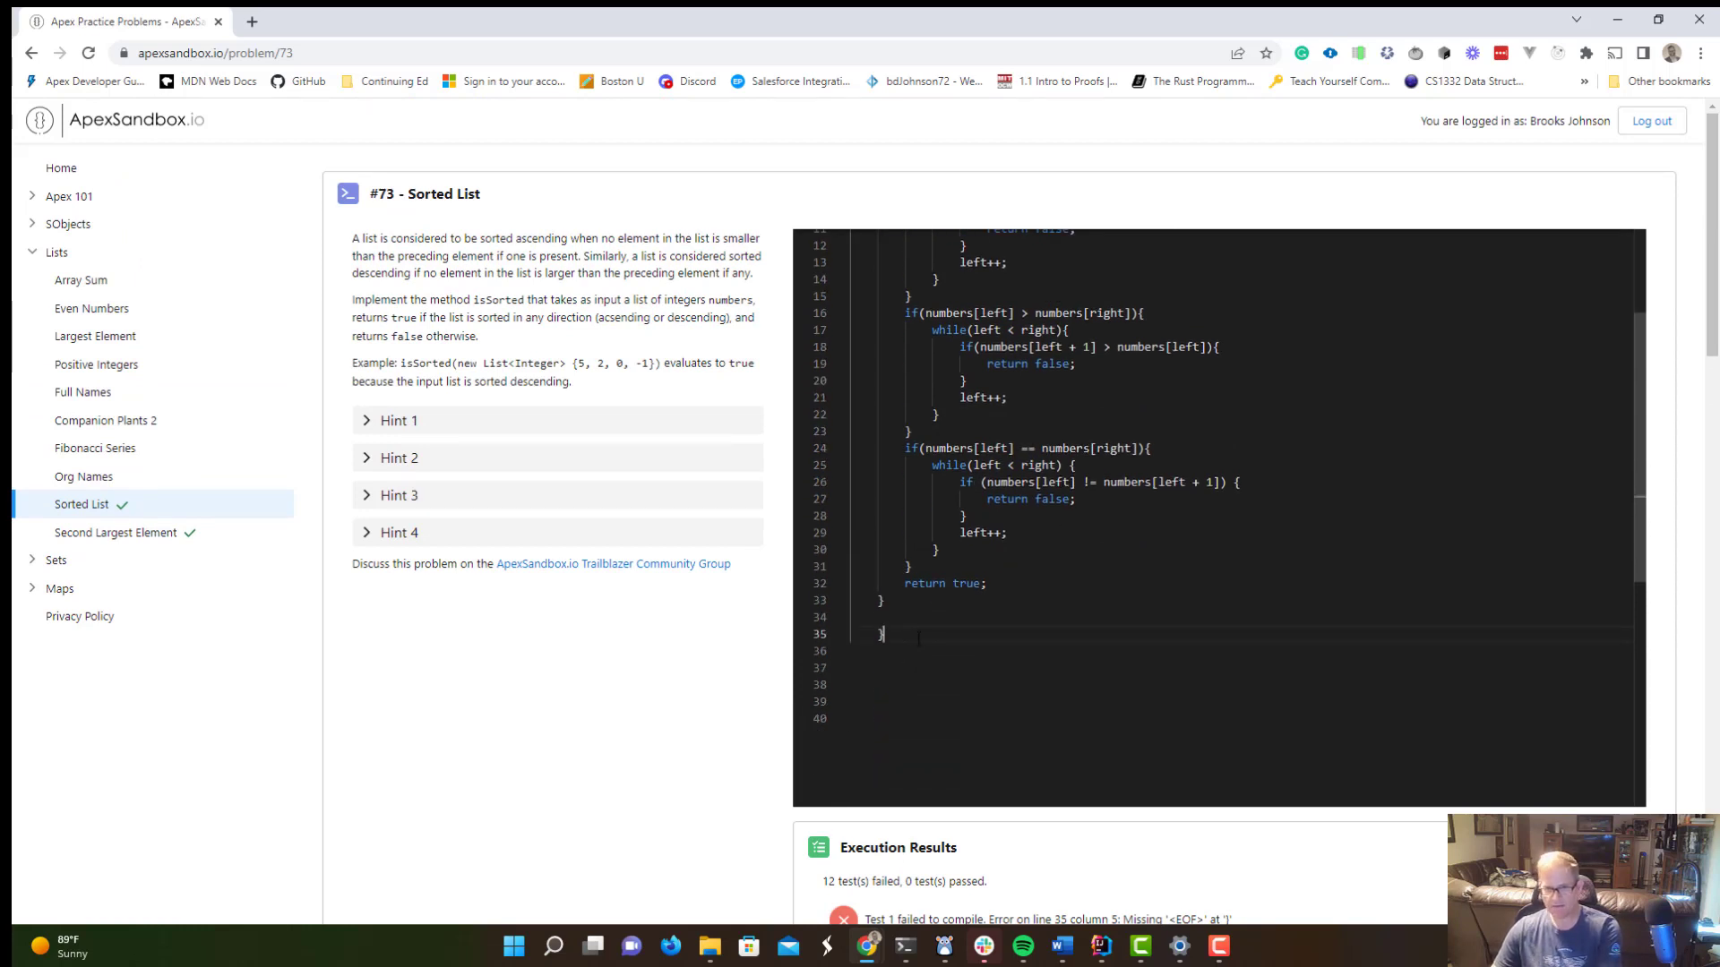
pyautogui.press('Backspace')
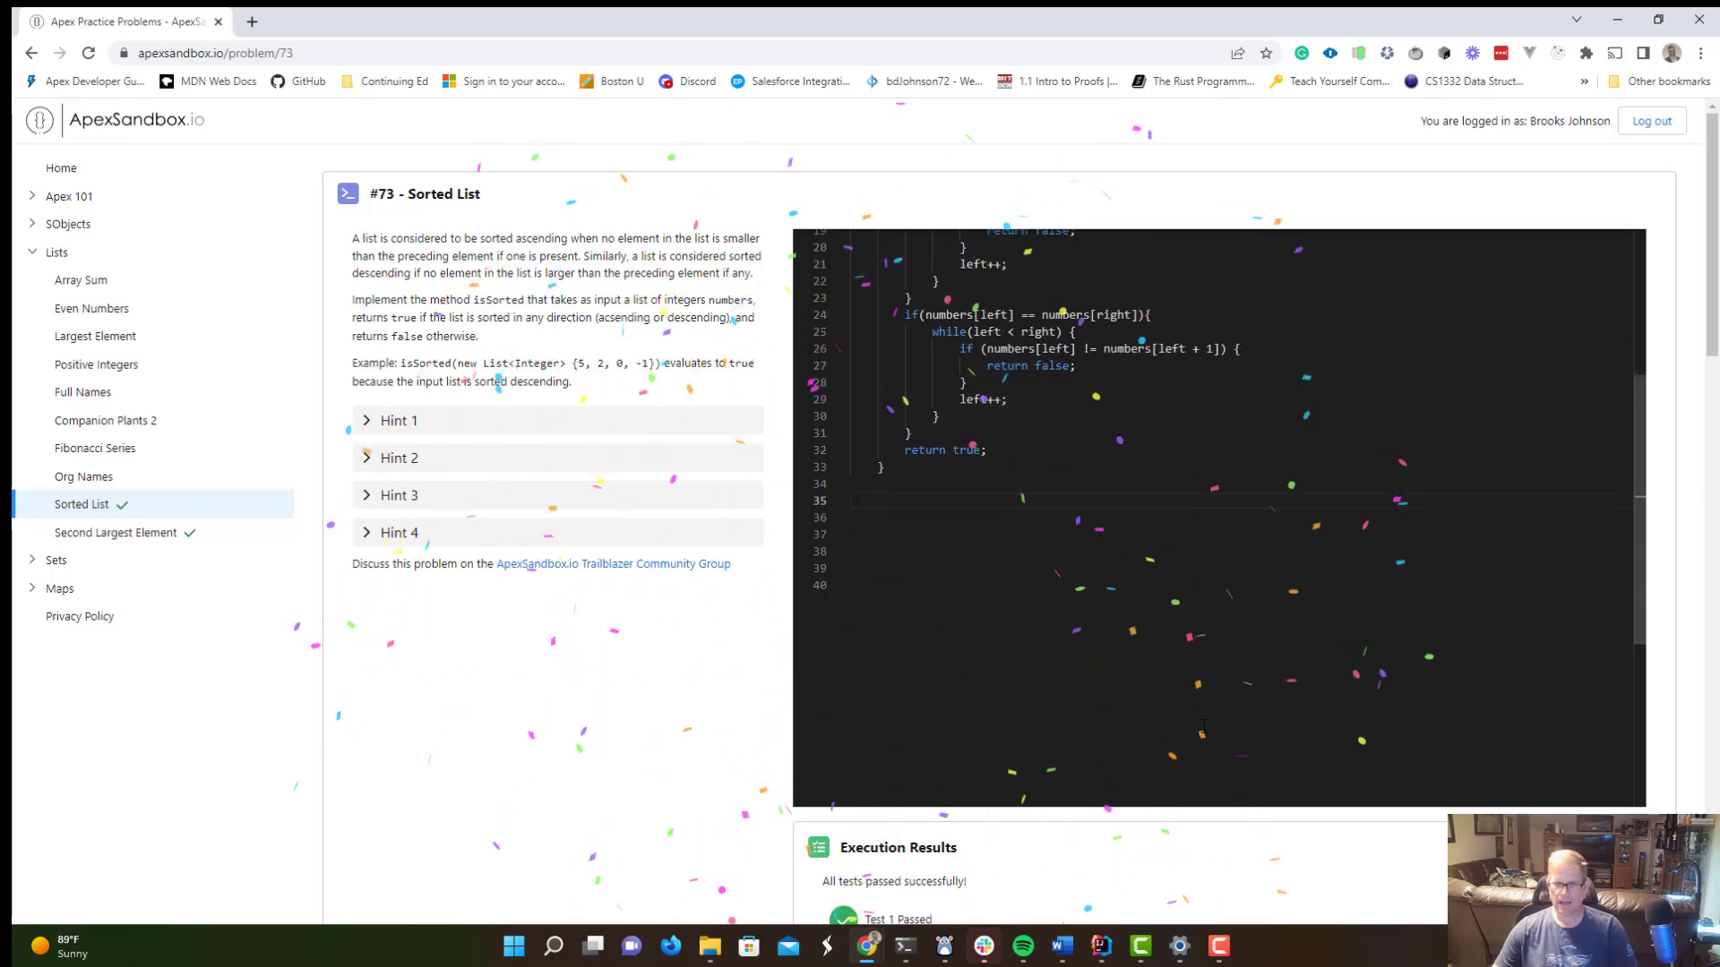
# Scroll through the Execution Results confirming all 12 Sorted List tests passed.
pyautogui.scroll(-3)
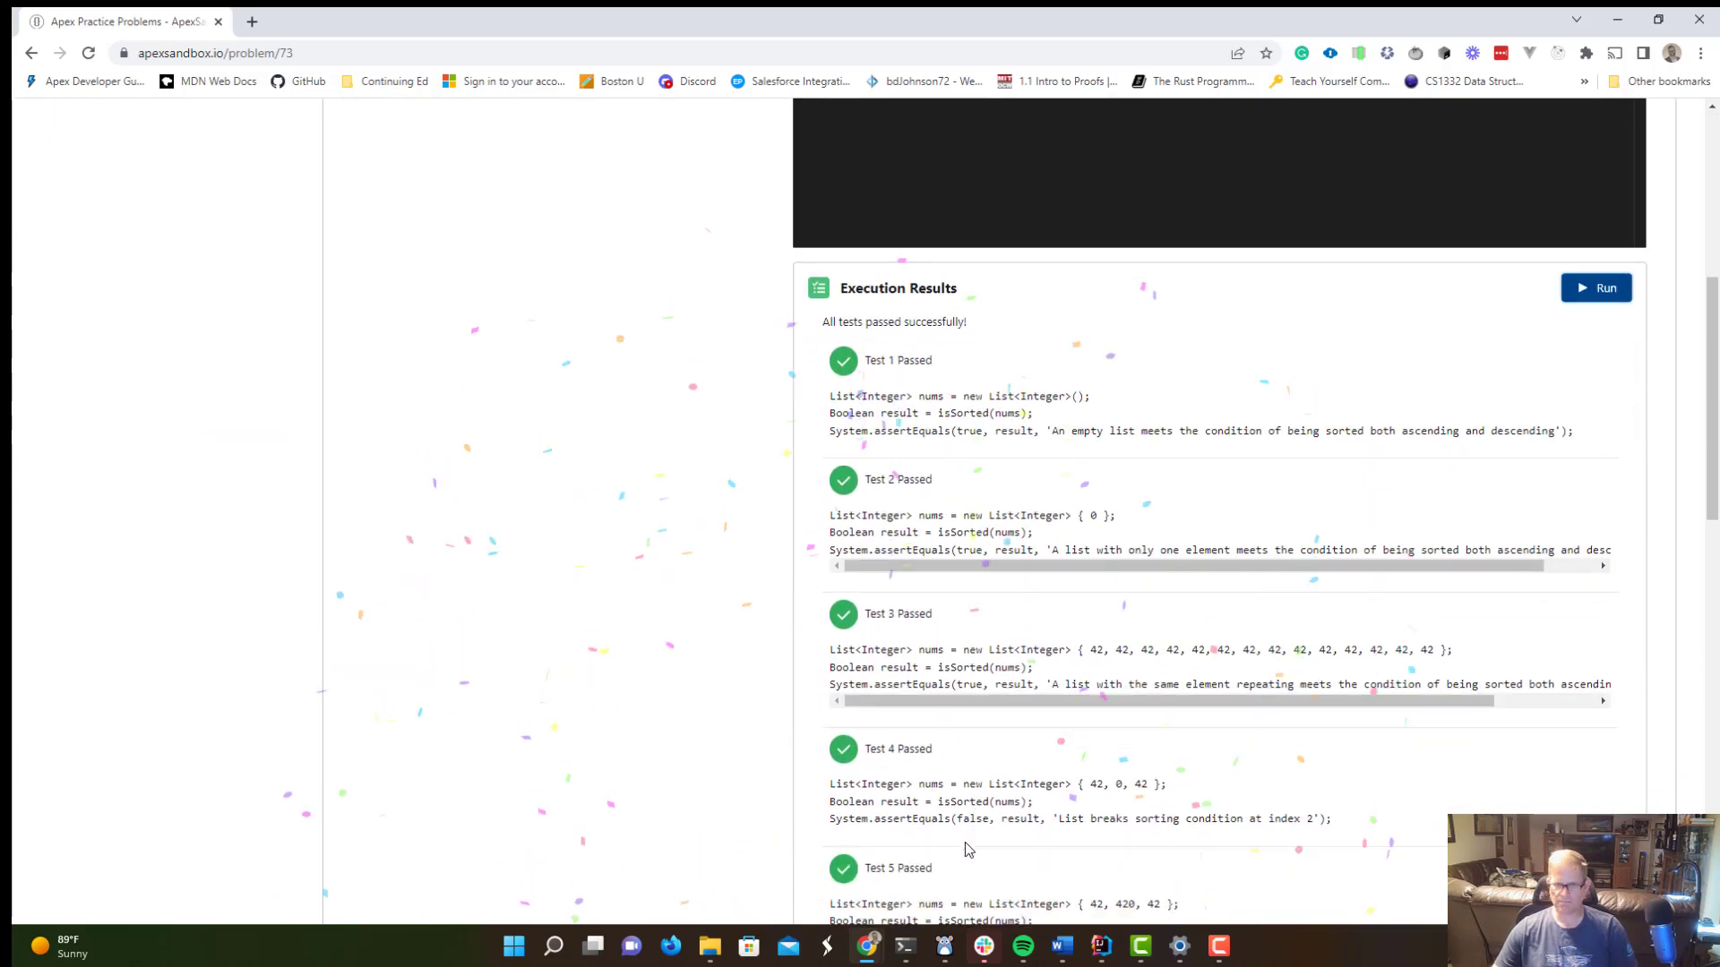
pyautogui.scroll(-3)
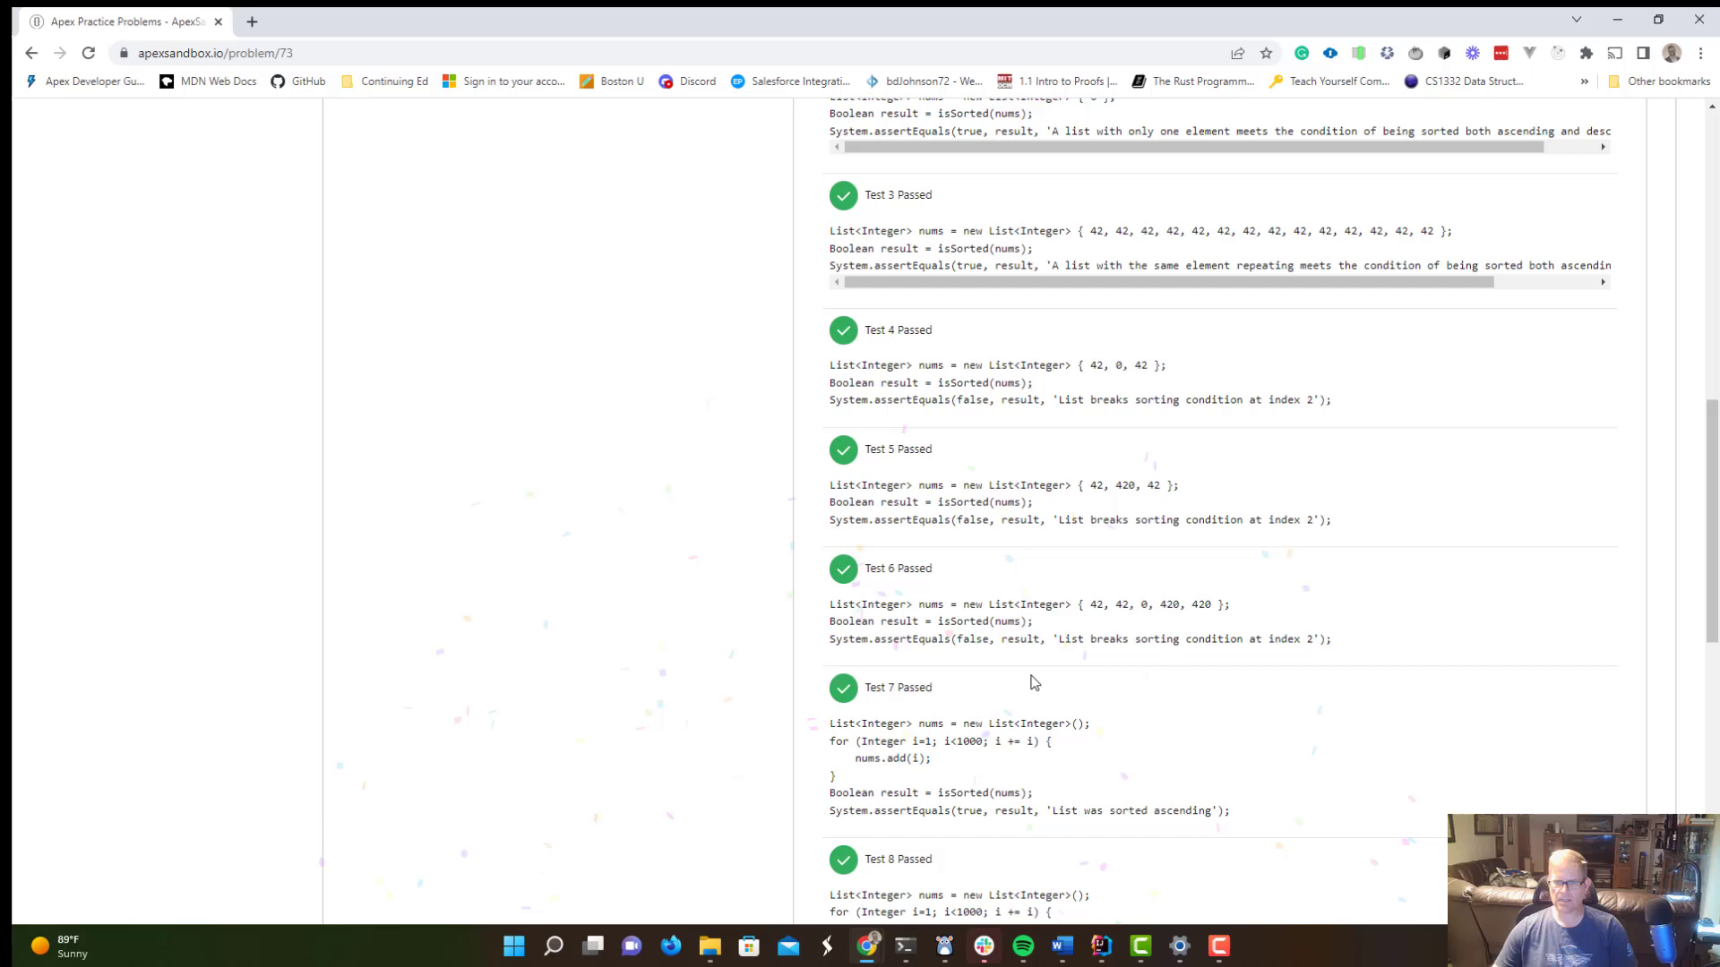
pyautogui.scroll(3)
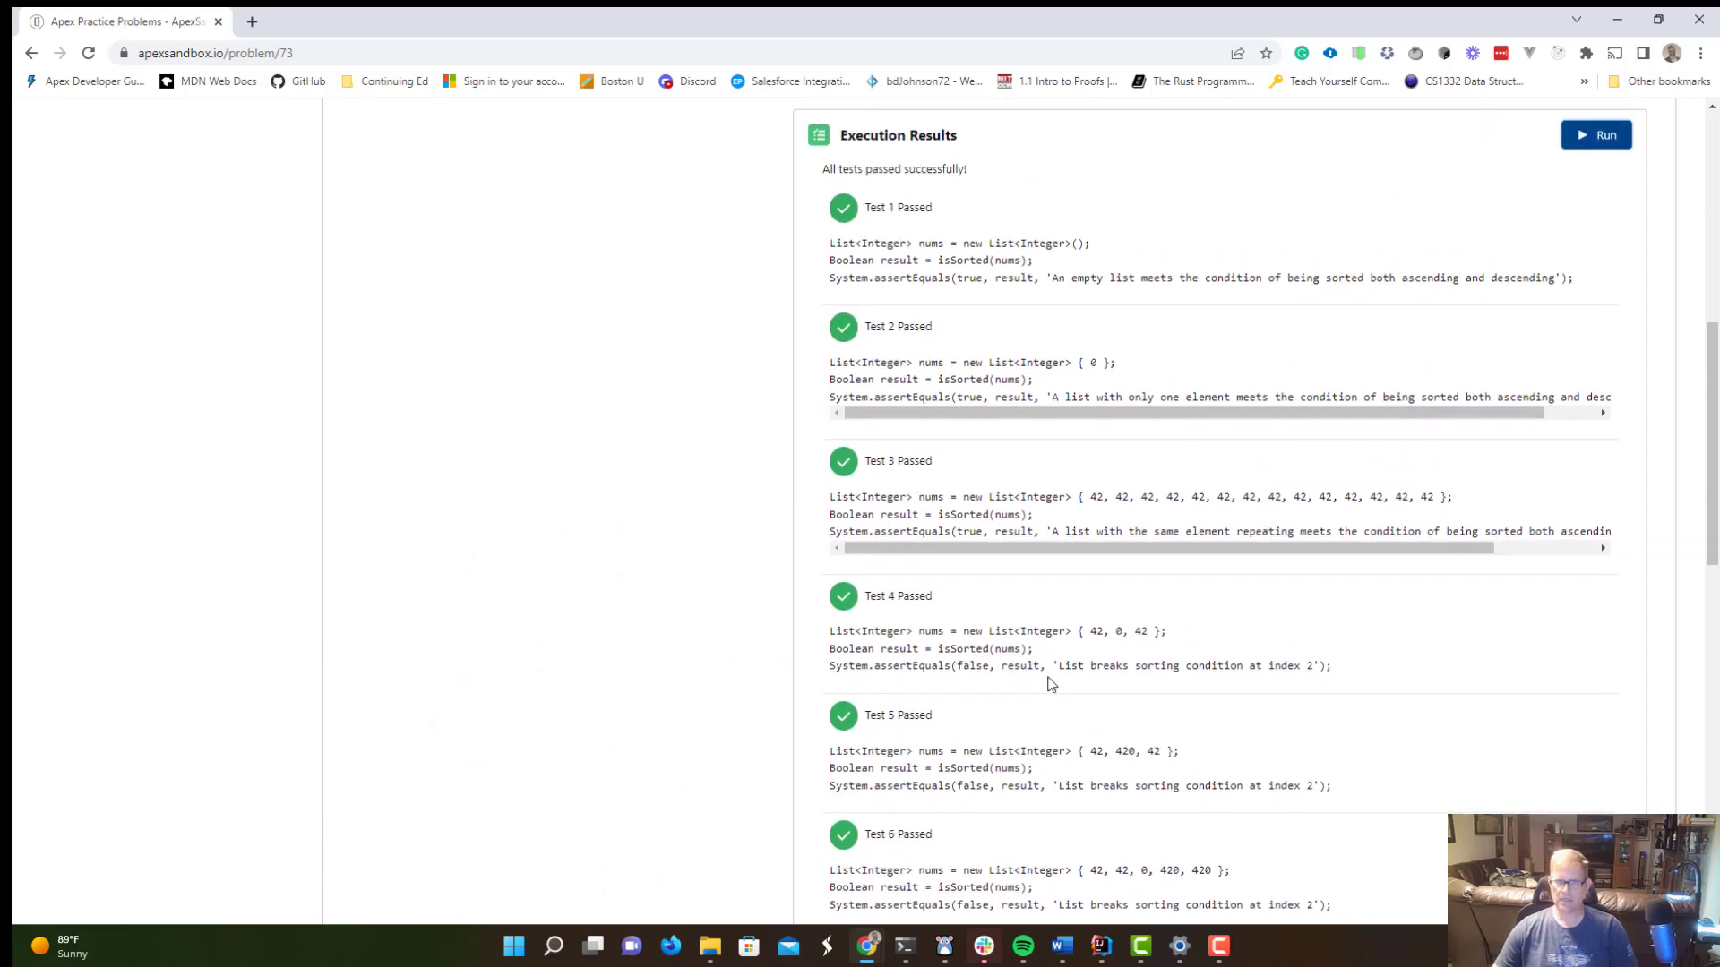
pyautogui.scroll(-3)
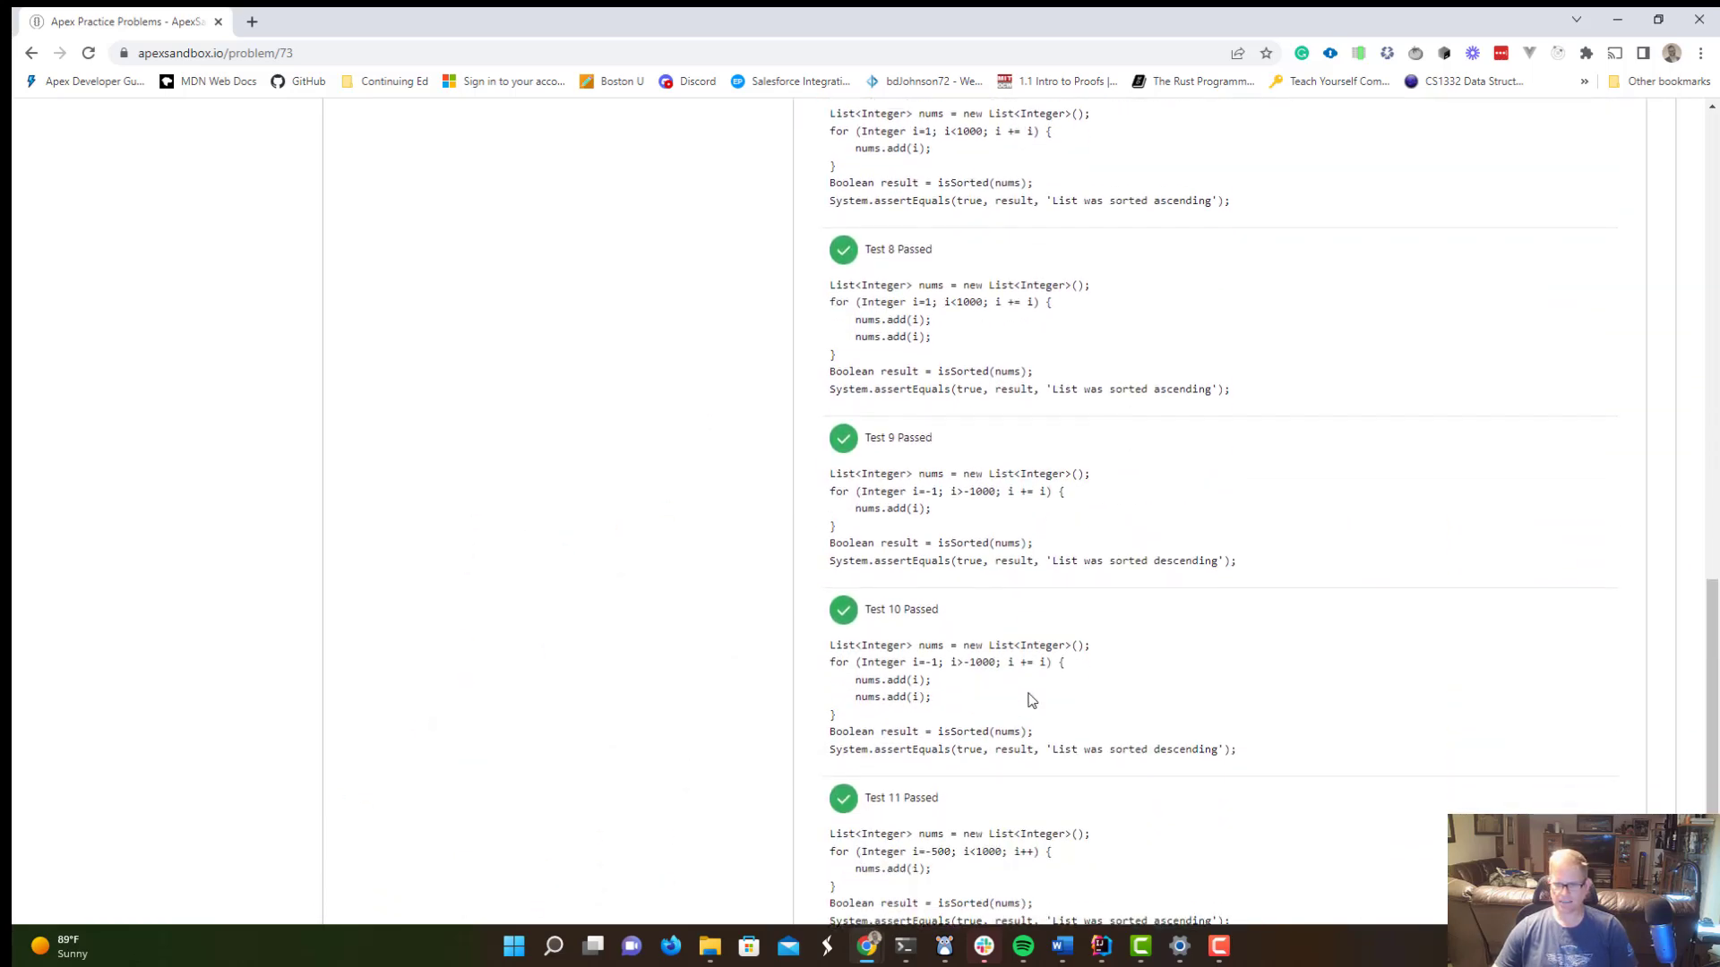
pyautogui.scroll(-3)
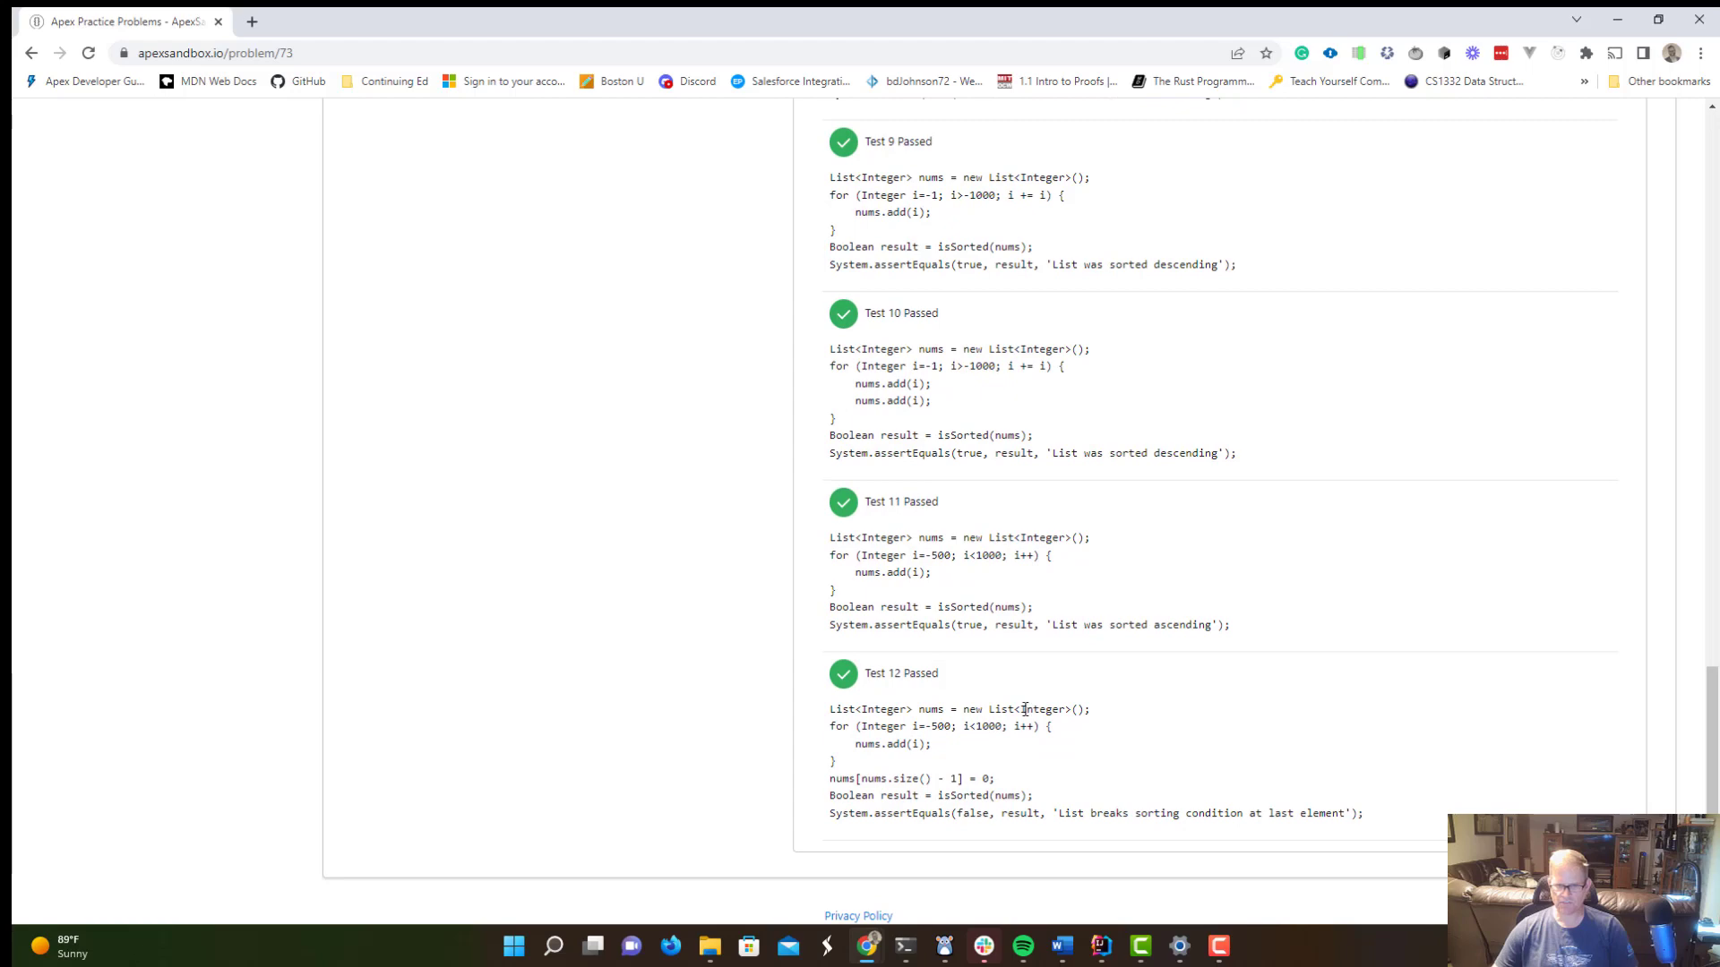
pyautogui.scroll(3)
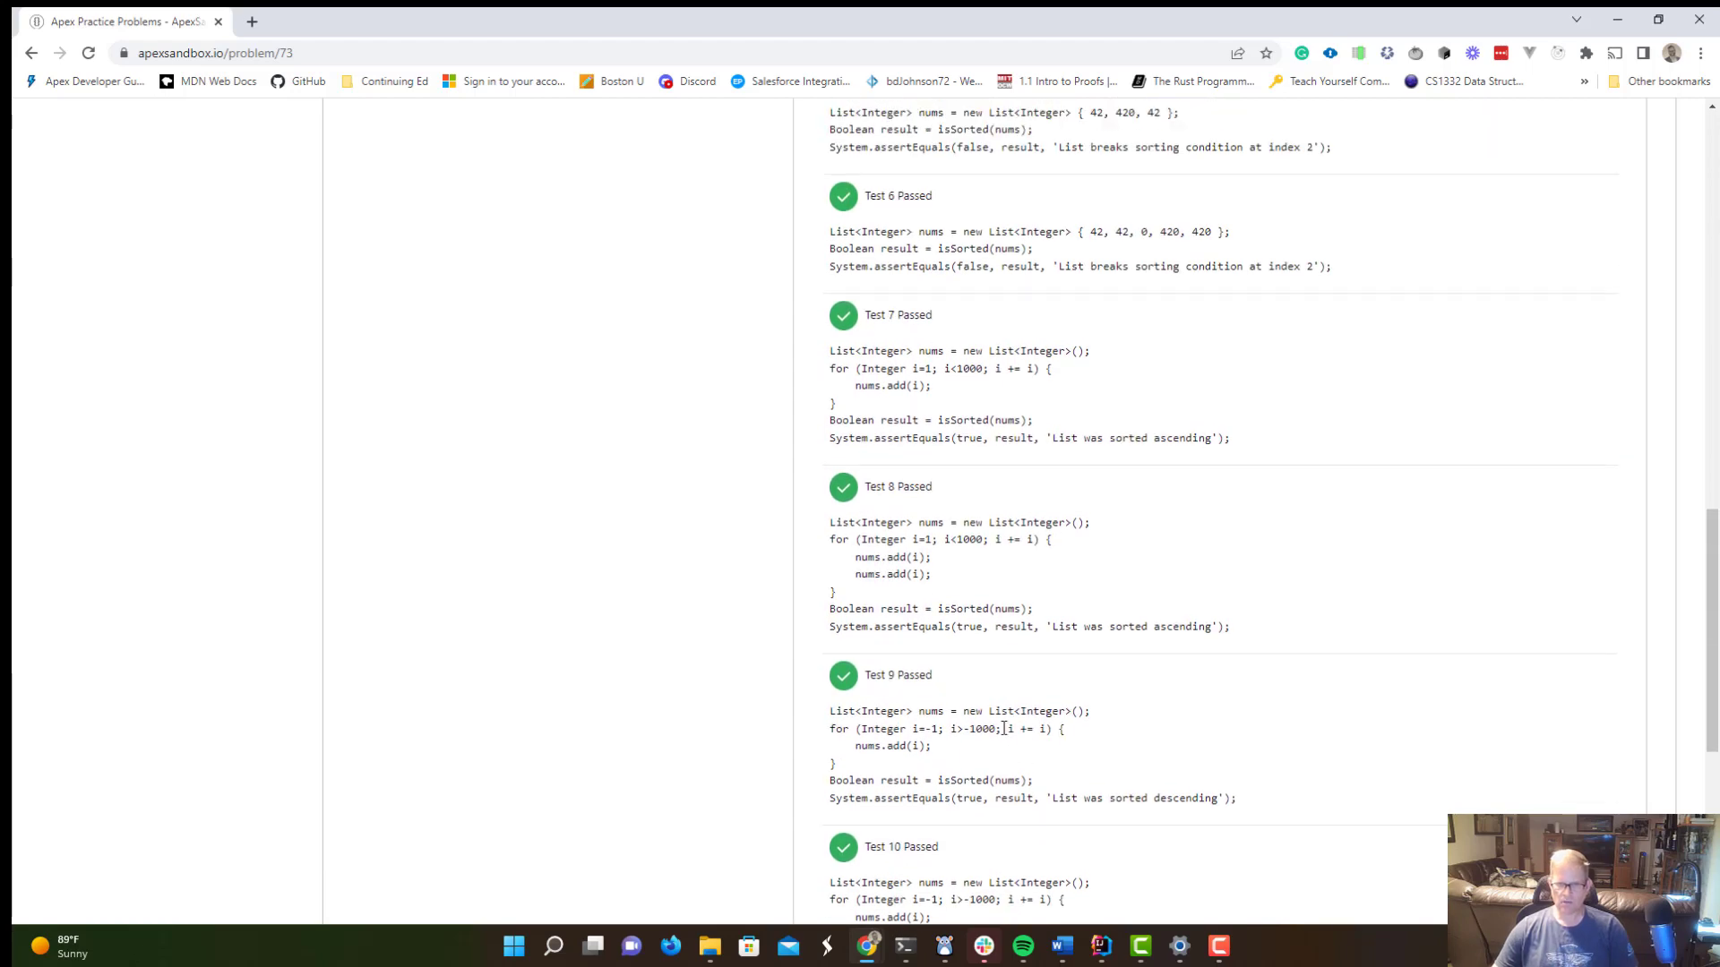
pyautogui.scroll(3)
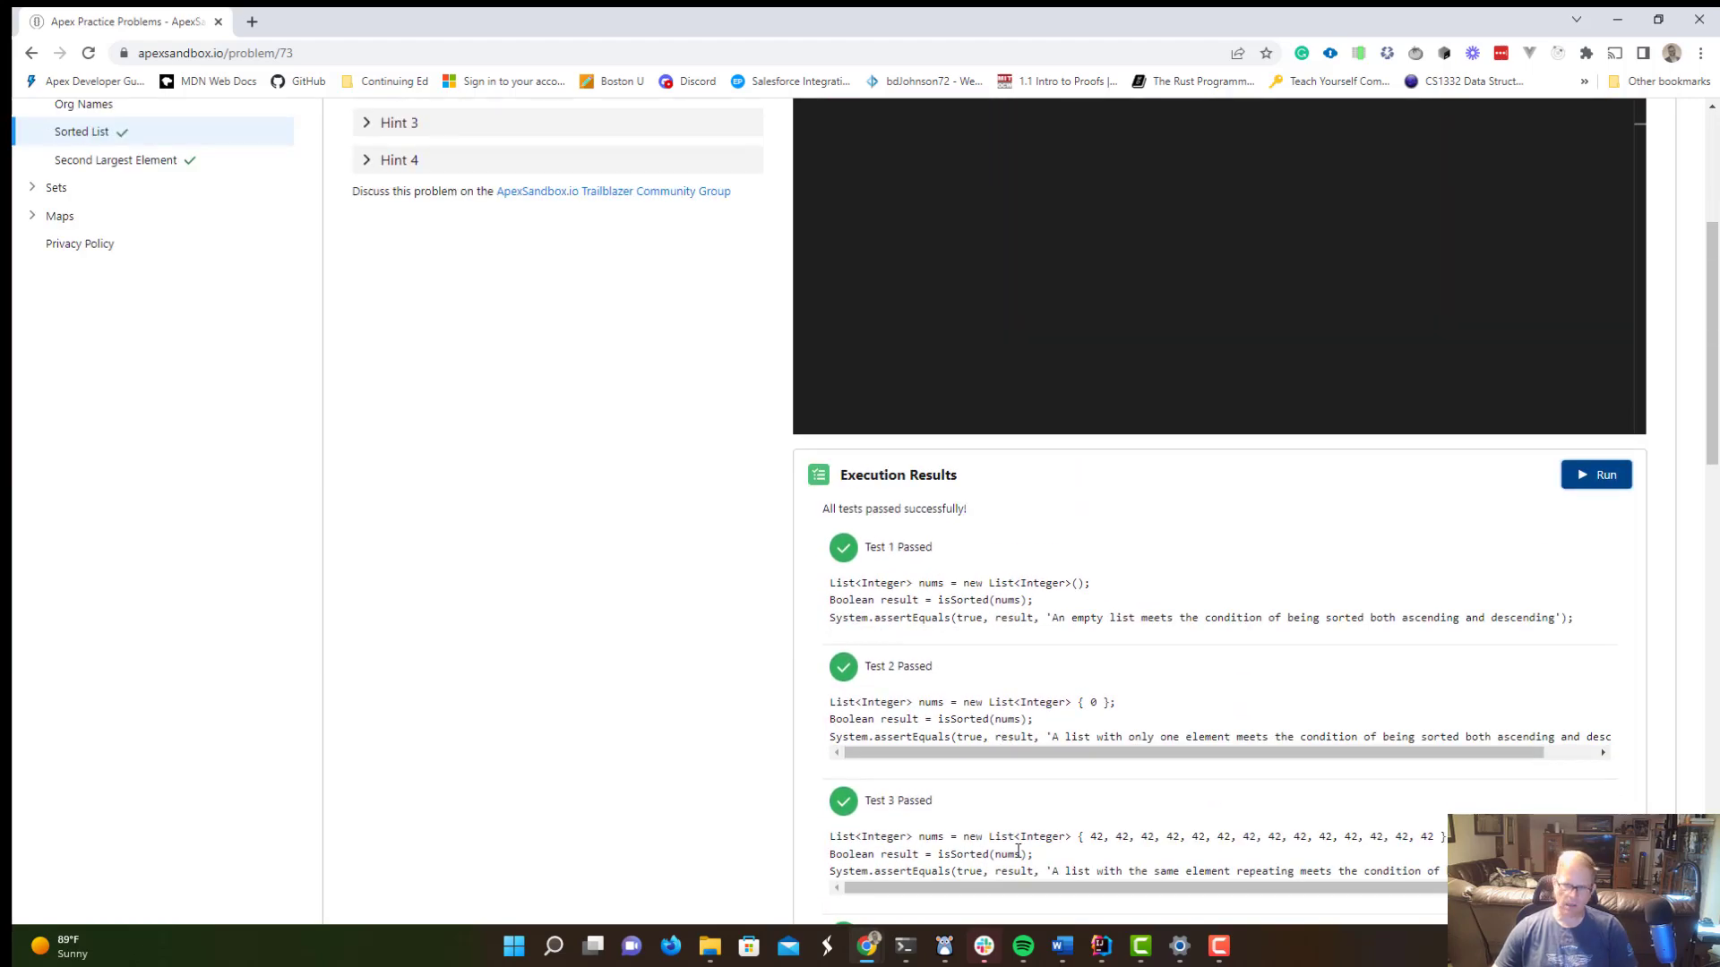
pyautogui.scroll(-3)
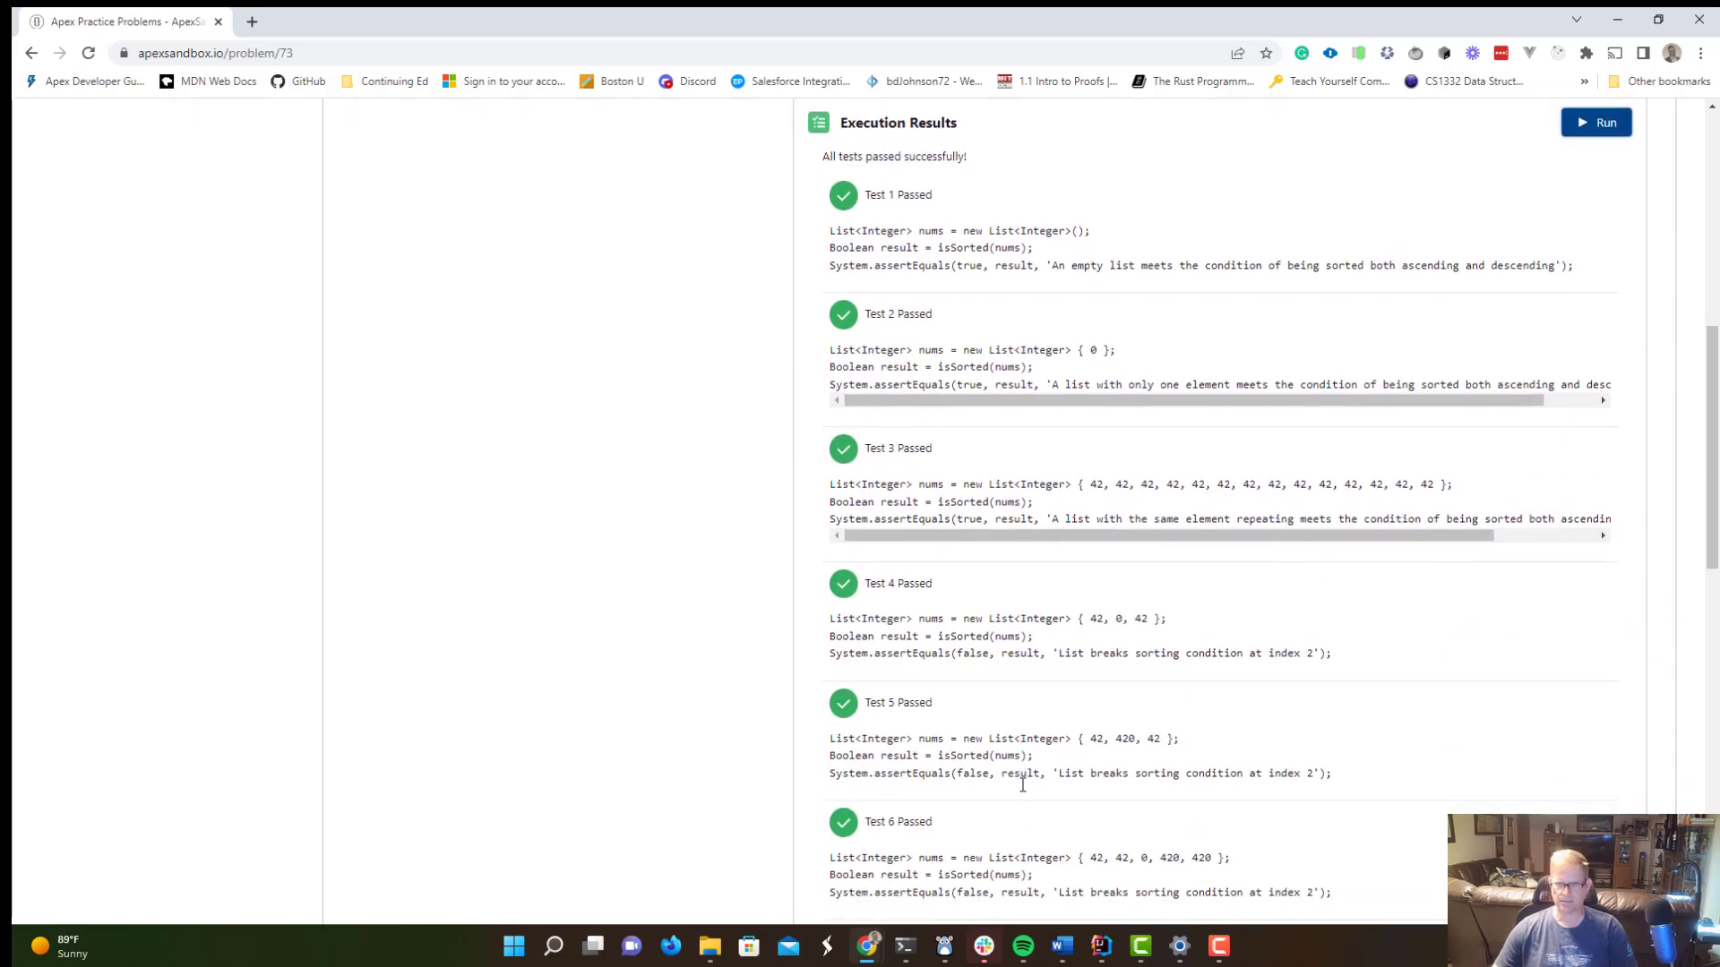
pyautogui.moveTo(950, 804)
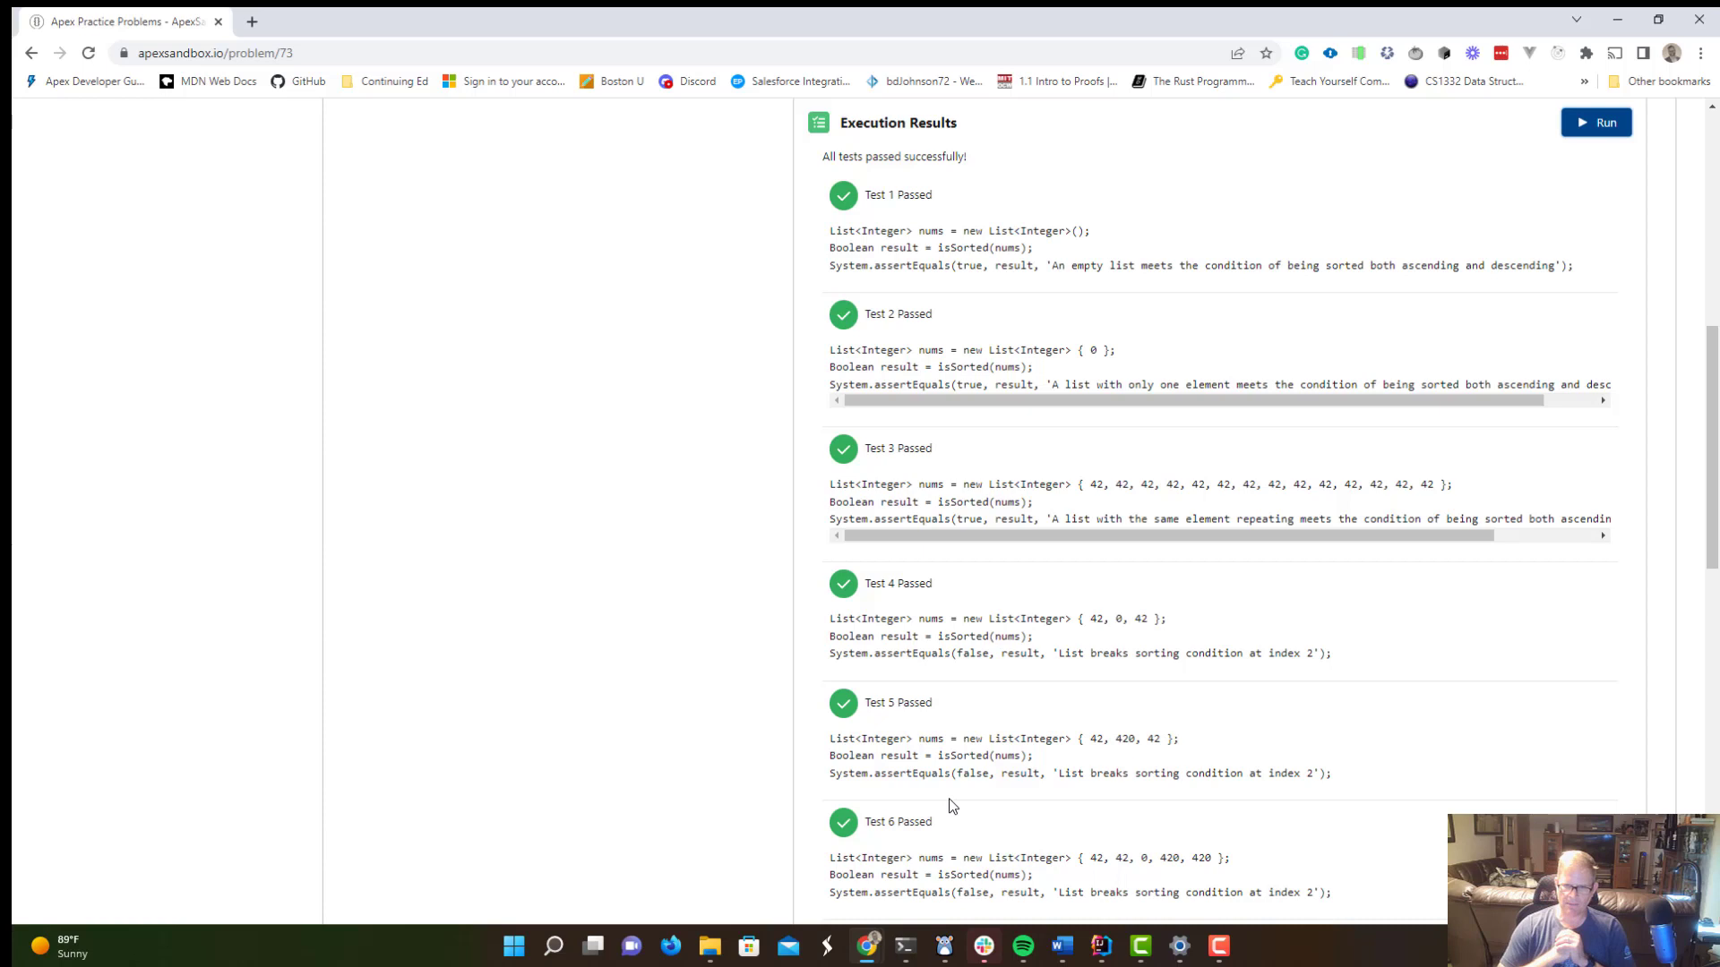
pyautogui.moveTo(1102, 945)
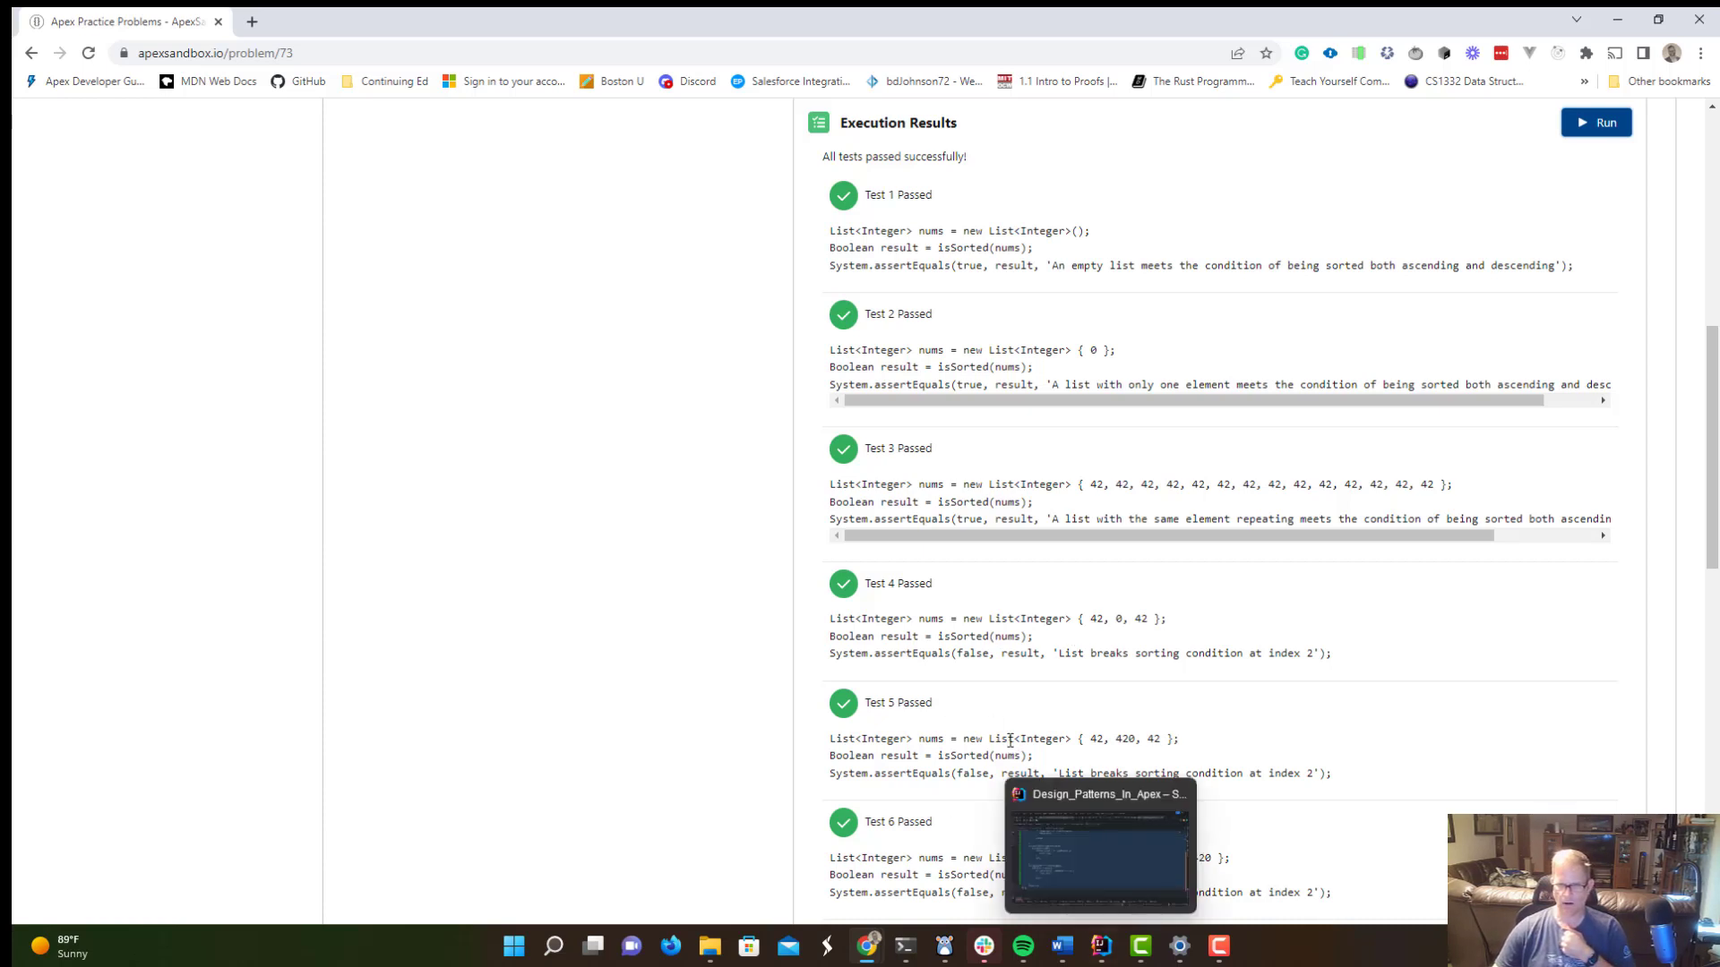
pyautogui.scroll(-3)
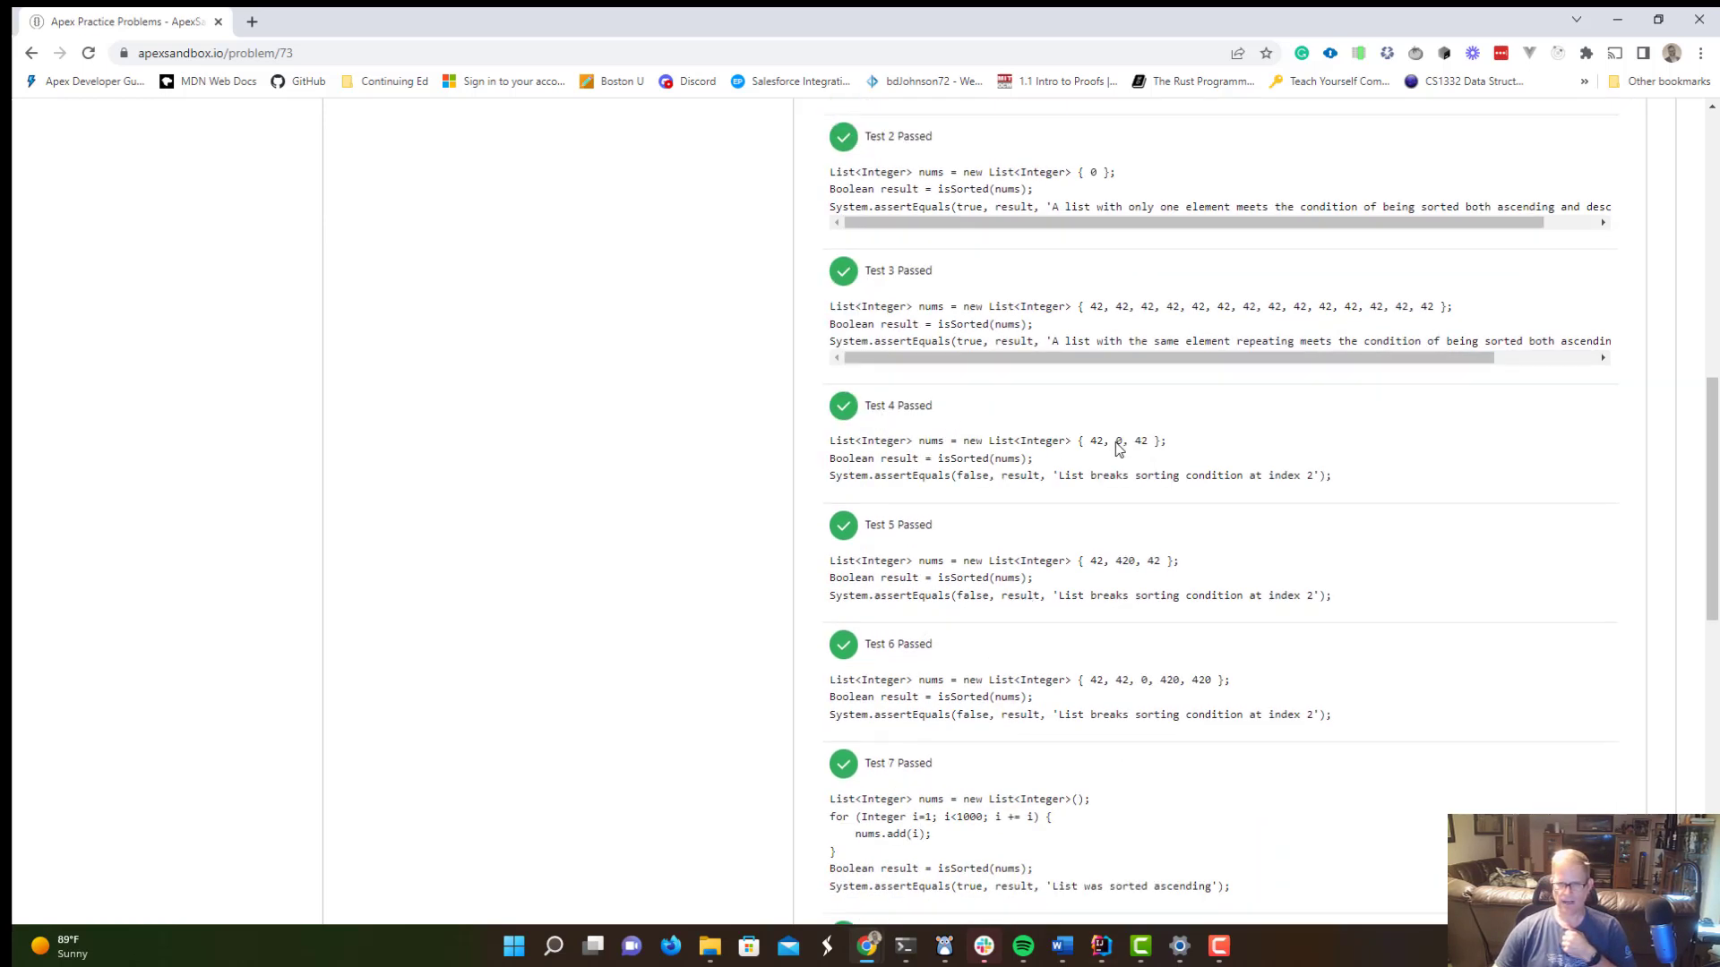